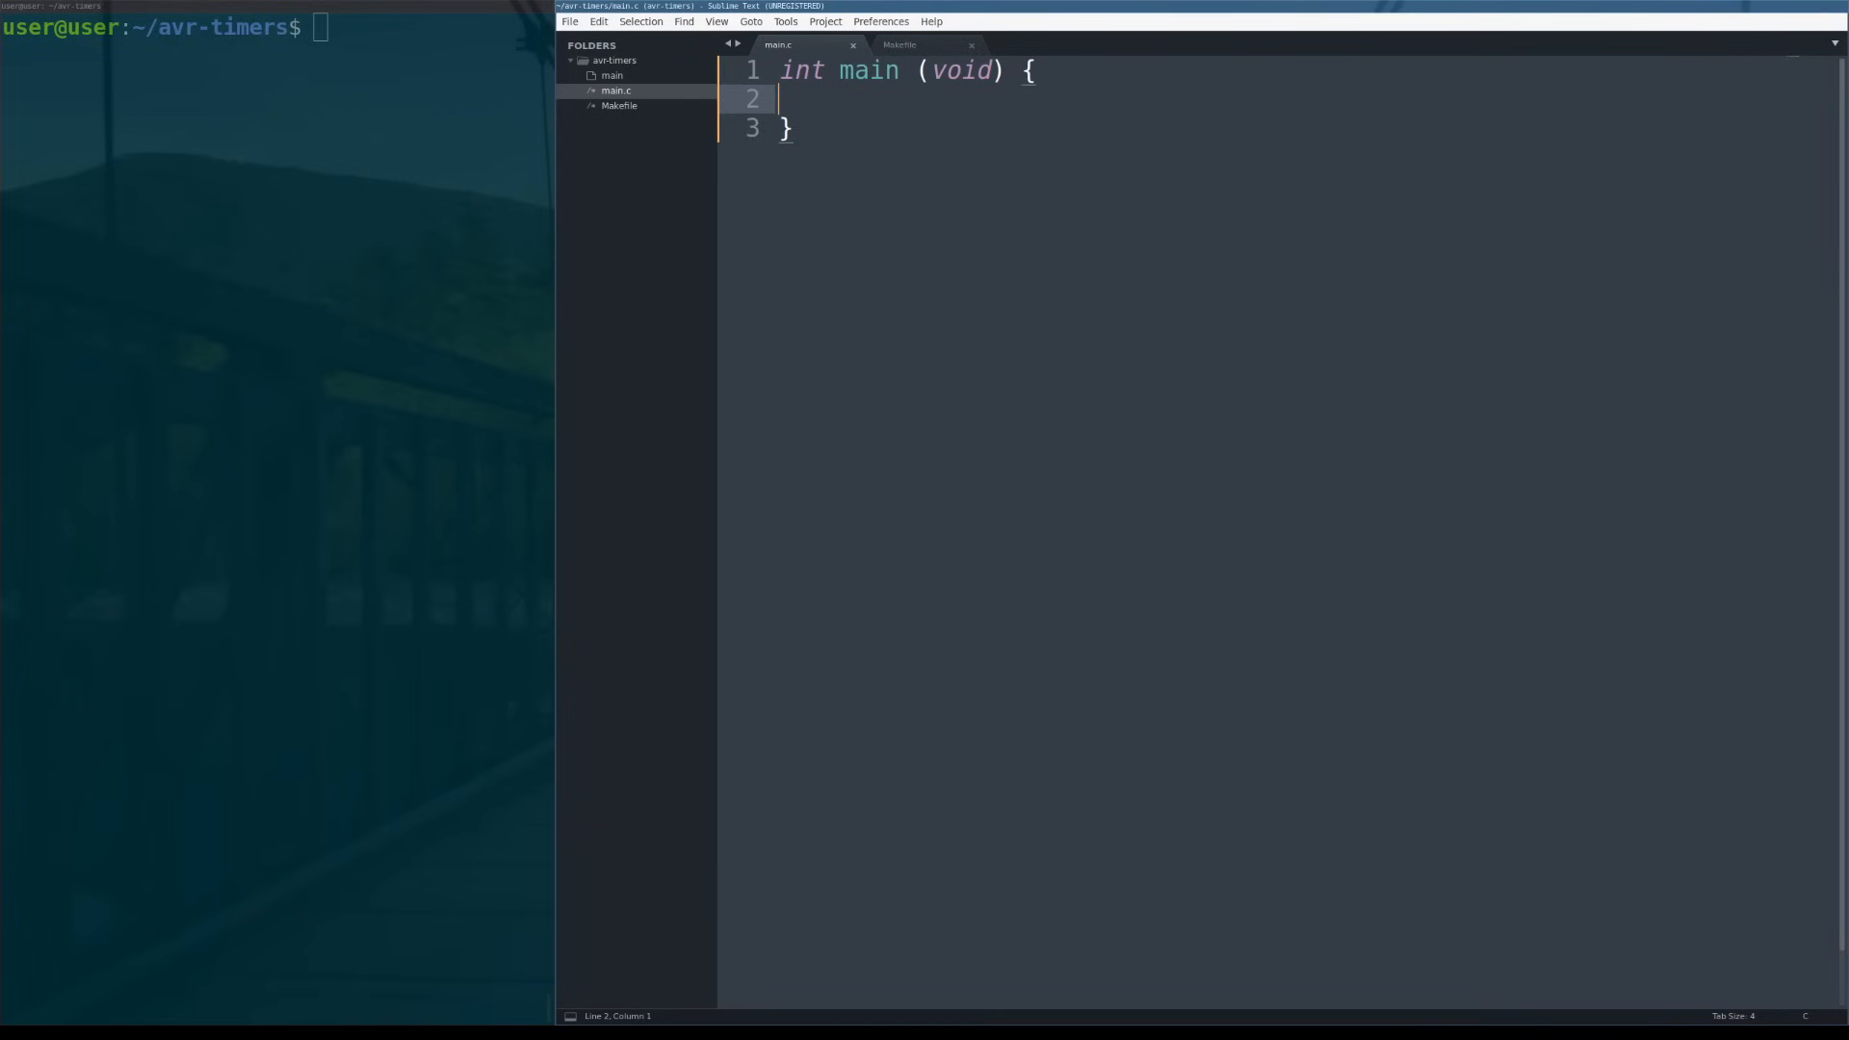
Switch from main.c to the Makefile and highlight the atmega328p target chip.
key(ctrl+a)
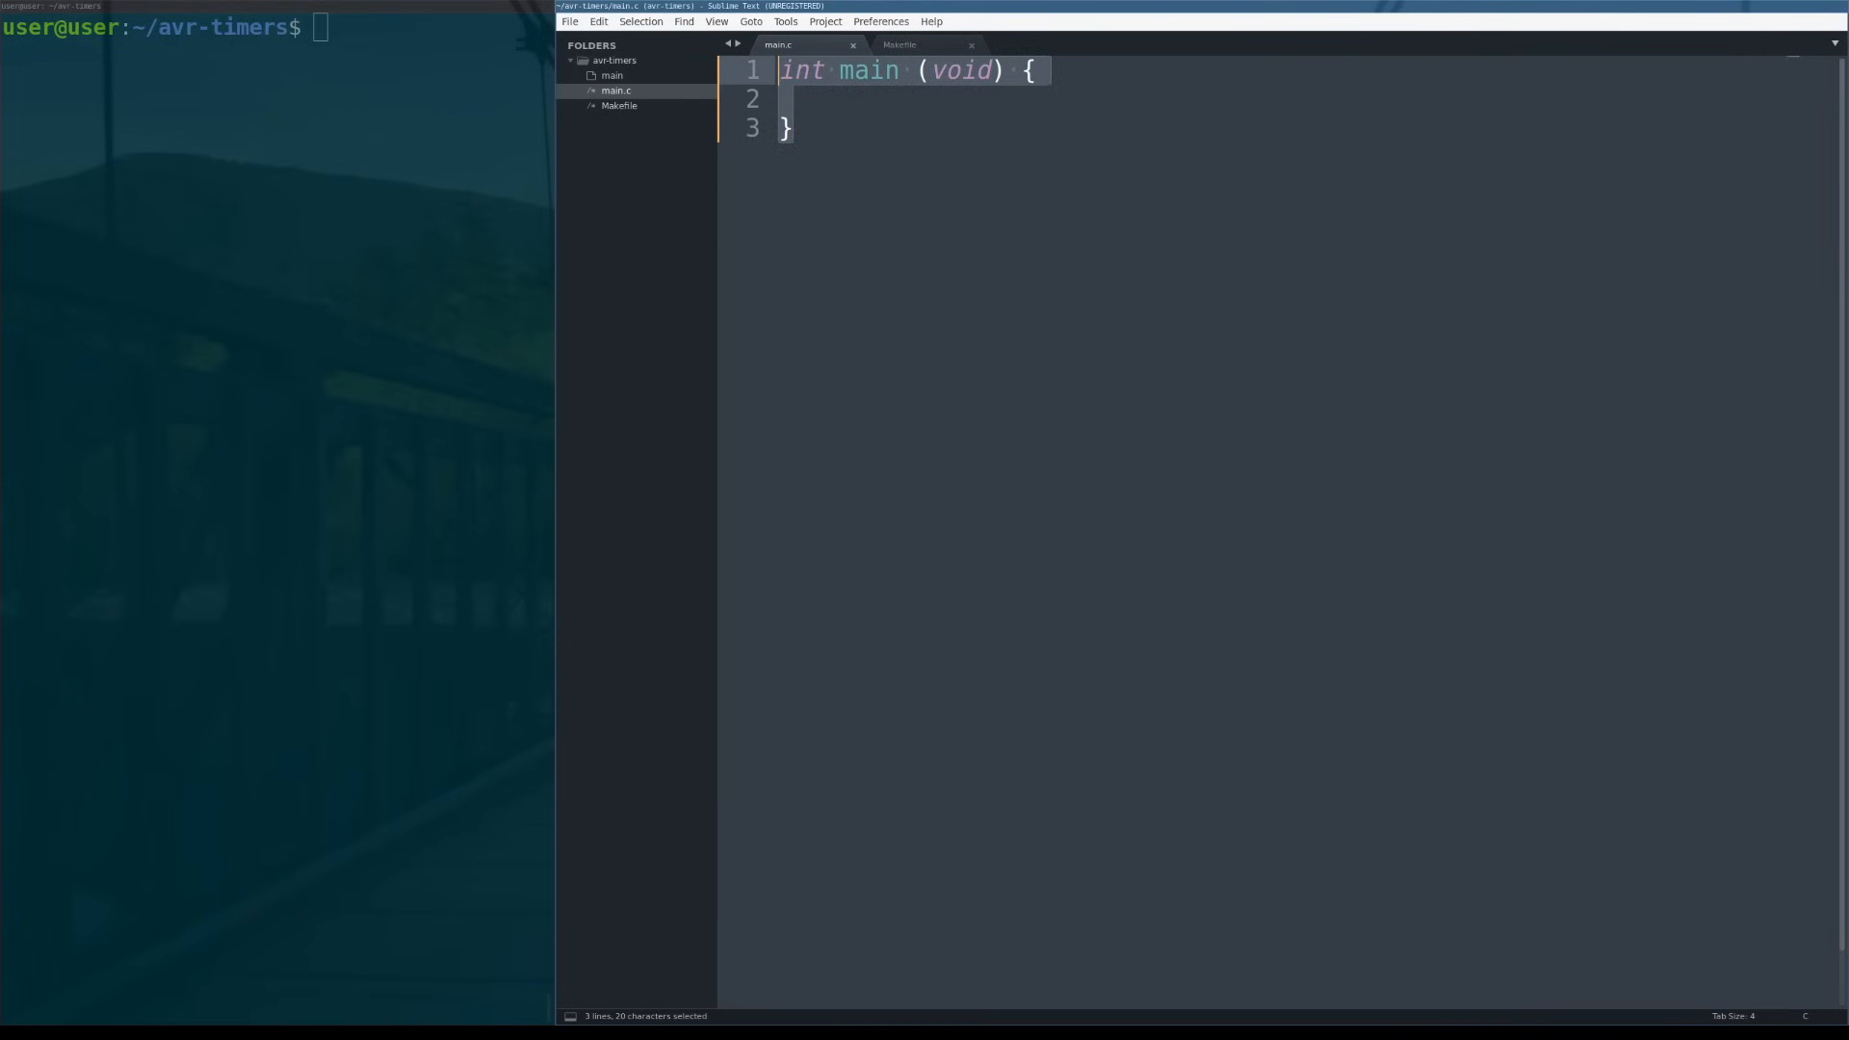
click(902, 45)
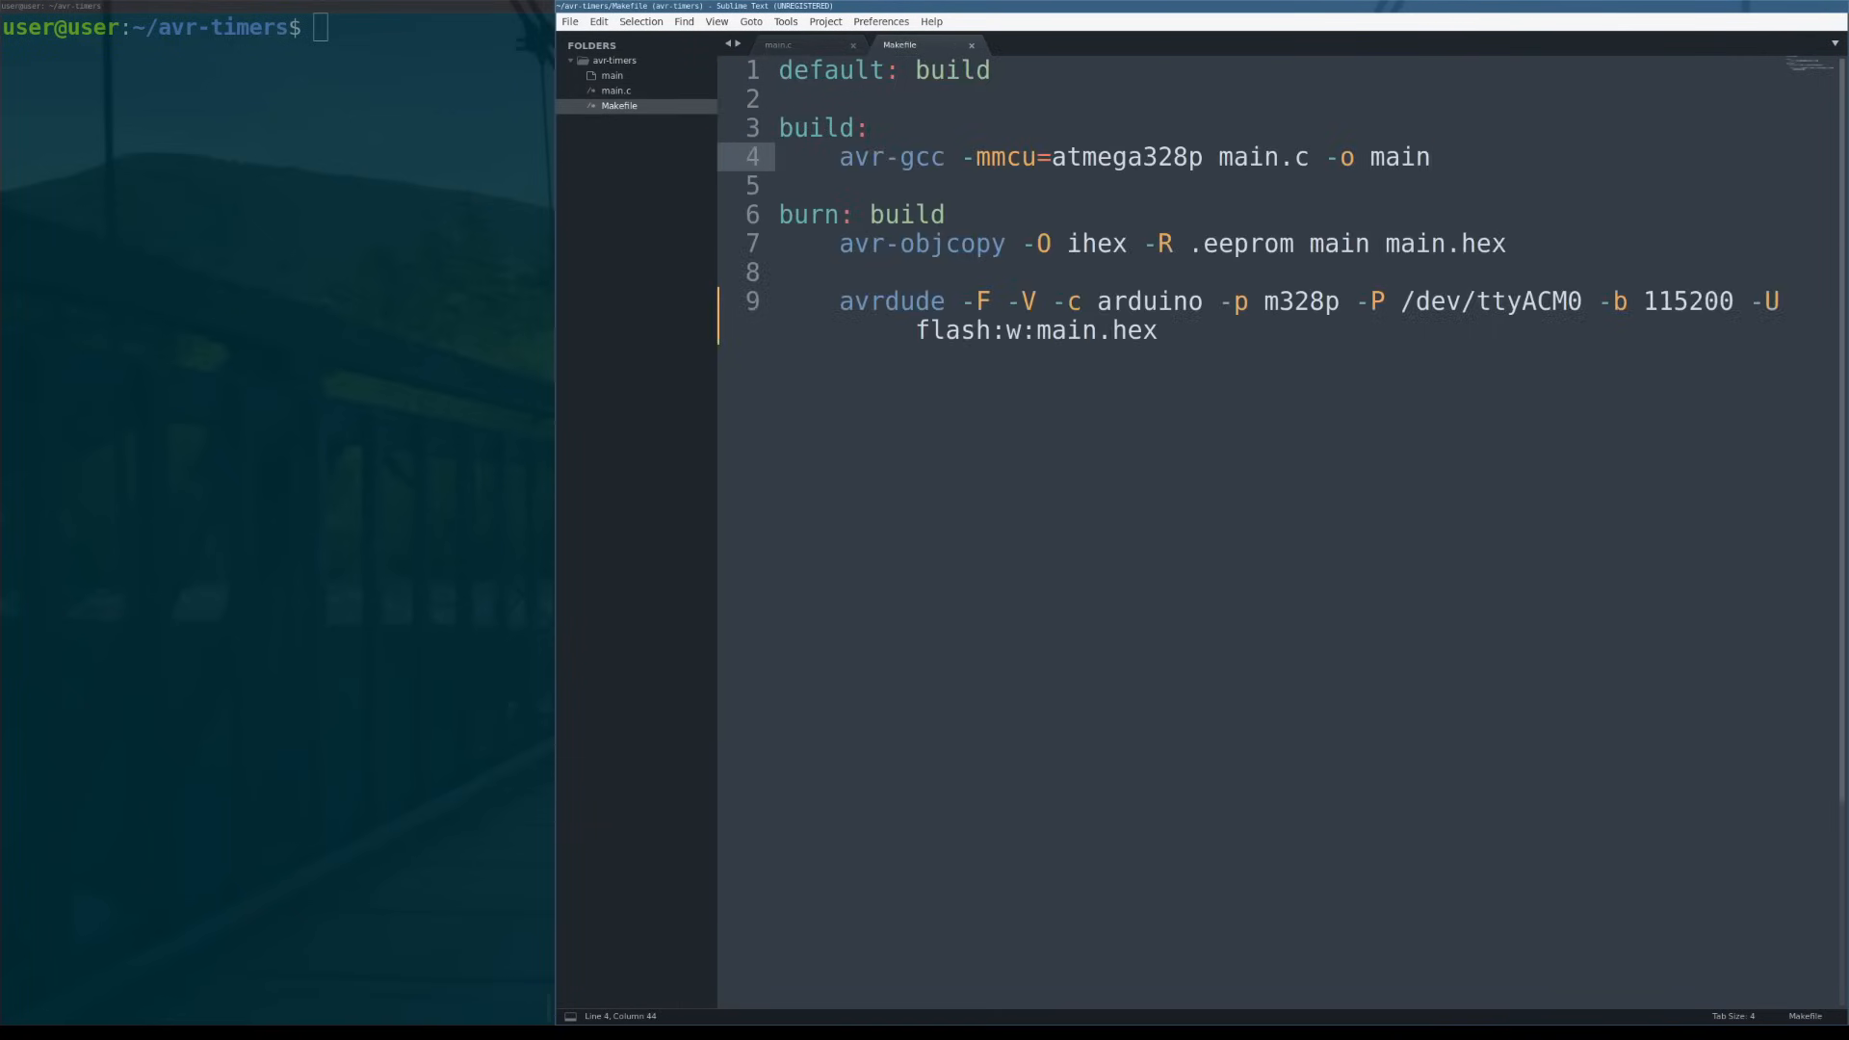
click(1430, 157)
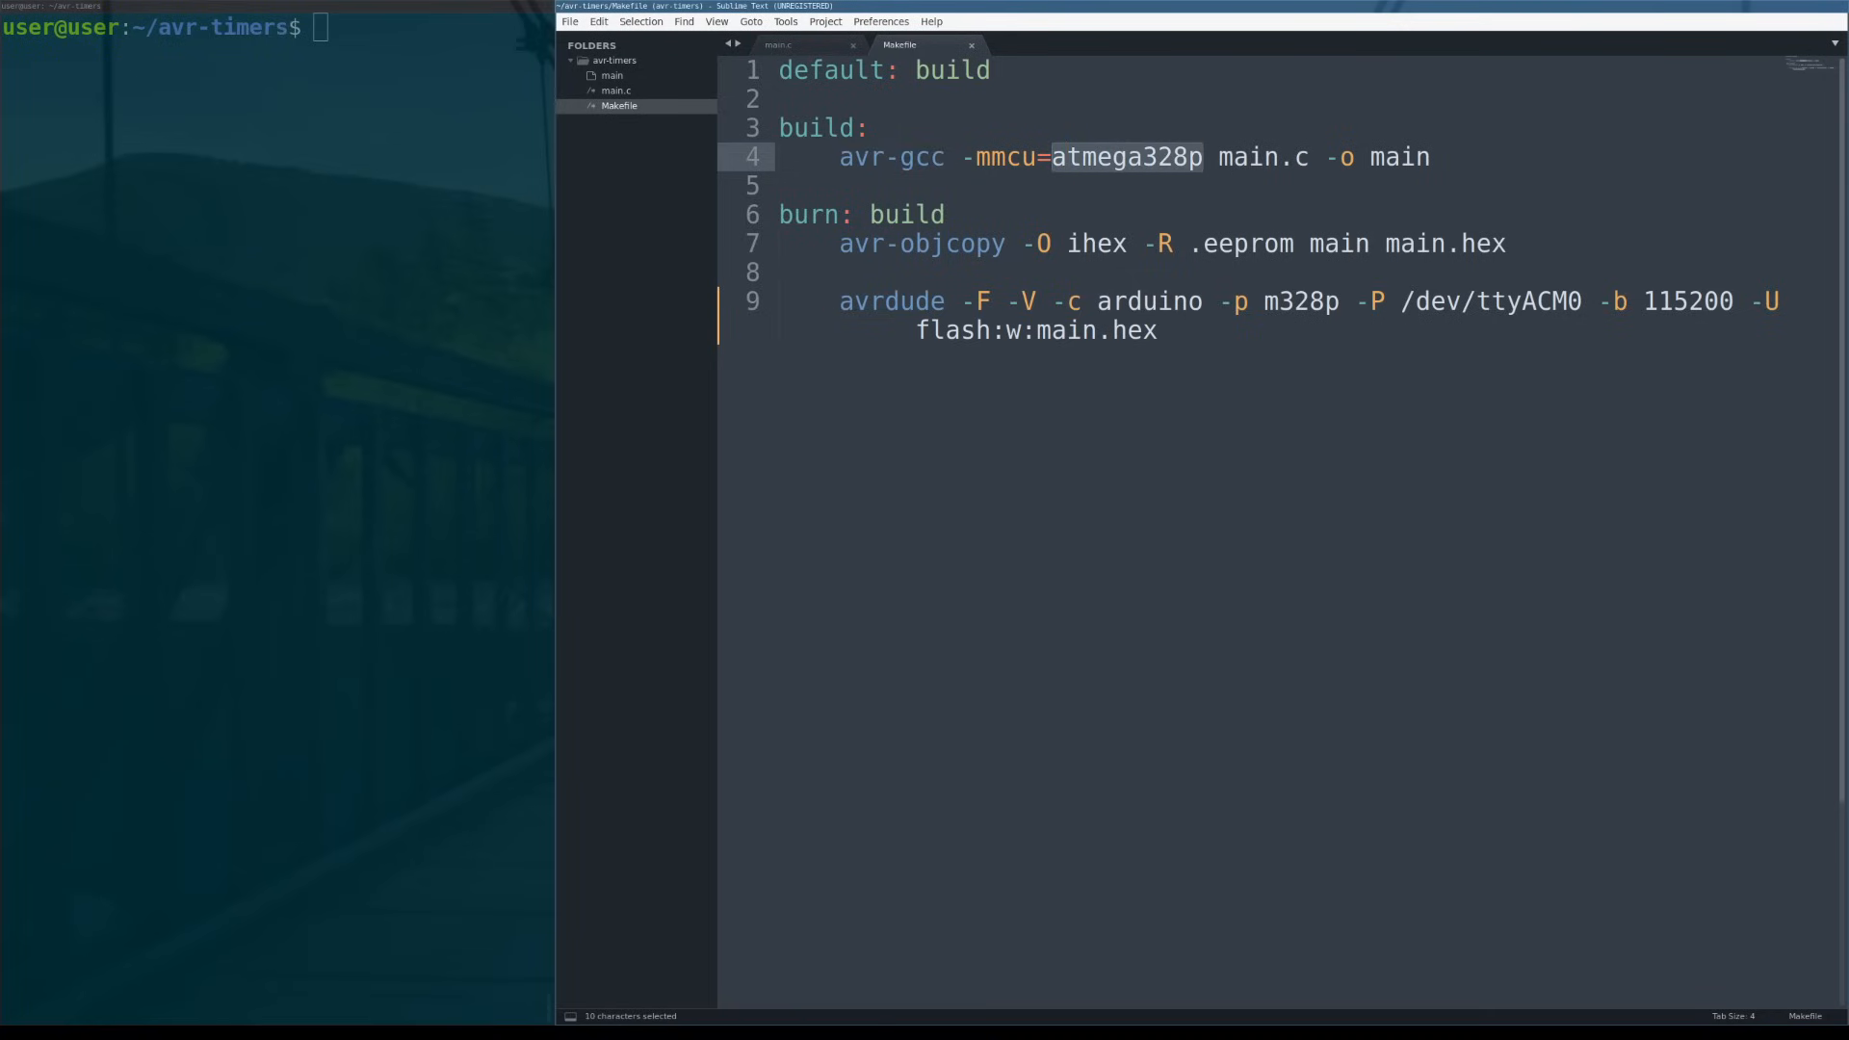
click(1203, 157)
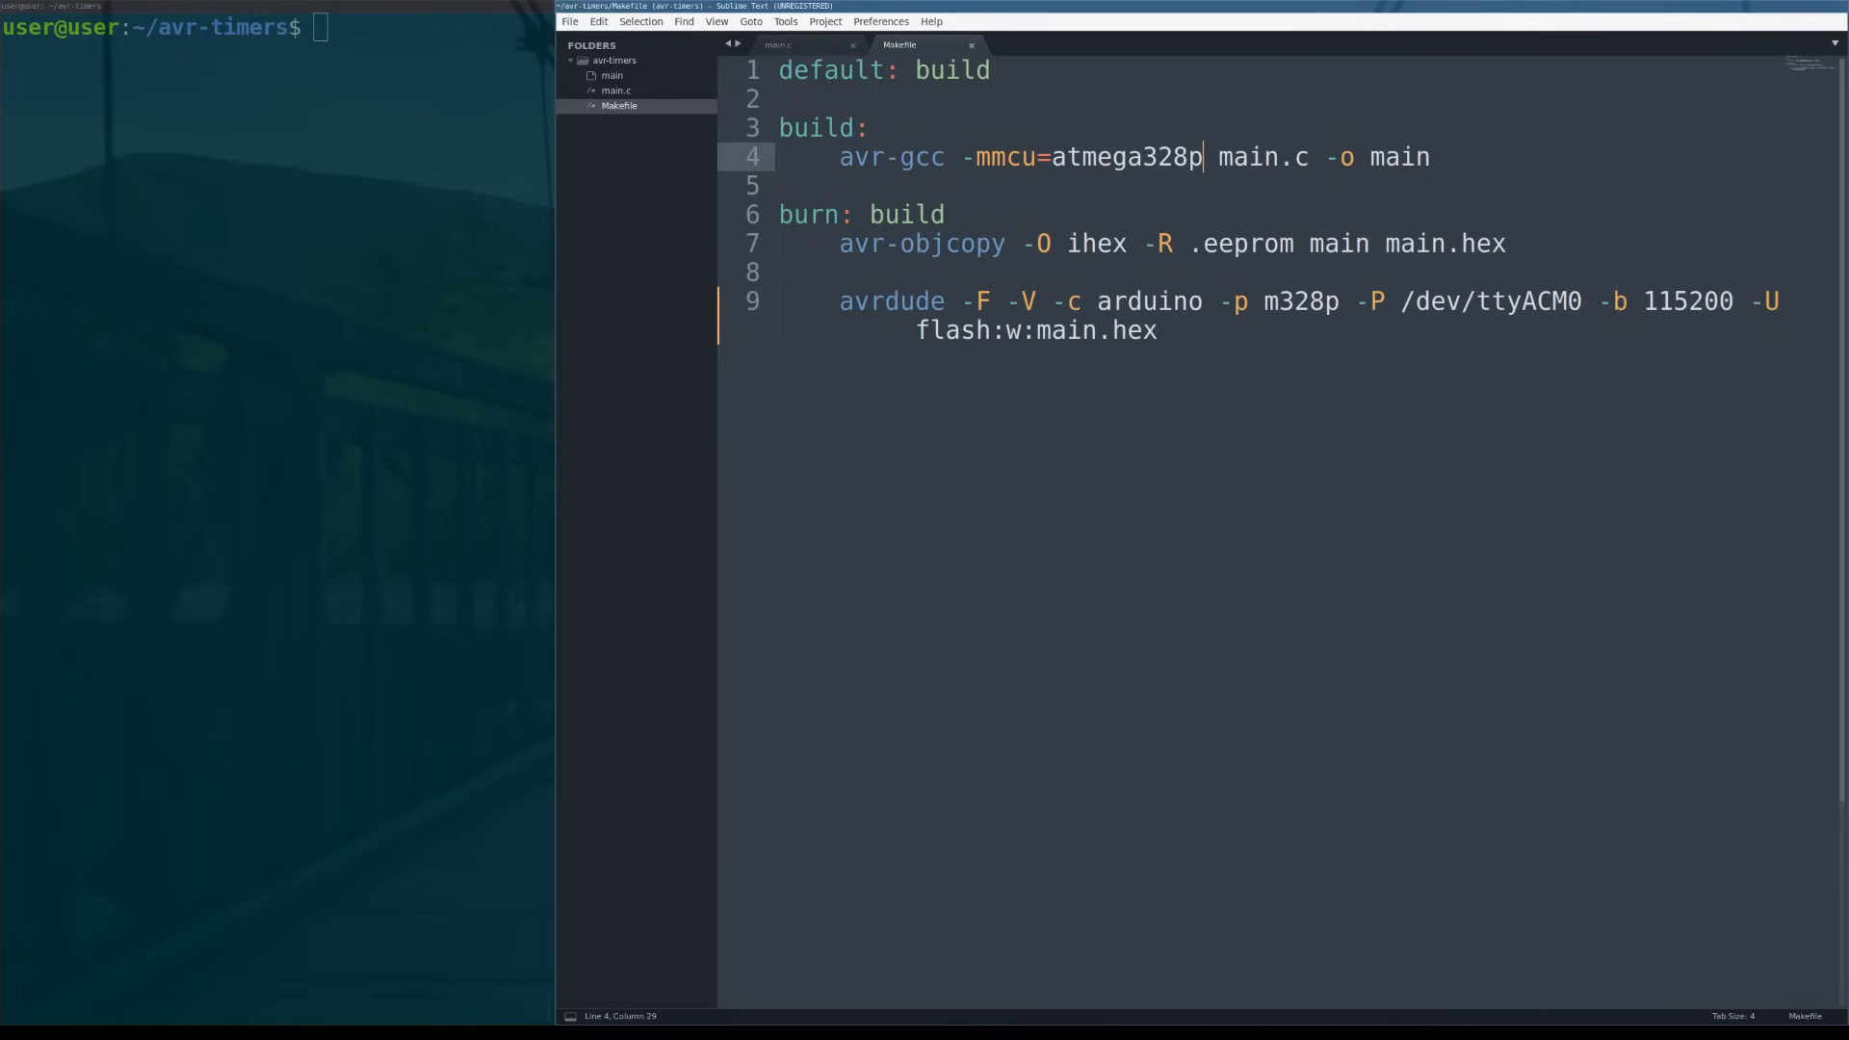
Walk through the avr-objcopy rule and the burn rule's arduino programmer, main.hex and 115200 baud.
double_click(920, 242)
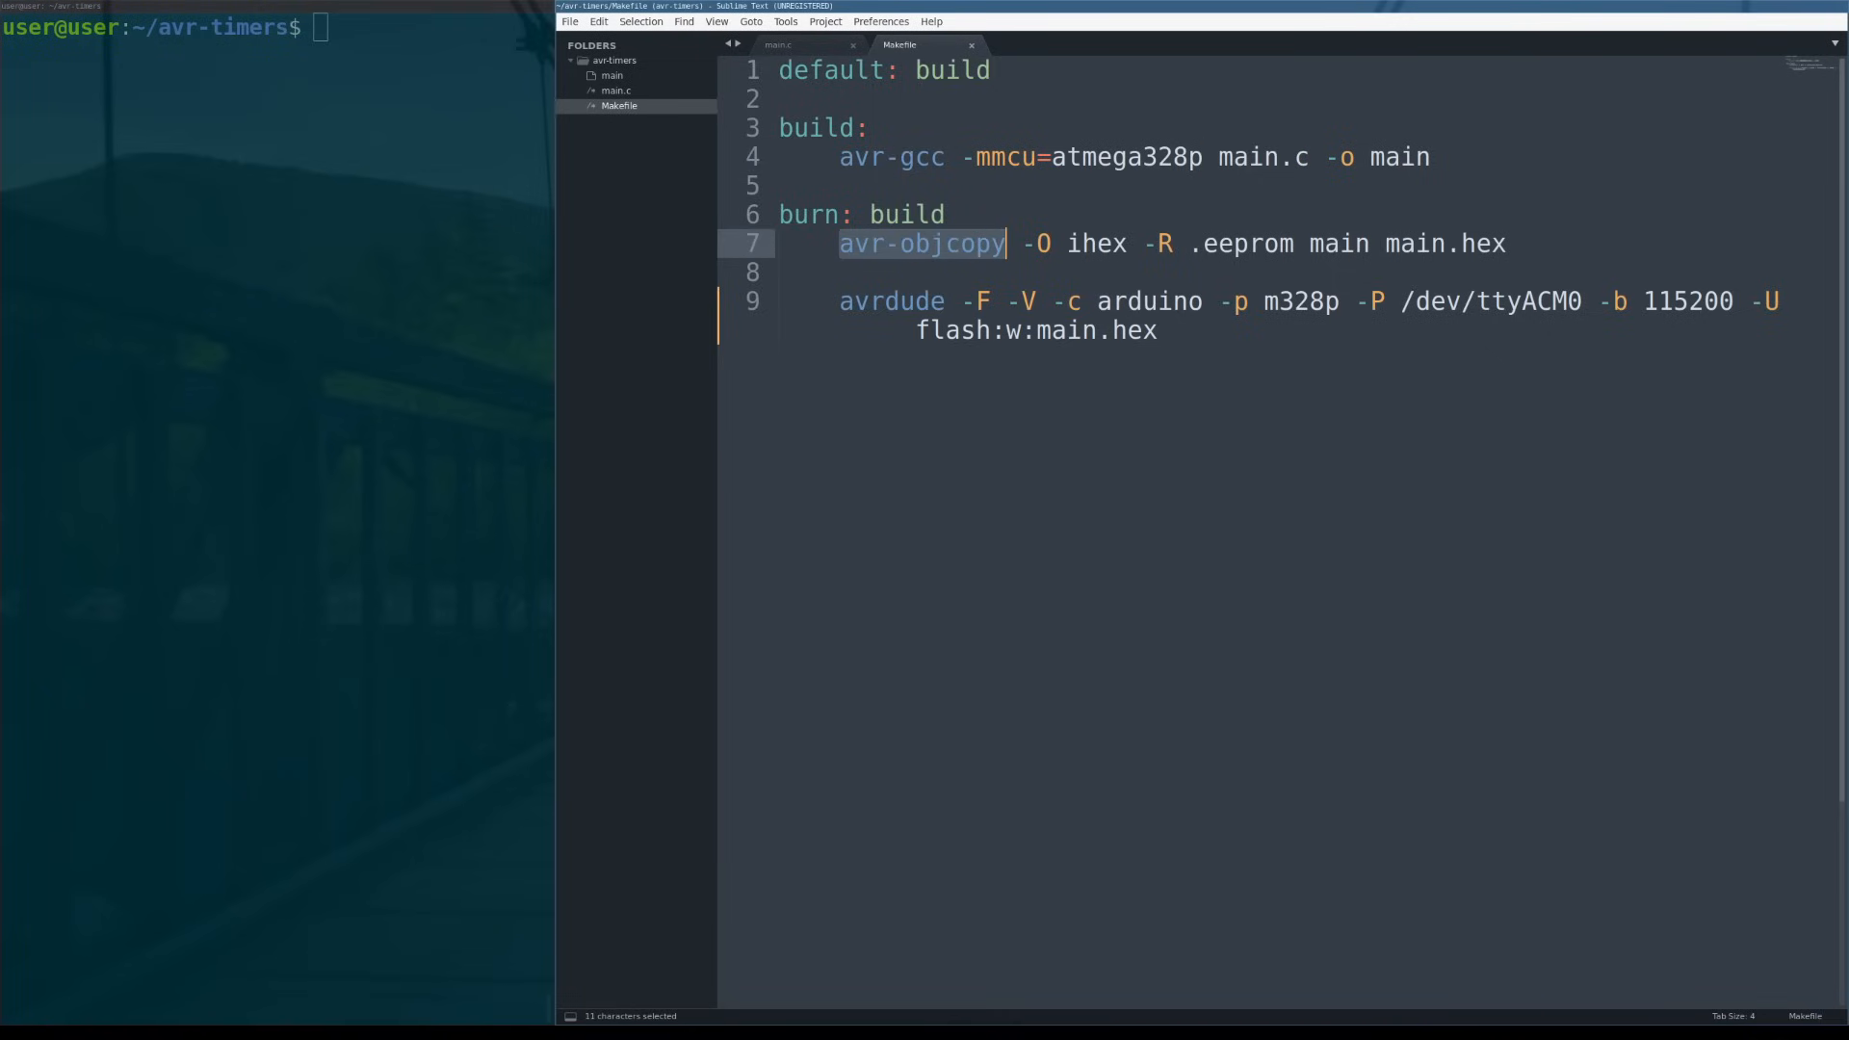
double_click(1338, 243)
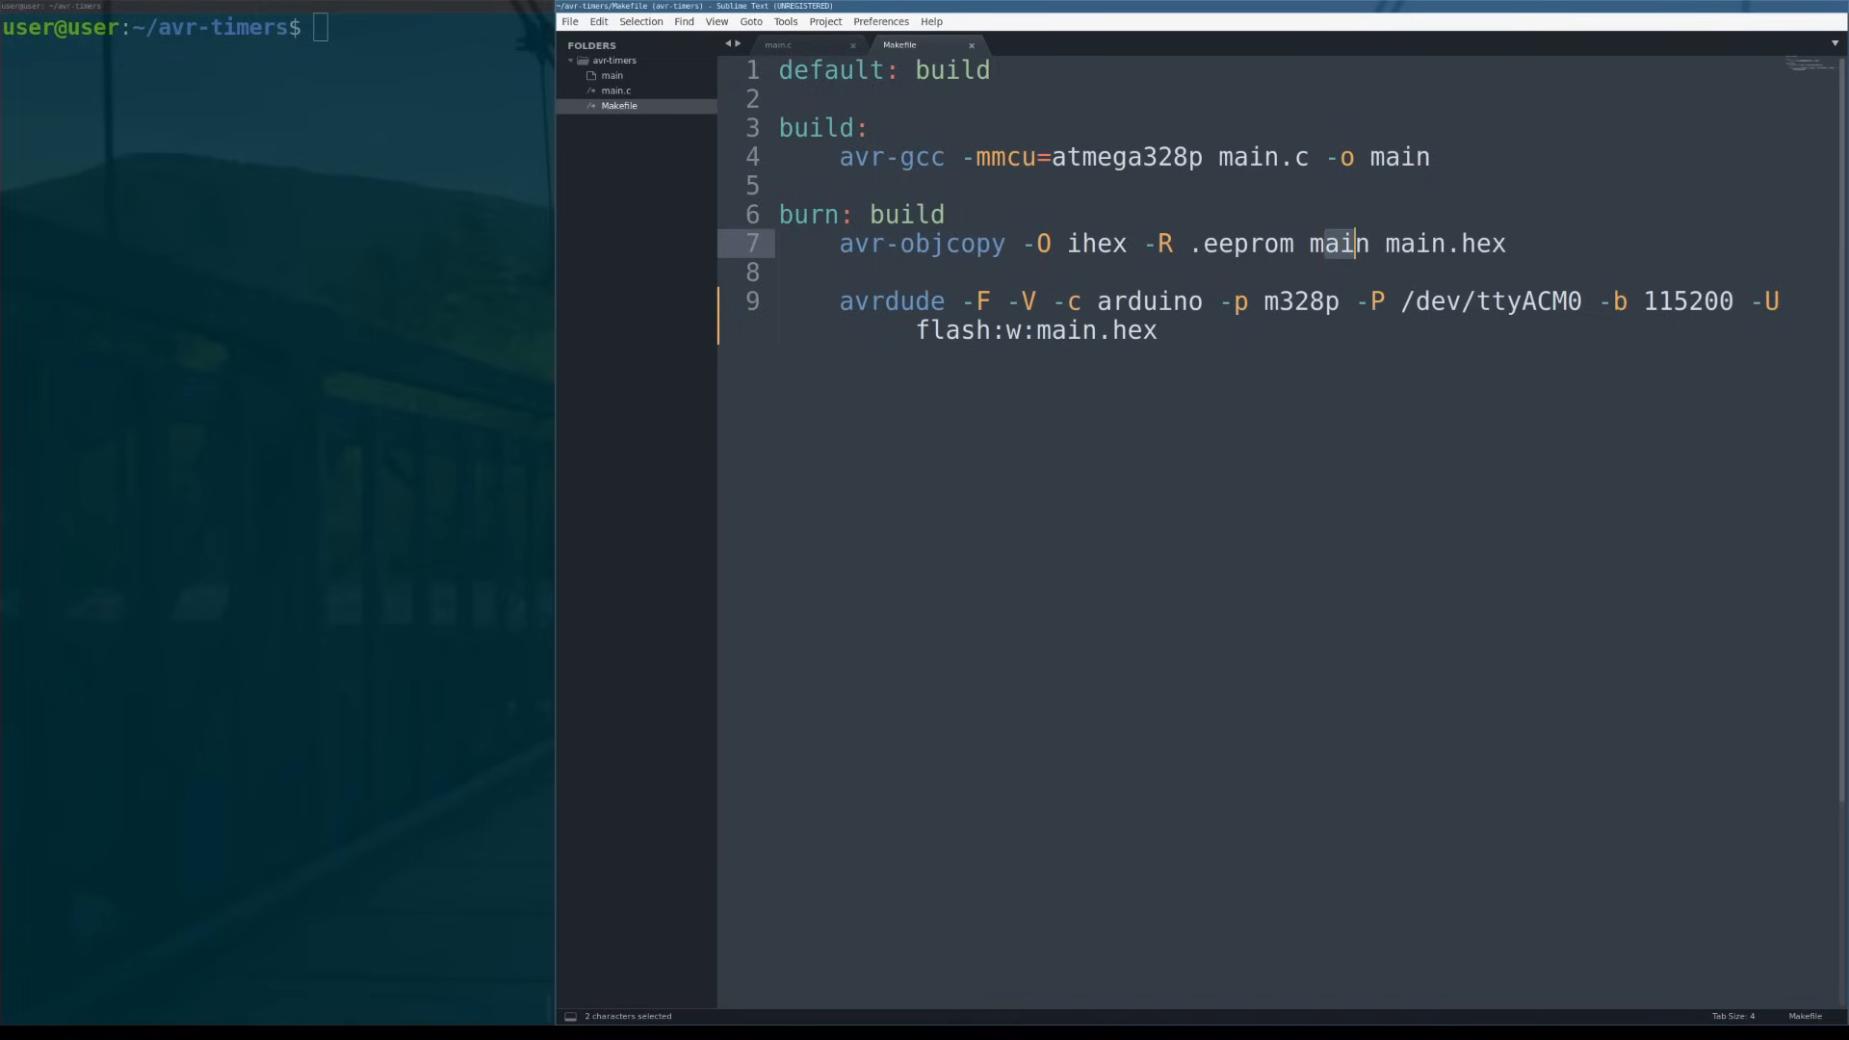
double_click(1096, 244)
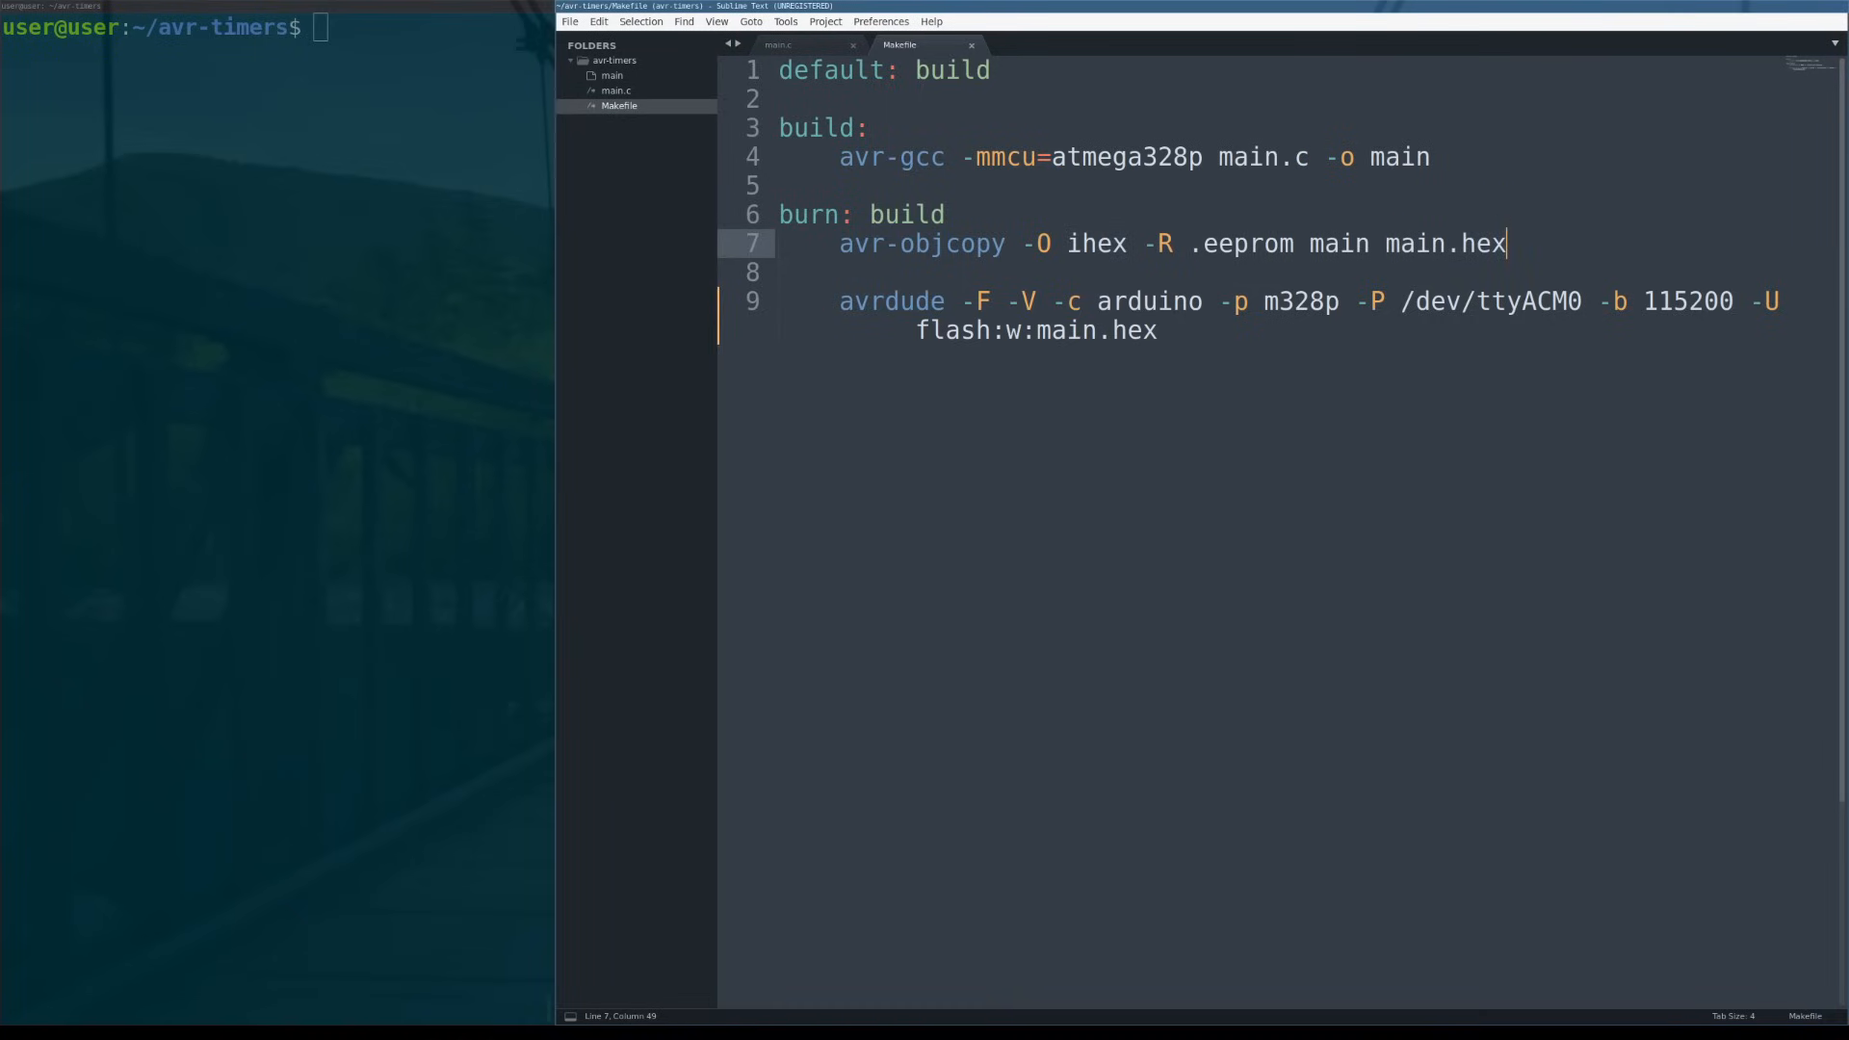
double_click(884, 301)
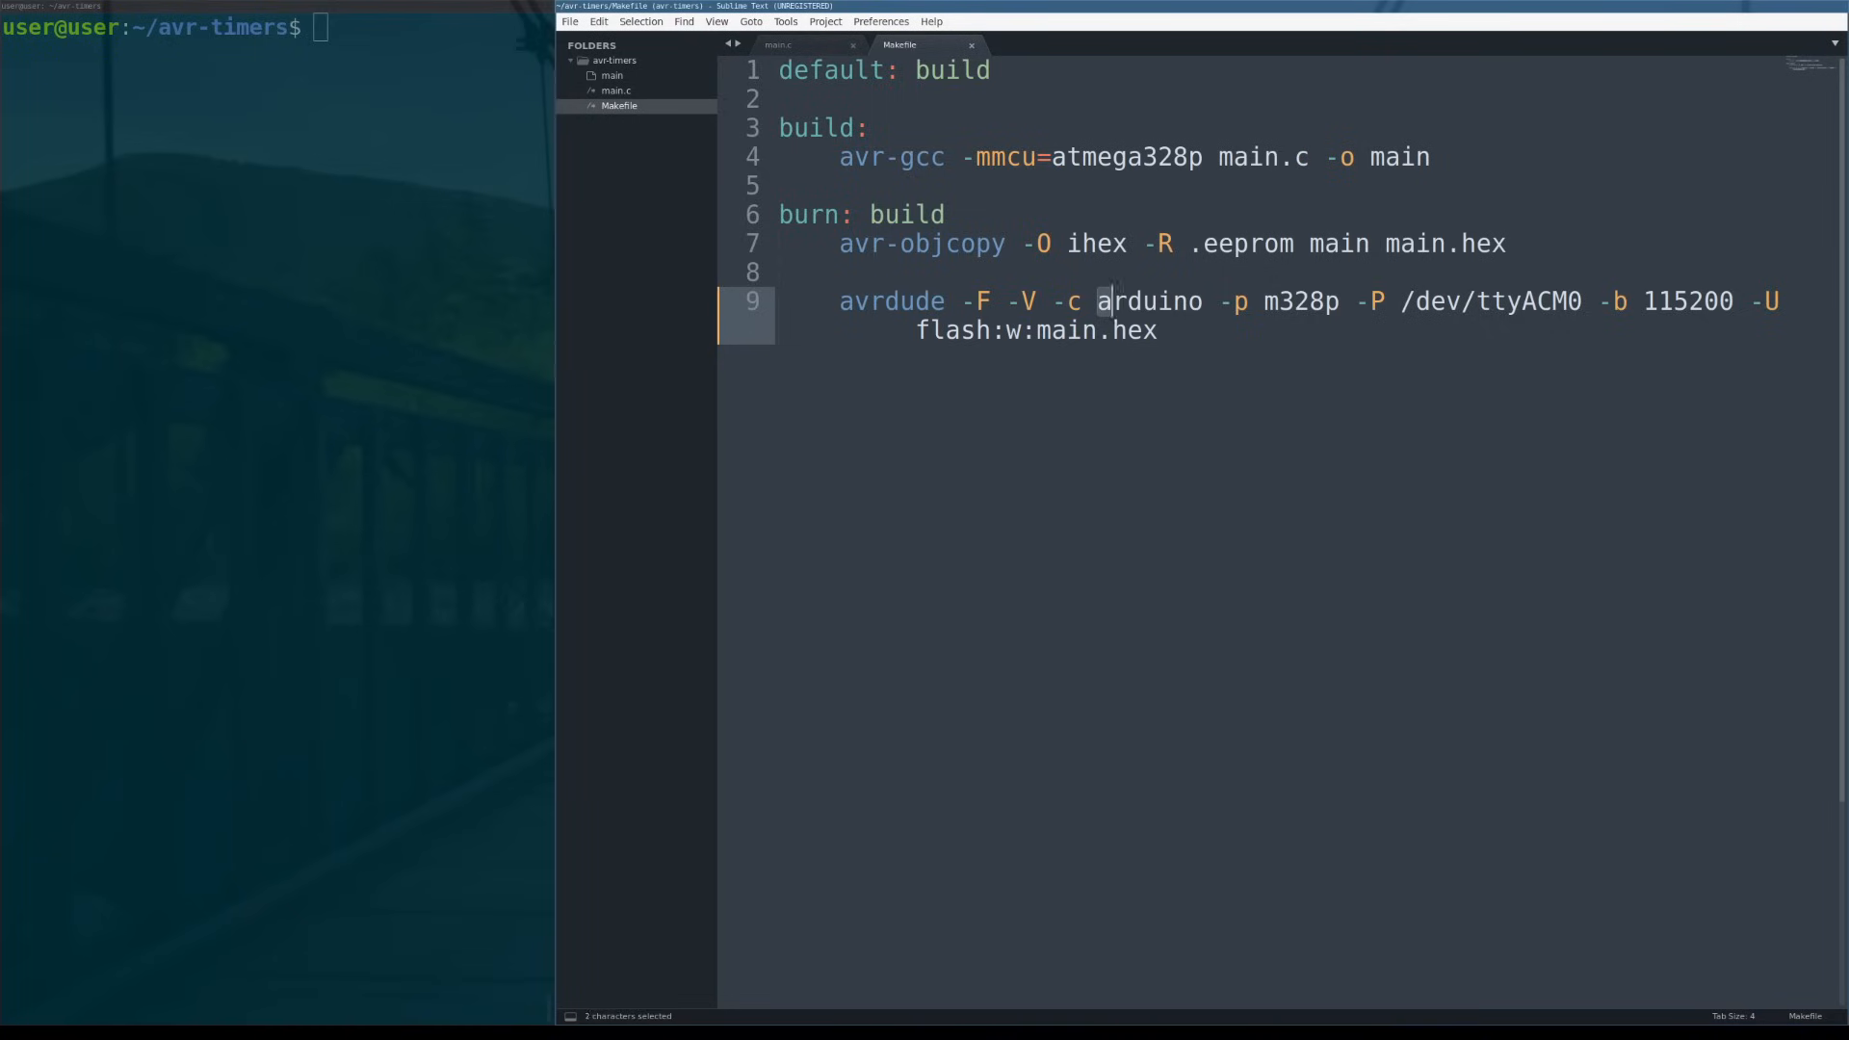
double_click(1150, 301)
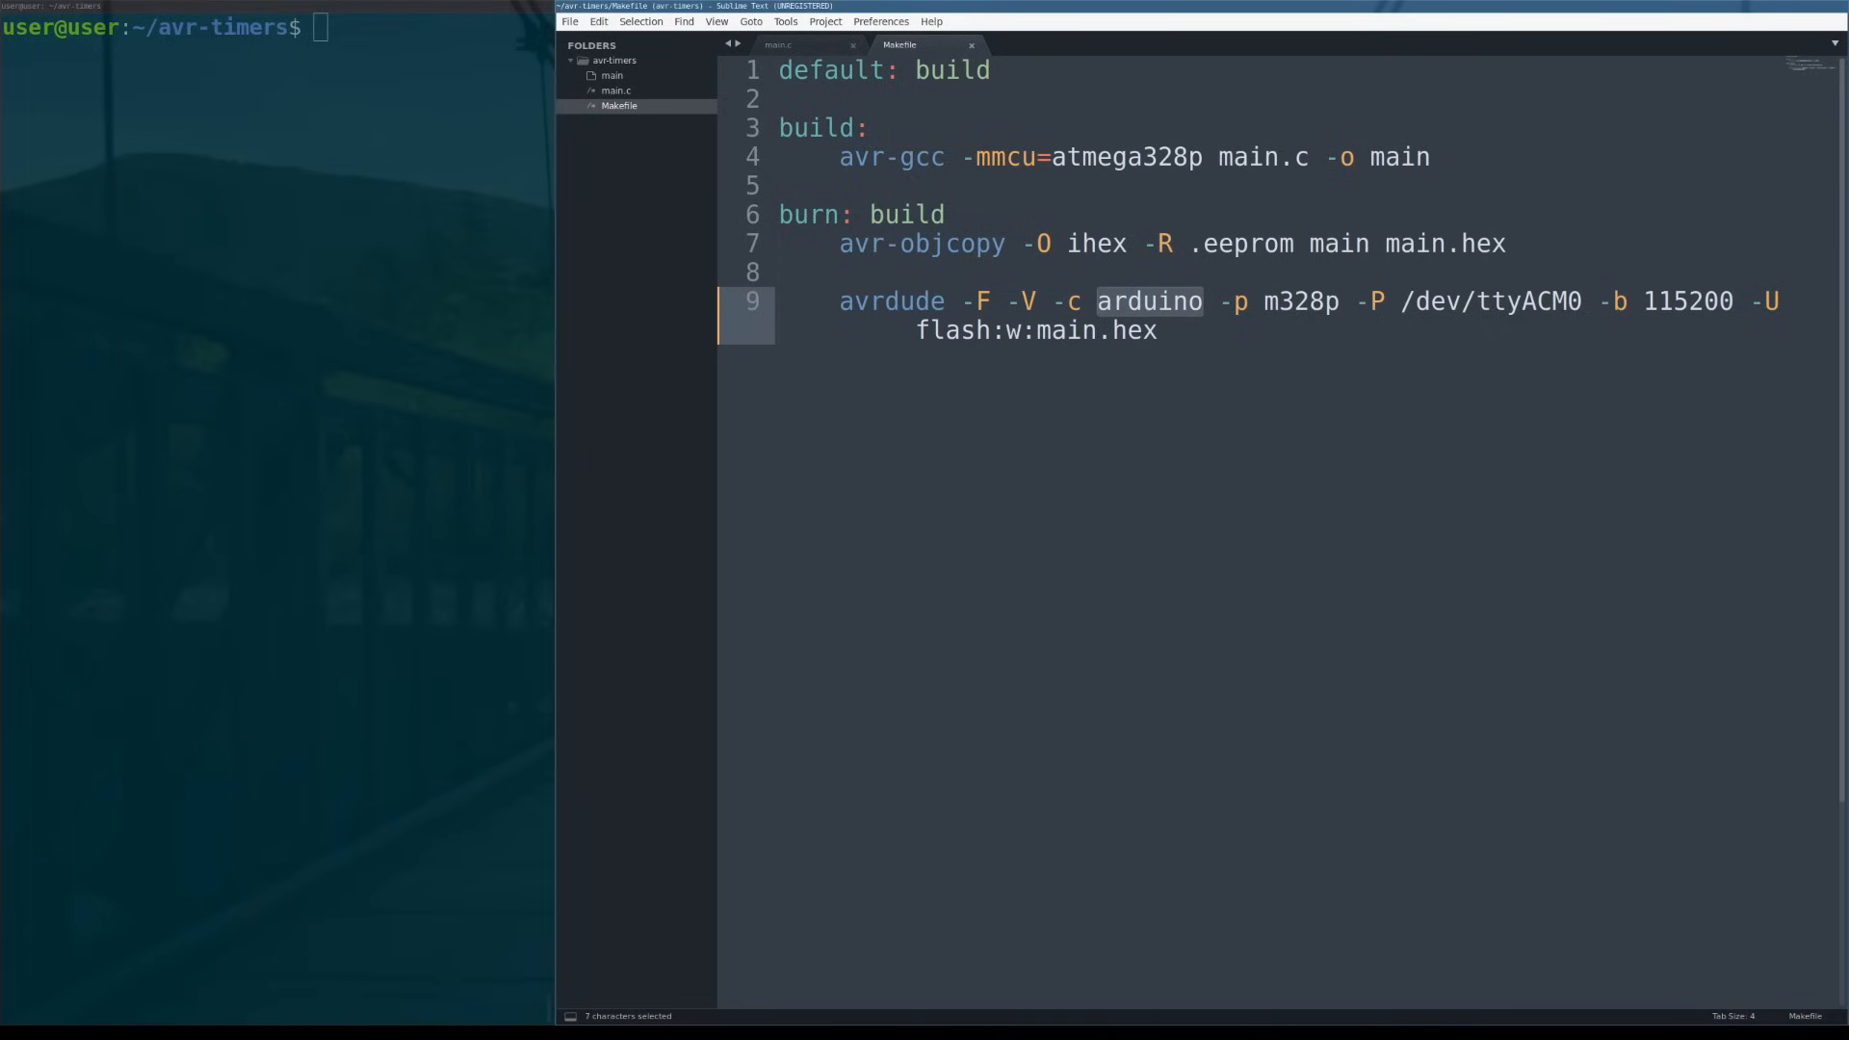
double_click(1096, 330)
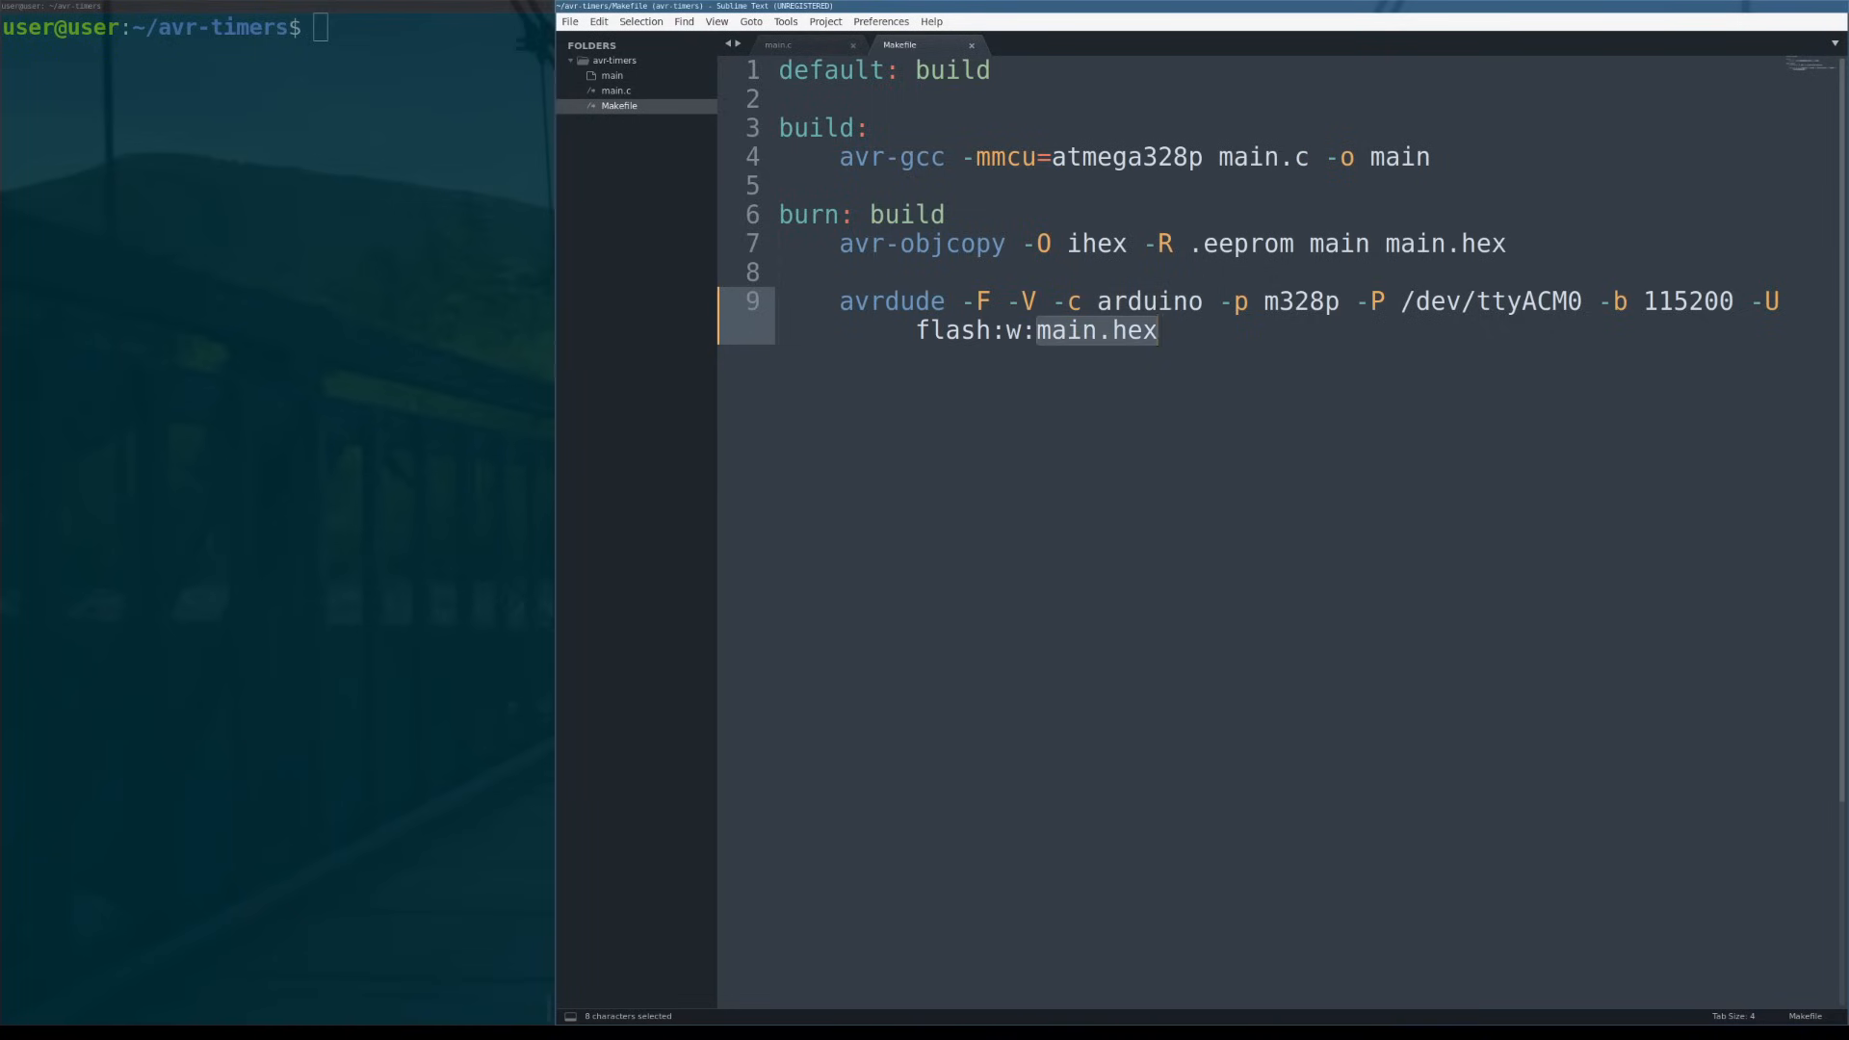
click(1156, 330)
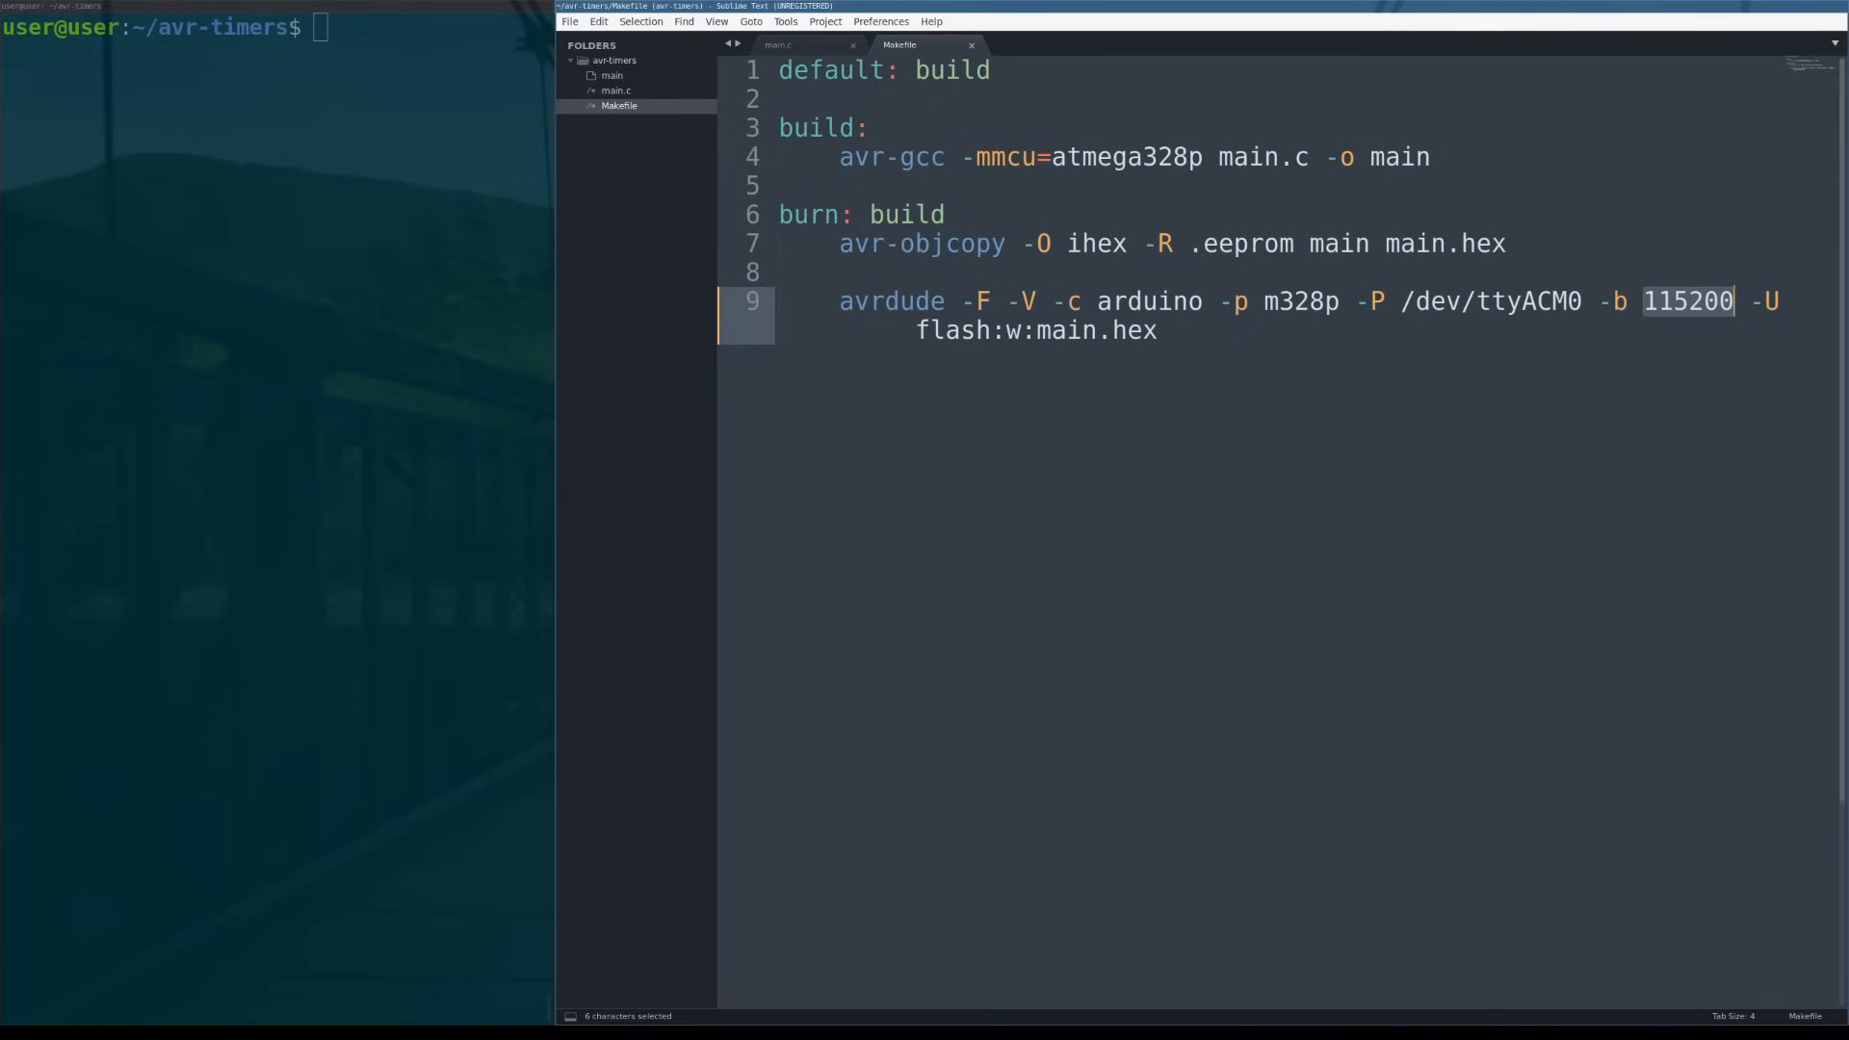
text(make burn)
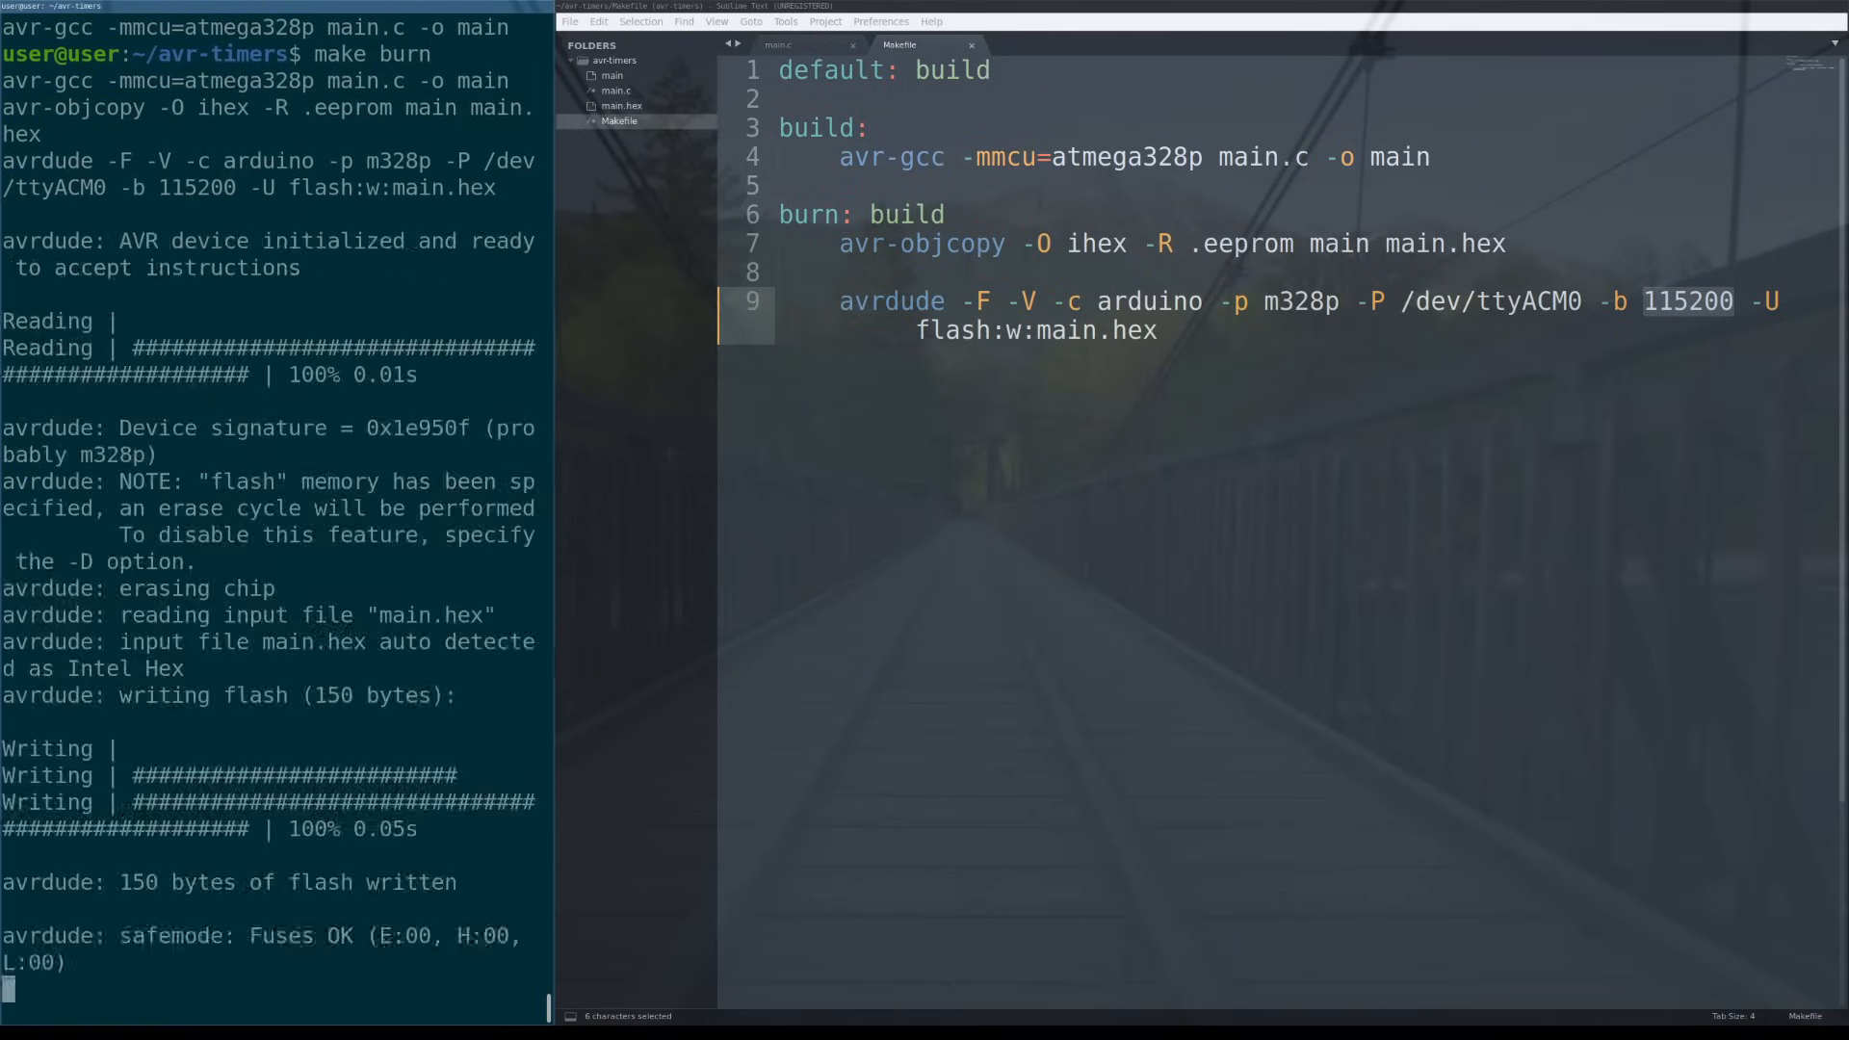
Scroll through the avrdude flashing output, then switch back to main.c.
scroll(up, 3)
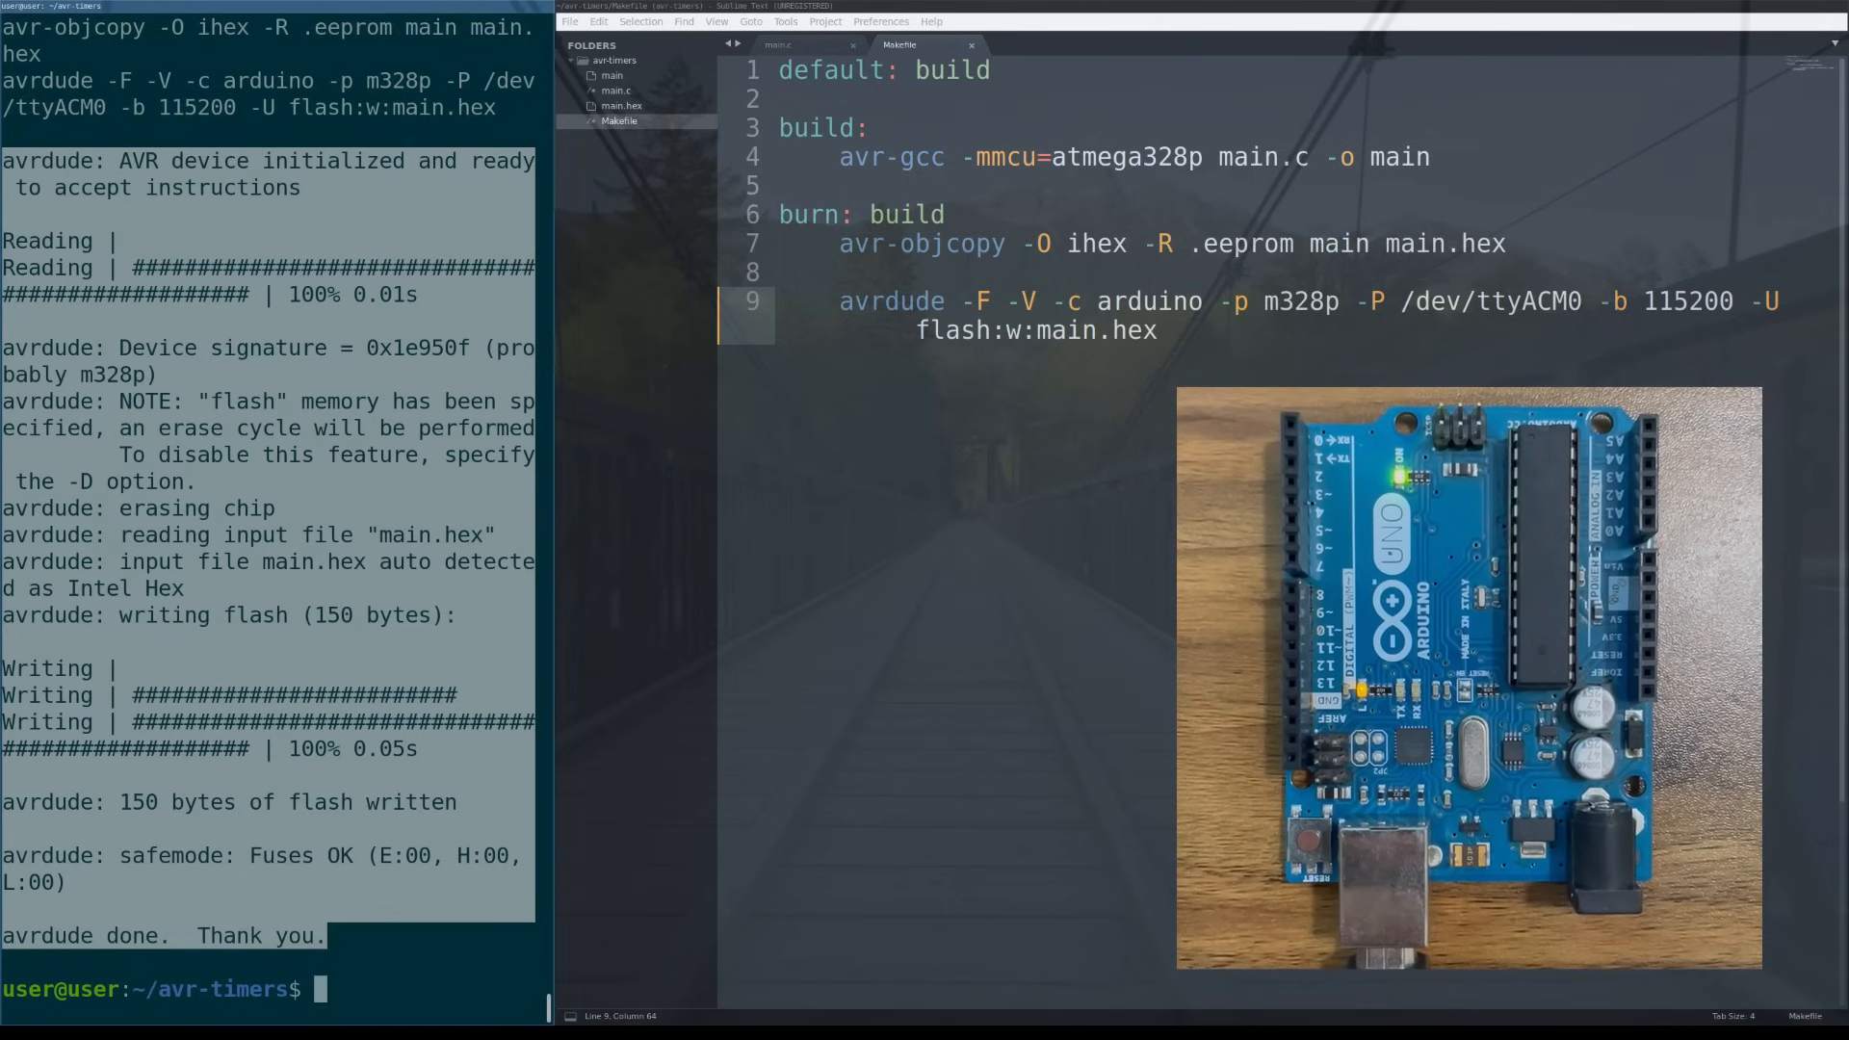
click(779, 46)
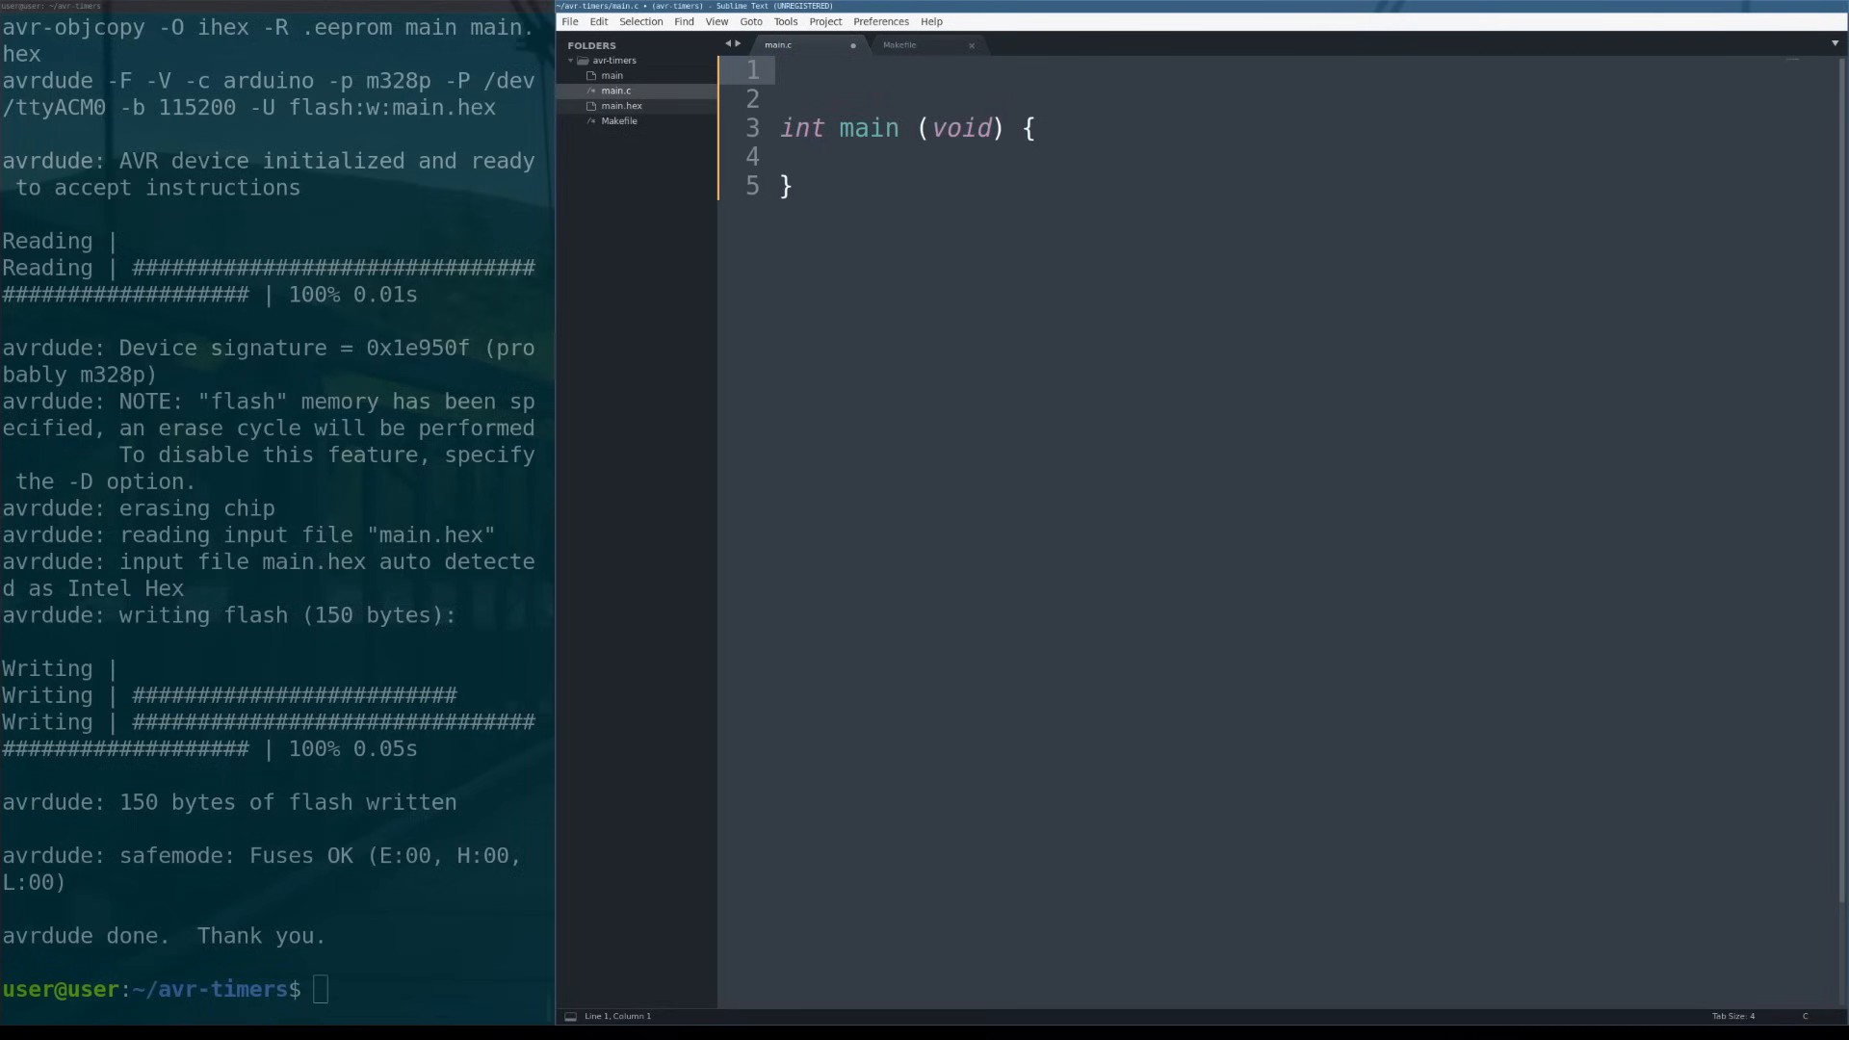
Add #include <avr/io.h> and #include <avr/interrupt.h> at the top of main.c.
click(778, 68)
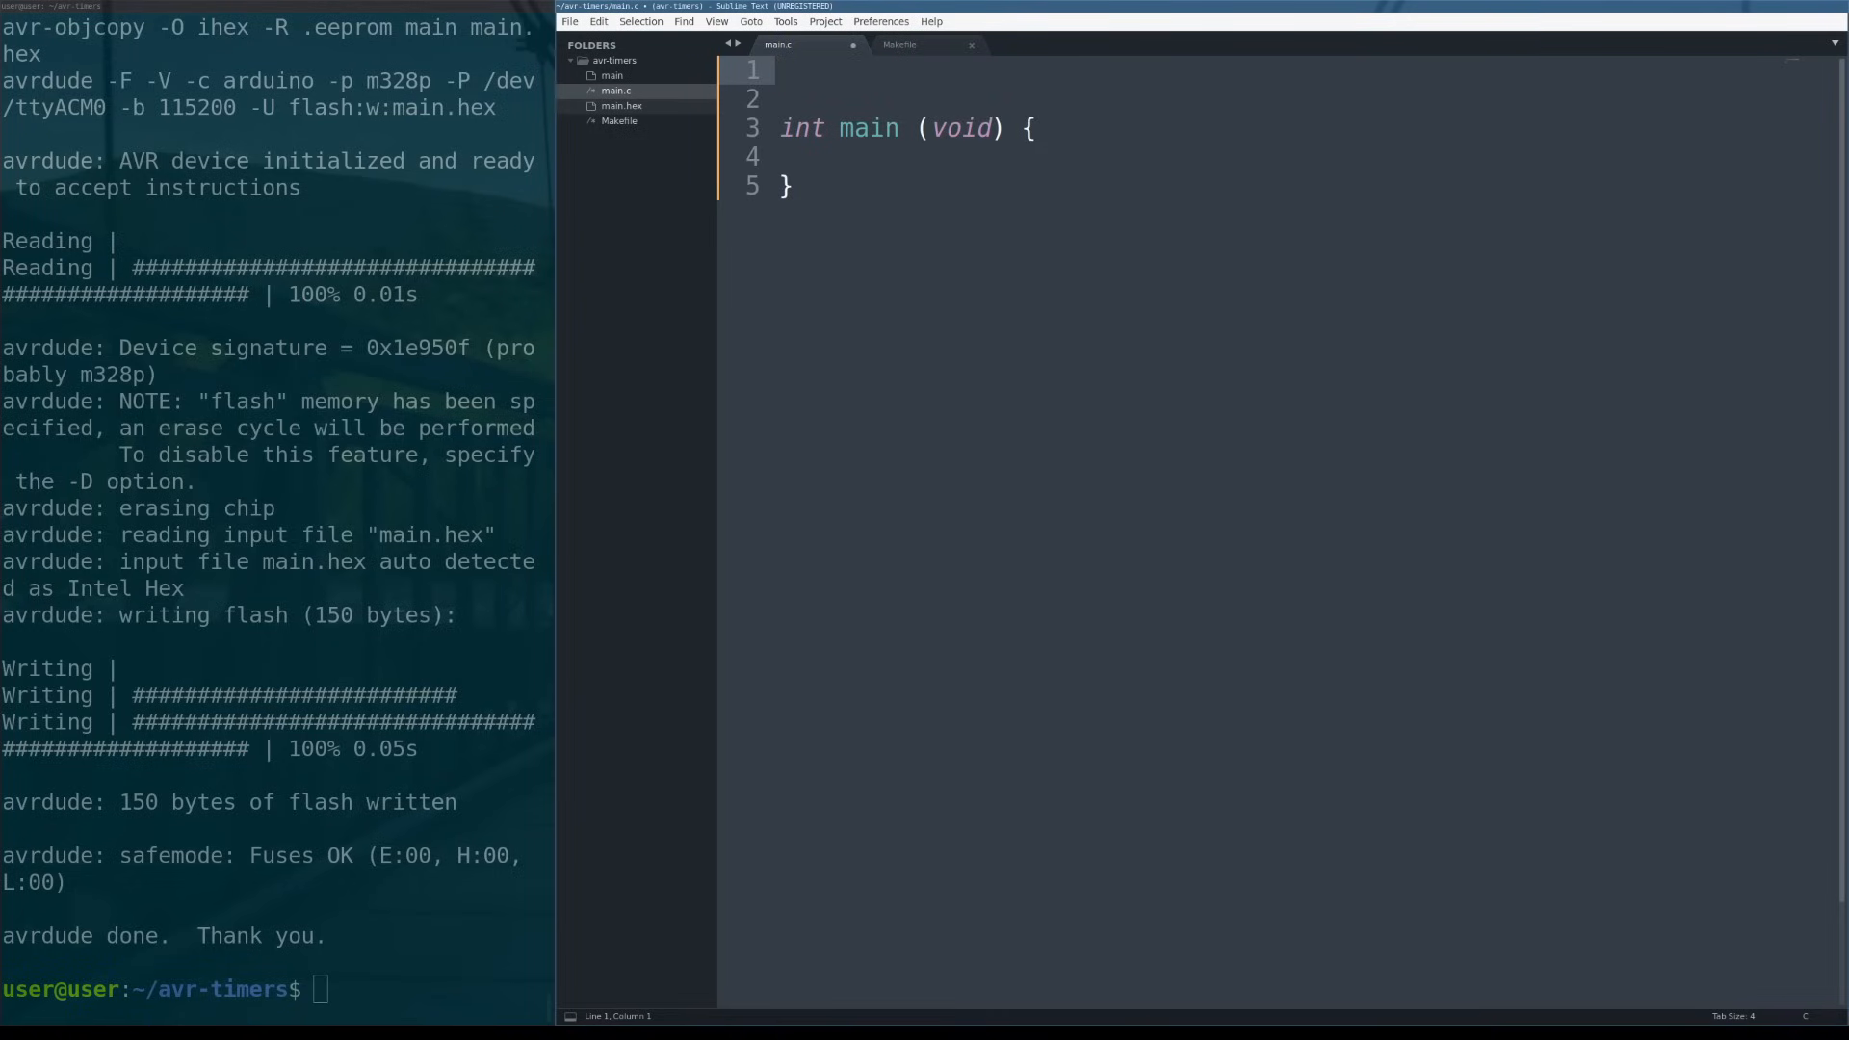
click(779, 68)
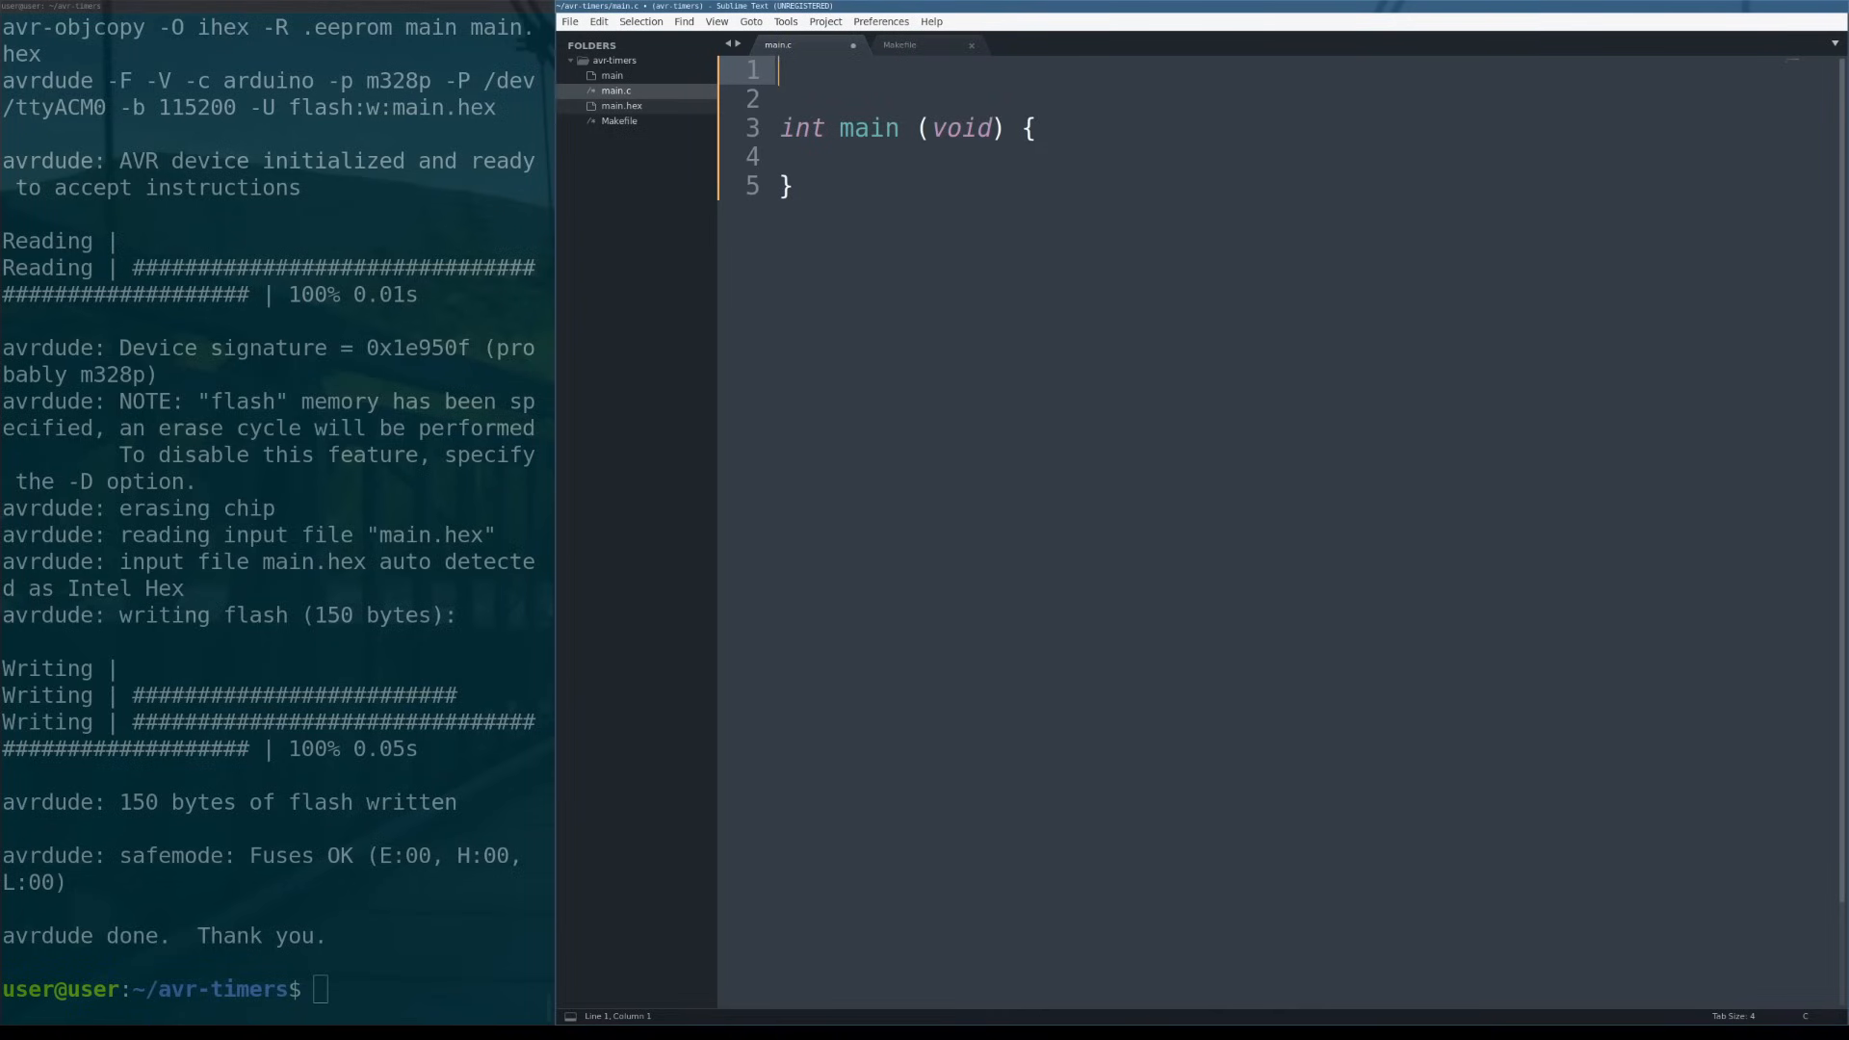
text(#include)
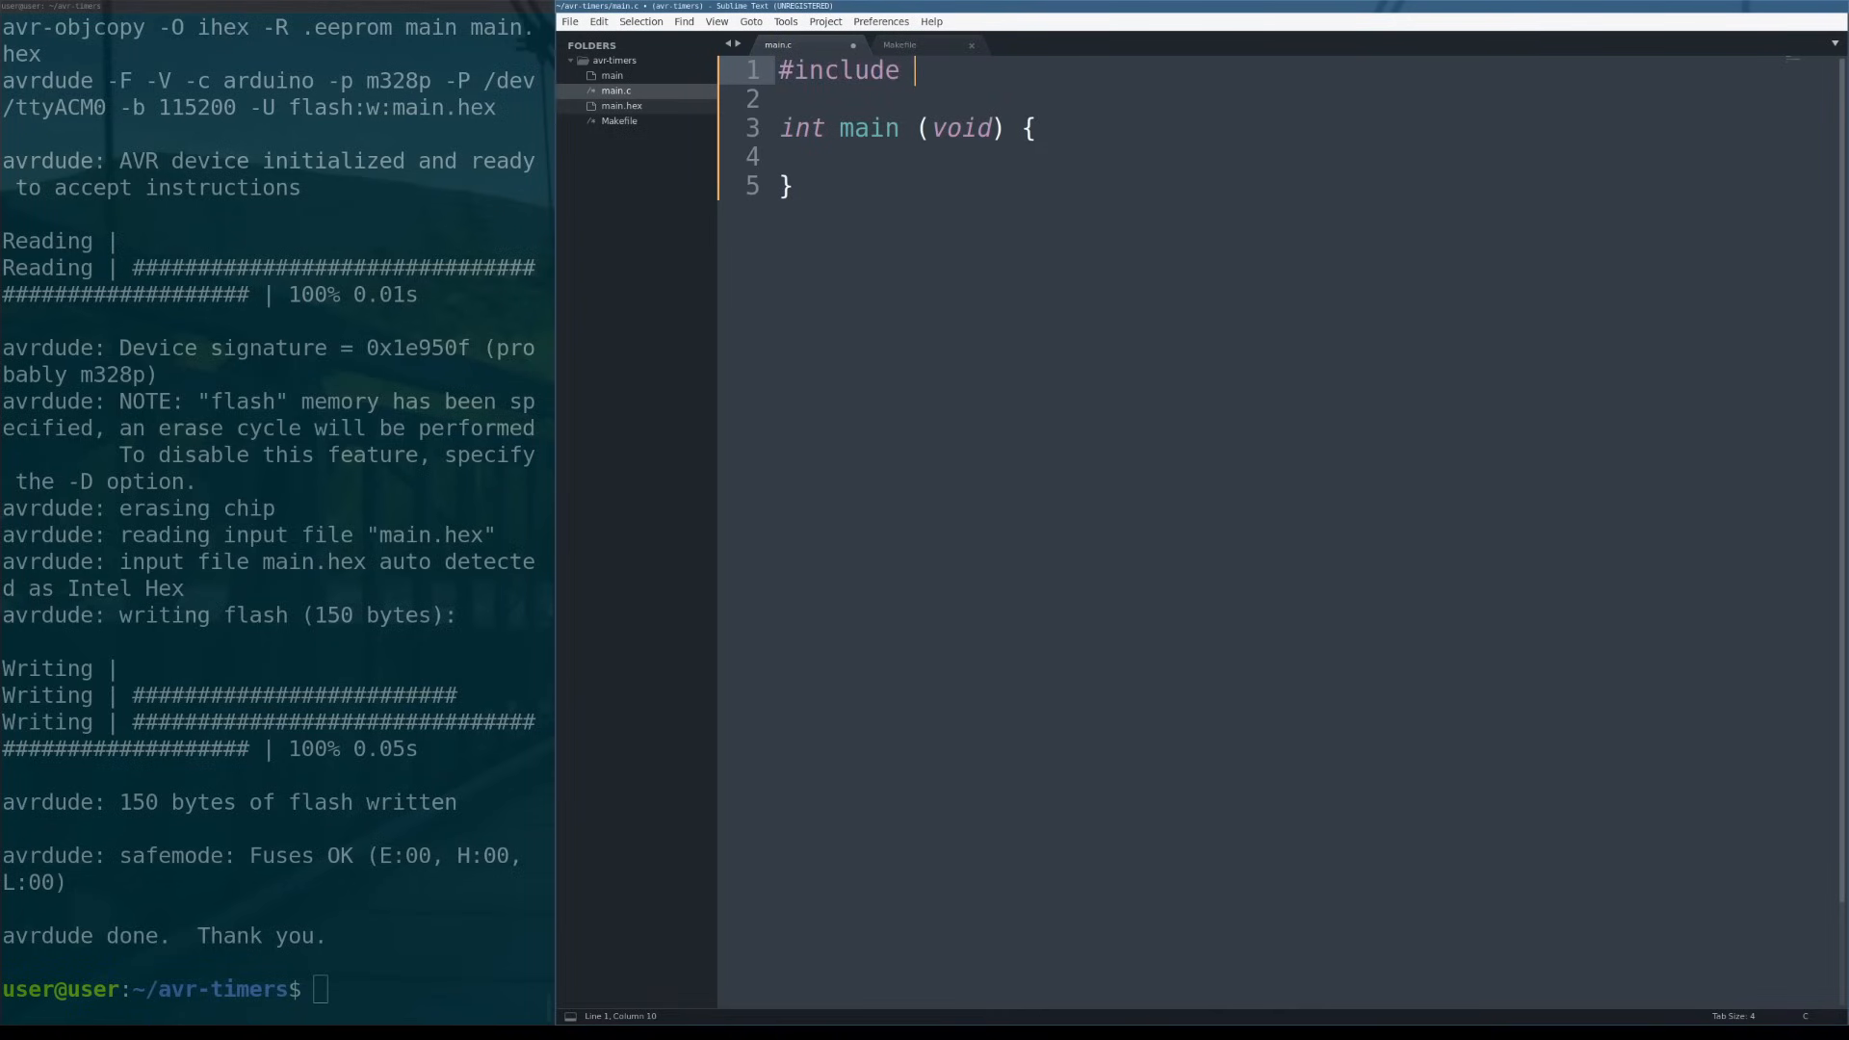
text(<avr/io.h>)
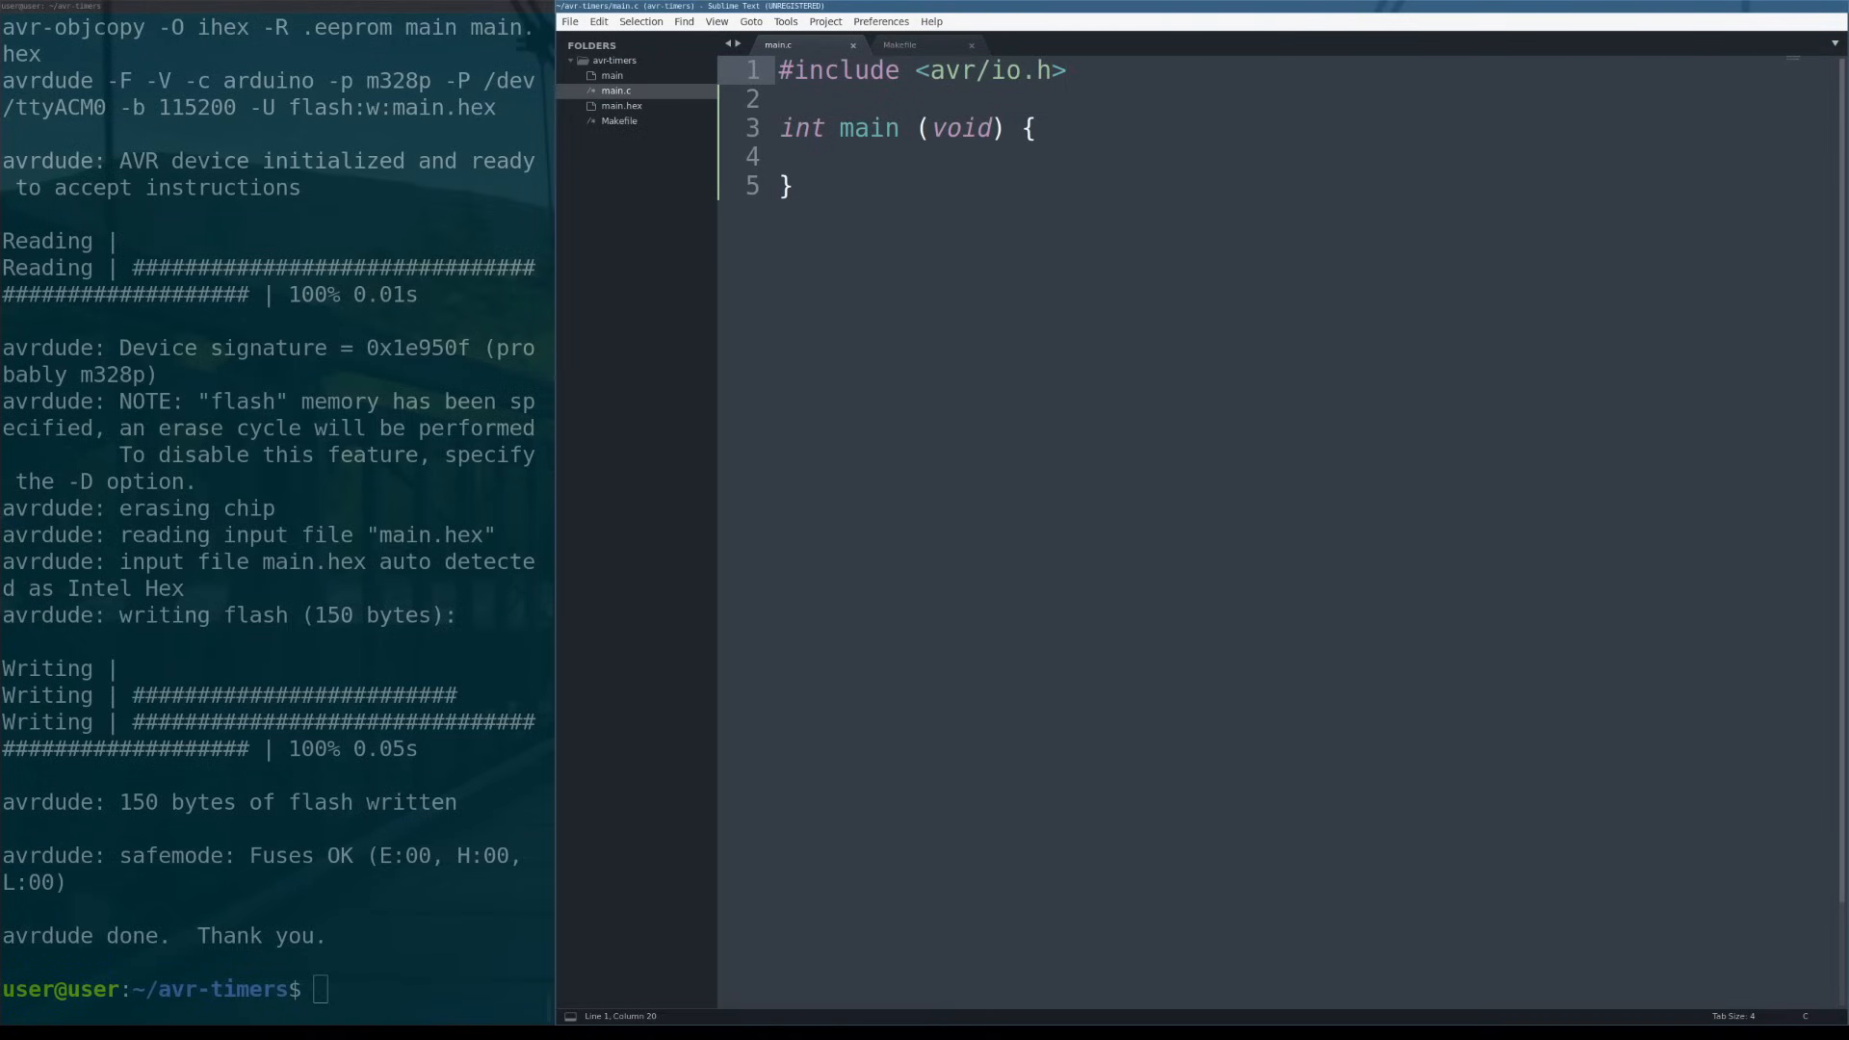
click(1067, 70)
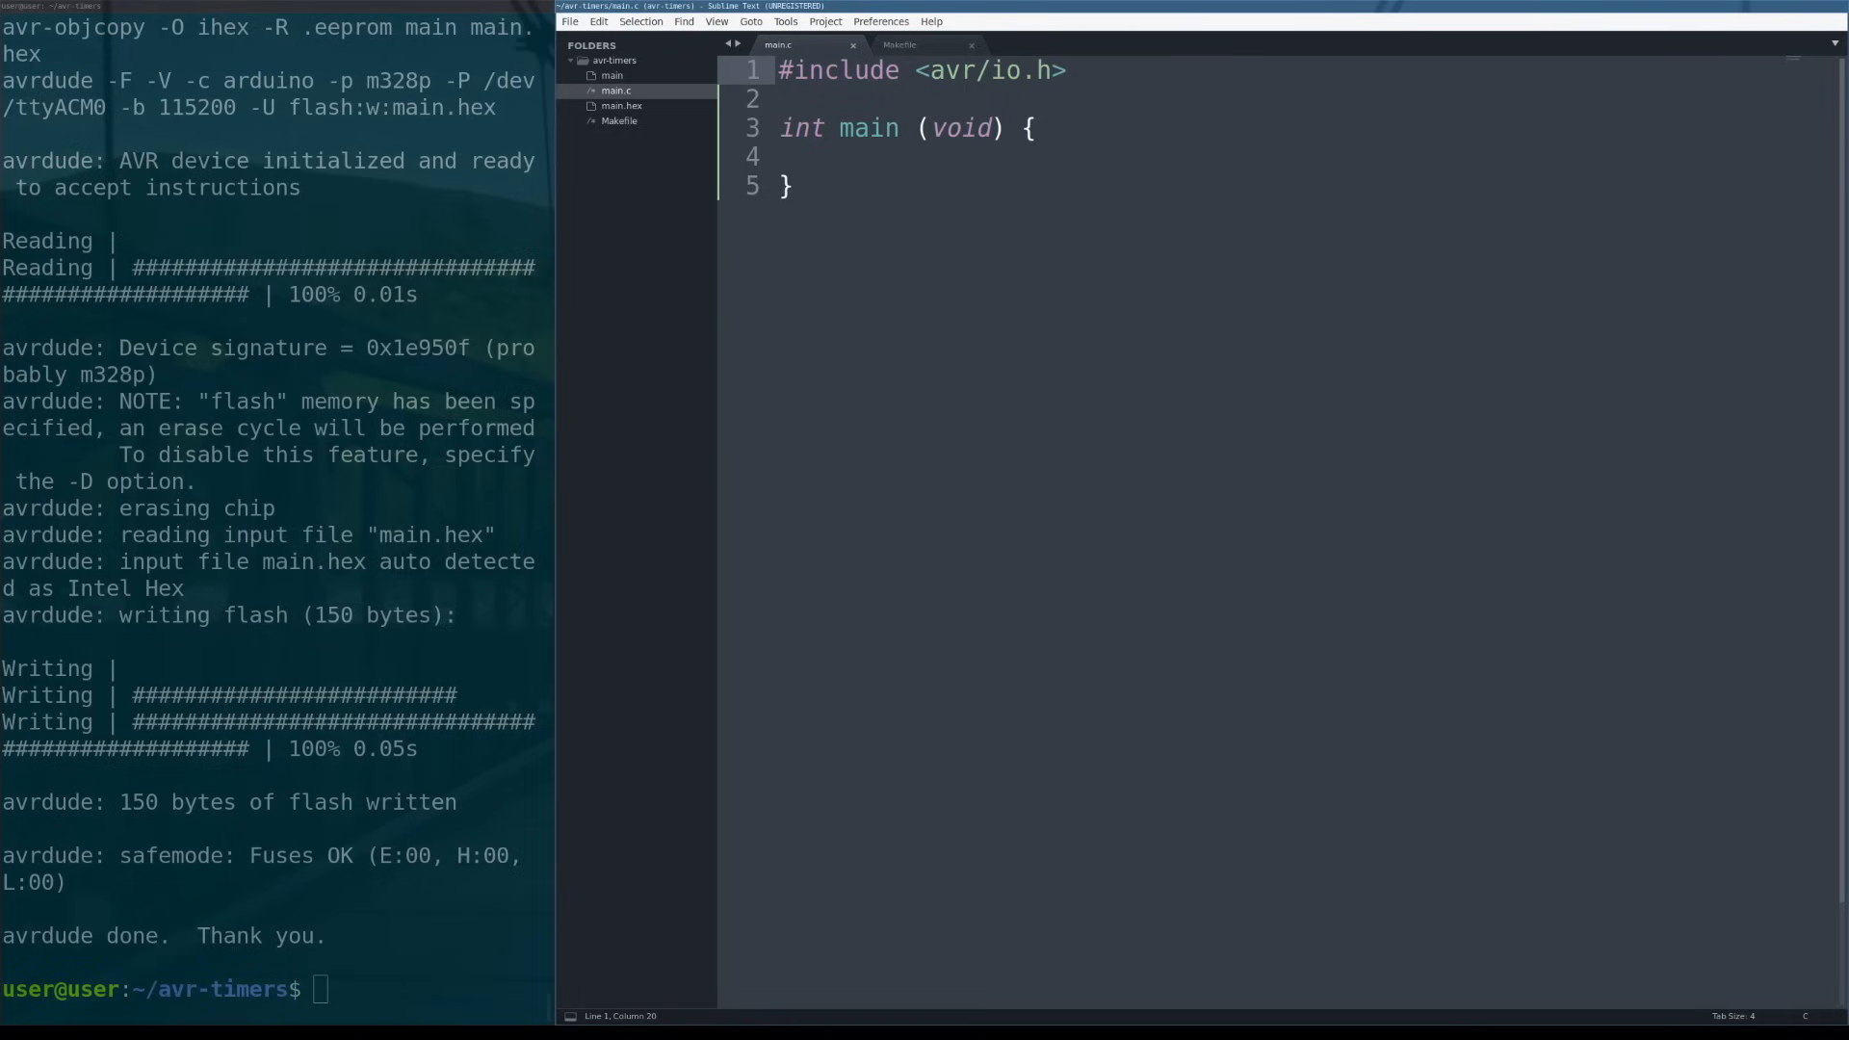
text(#include <avr/interrupt.h>)
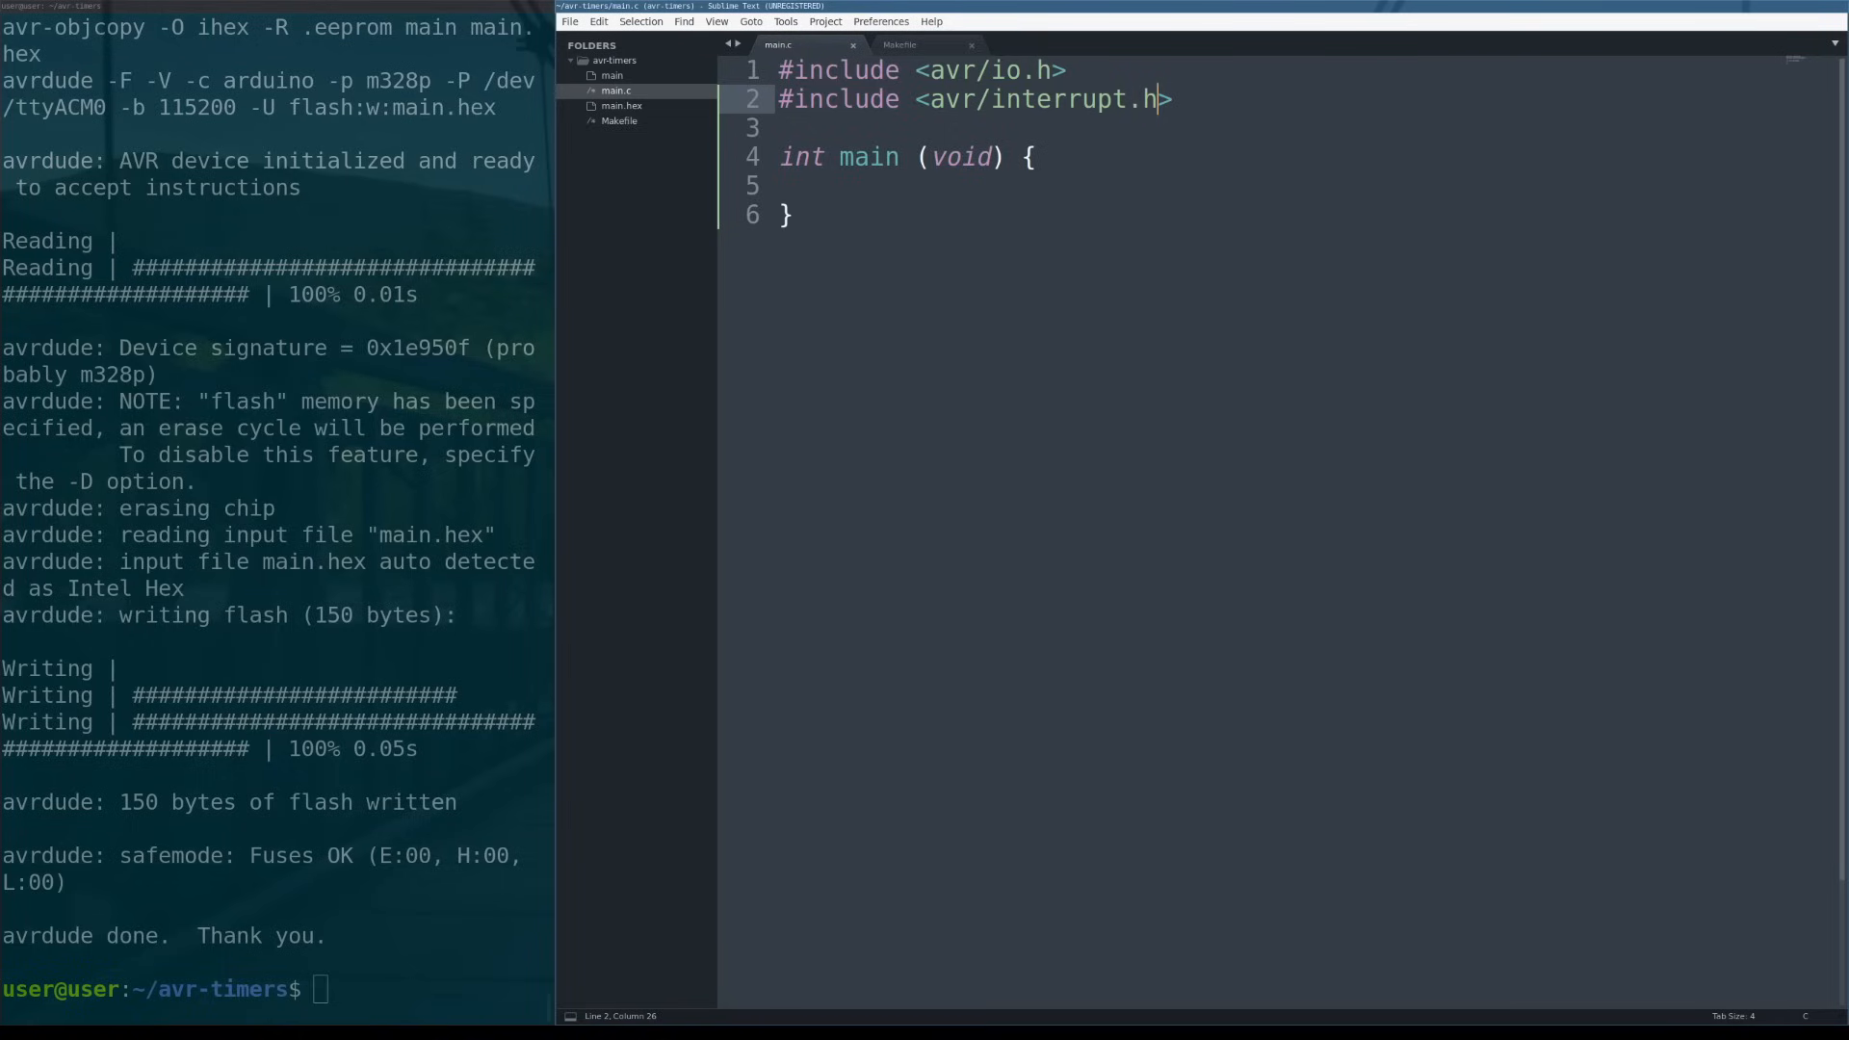
click(792, 215)
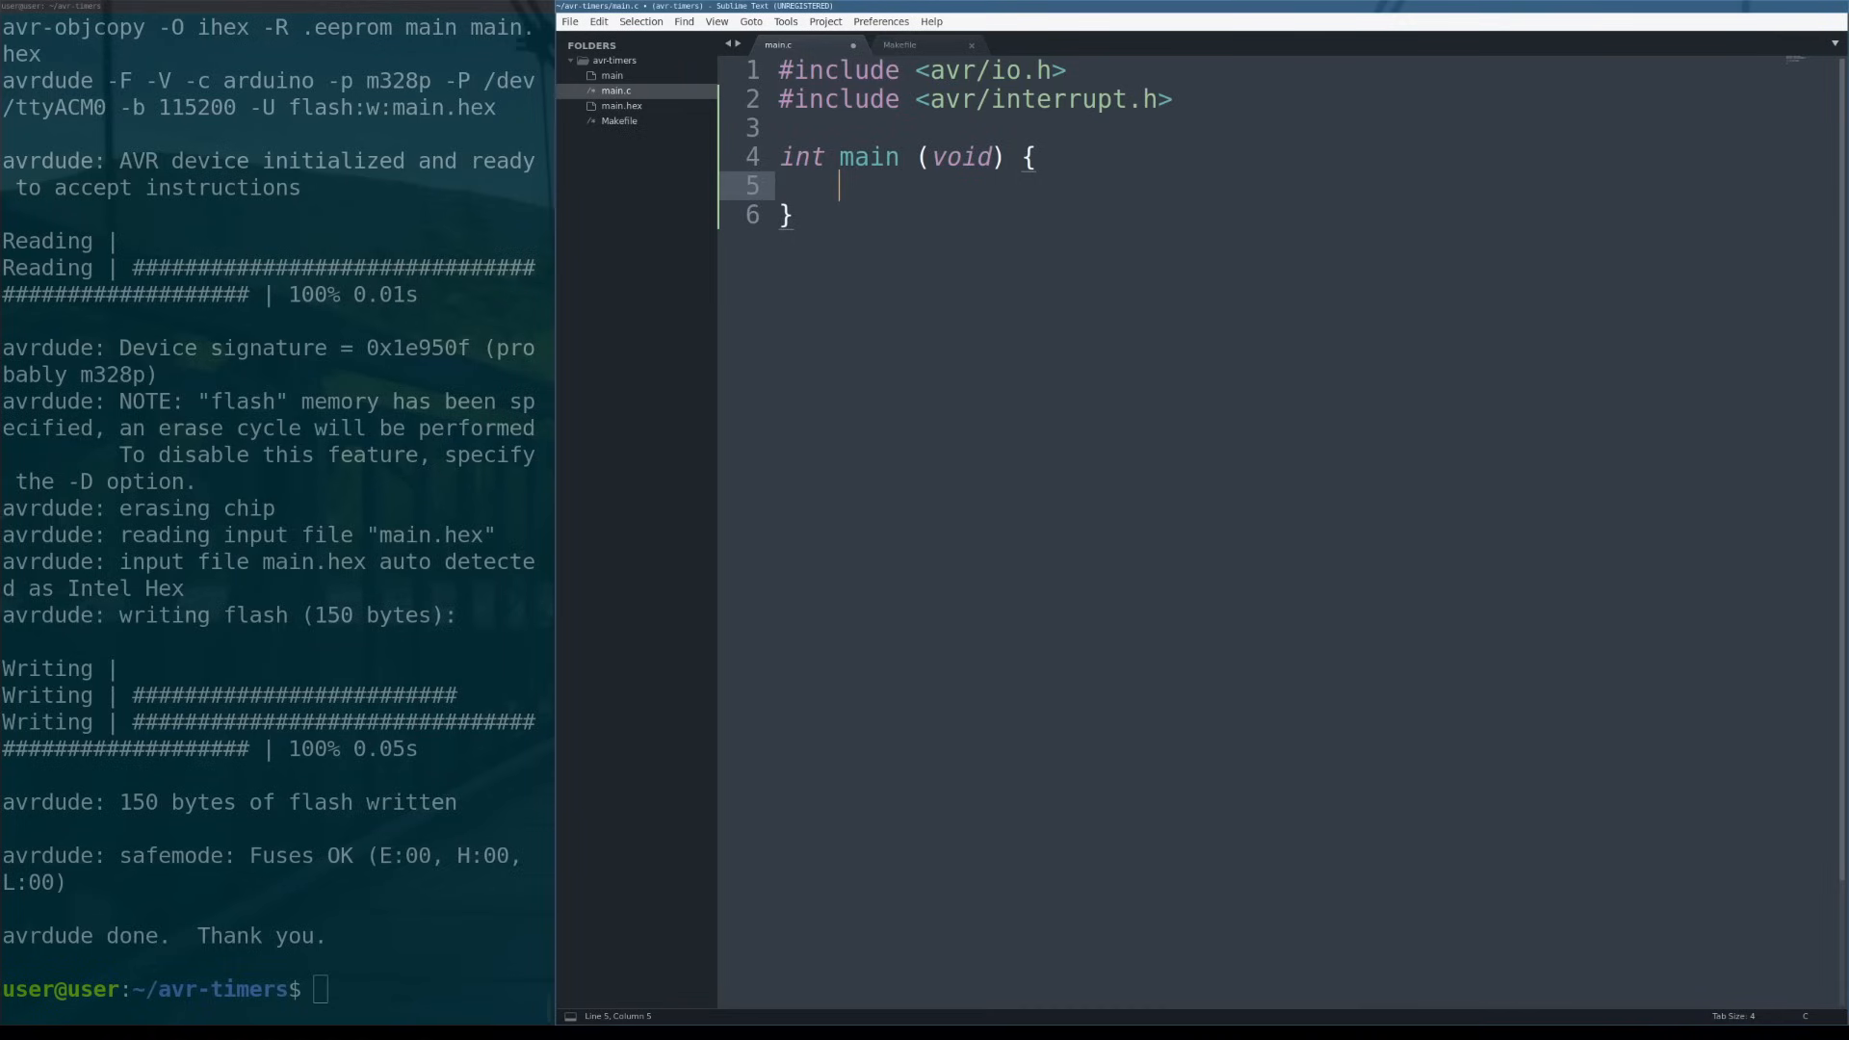
Write DDRB |= _BV(DDB5); in main to make the LED pin an output.
text(DDRB |= _B()
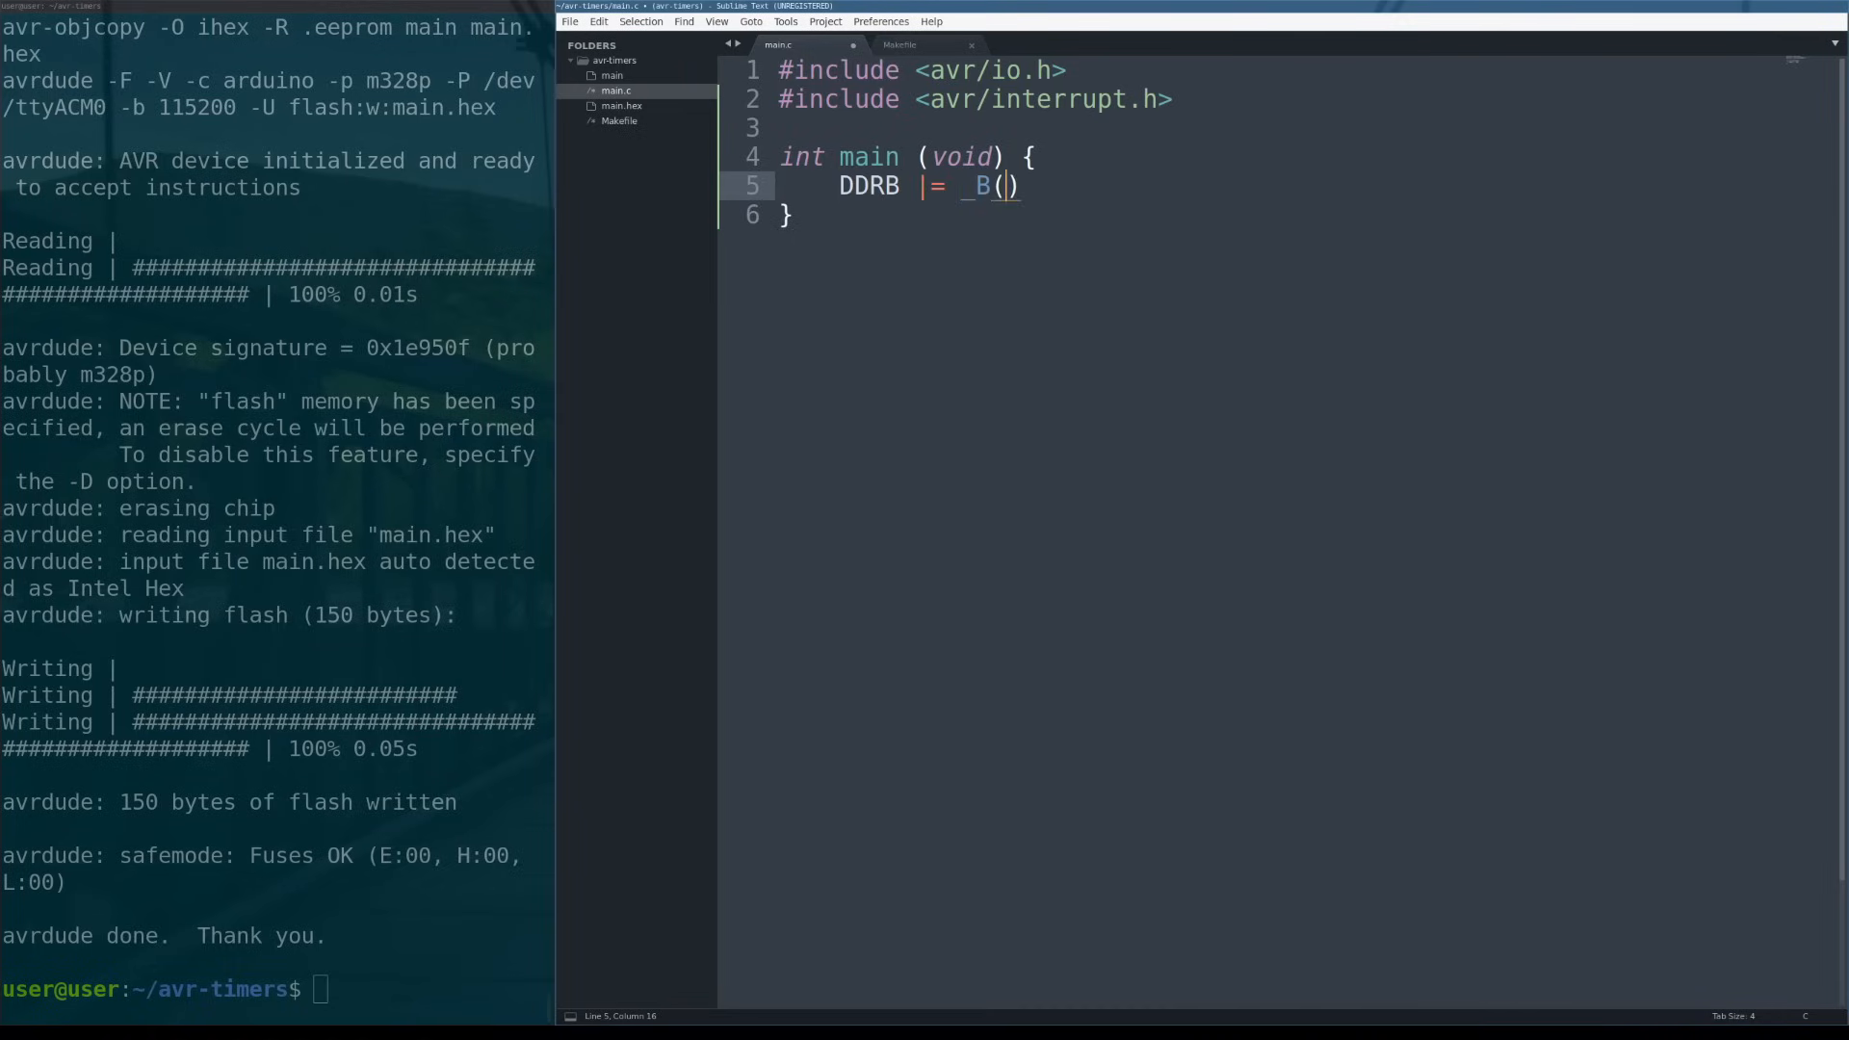
text(V)
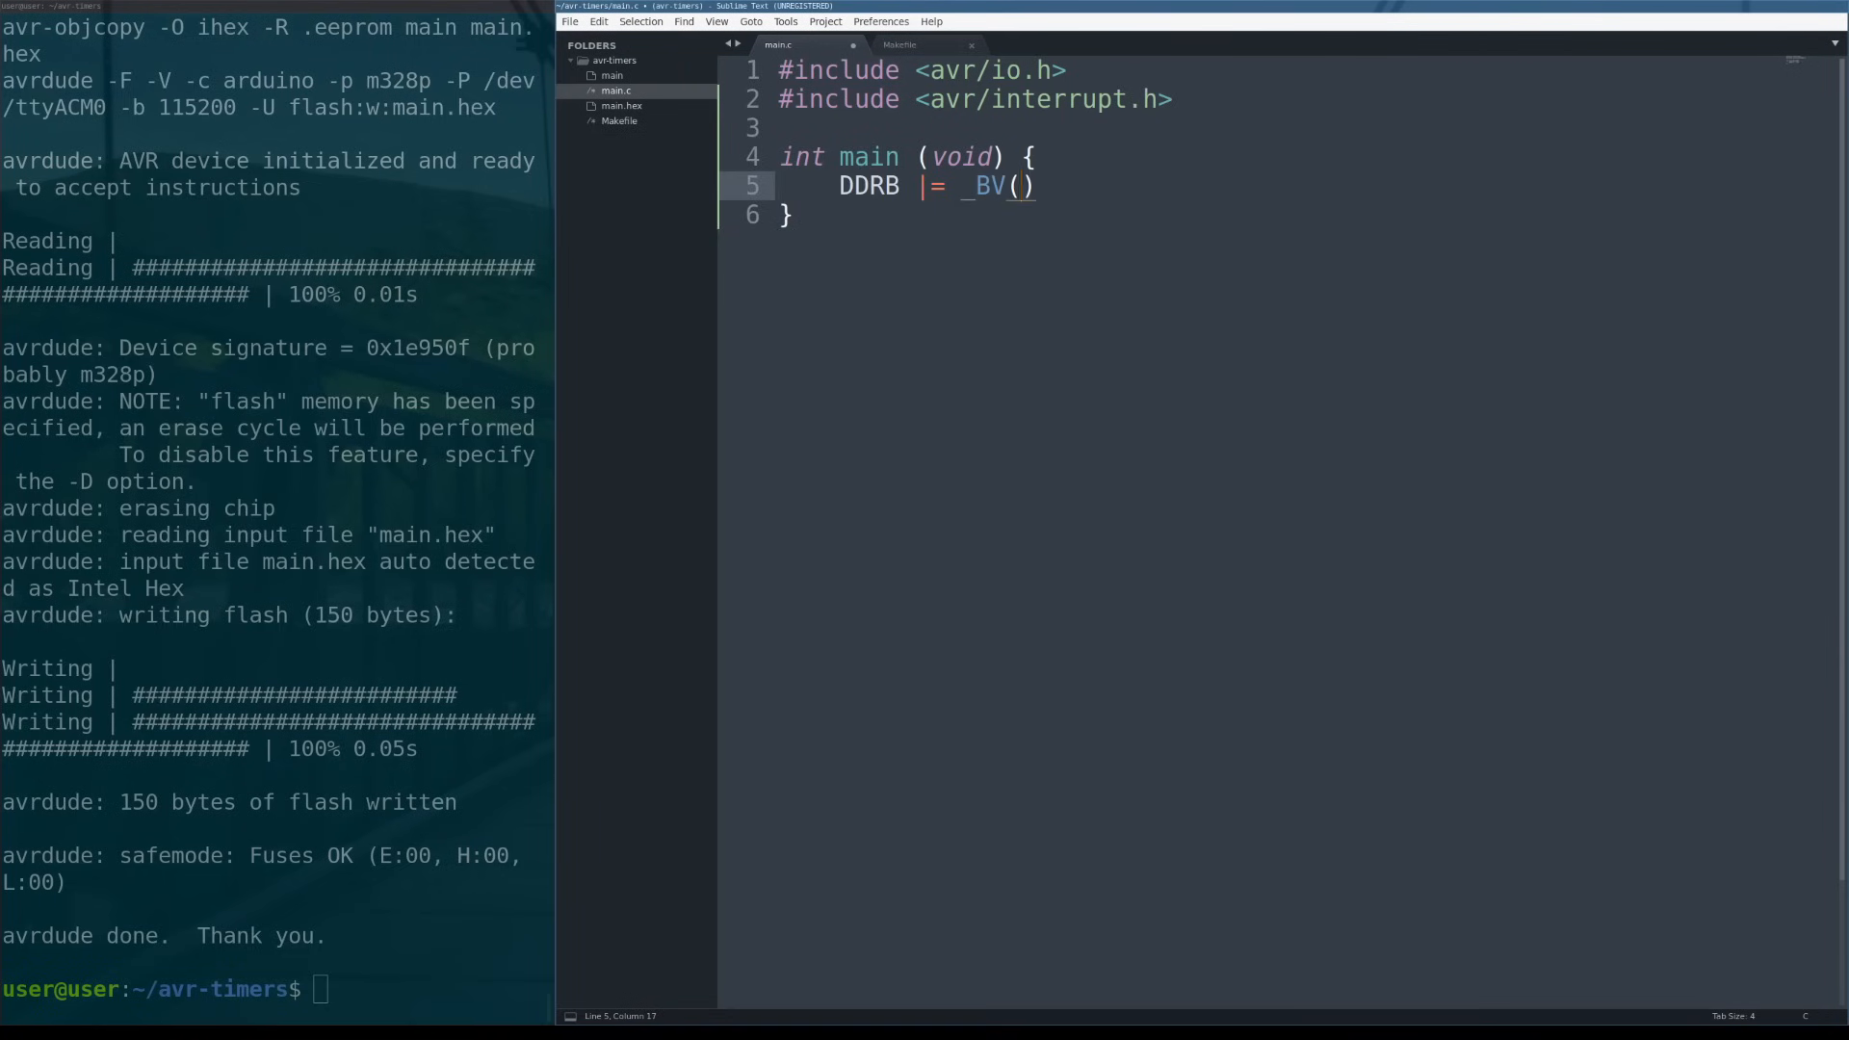
text(DDB5);)
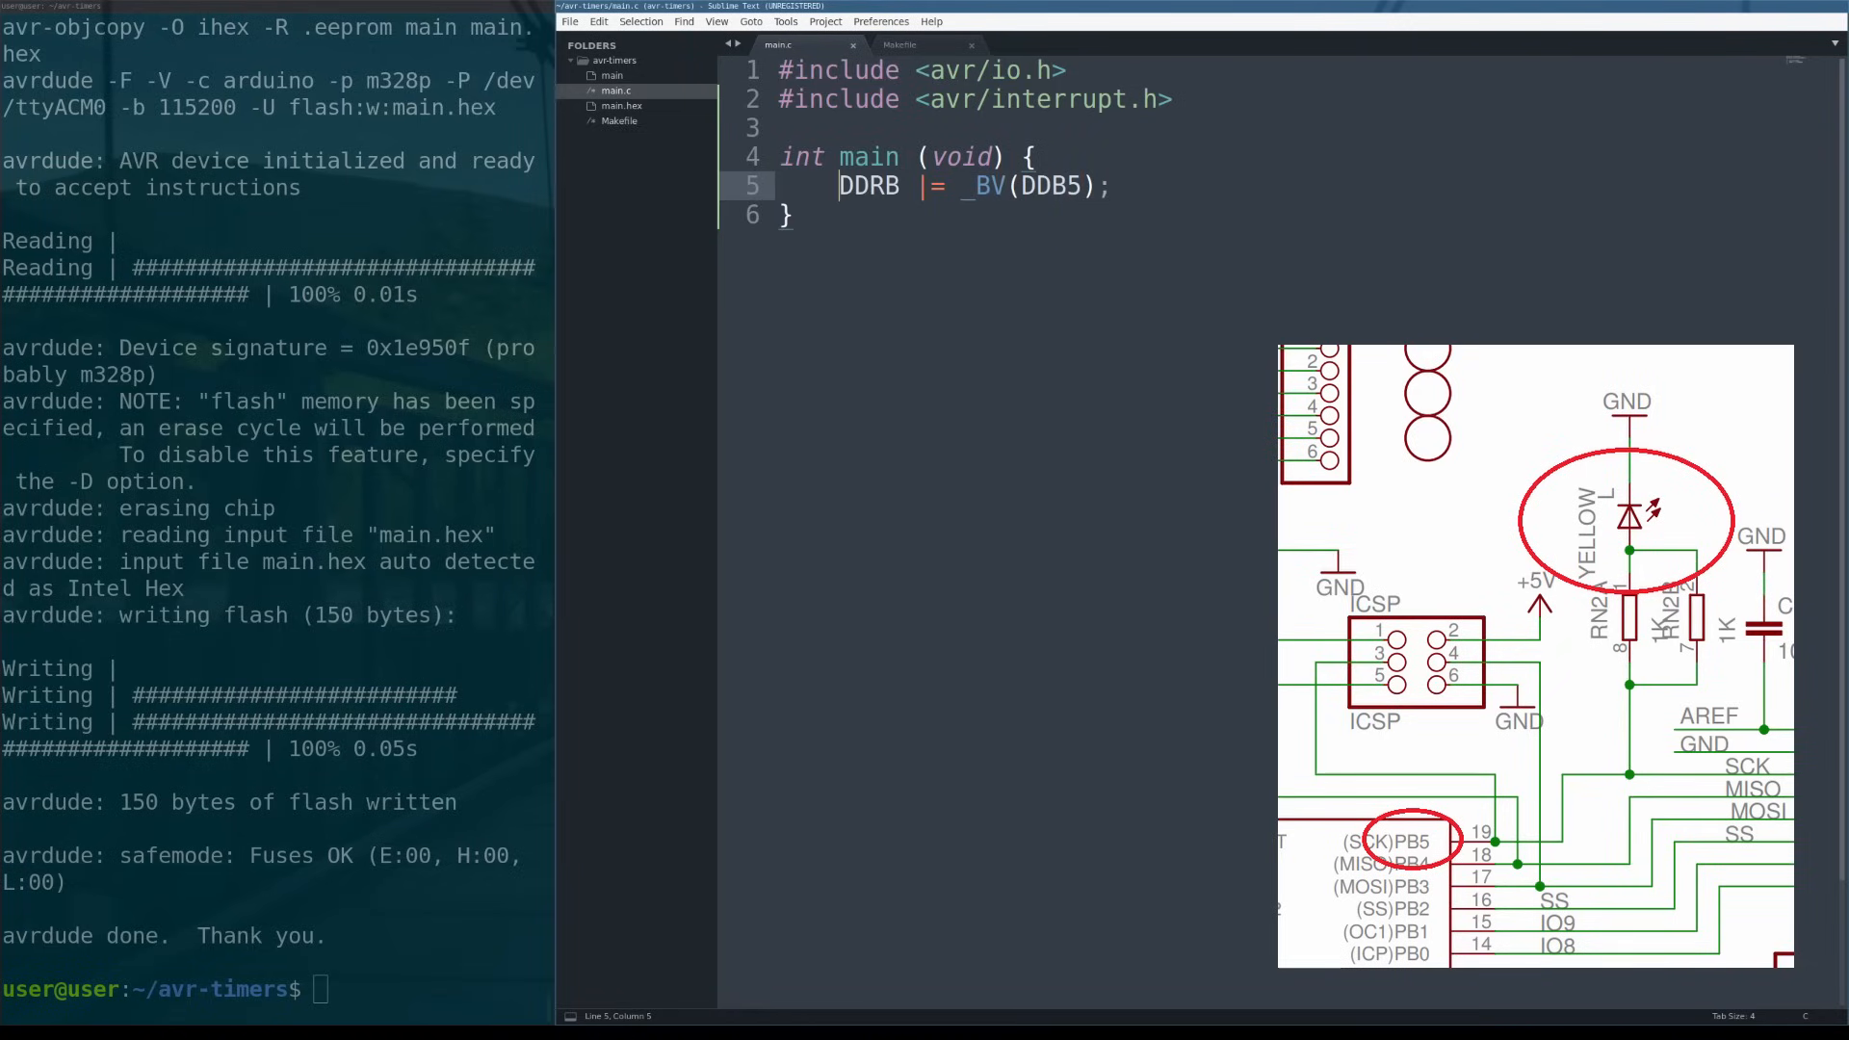
triple_click(971, 185)
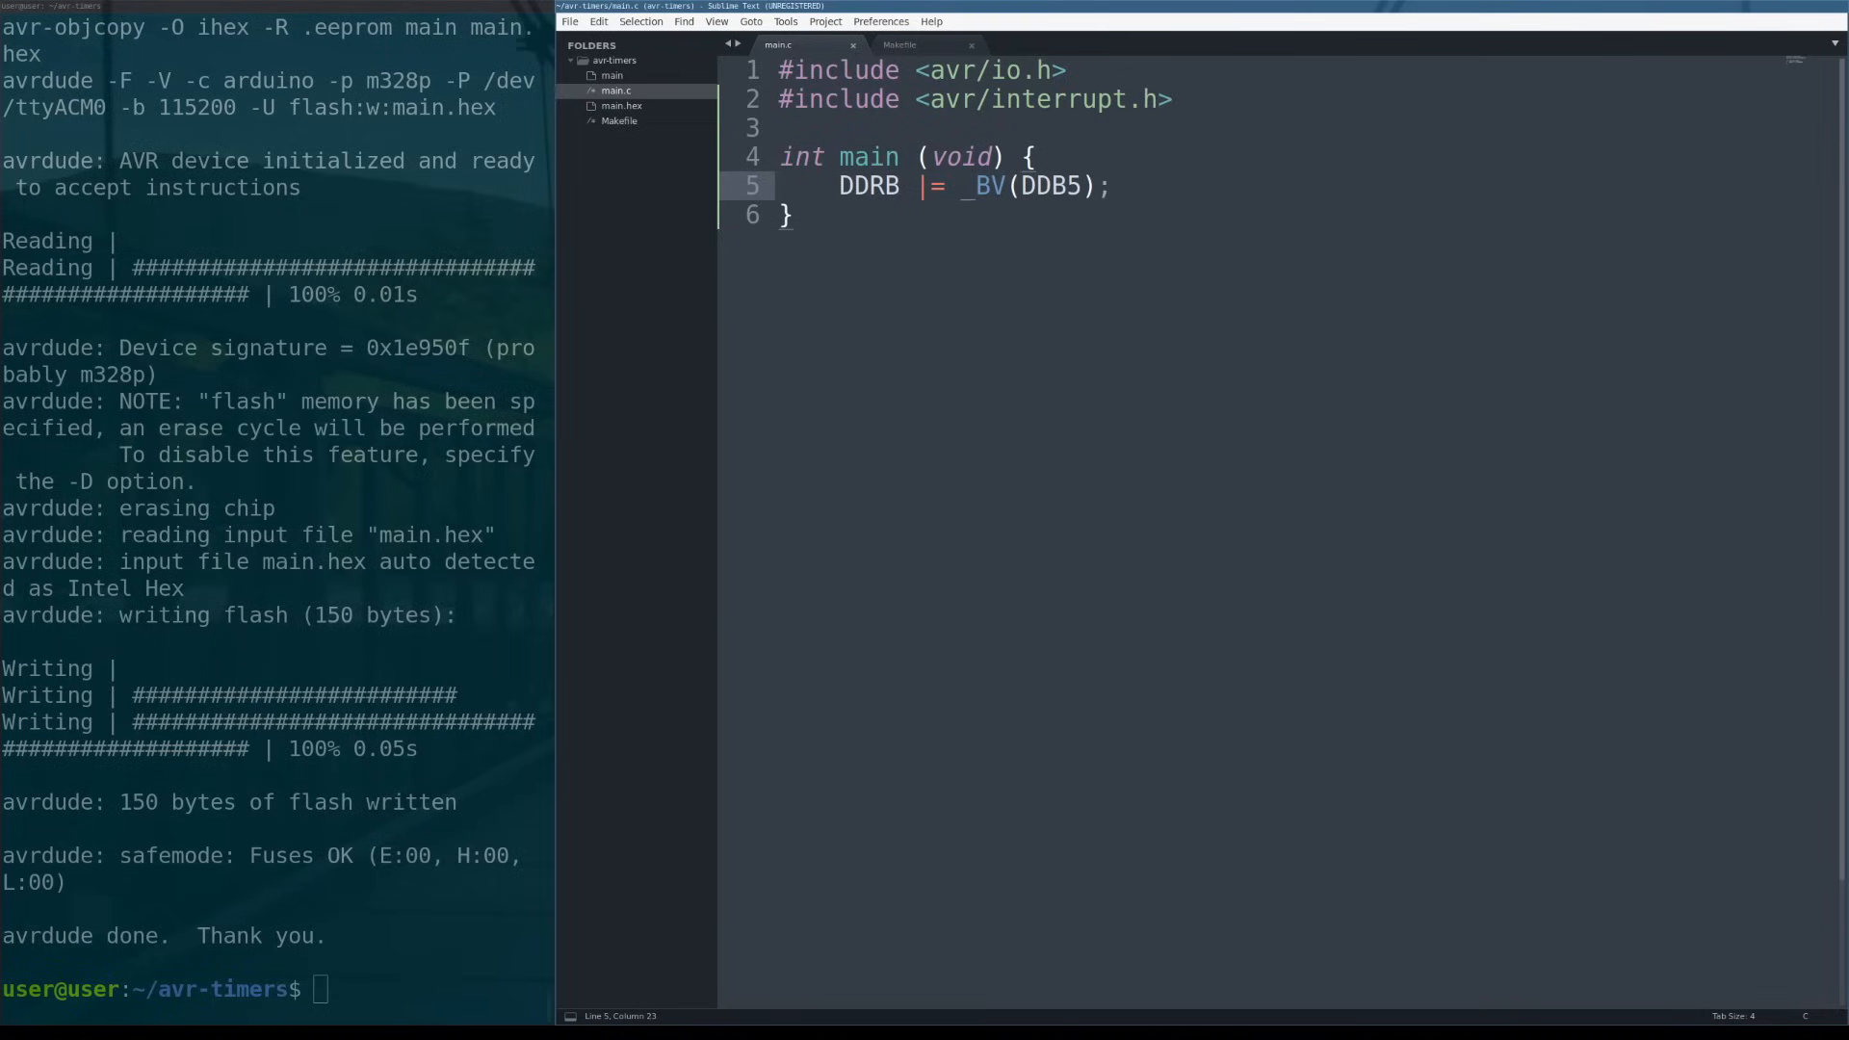
key(Enter)
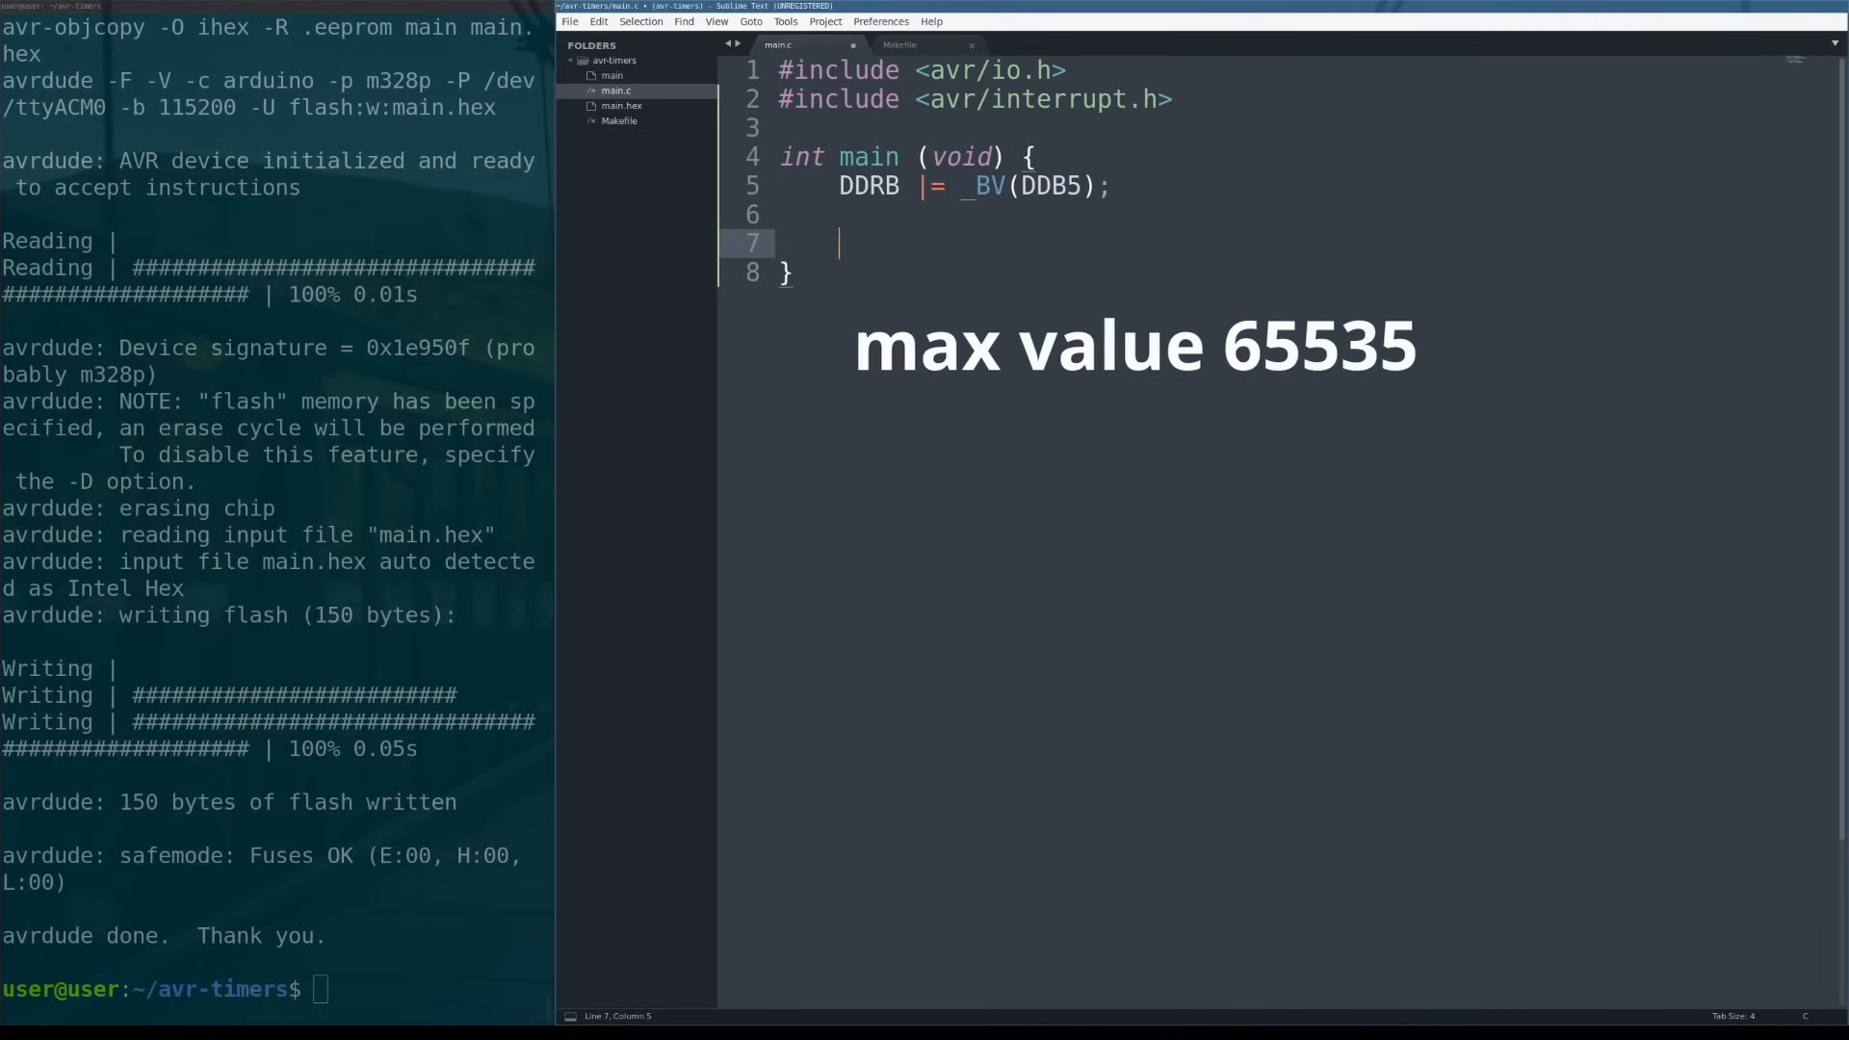
Add and save TCNT1 = 0; inside main, leaving a blank line after it.
text(TCNT1)
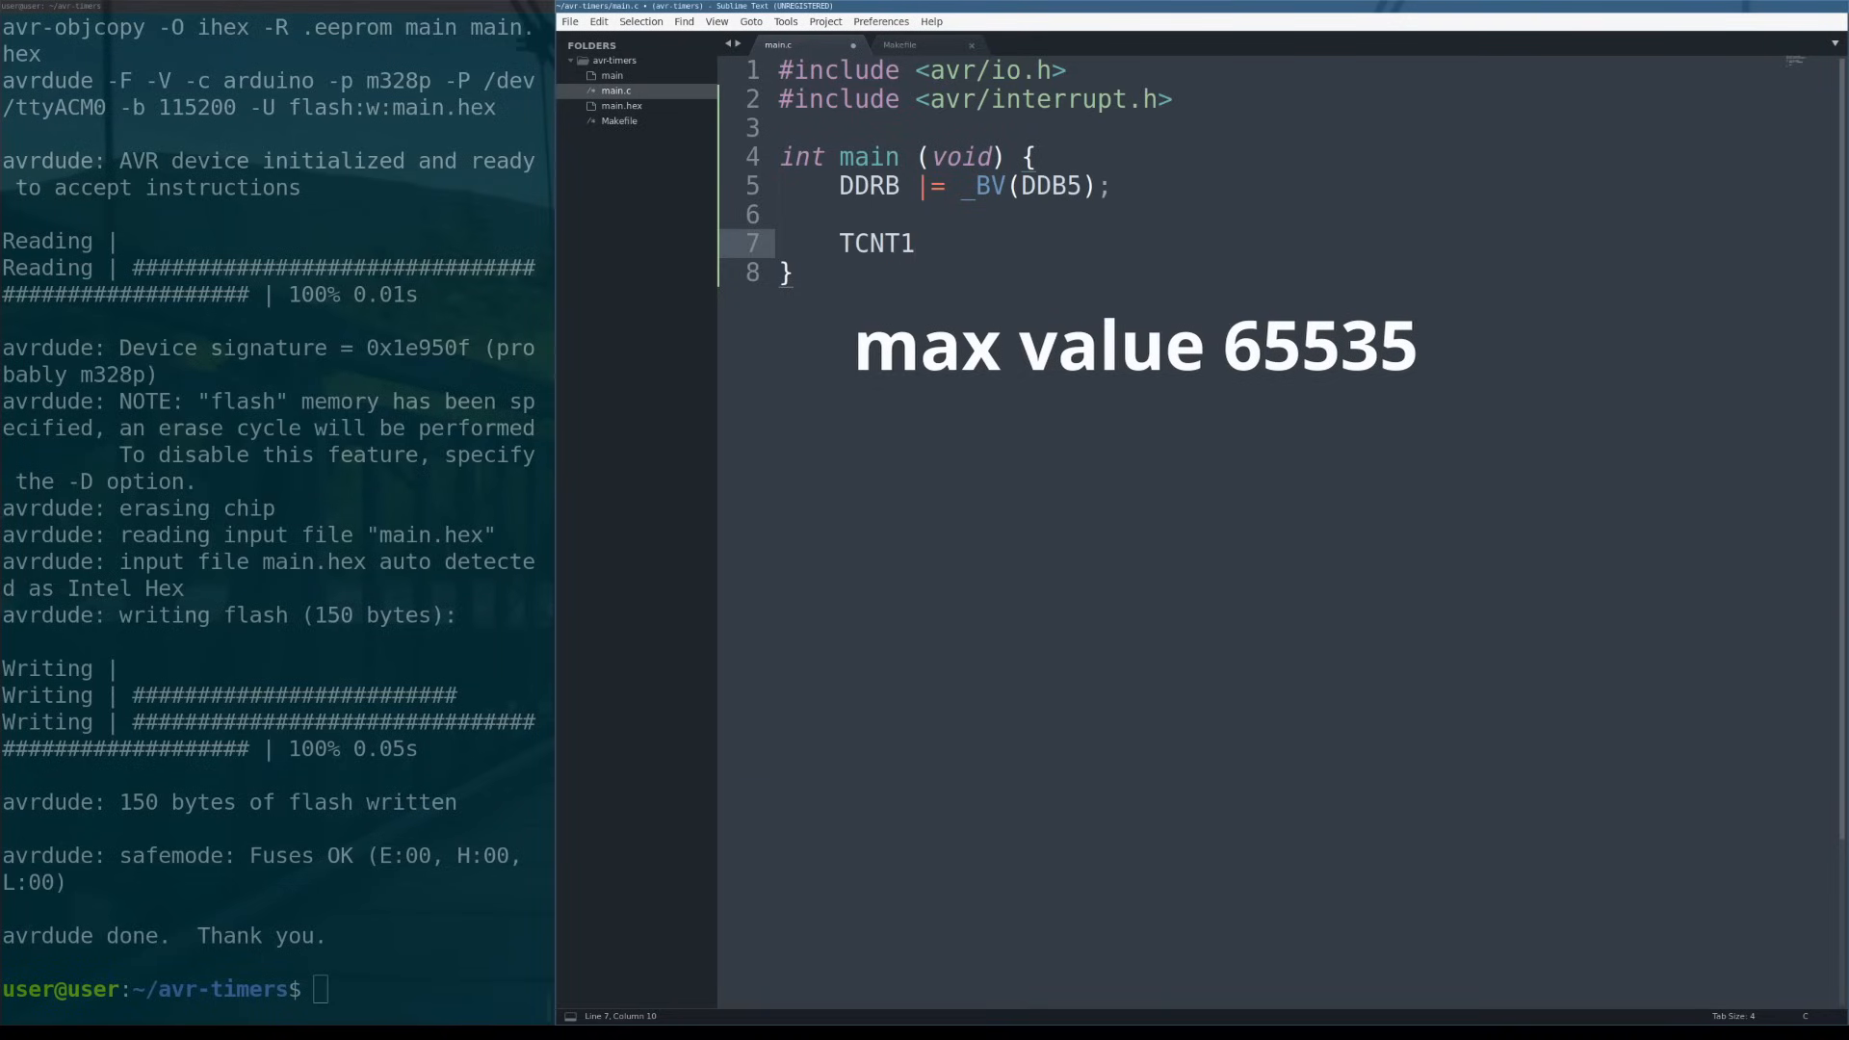
text(= 0;)
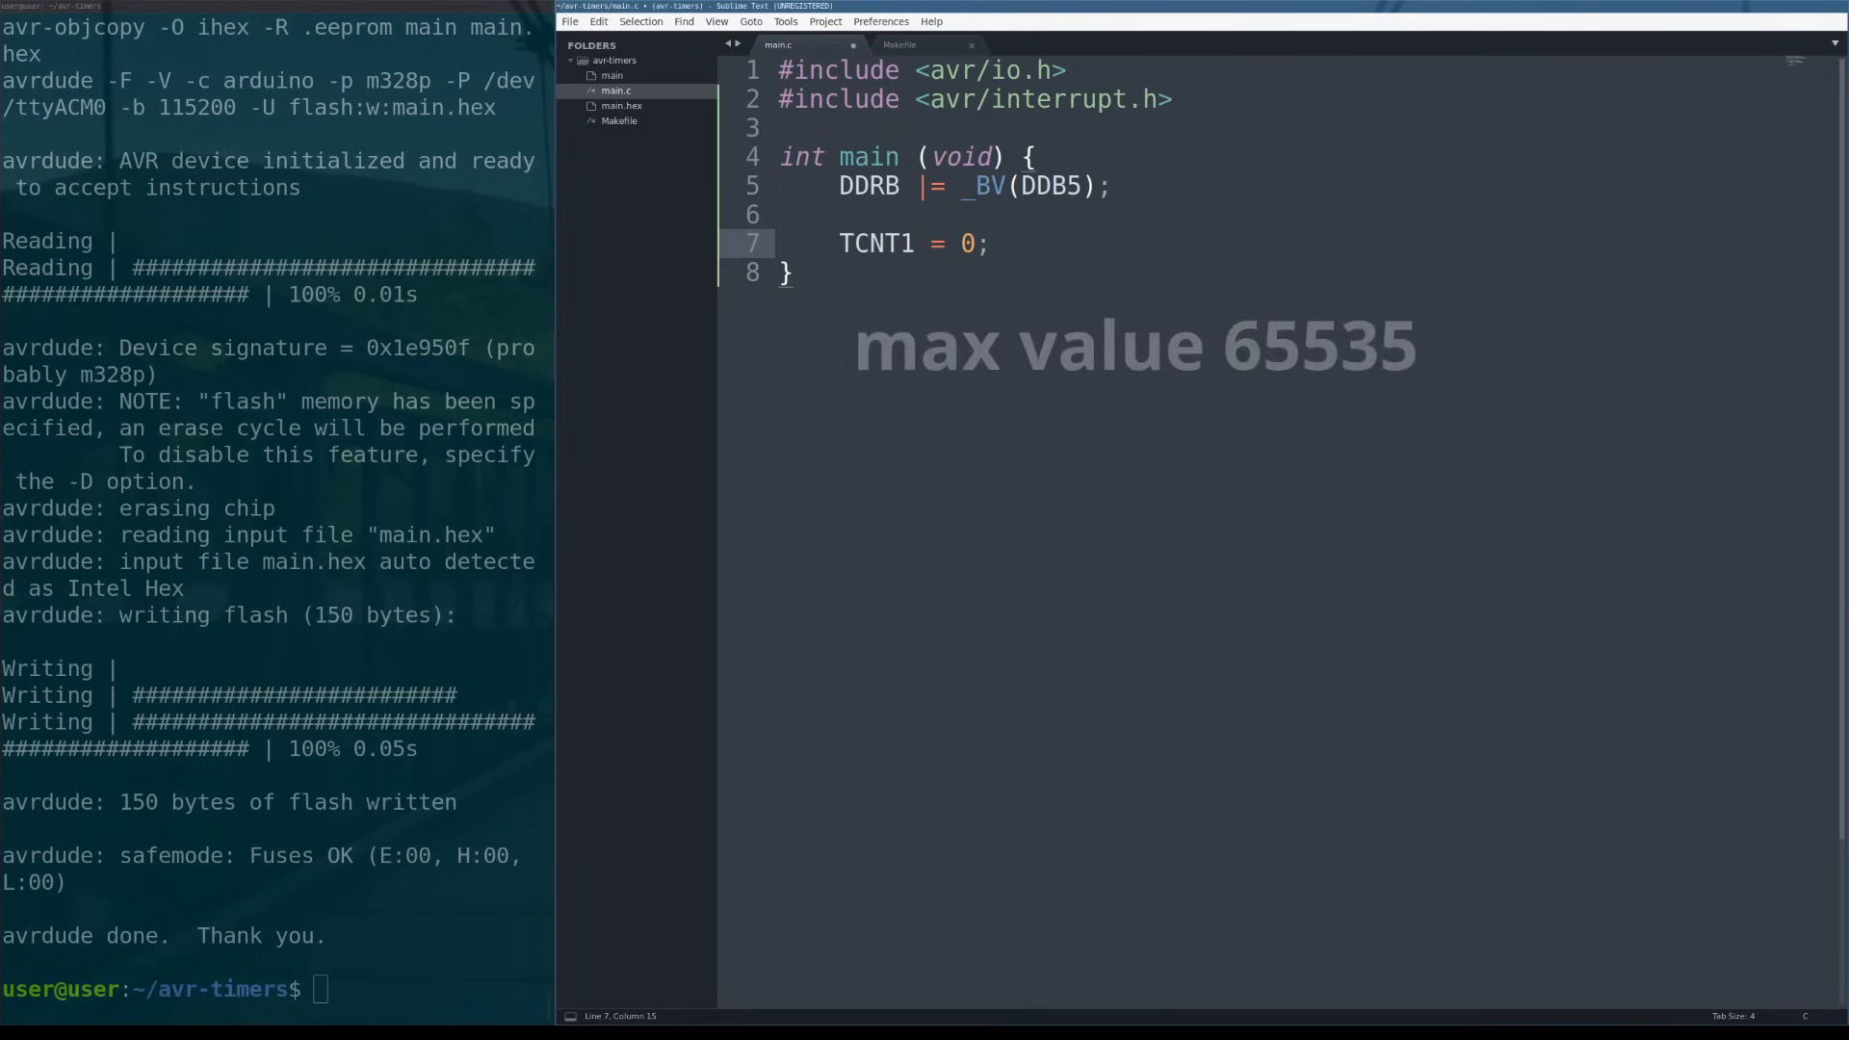
key(ctrl+s)
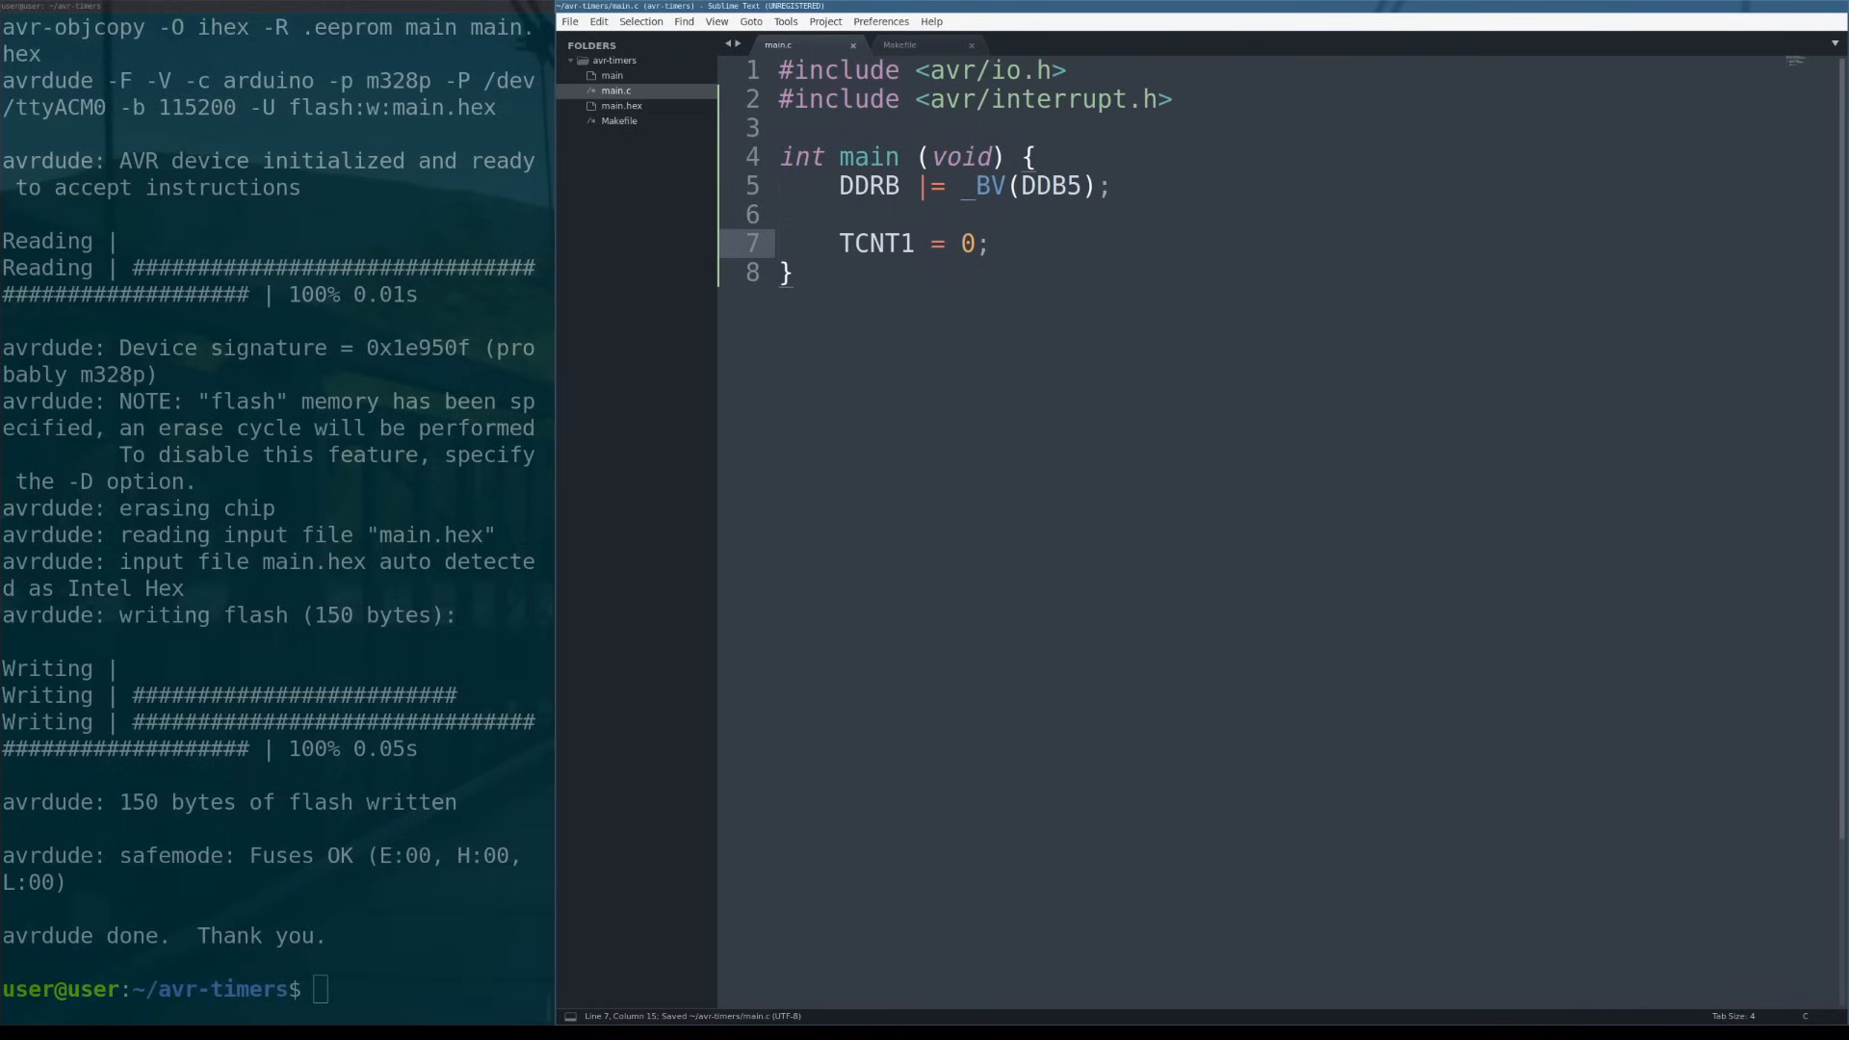
click(988, 243)
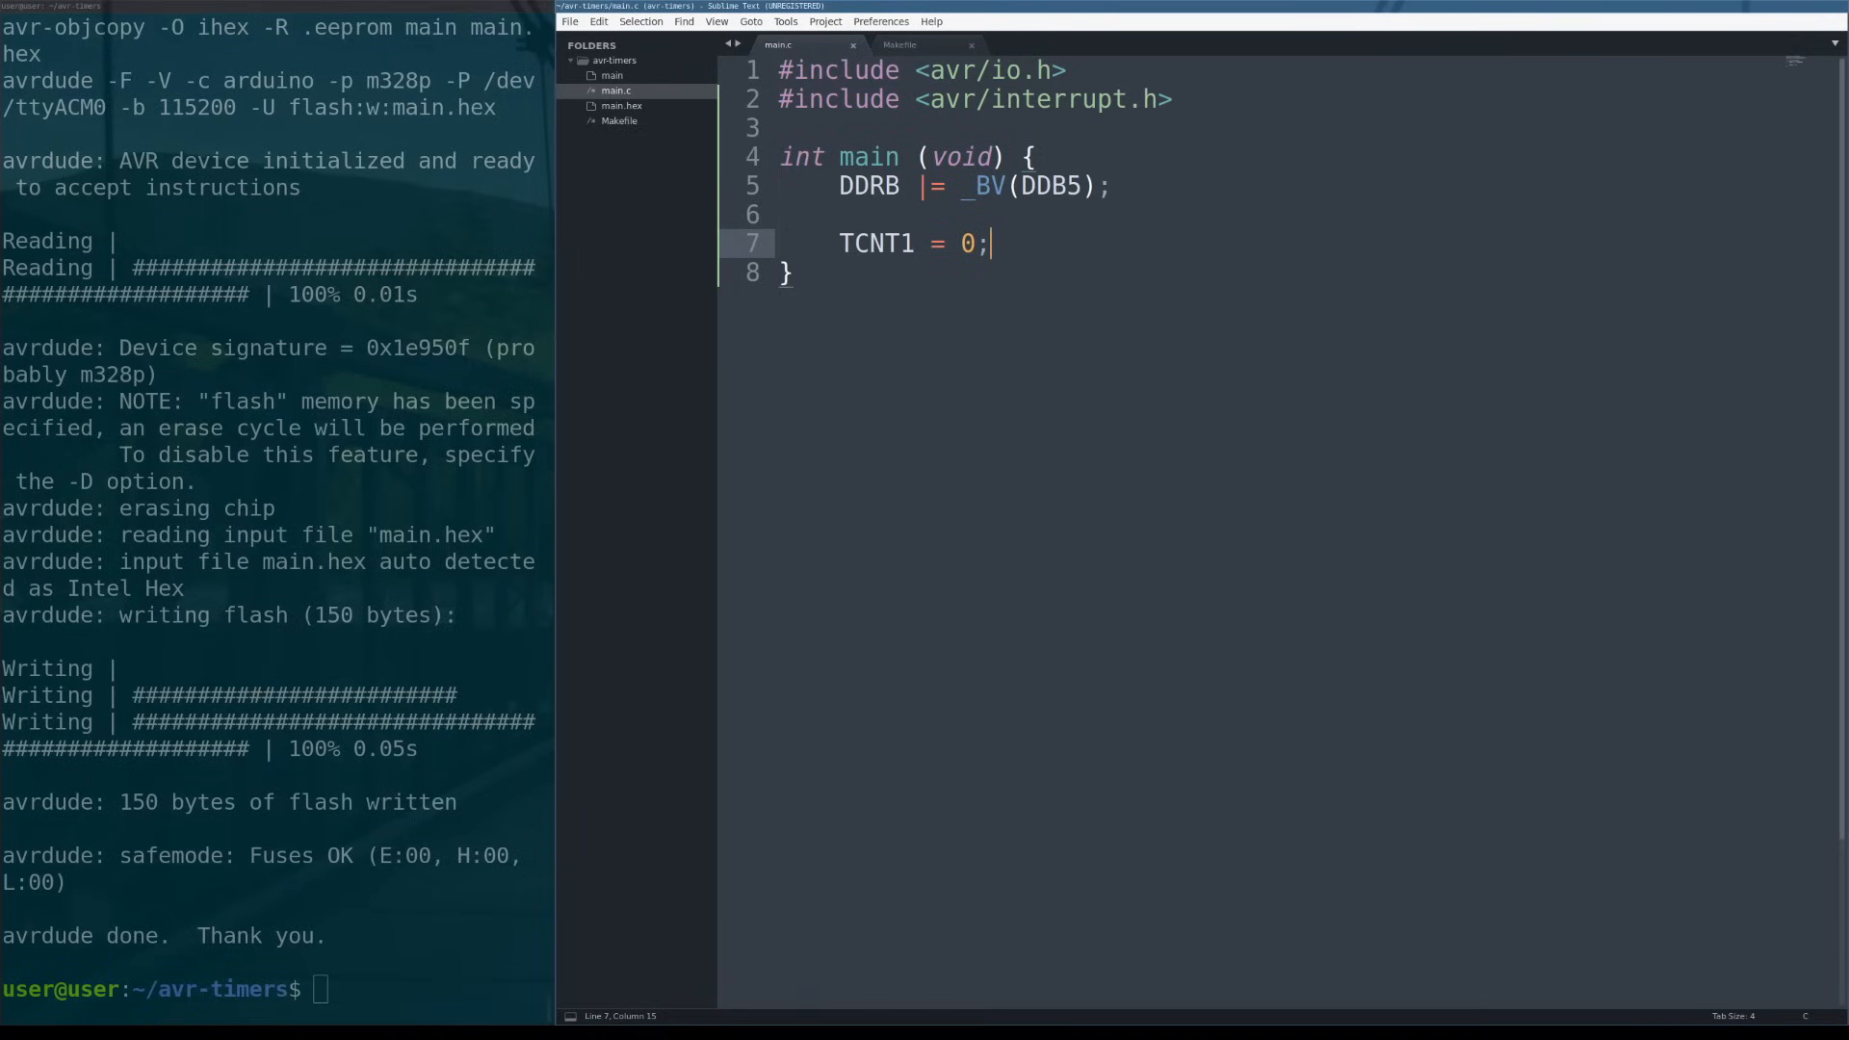
double_click(967, 242)
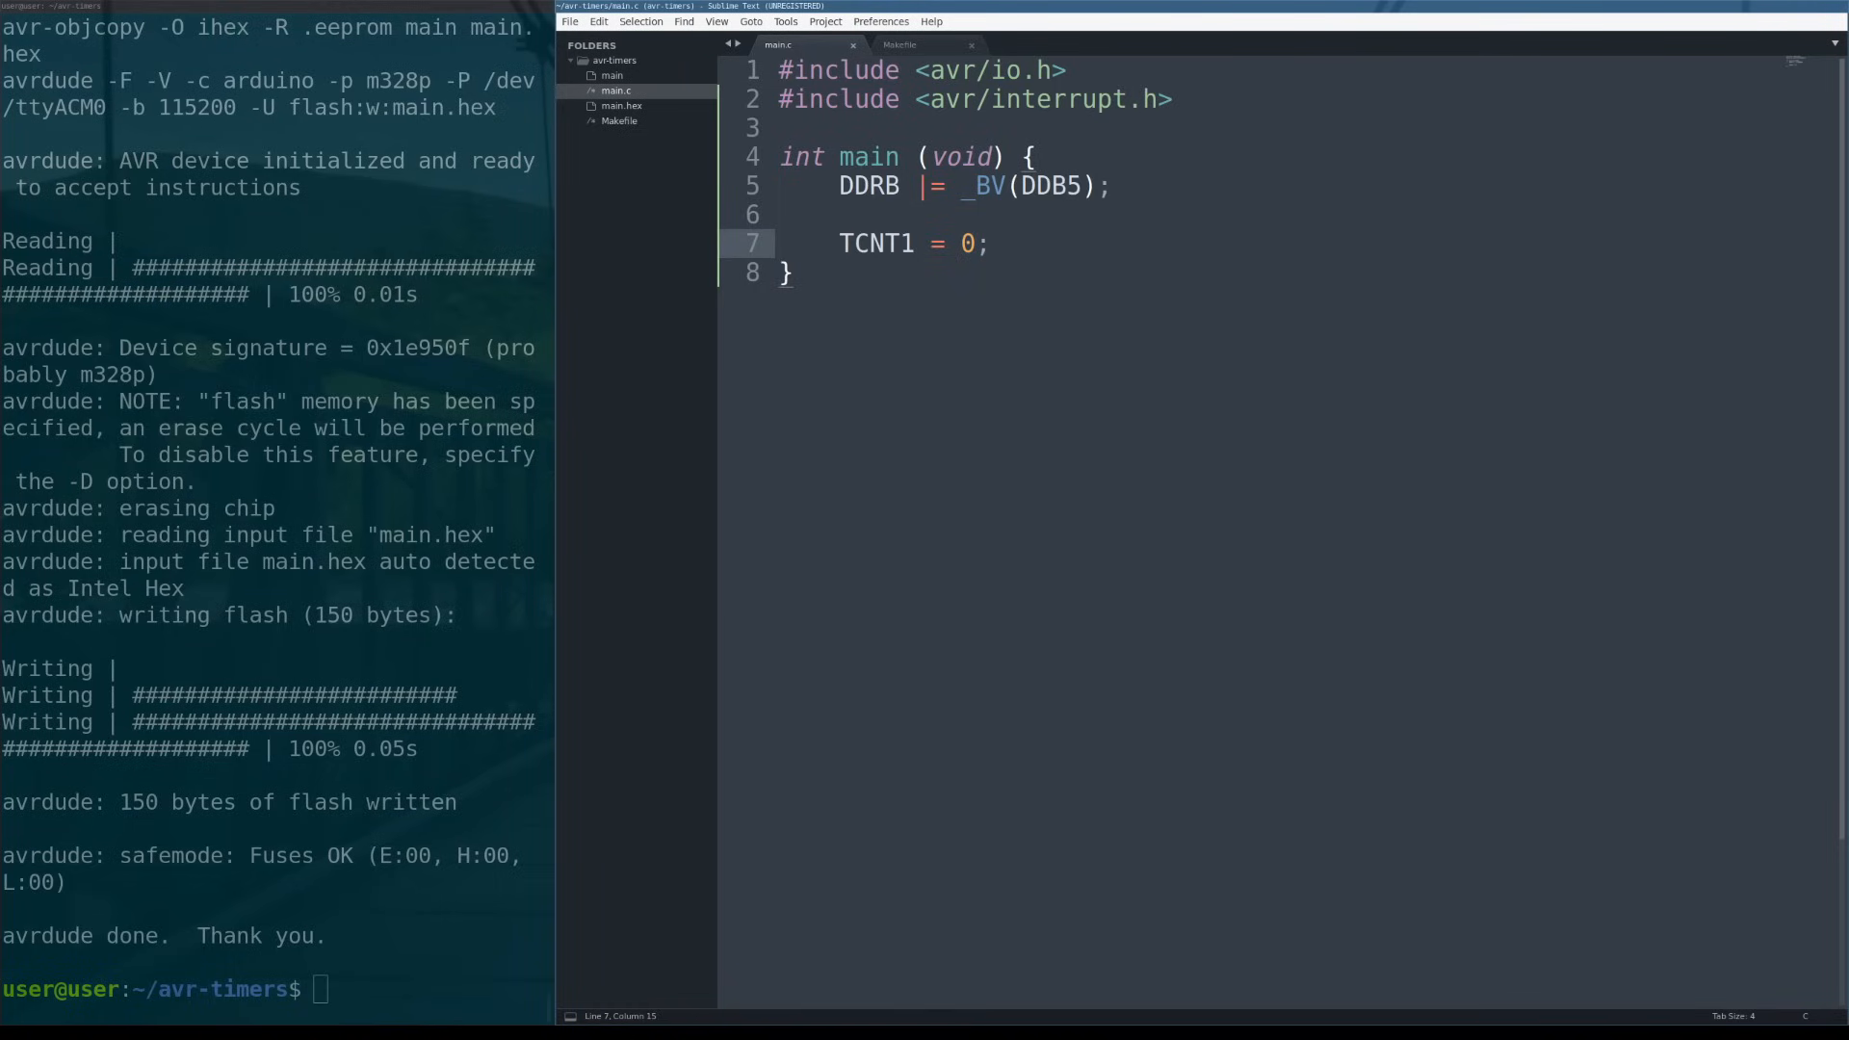
click(992, 243)
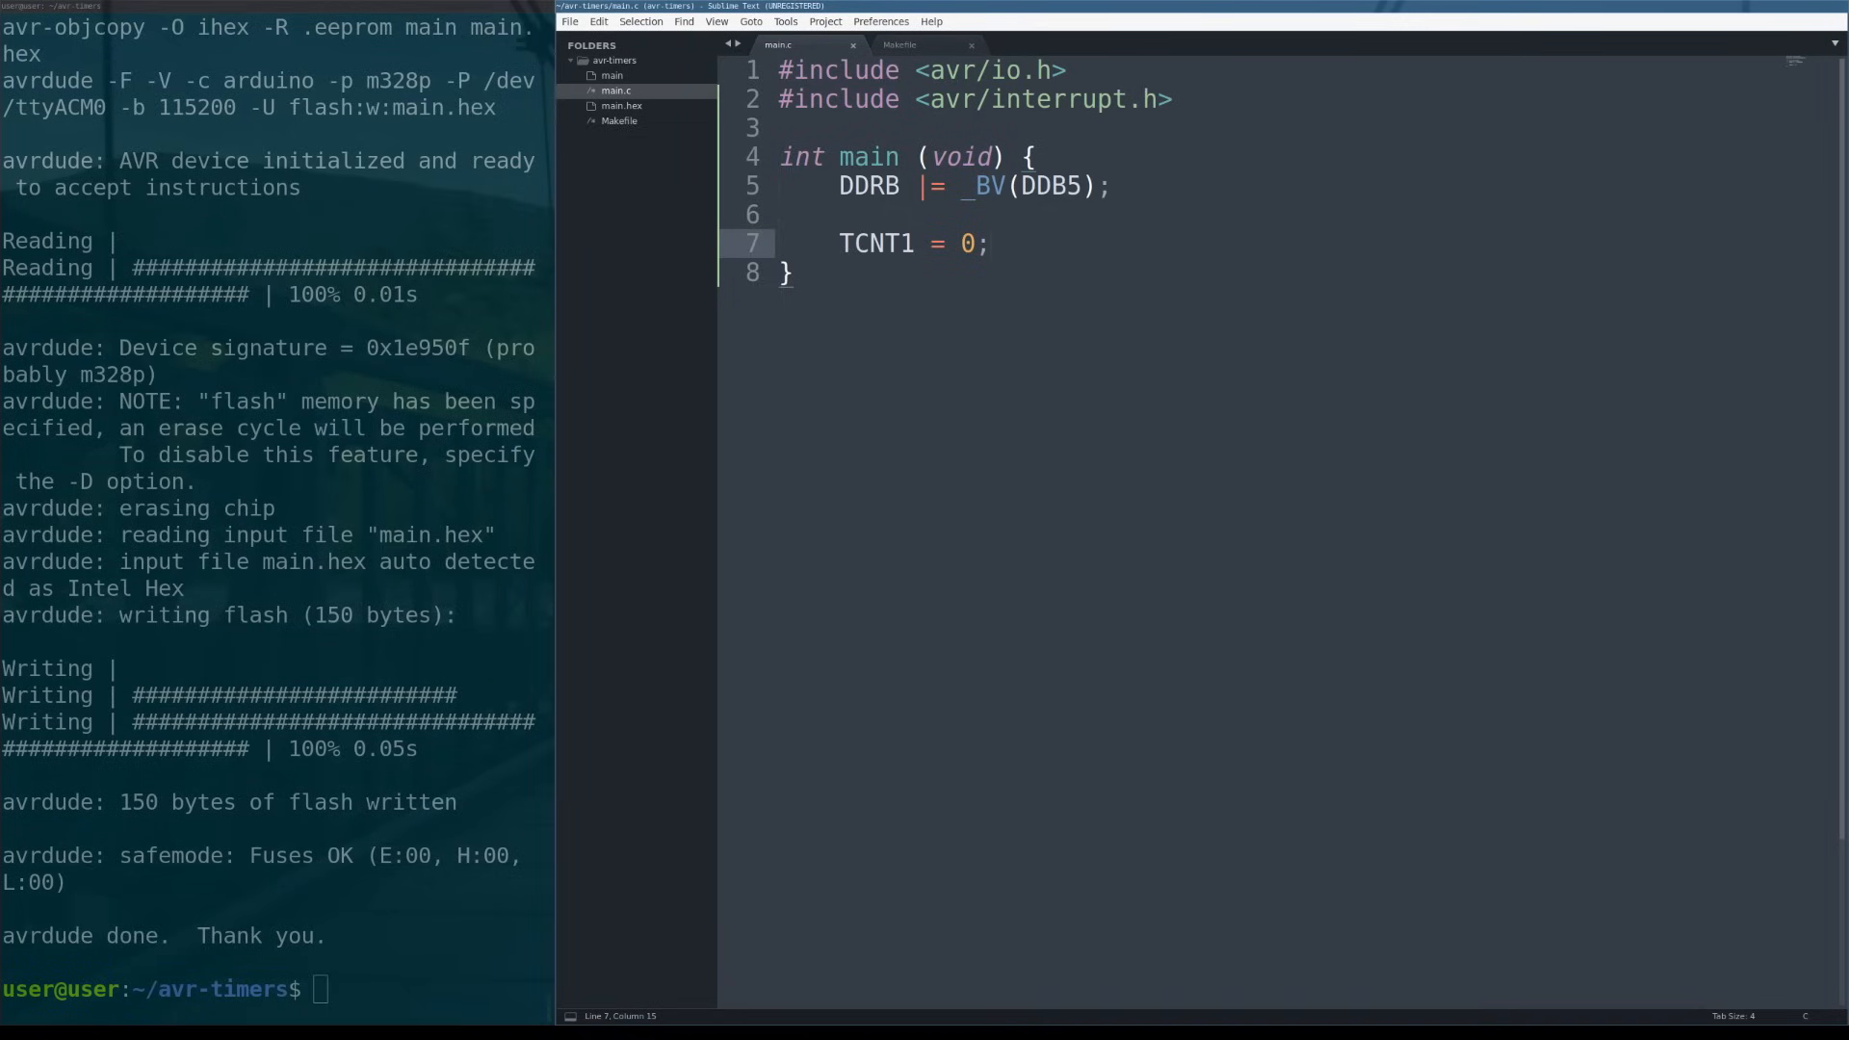
click(991, 243)
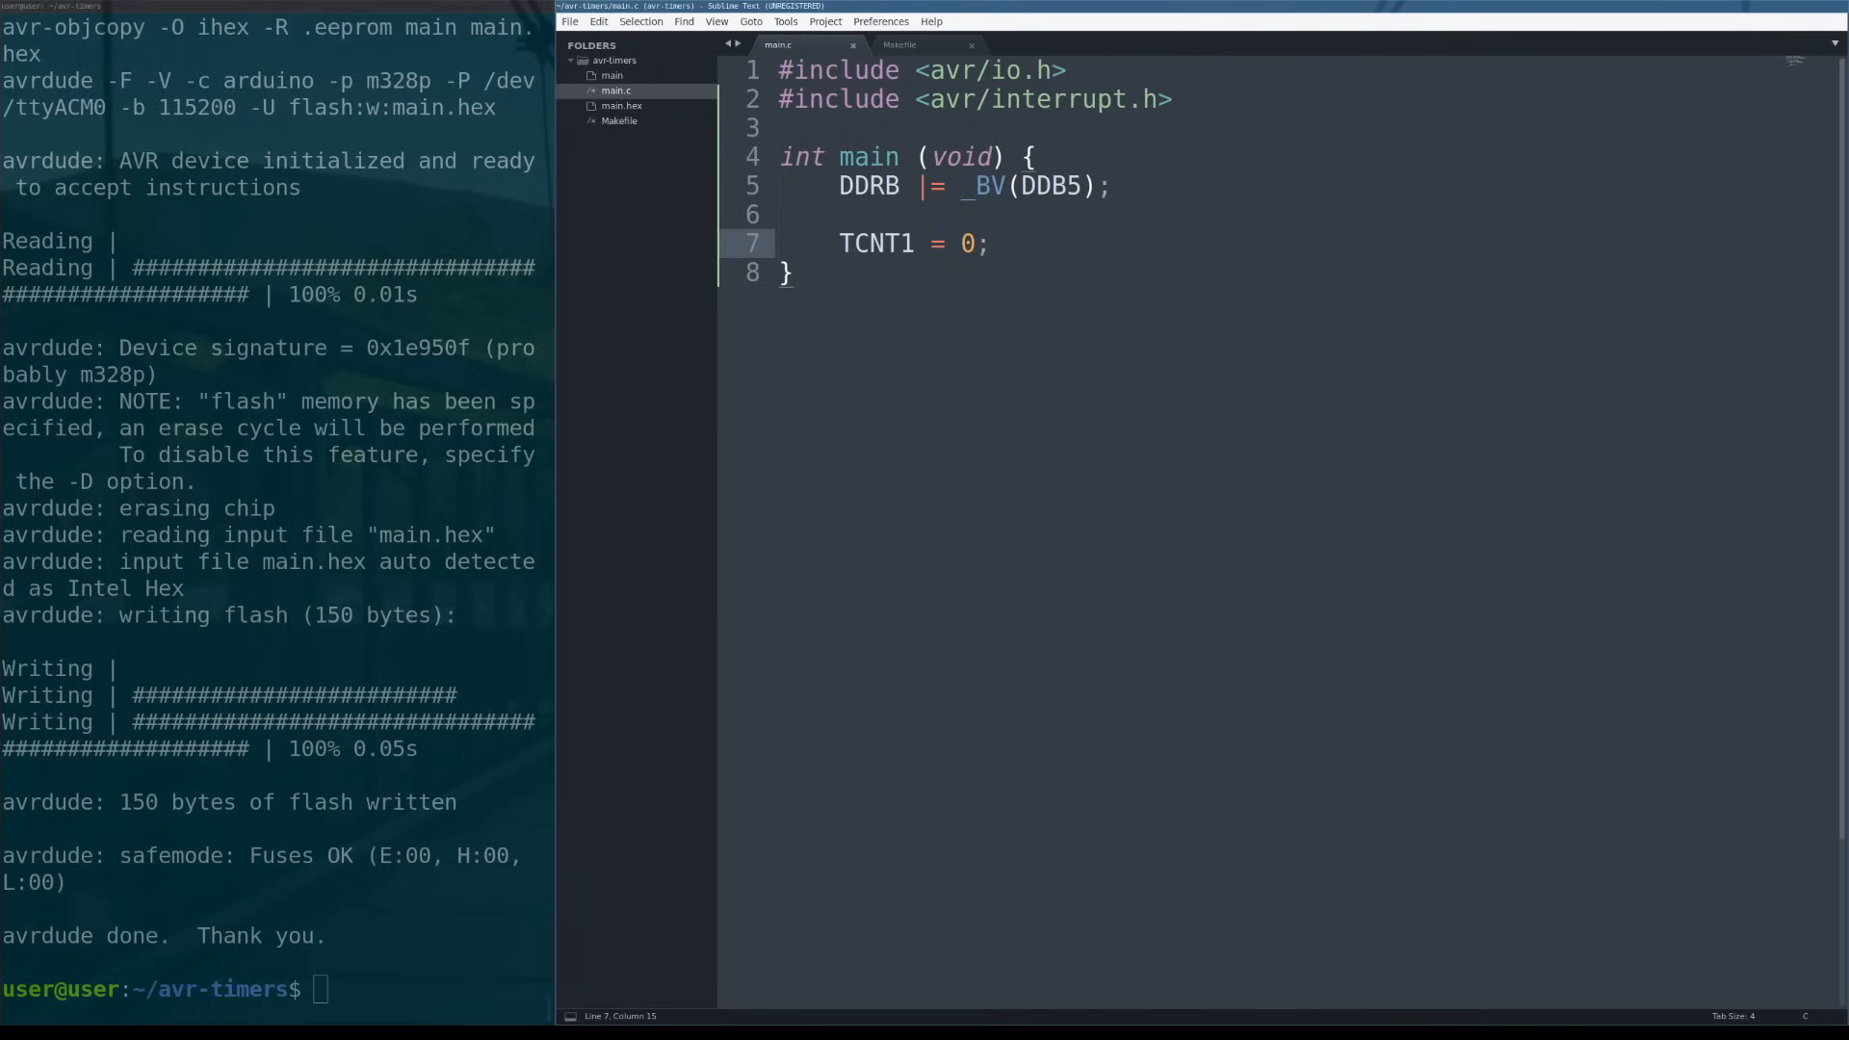
click(991, 242)
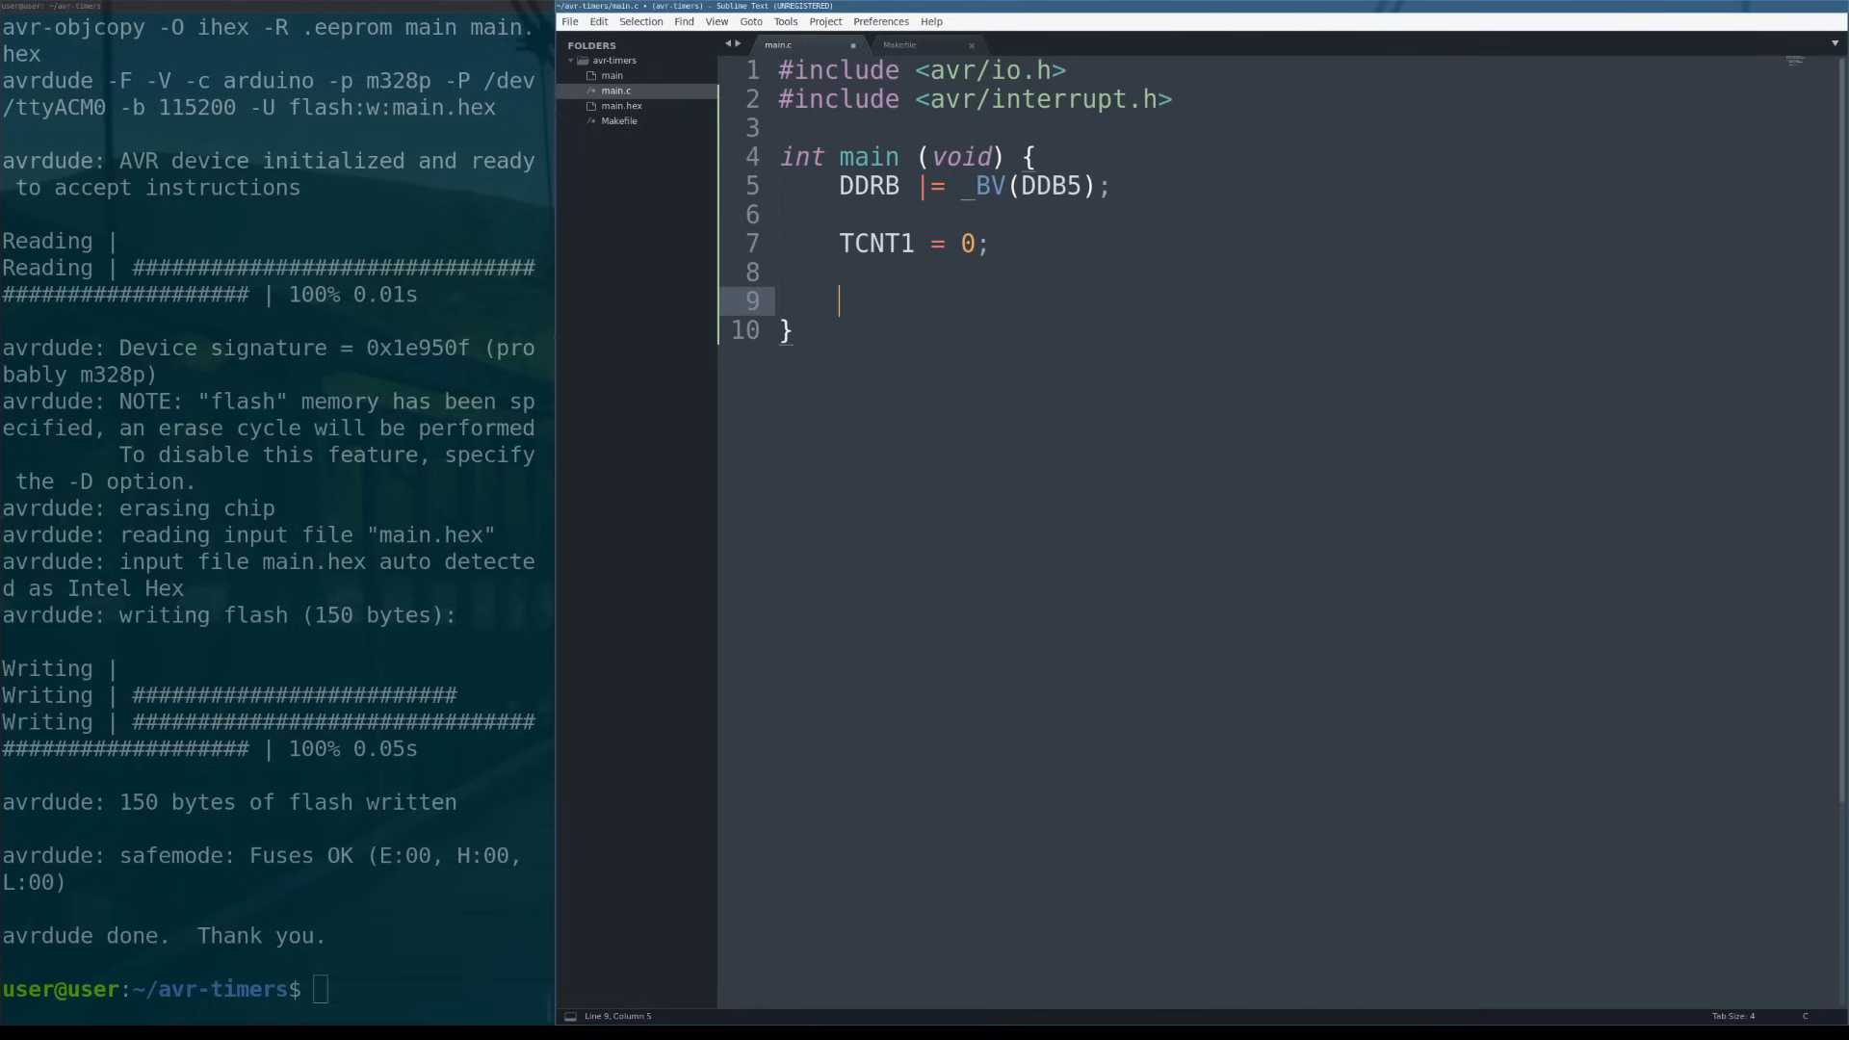
Type TCCR1B = (1 << CS10) | (1 << CS12); using autocomplete for TCCR1B.
text(TCCR1B)
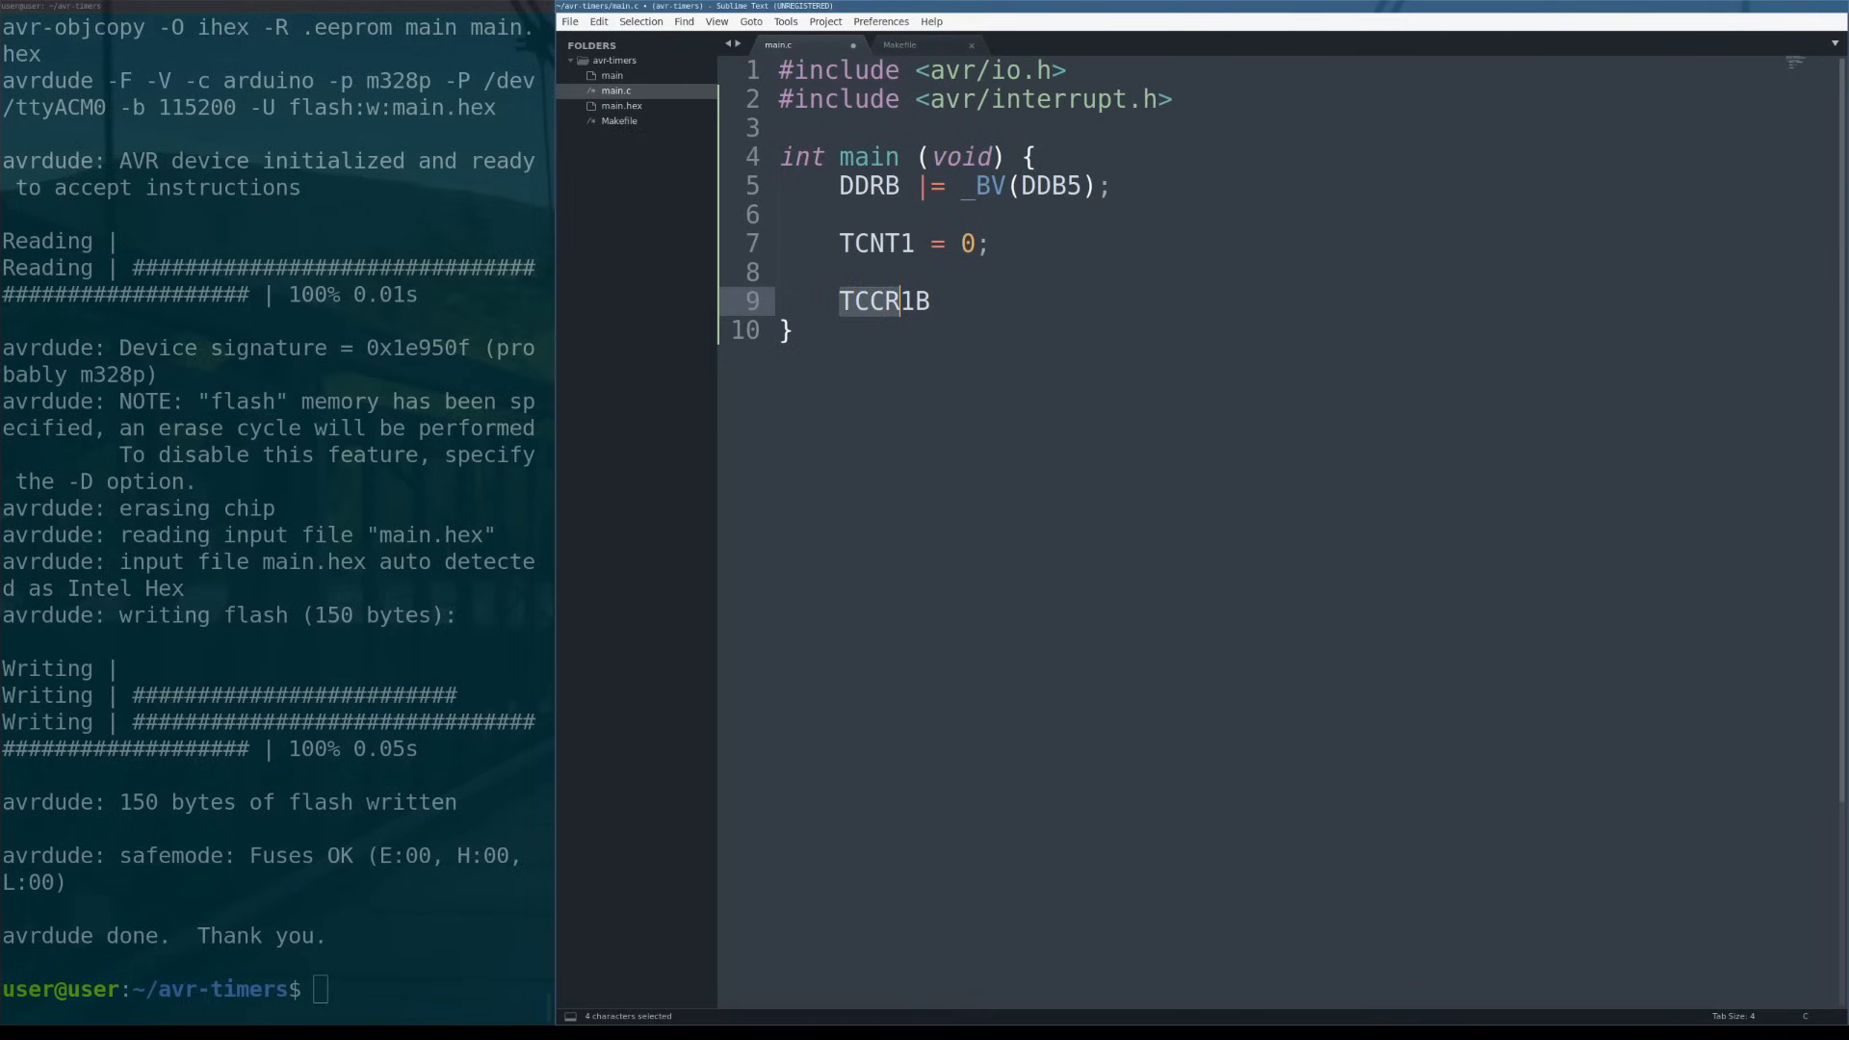
click(931, 300)
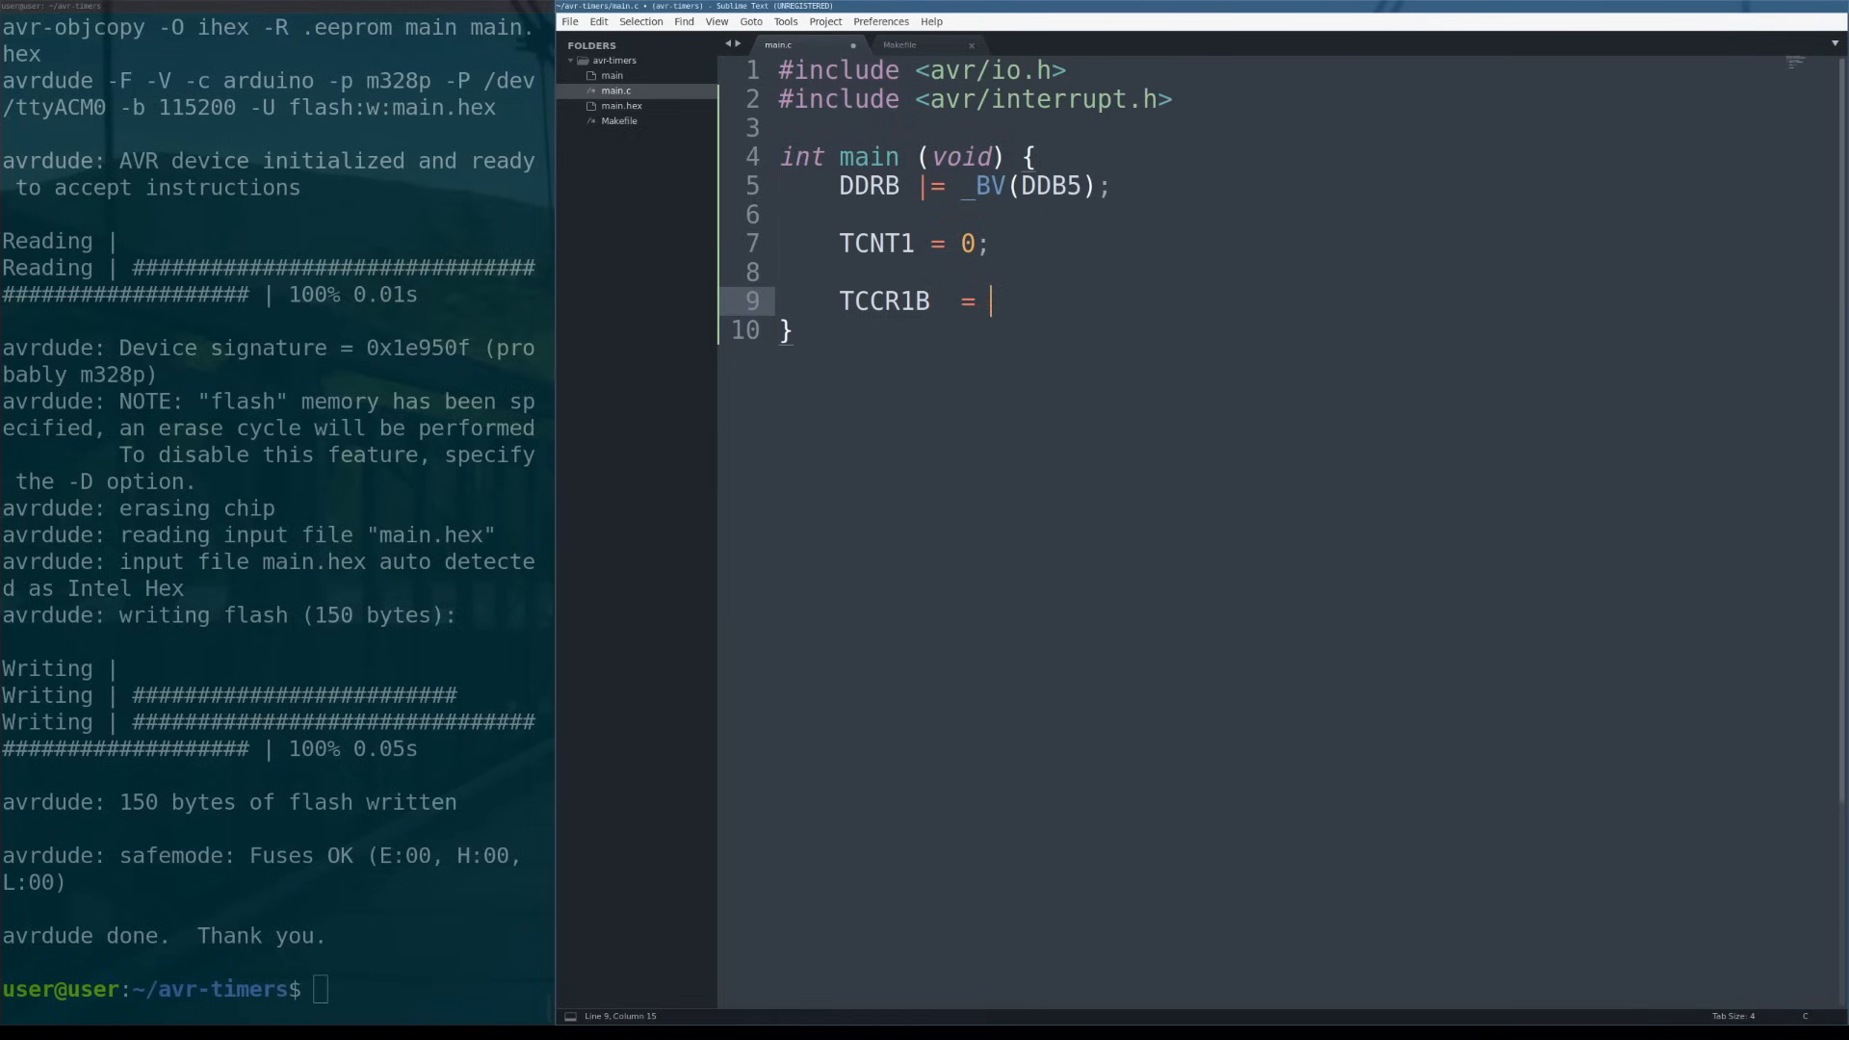
text(())
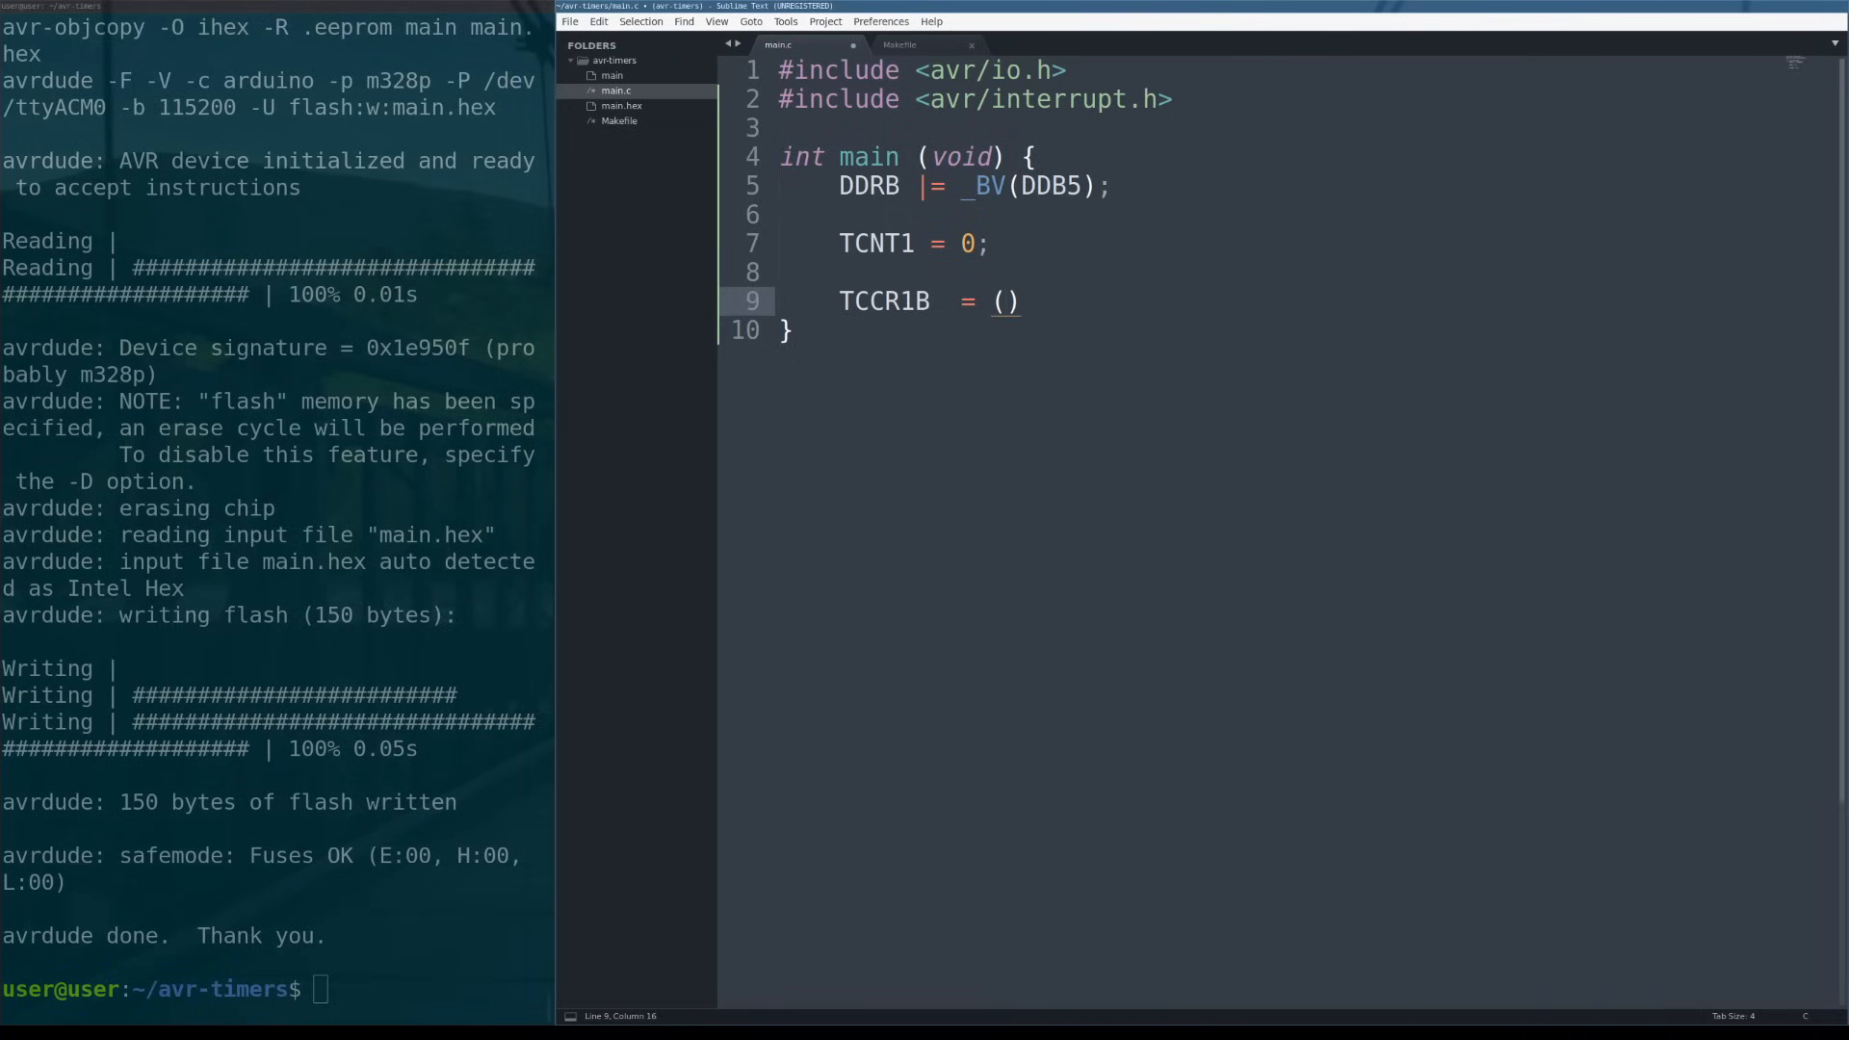
text(1 << CS10)
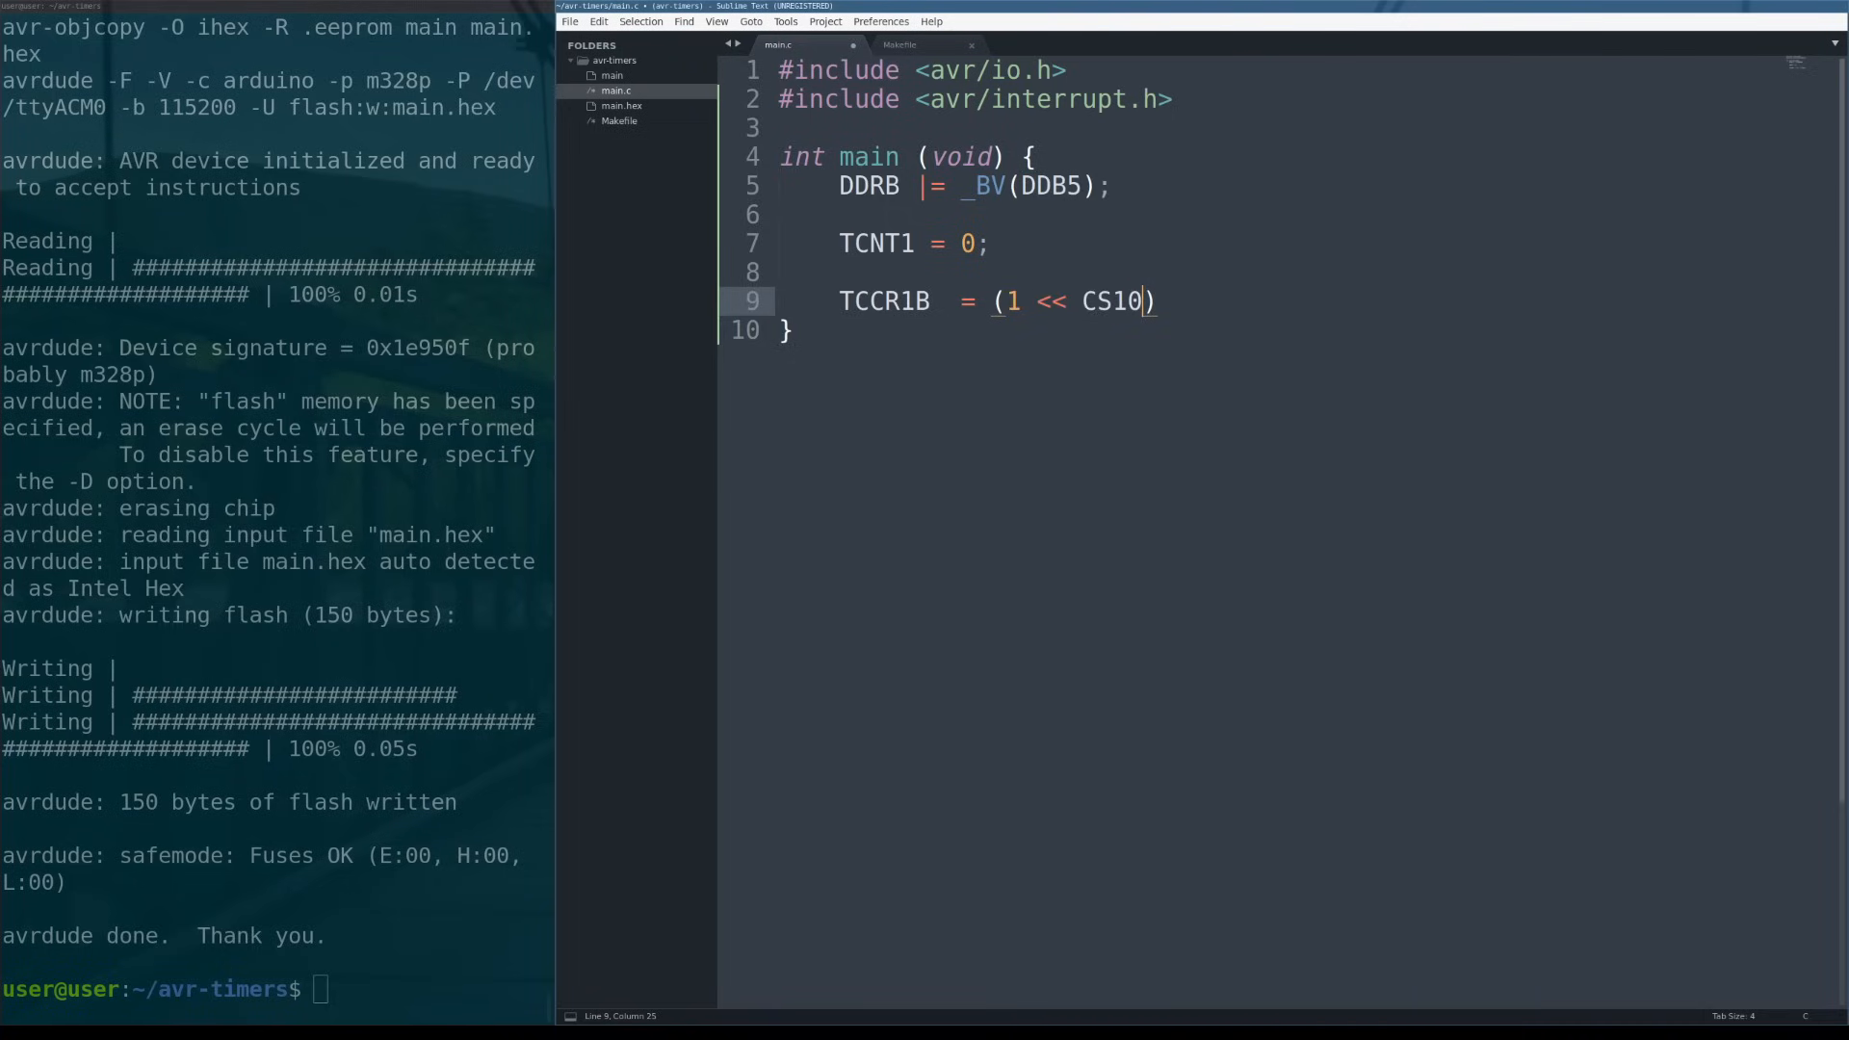
text(| (1)
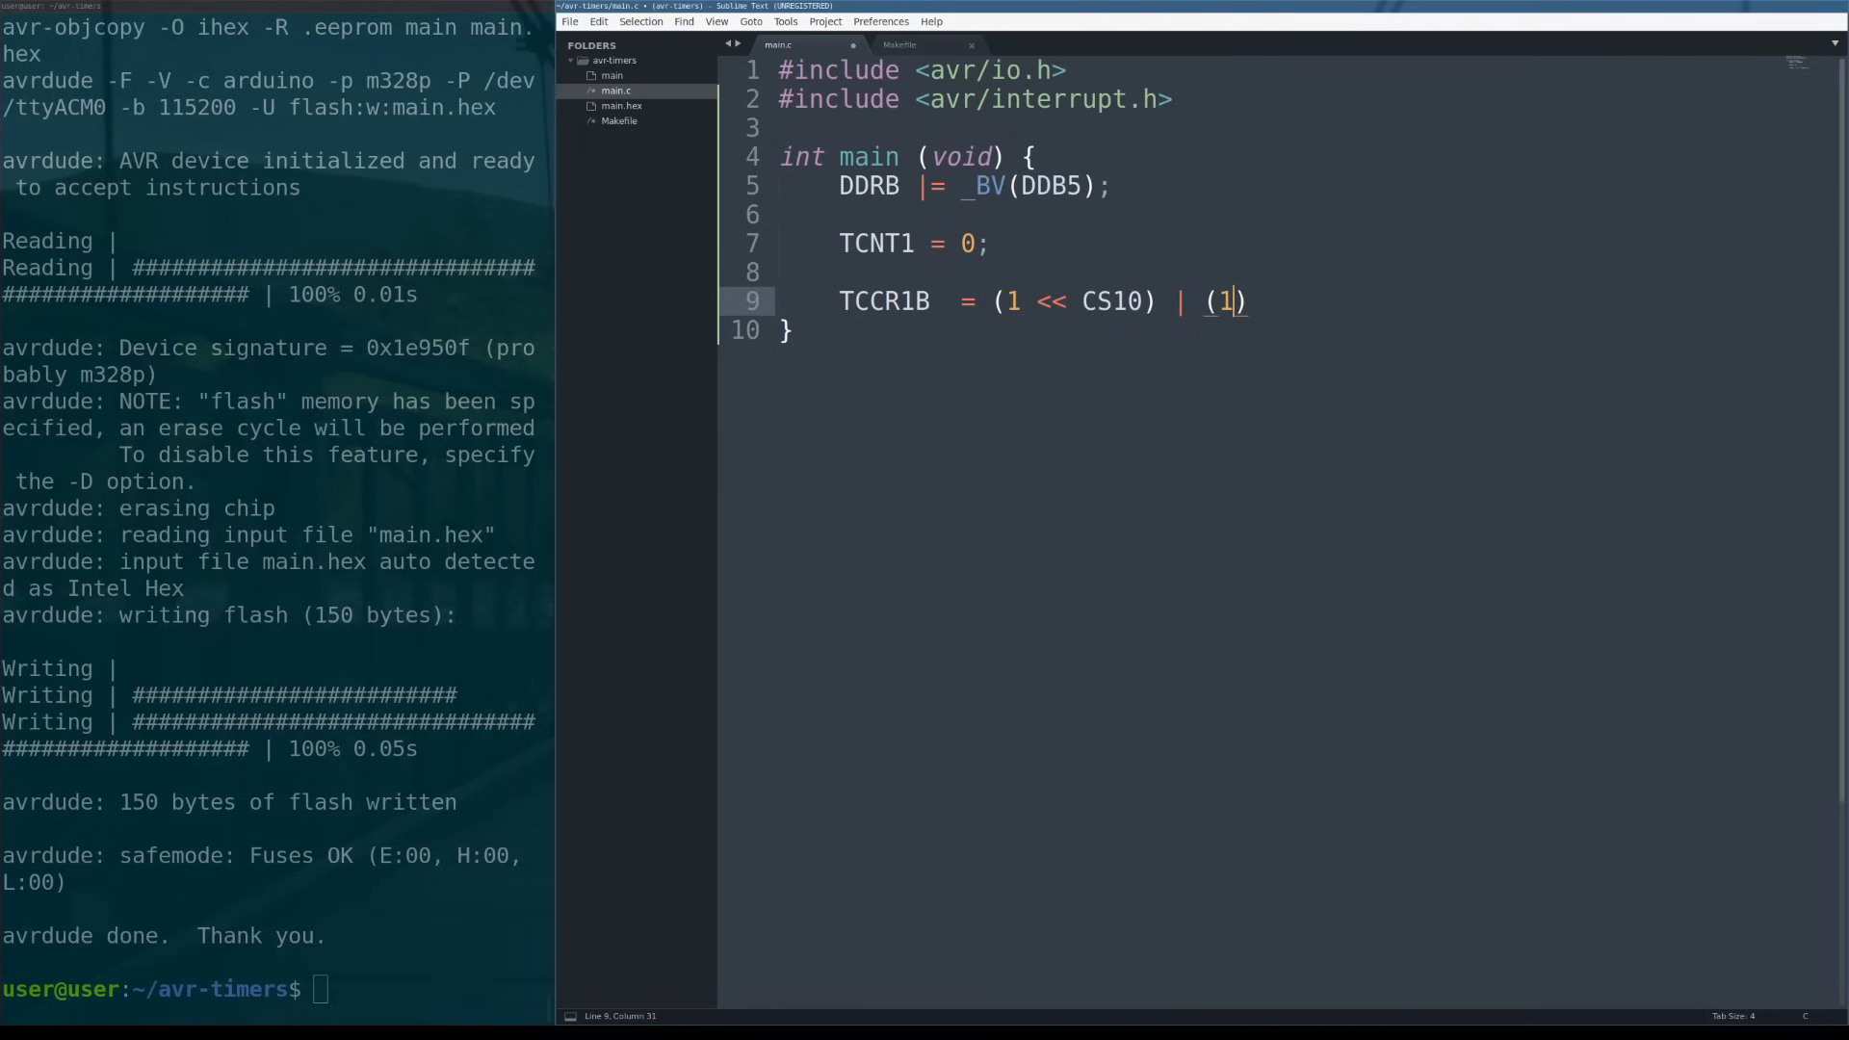
text(<< CS12)
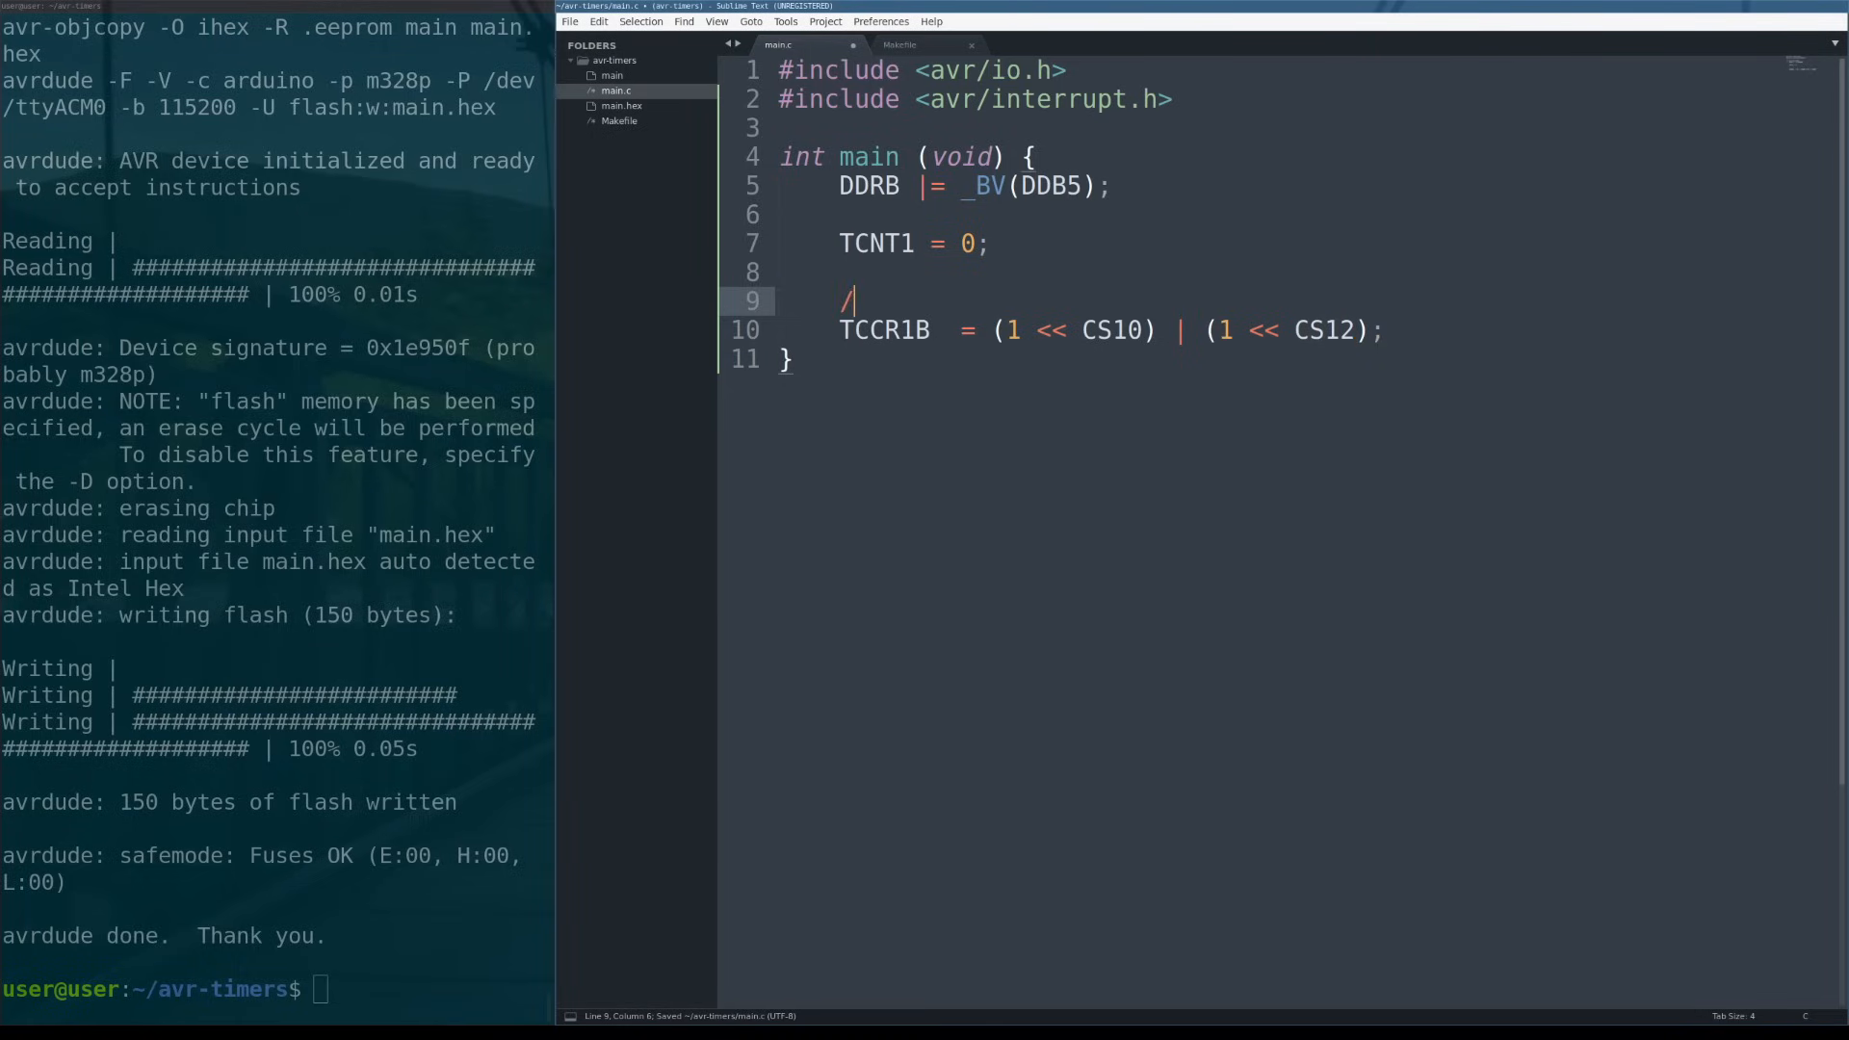
Add and save the comment '// sets the prescaler to 1024'.
text(/ sets the pre)
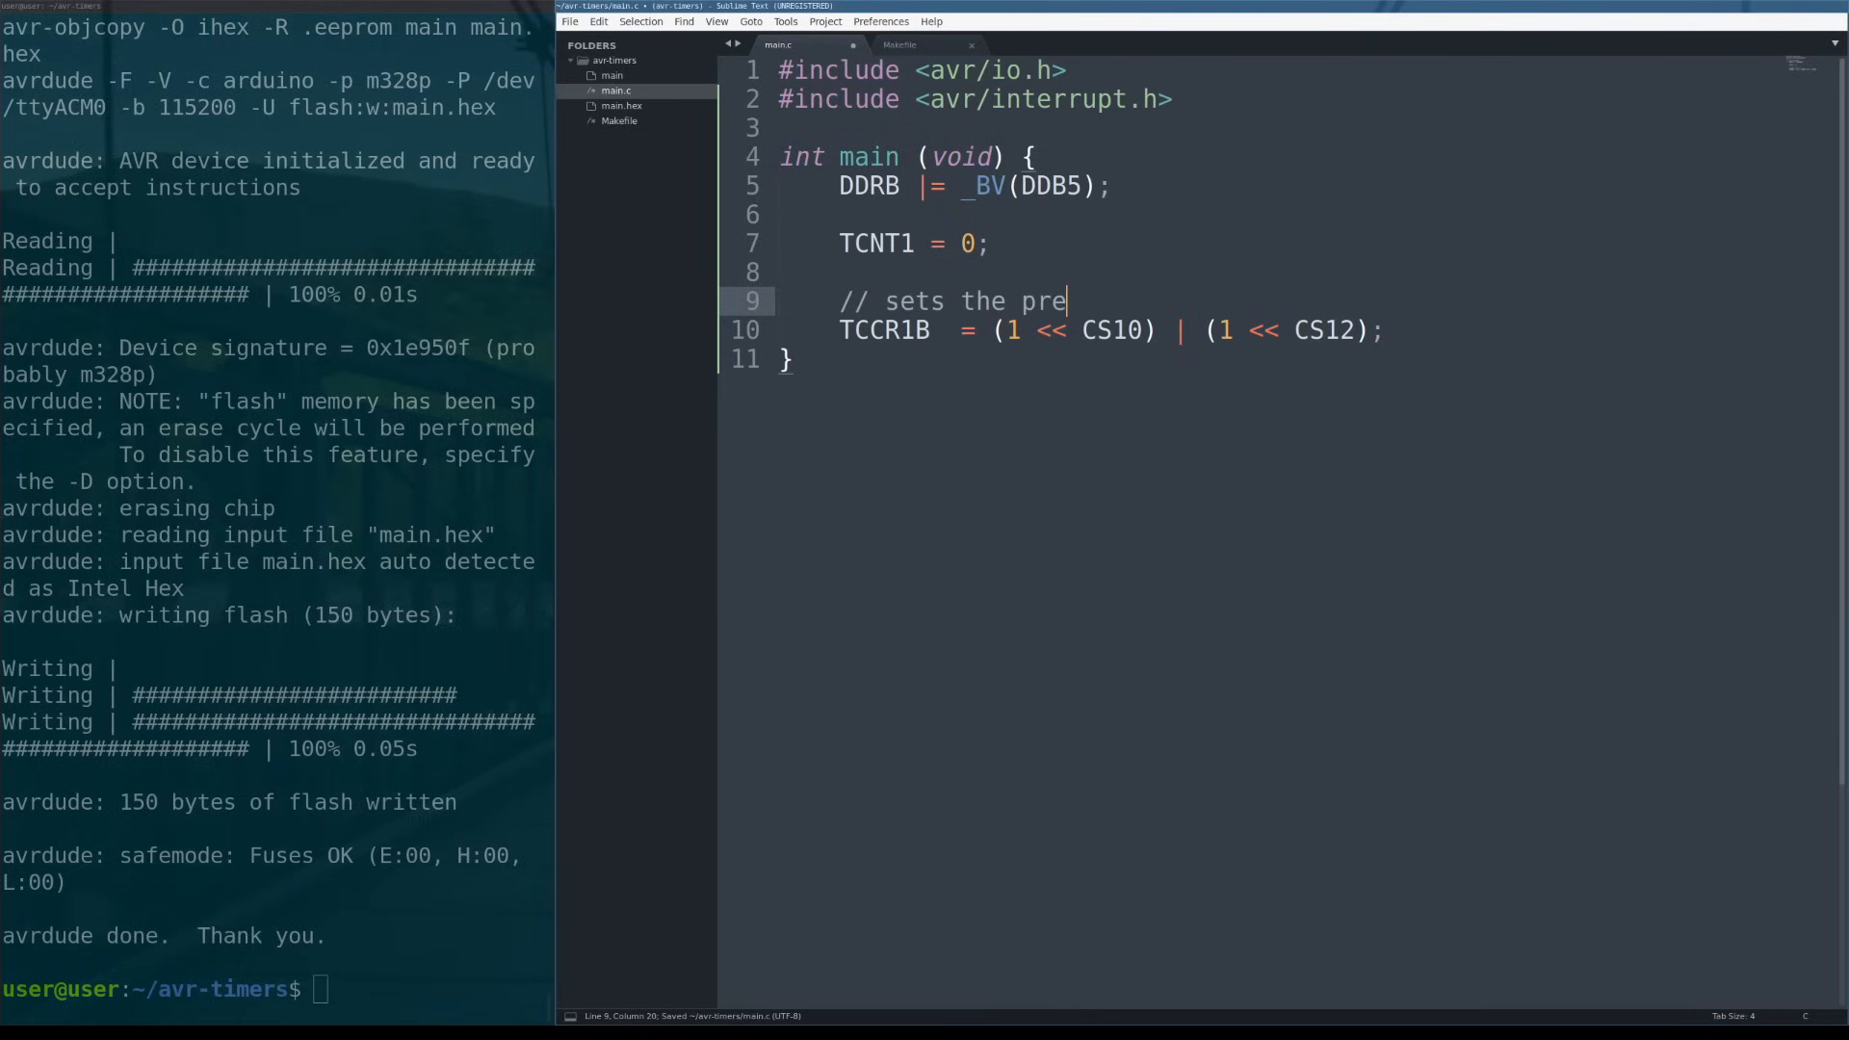
text(scaler to 1024)
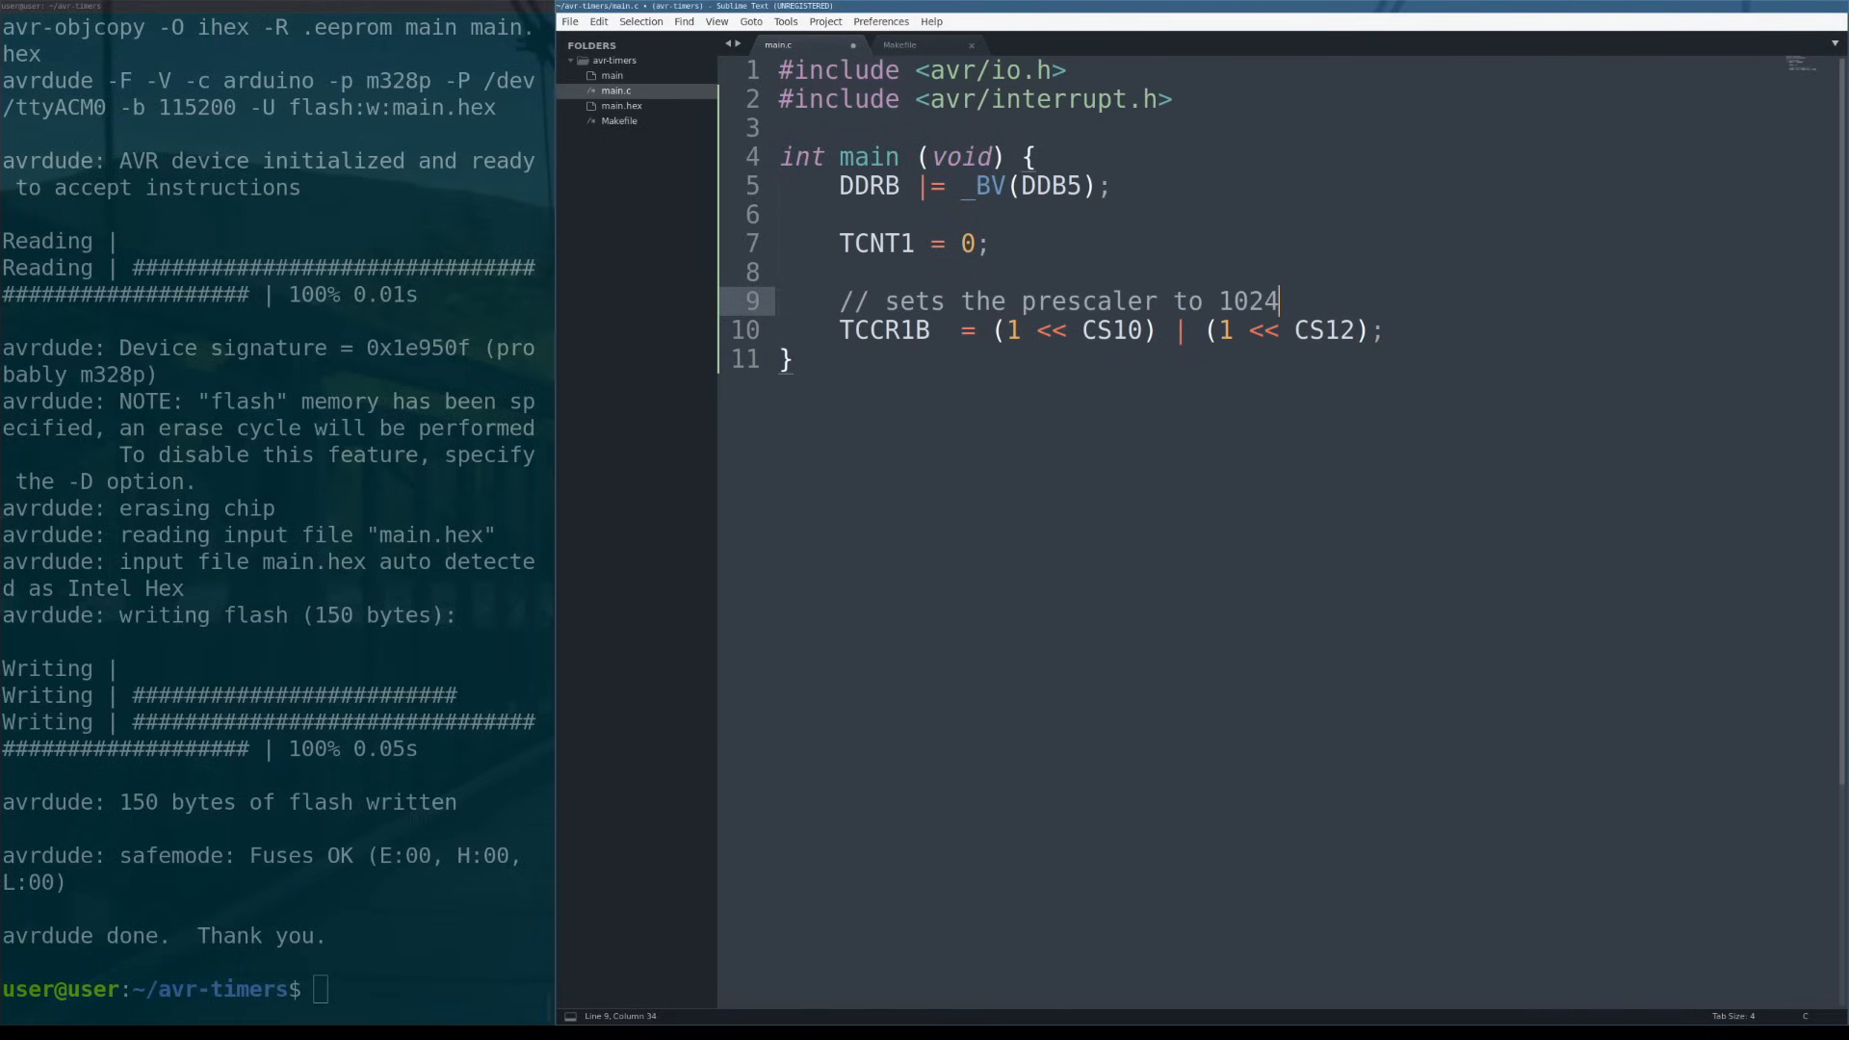
key(ctrl+s)
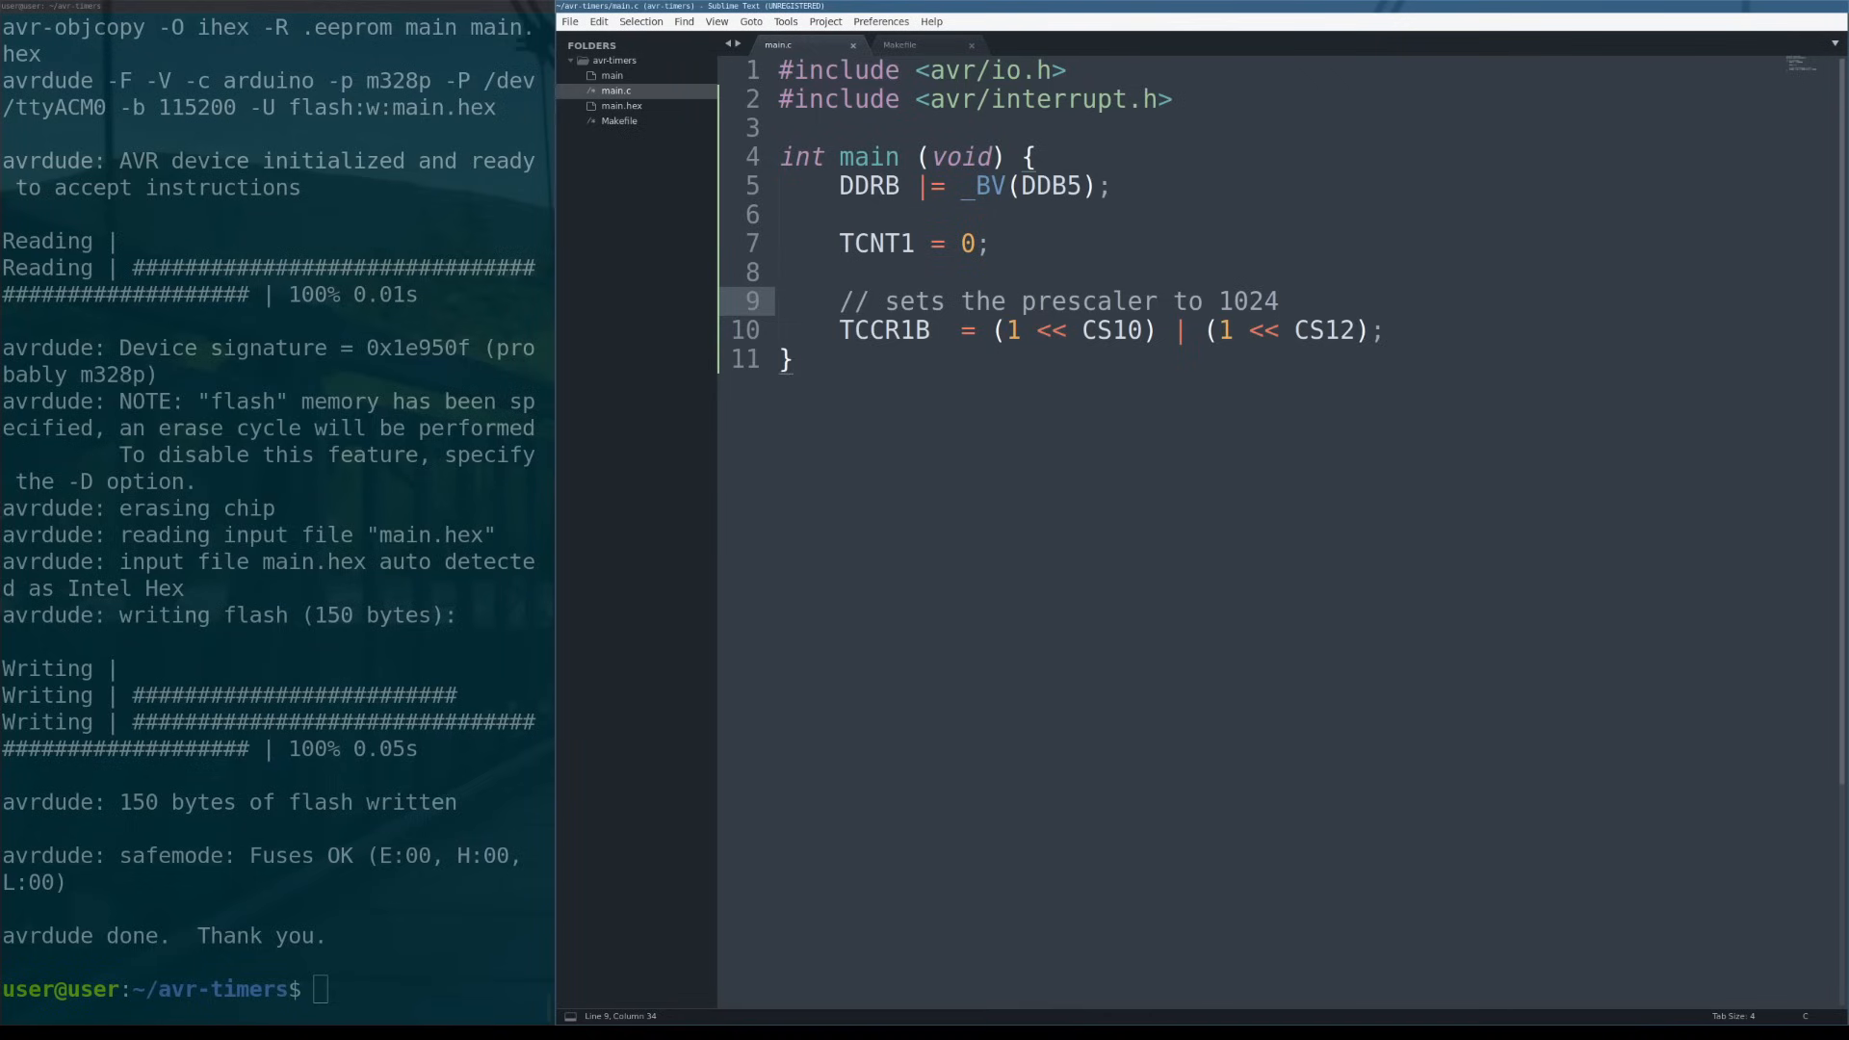
double_click(1248, 300)
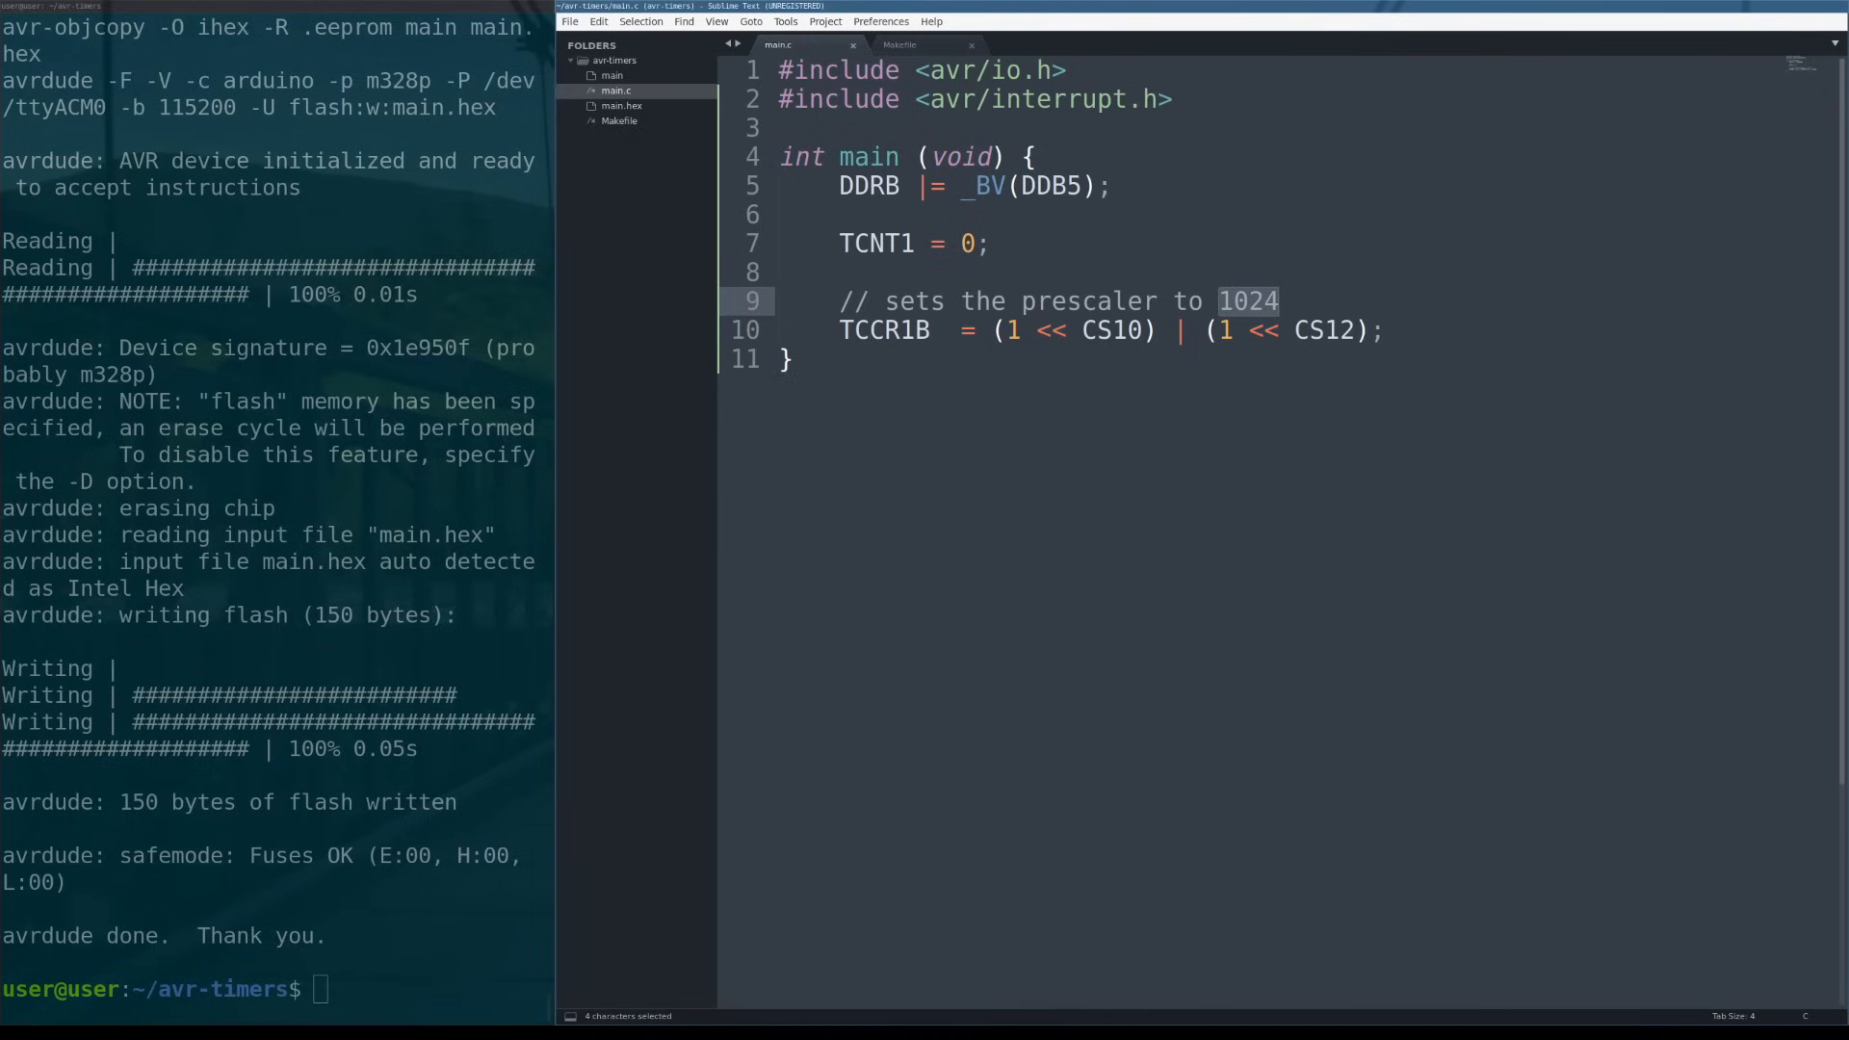
click(1280, 301)
text(//)
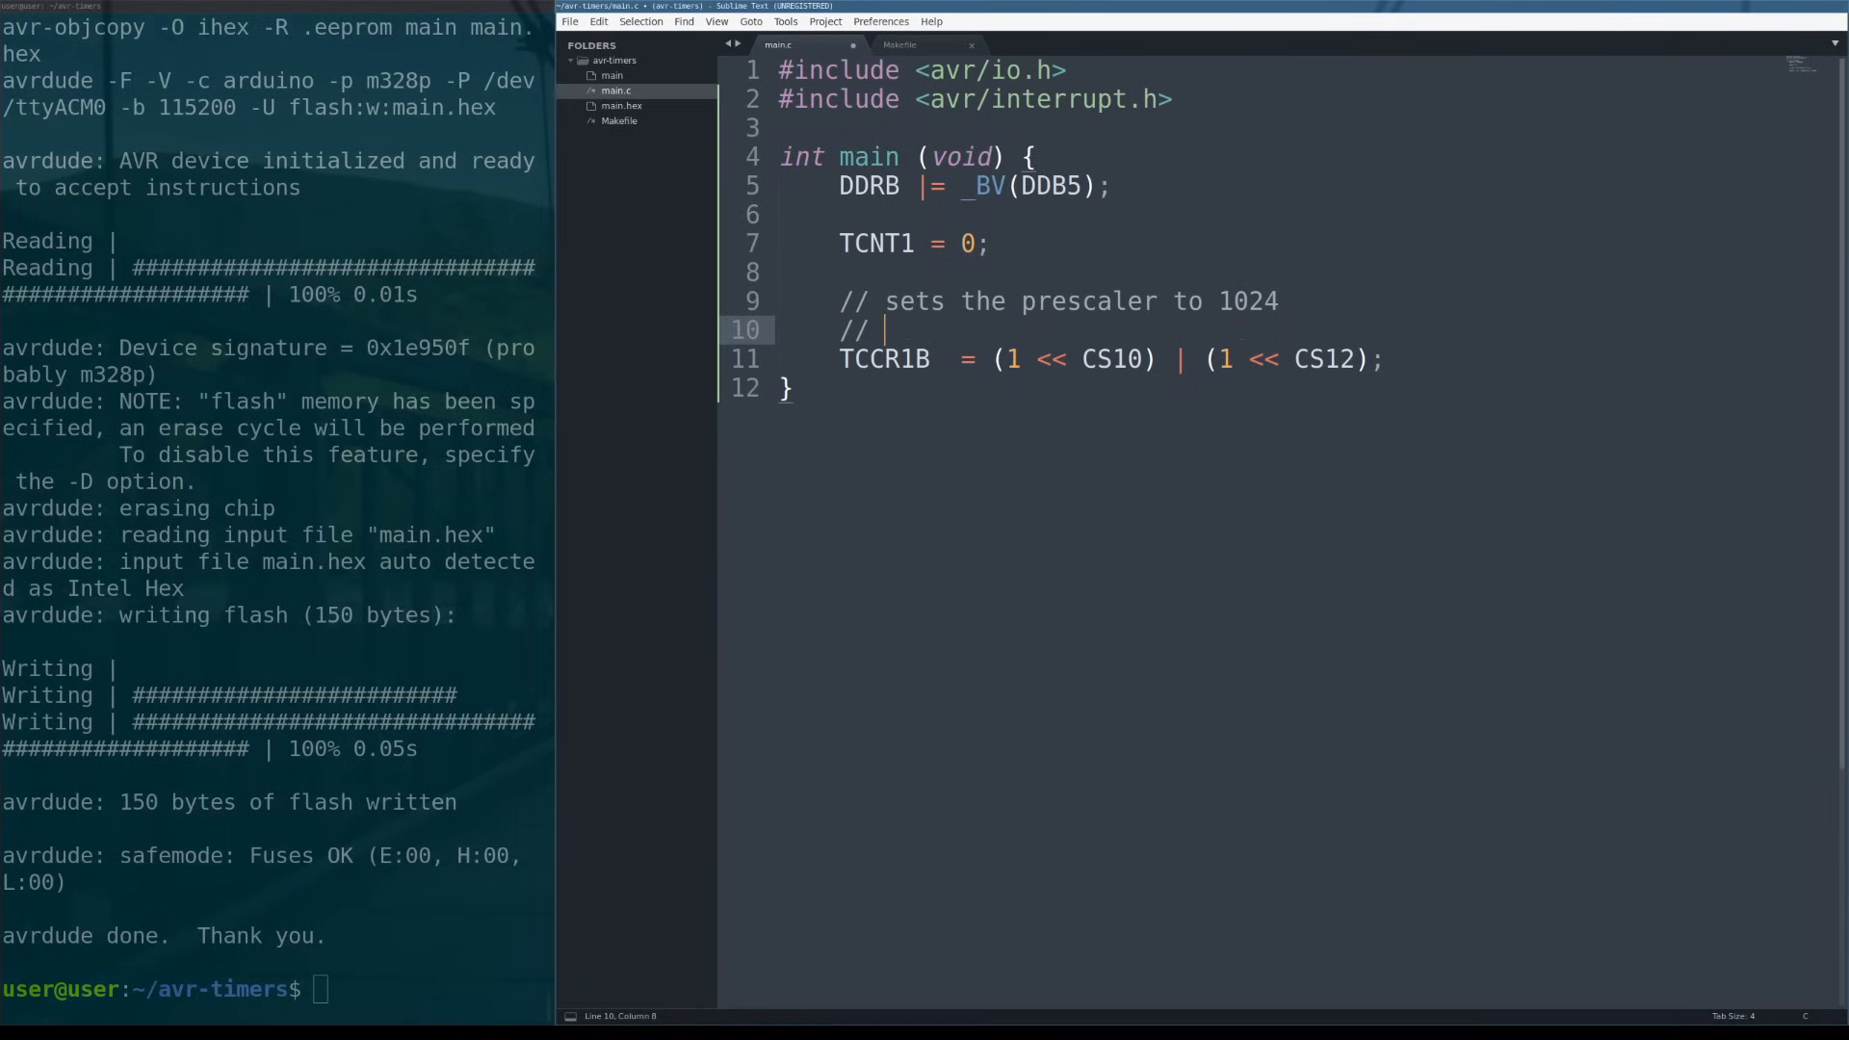
Add the comment line '16M/1024 = 15625Hz' below it.
text(16M/10)
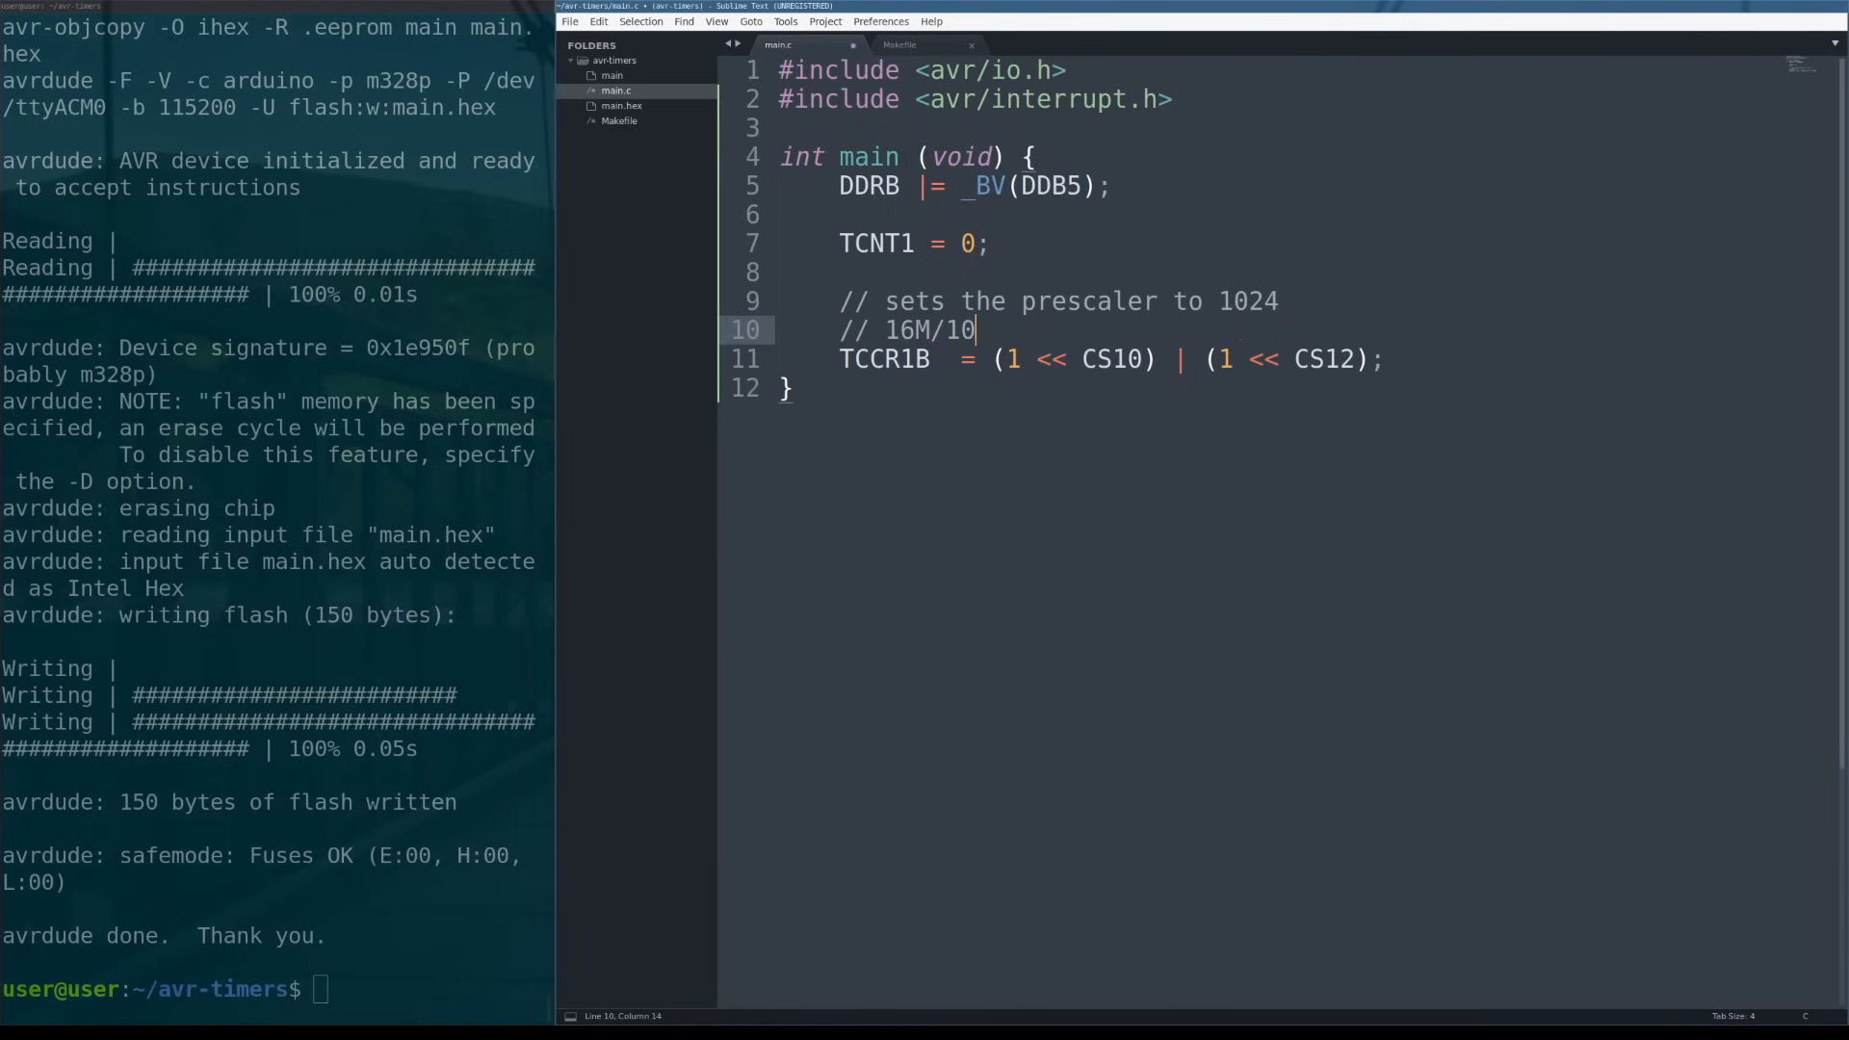
text(24 = 15)
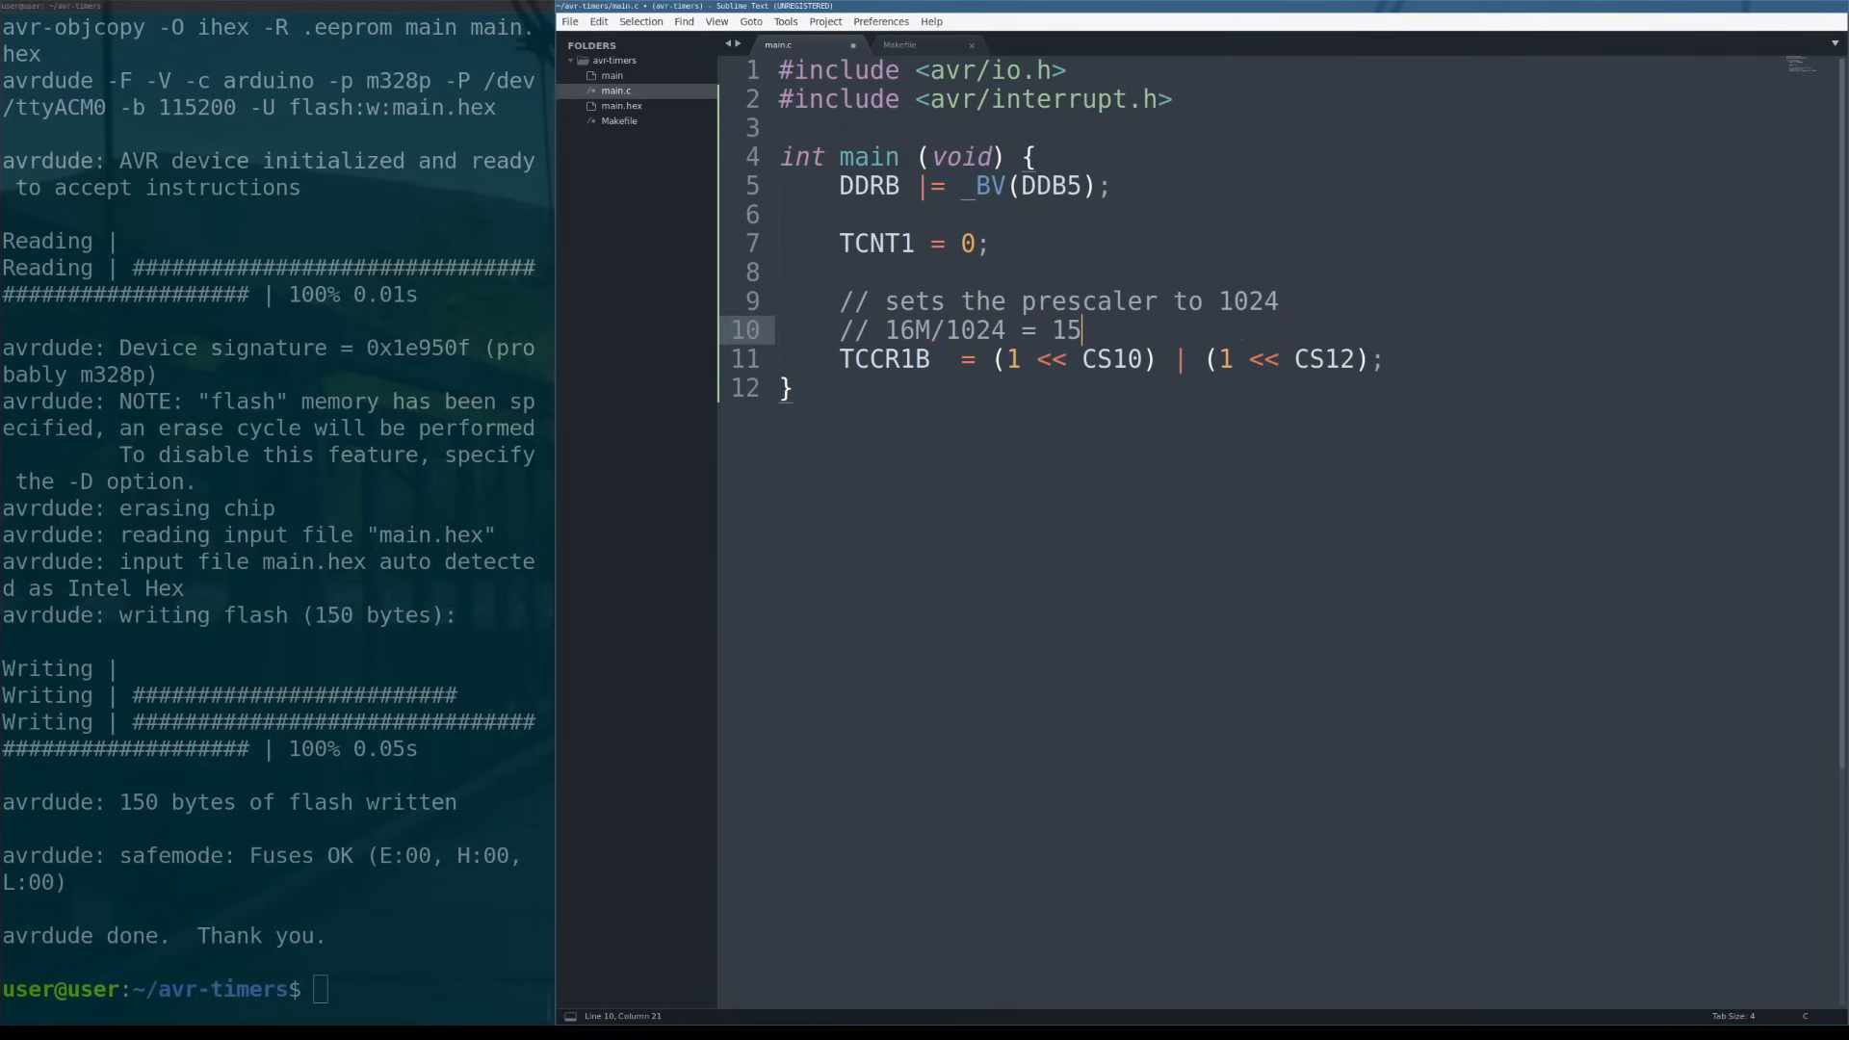
text(625)
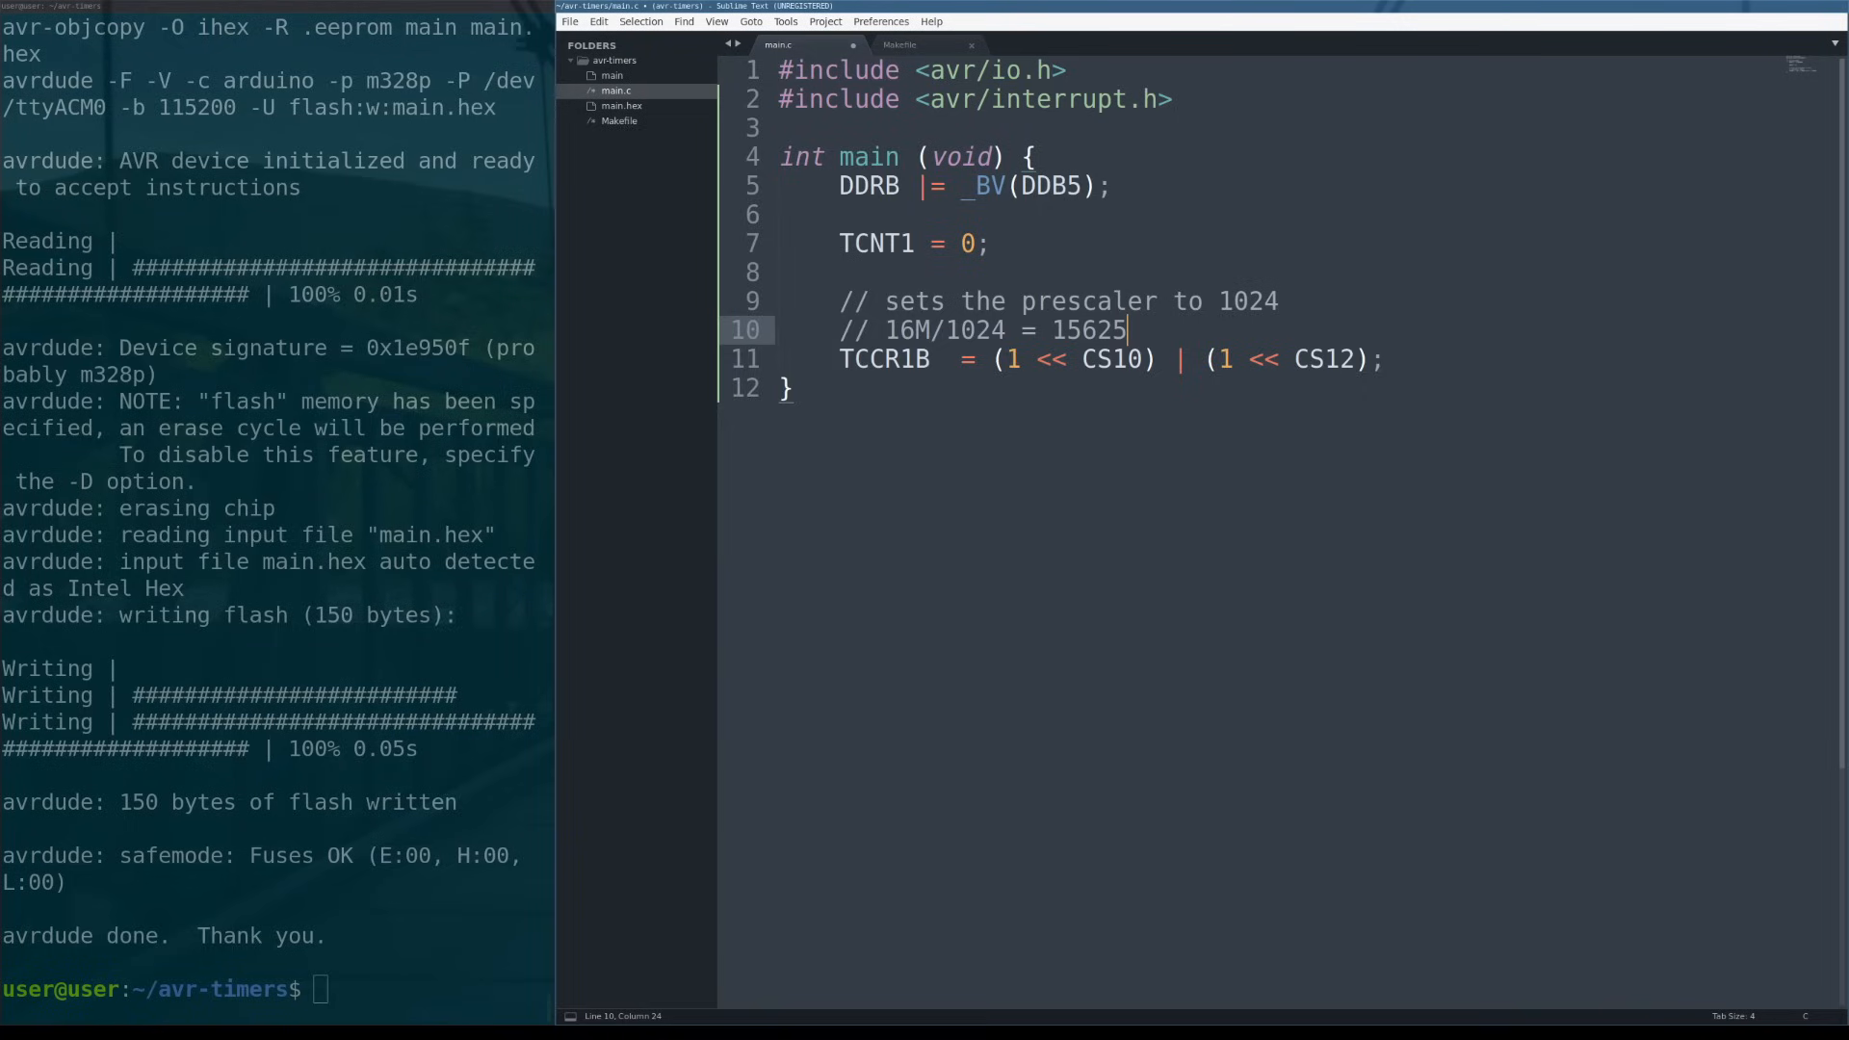
double_click(1087, 331)
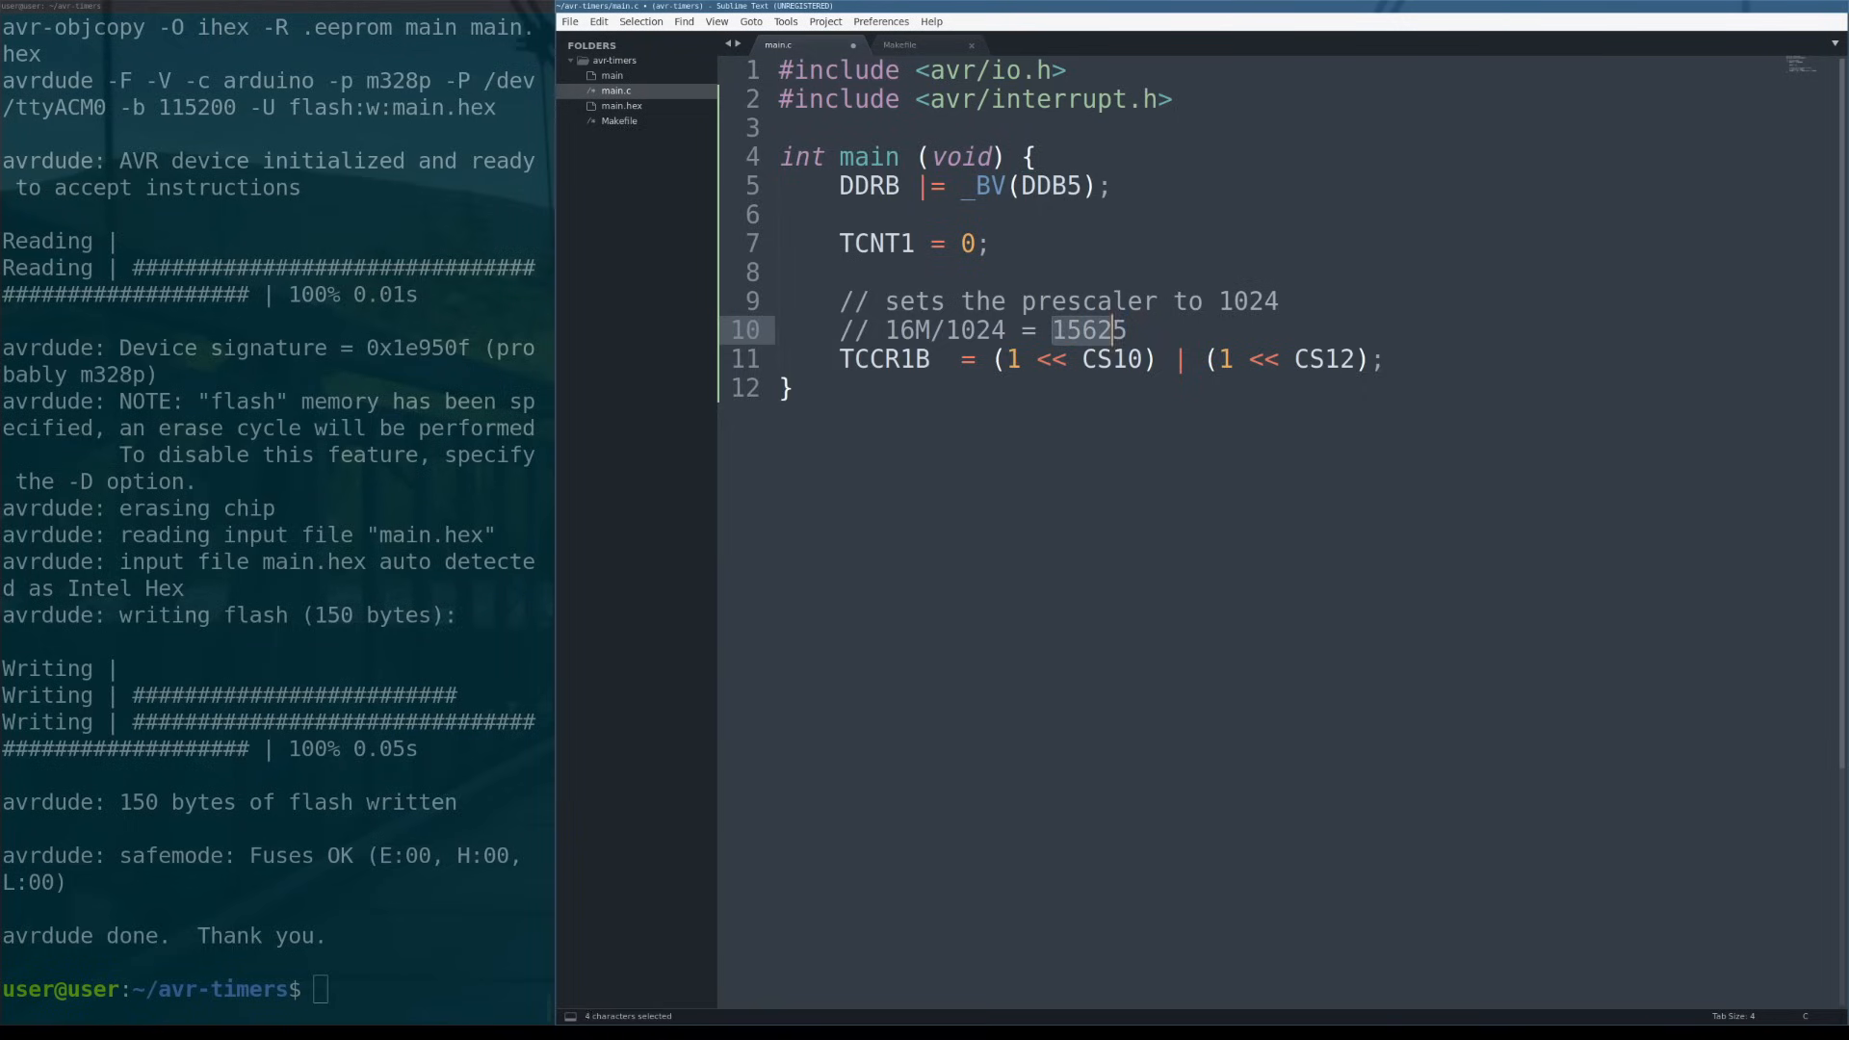
text(Hz)
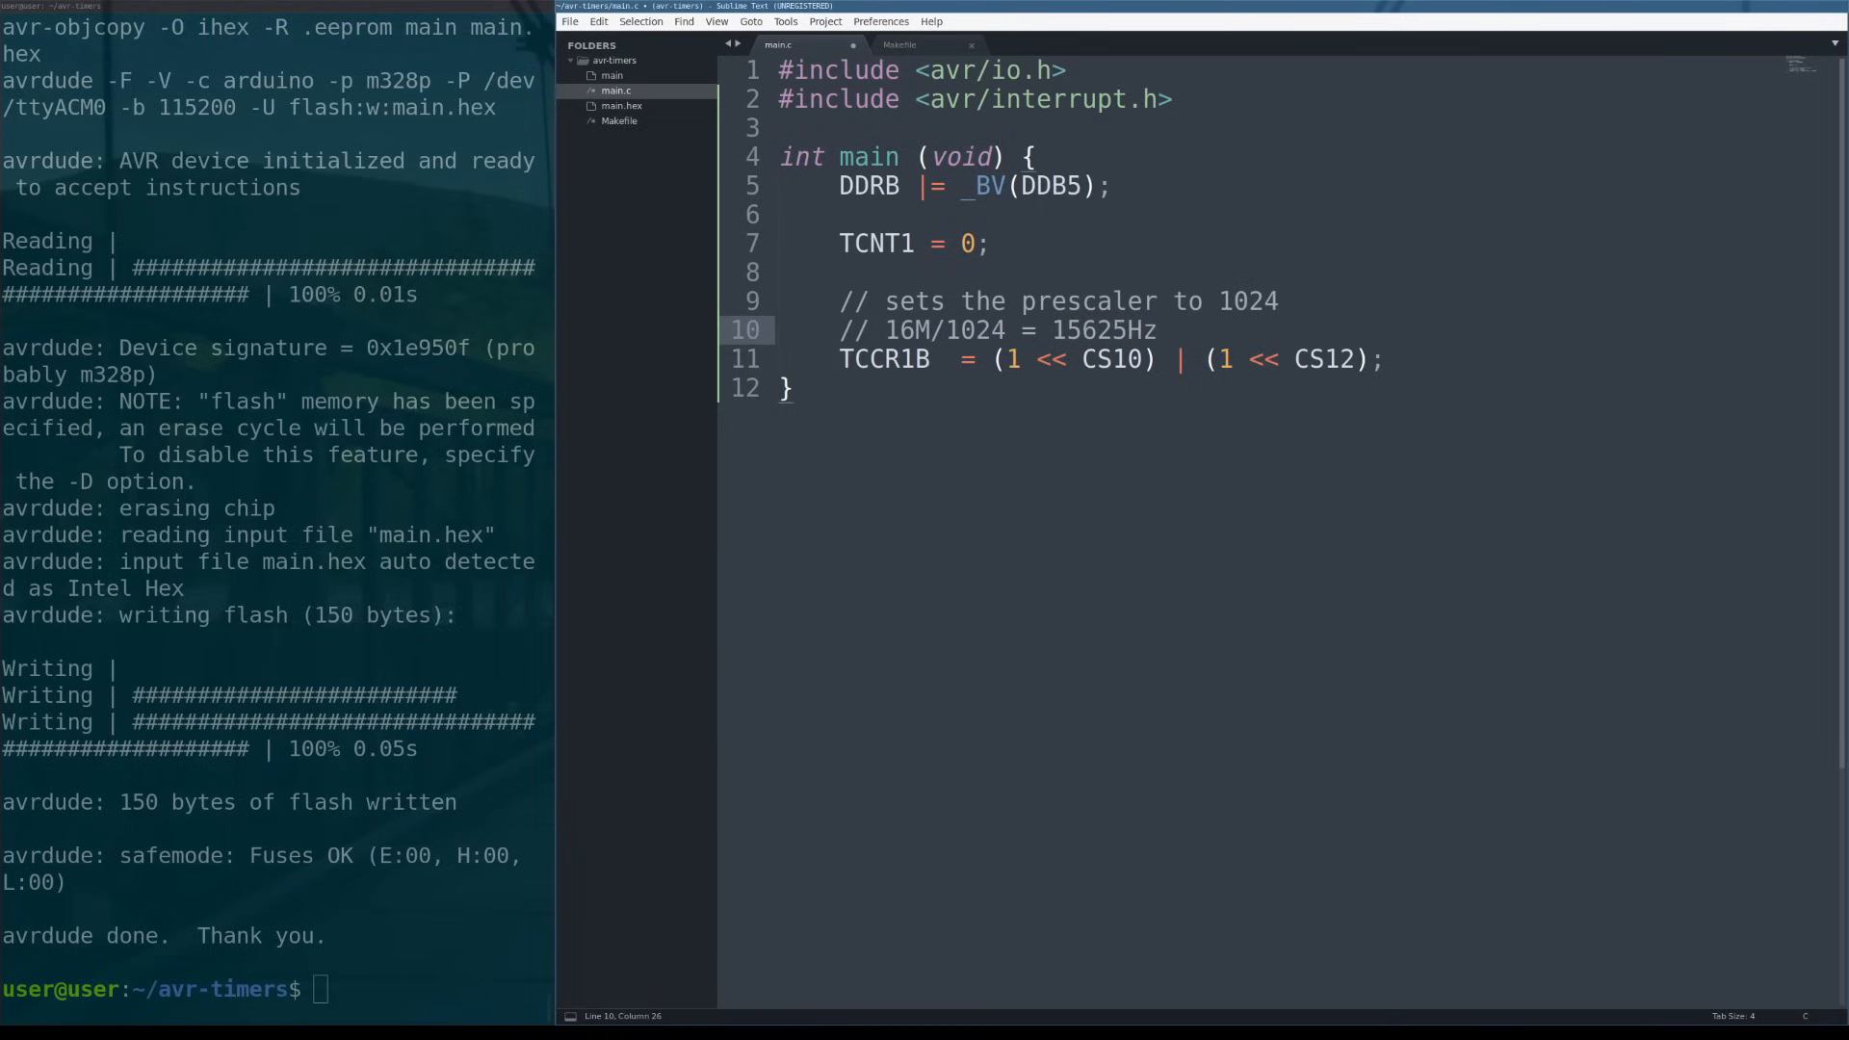
click(1156, 330)
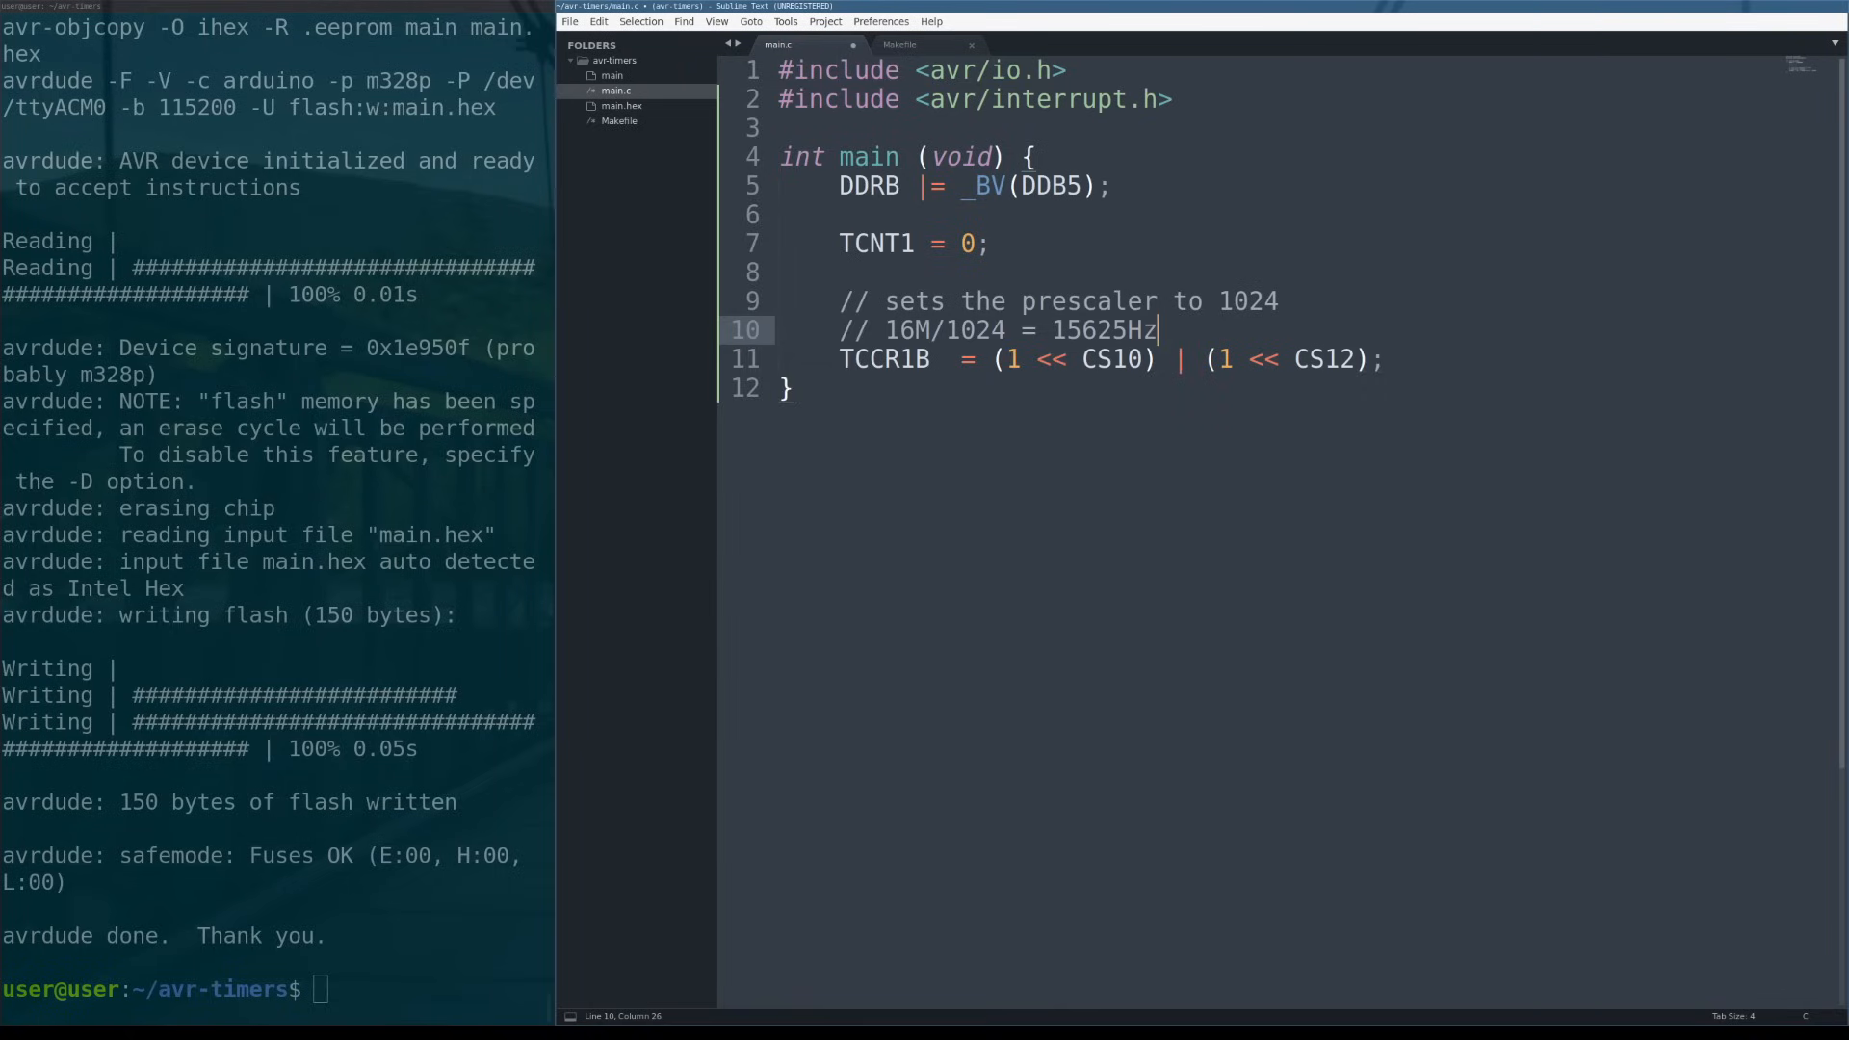
double_click(867, 358)
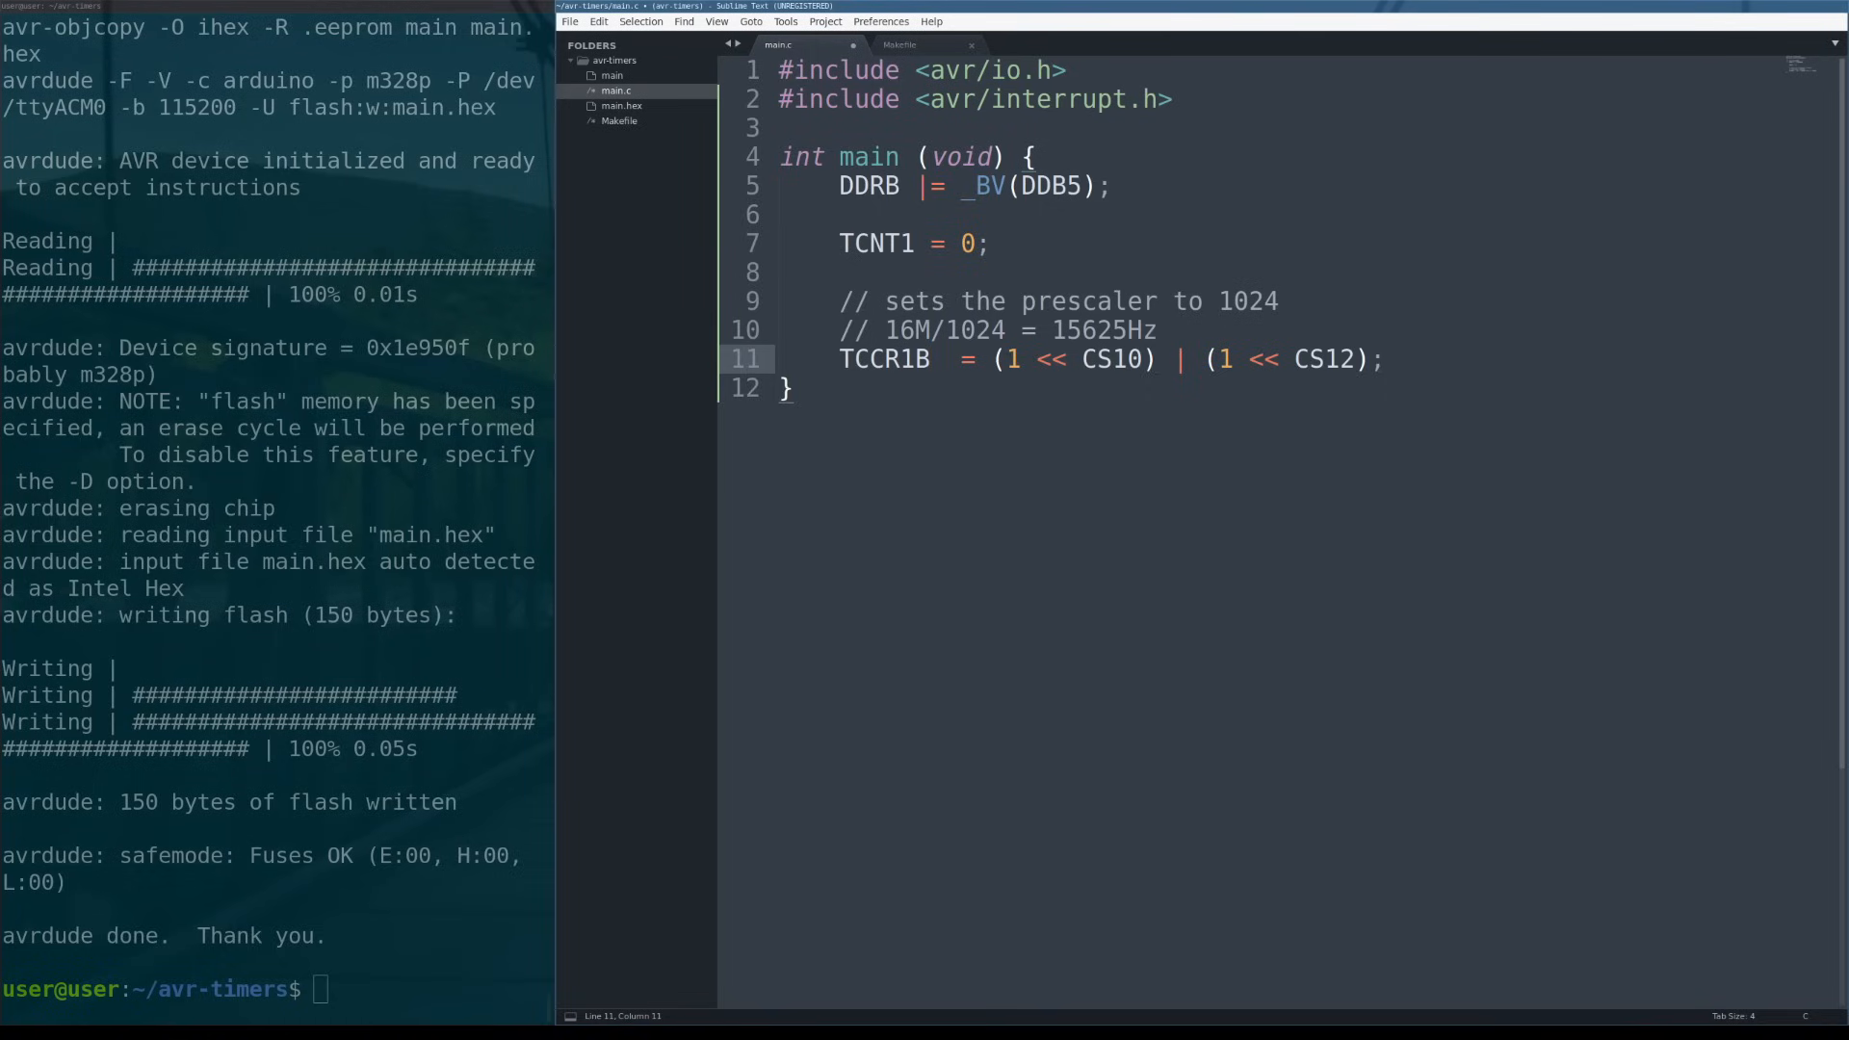
Add and save TCCR1A = 0x00; below the TCCR1B line, checking TCCR1A and 0x00.
key(enter)
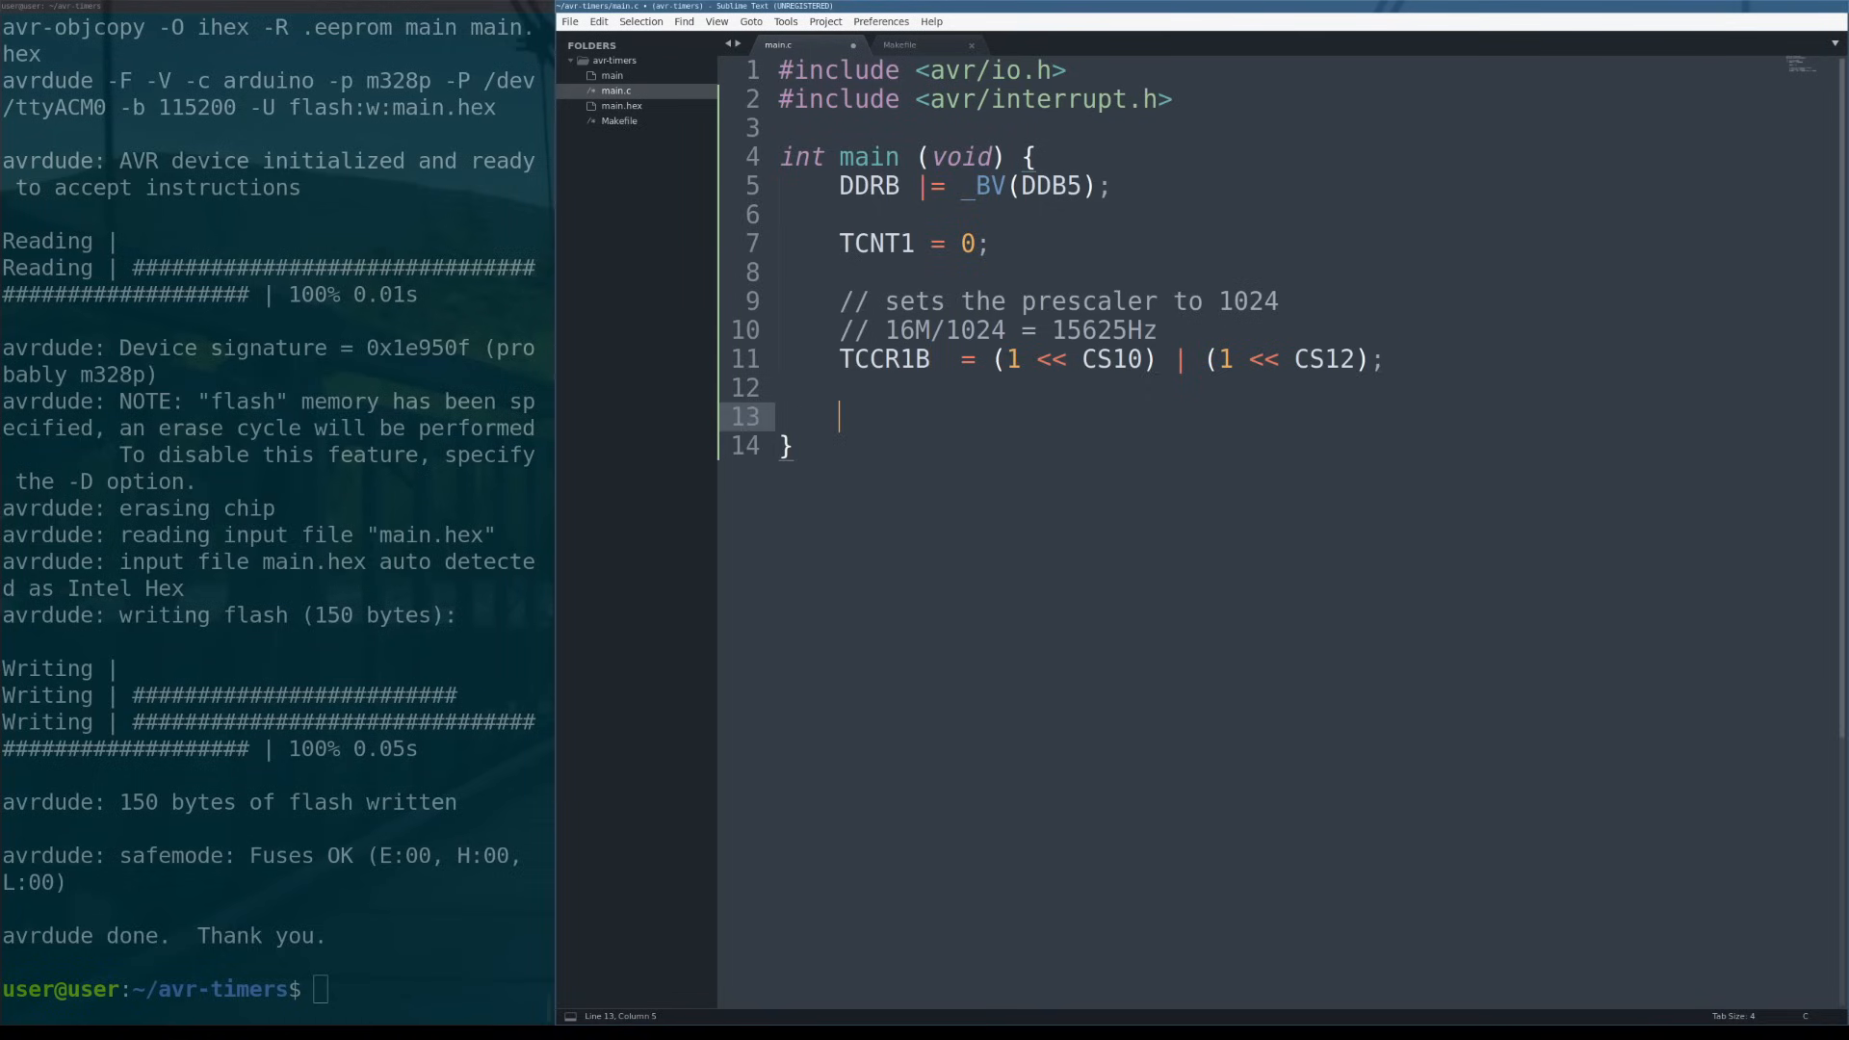
text(TCCR1)
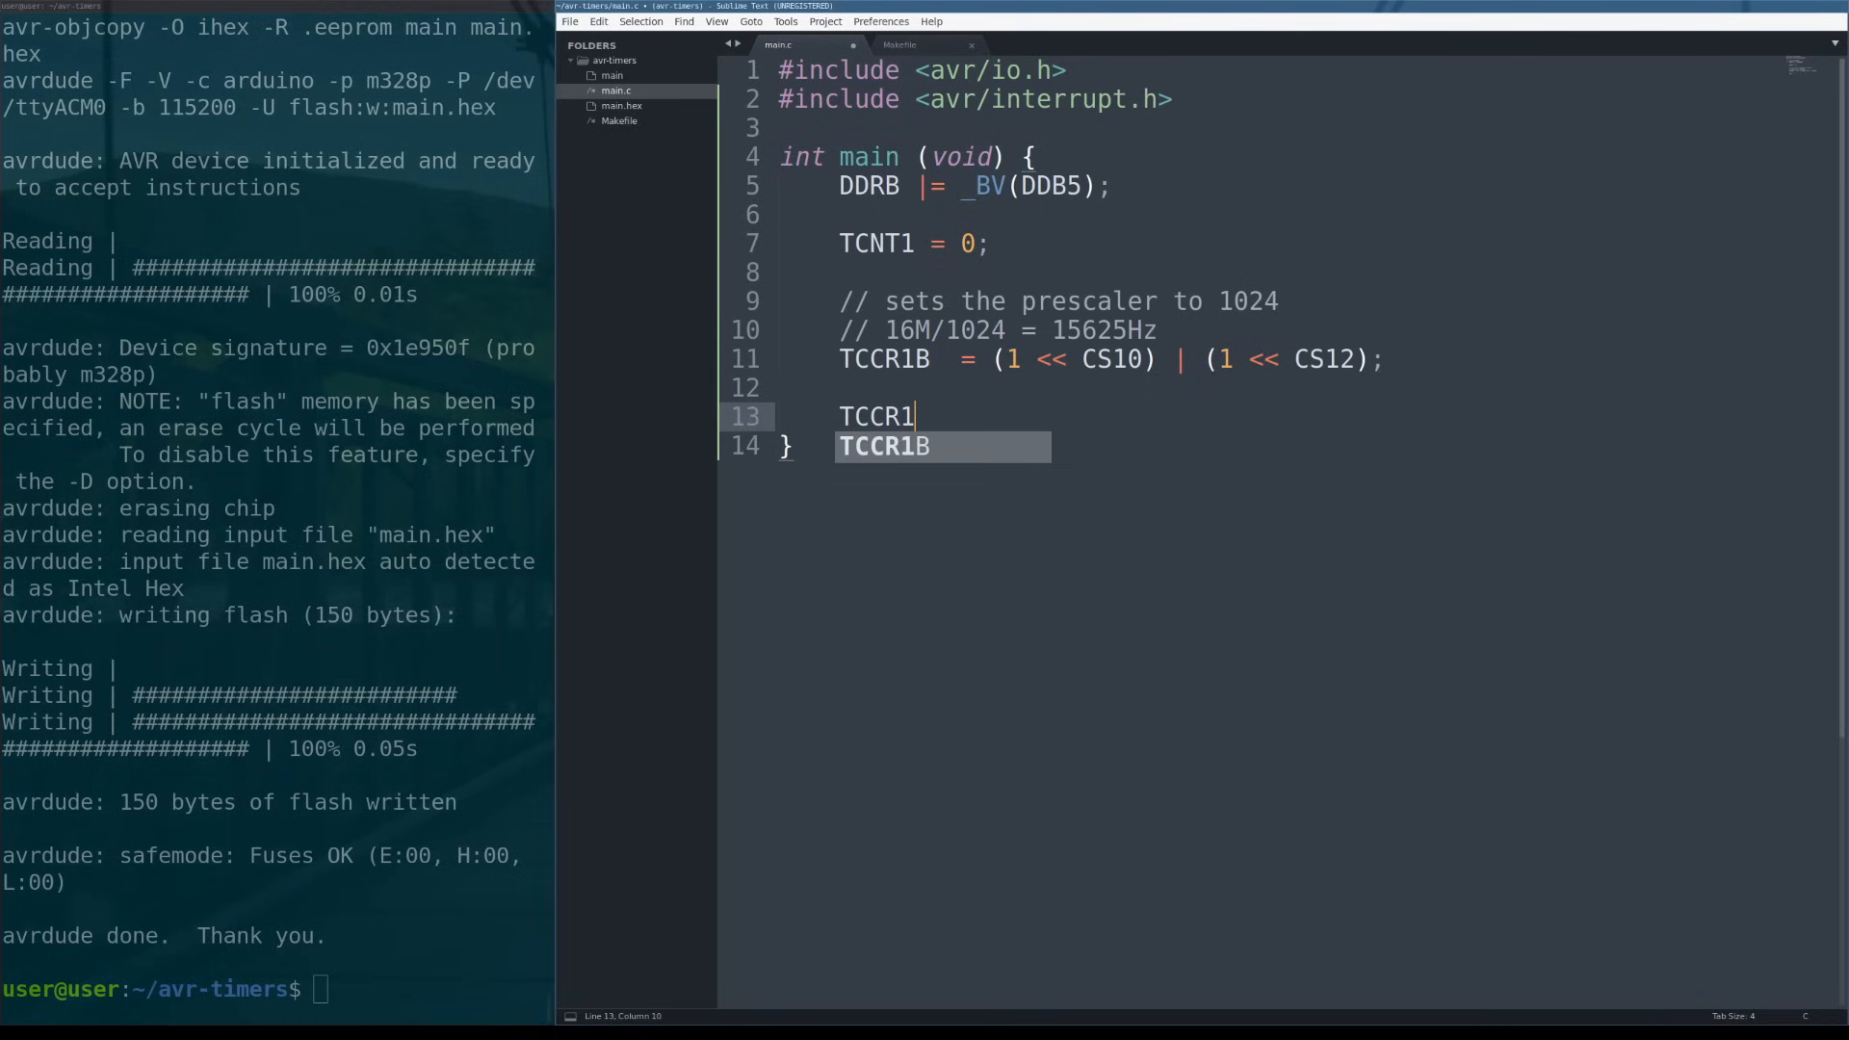
text(A  =)
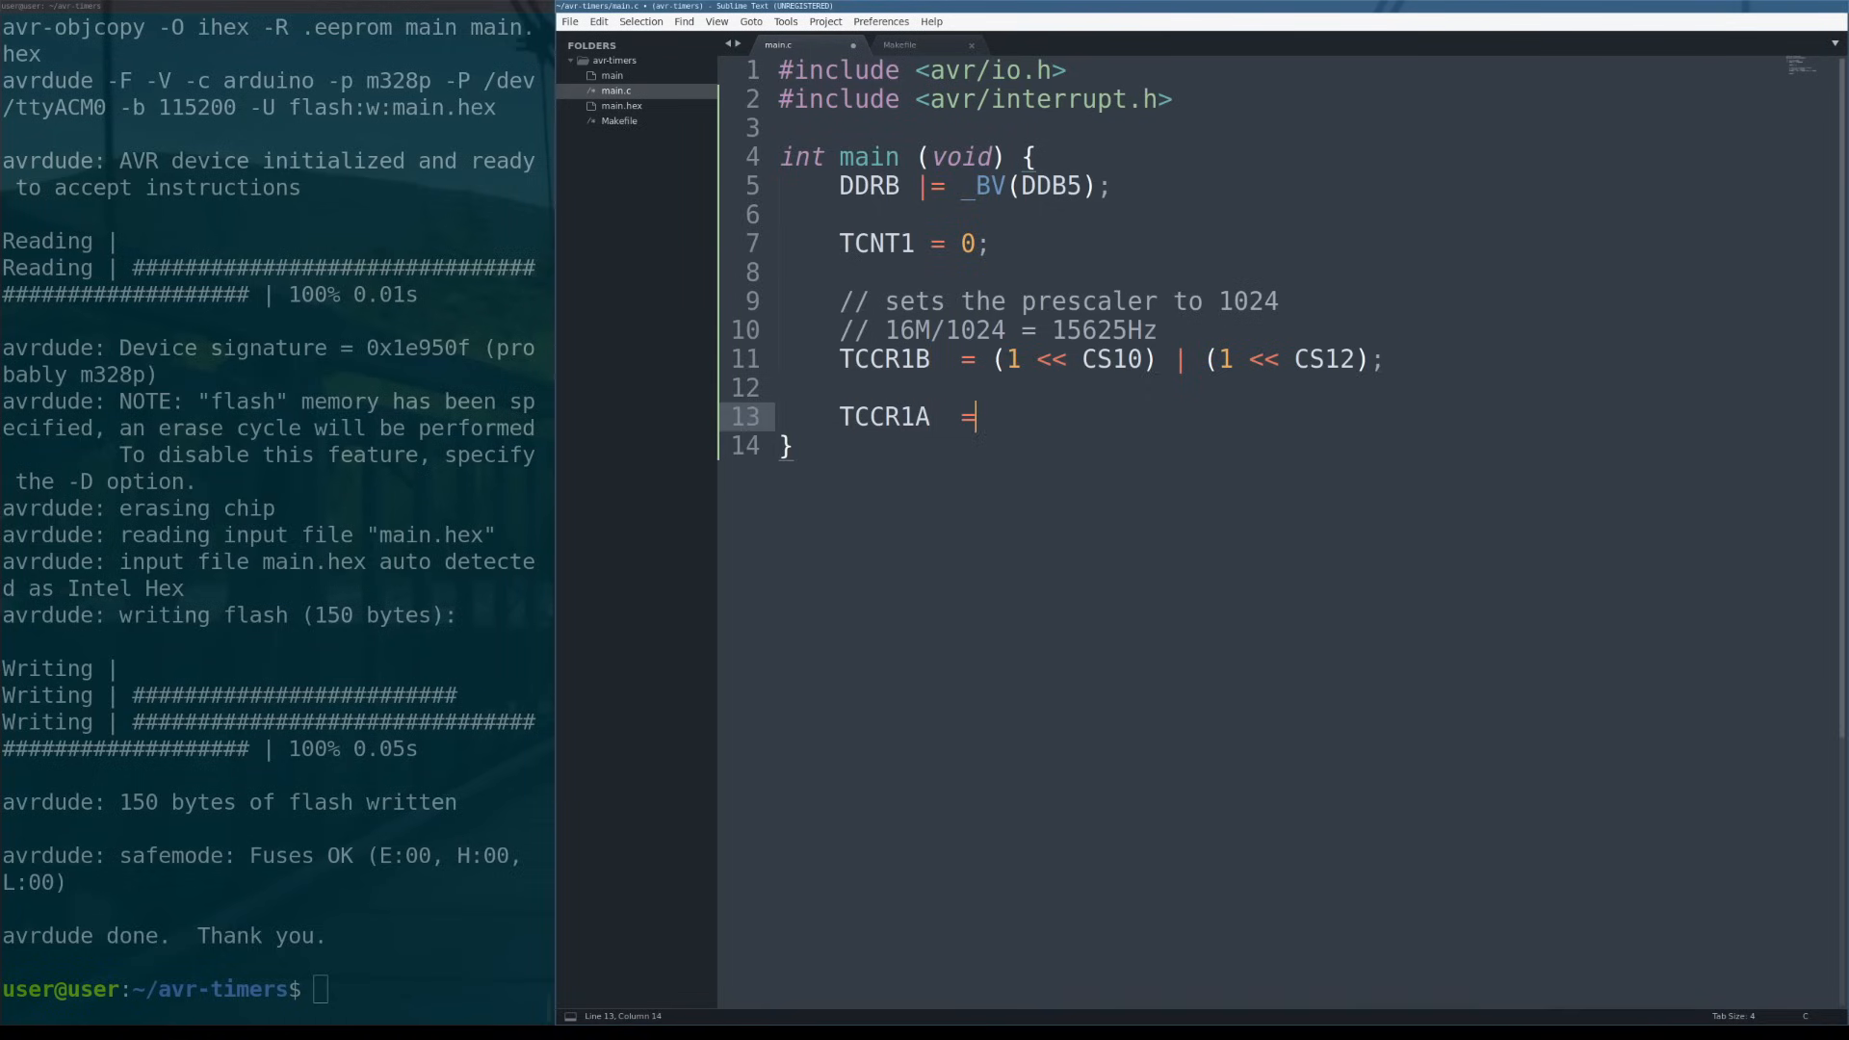
text(0x00;)
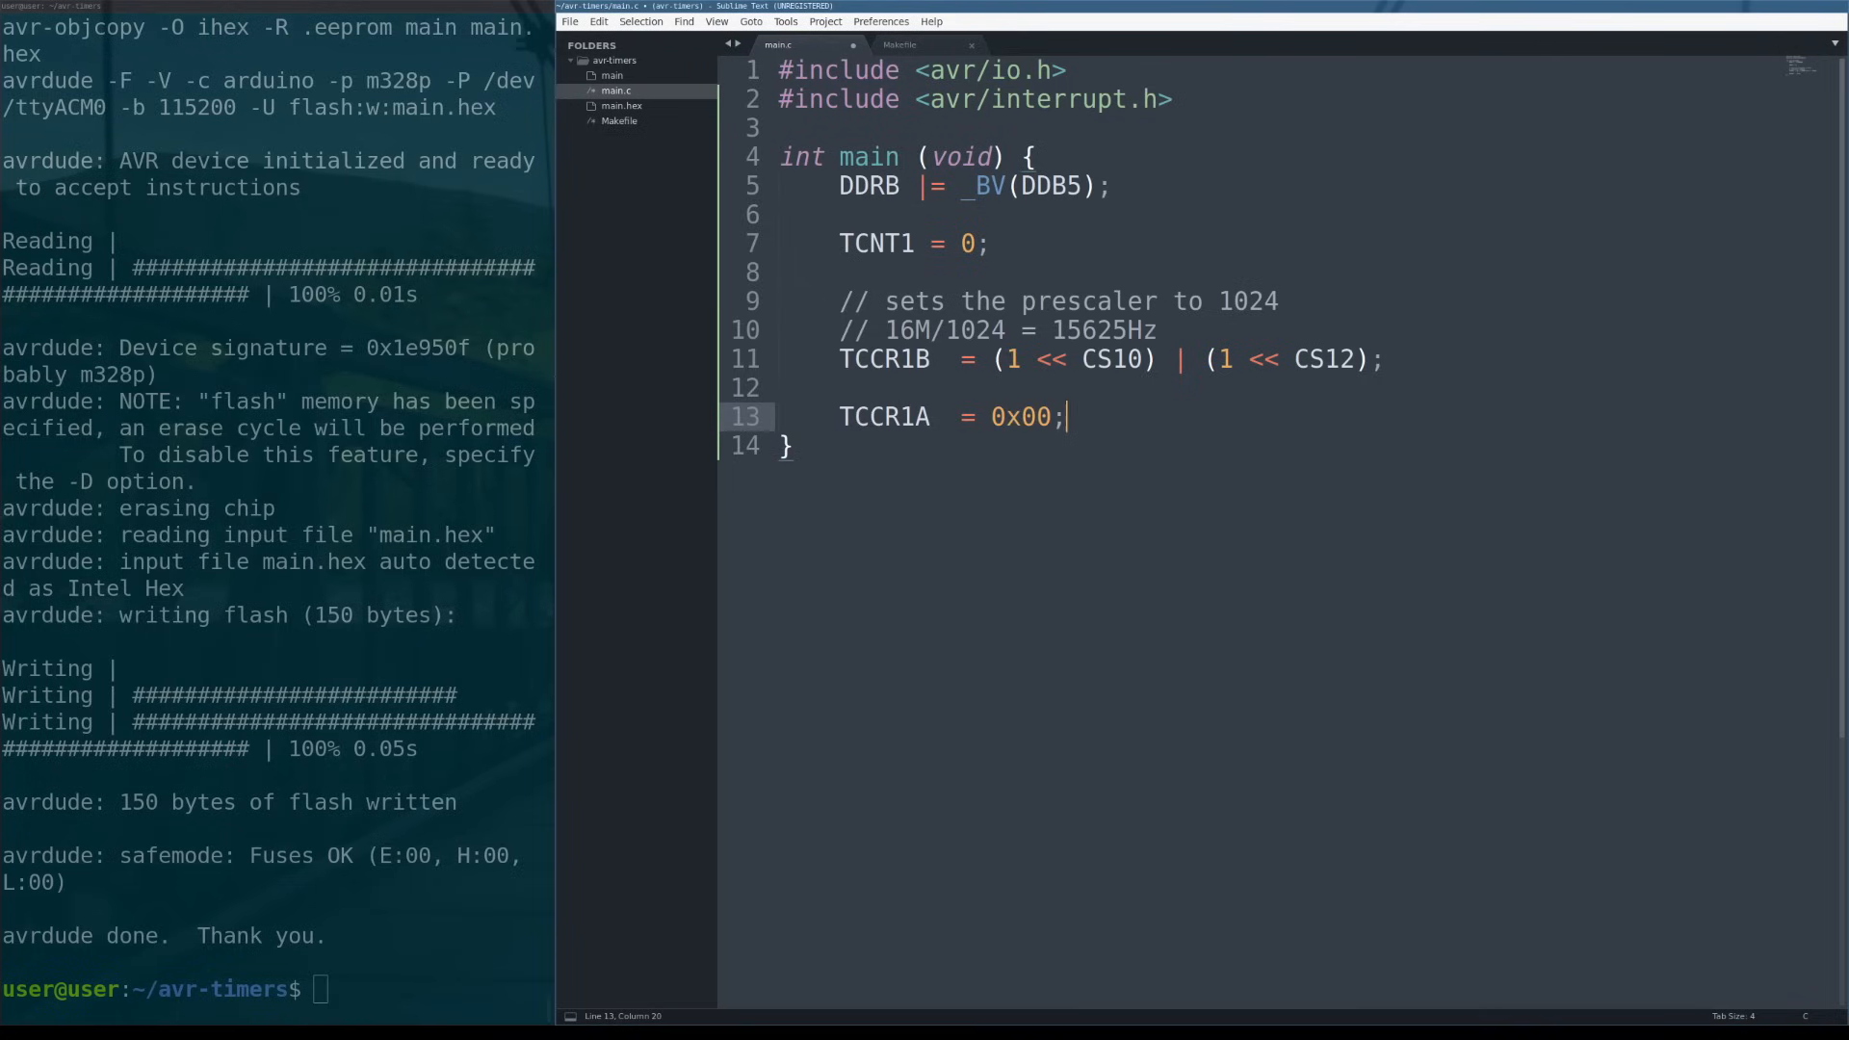
key(ctrl+s)
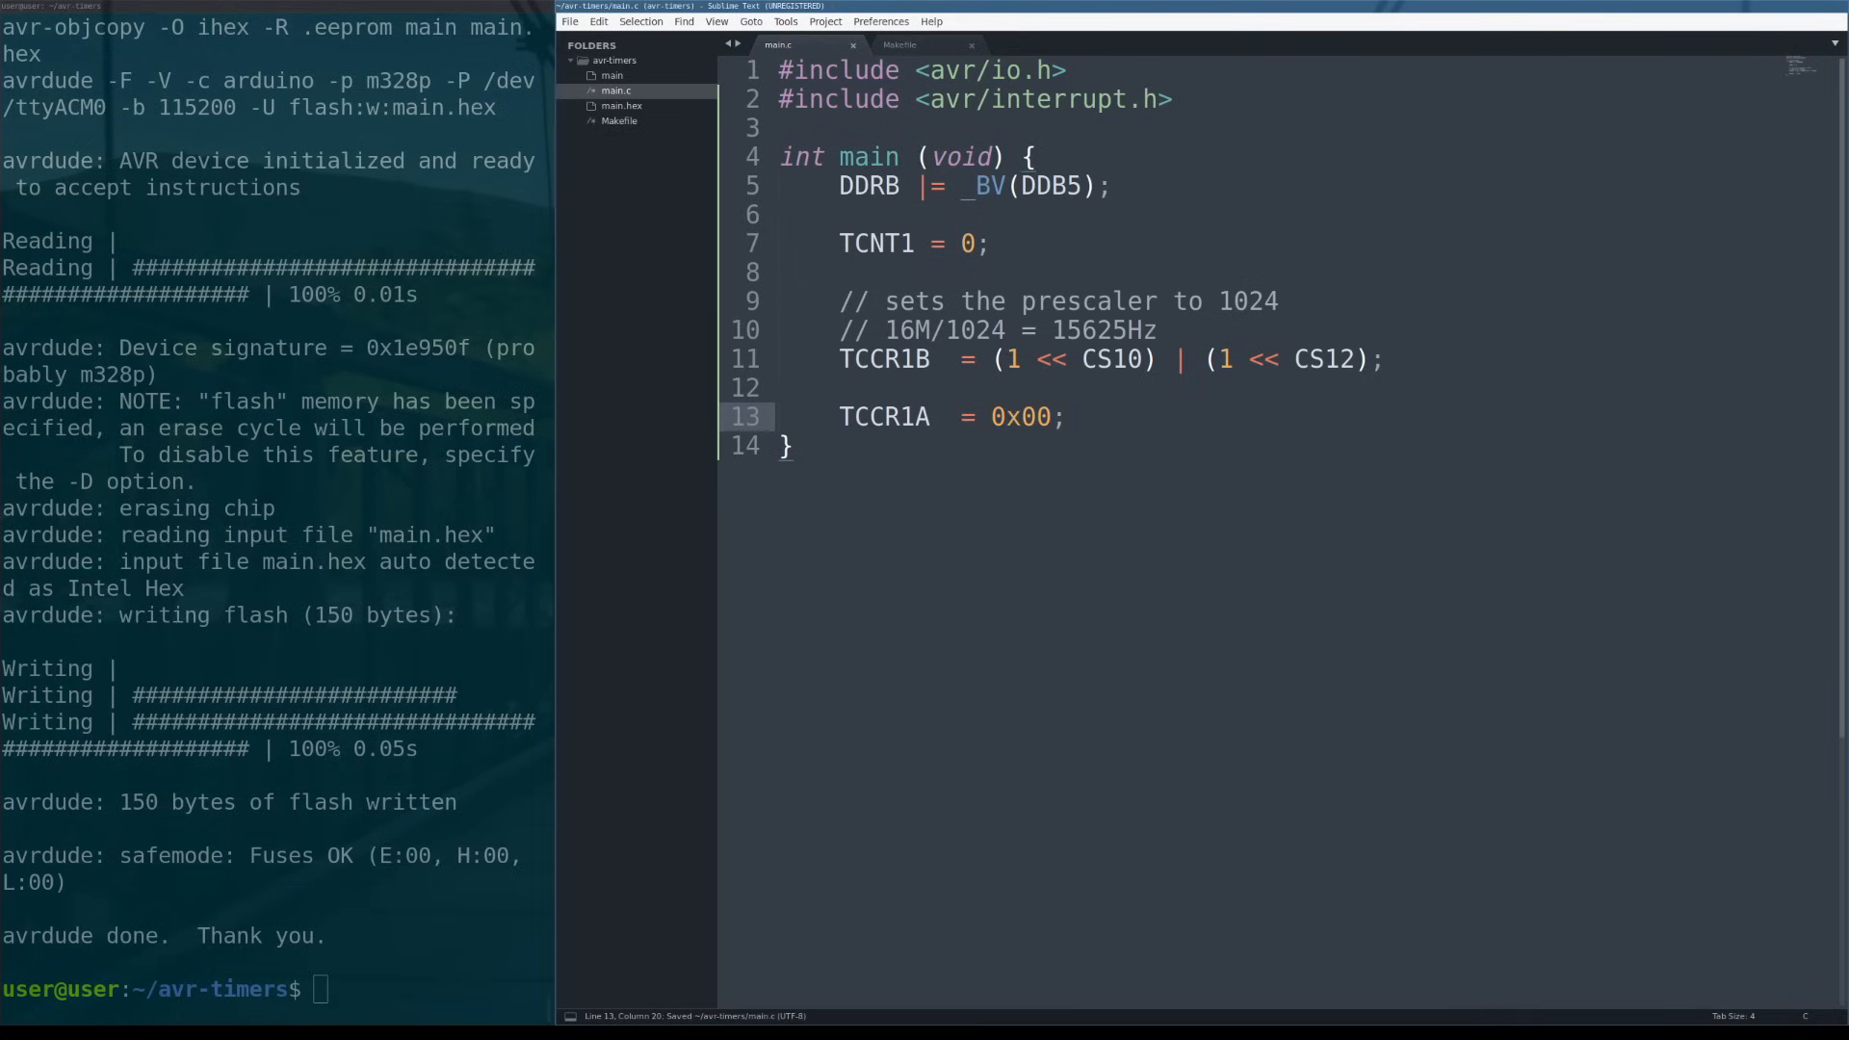
click(1062, 416)
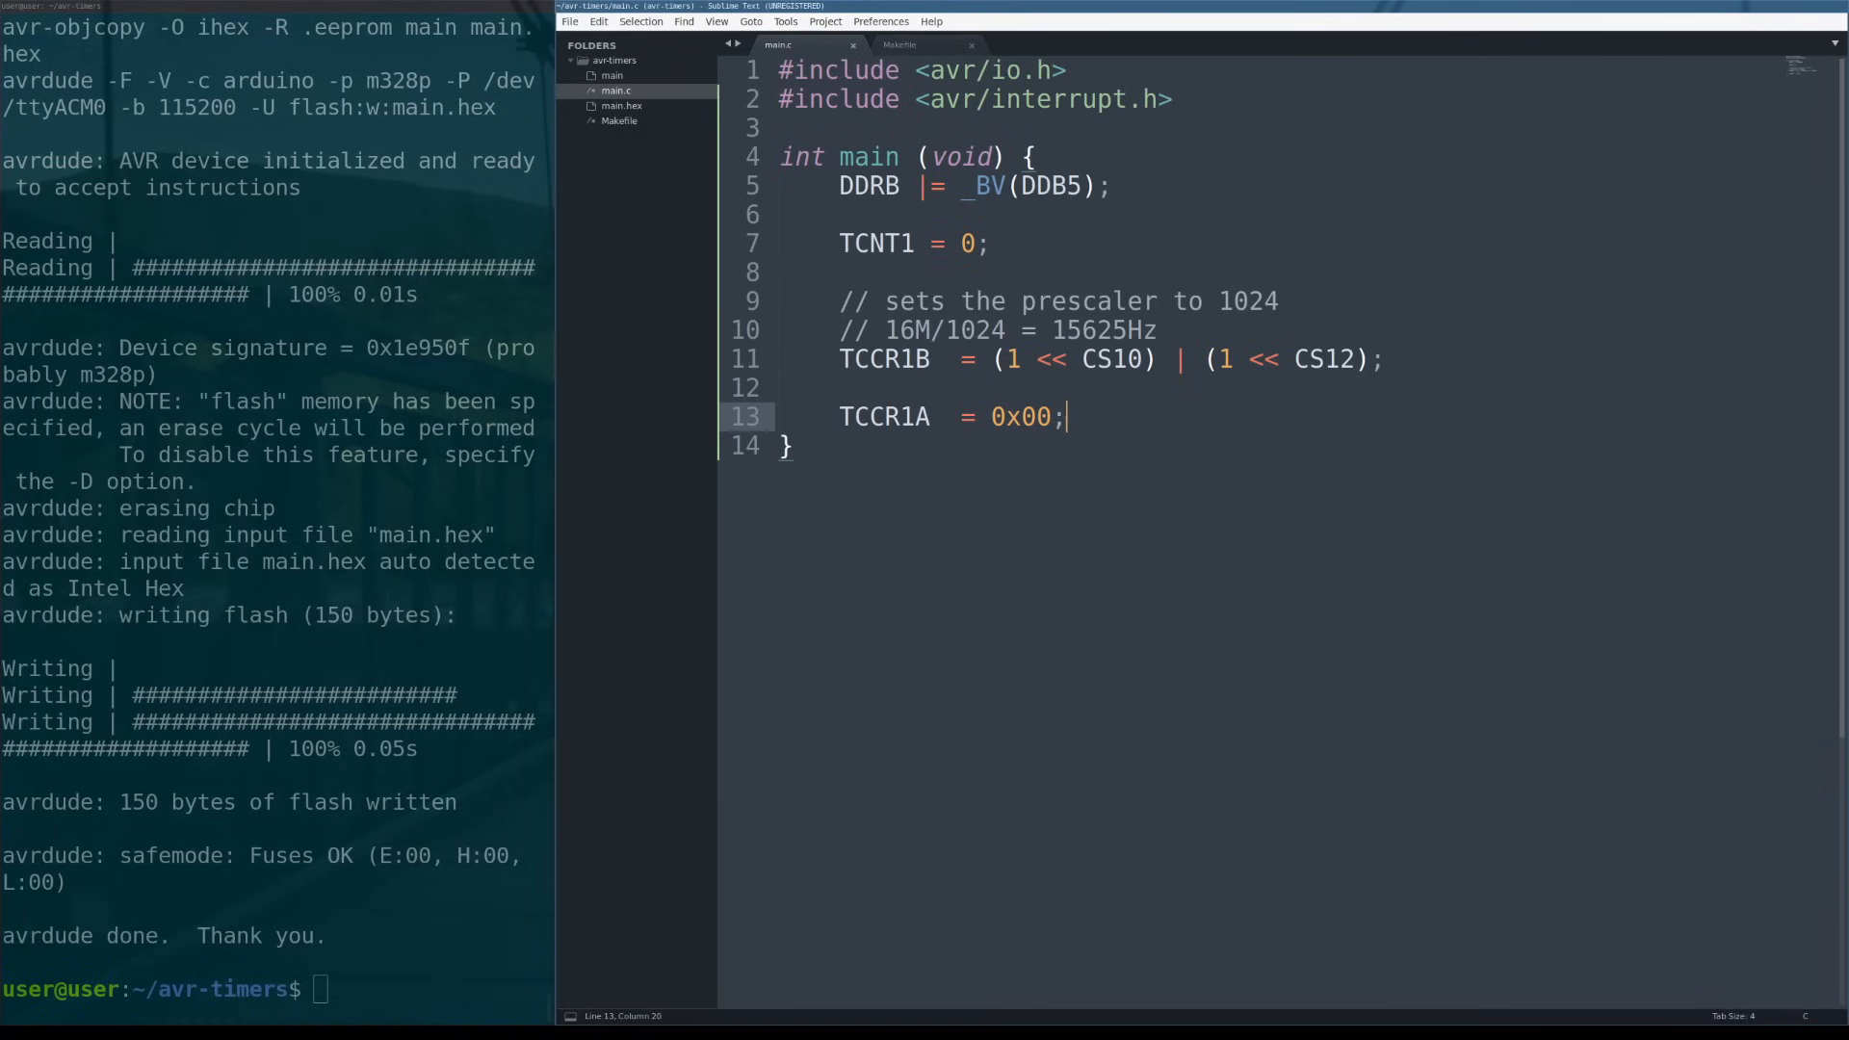
double_click(883, 416)
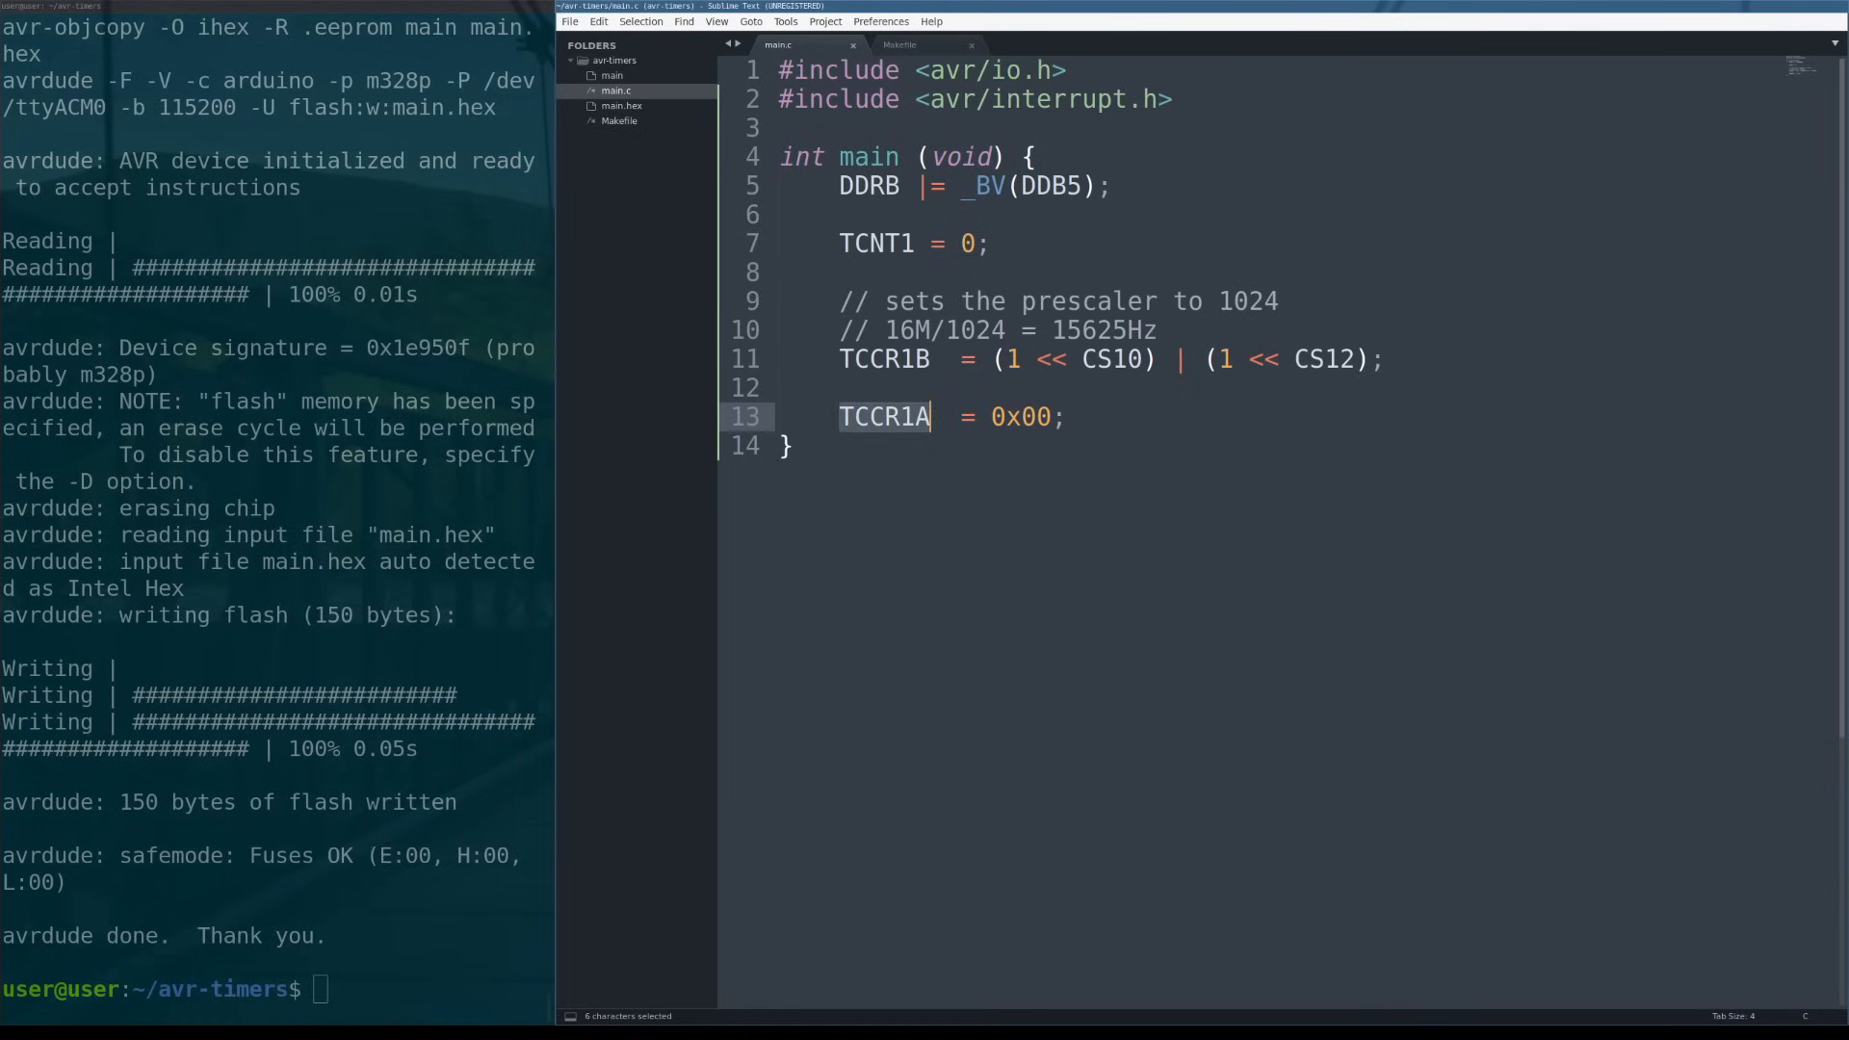
click(1065, 416)
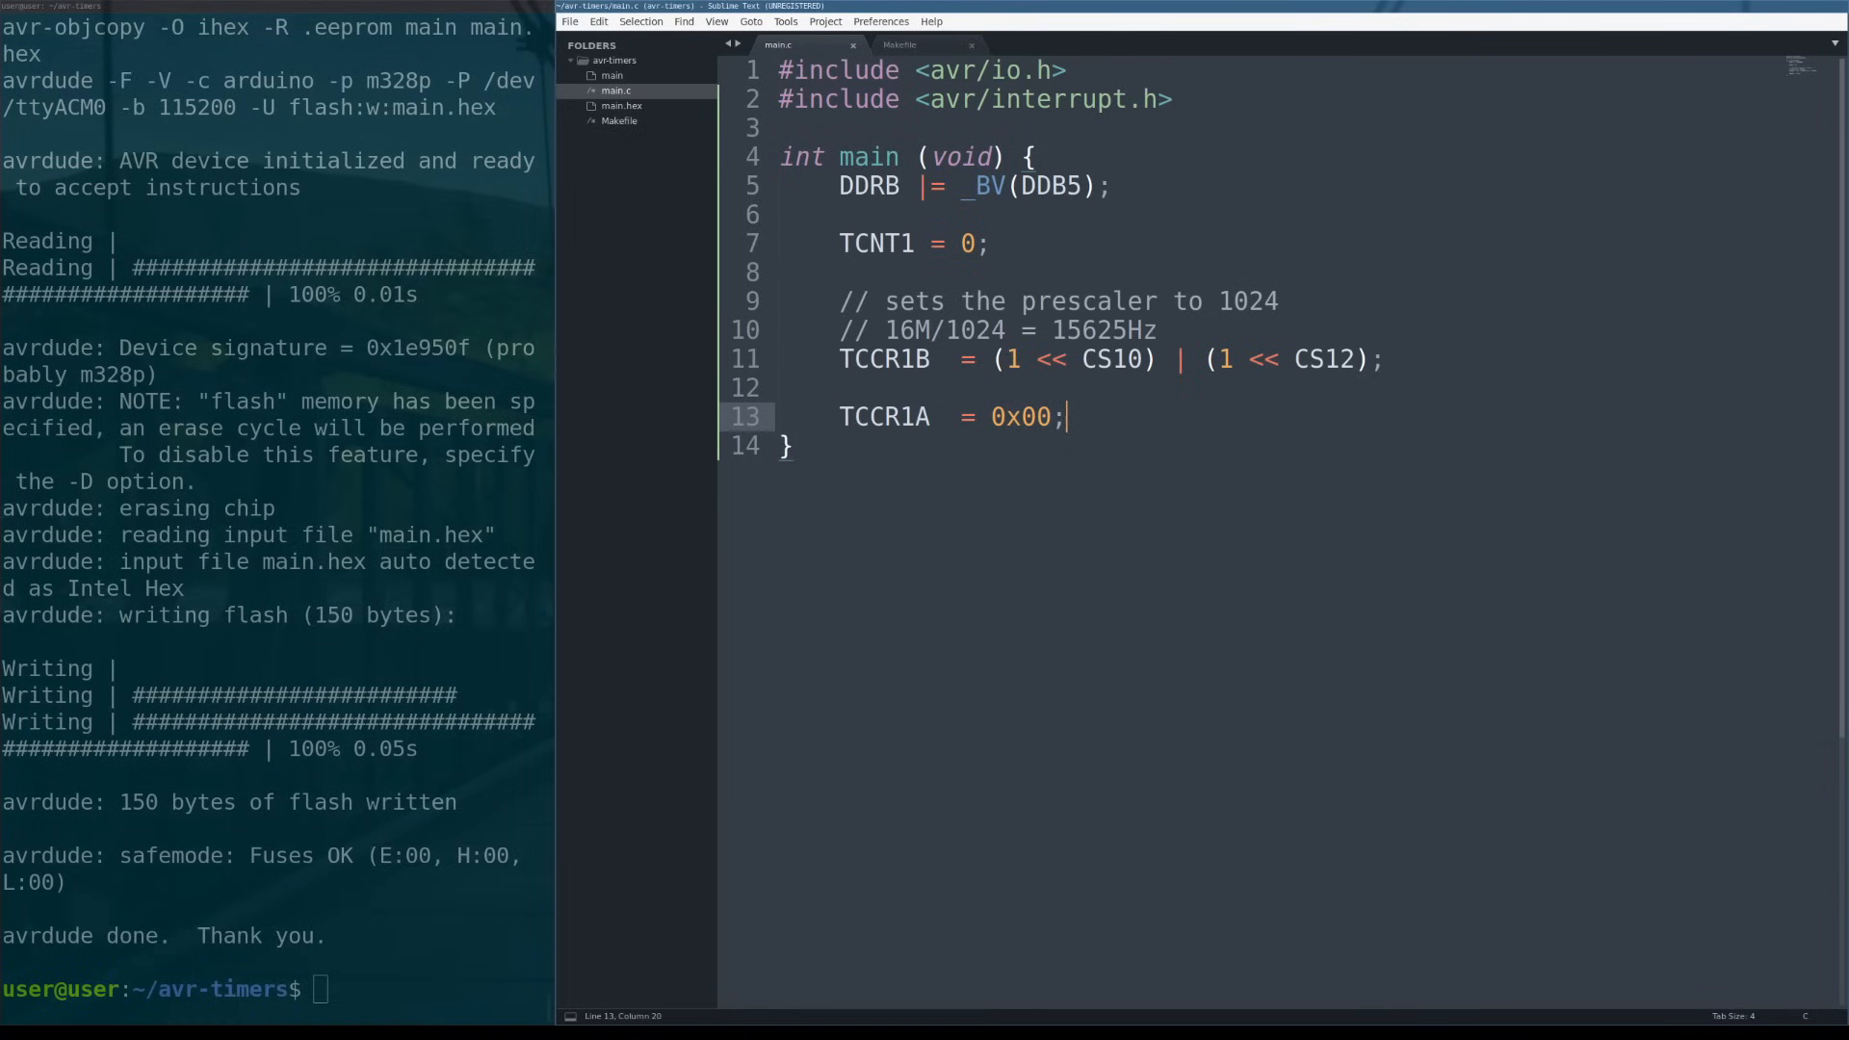
double_click(1021, 416)
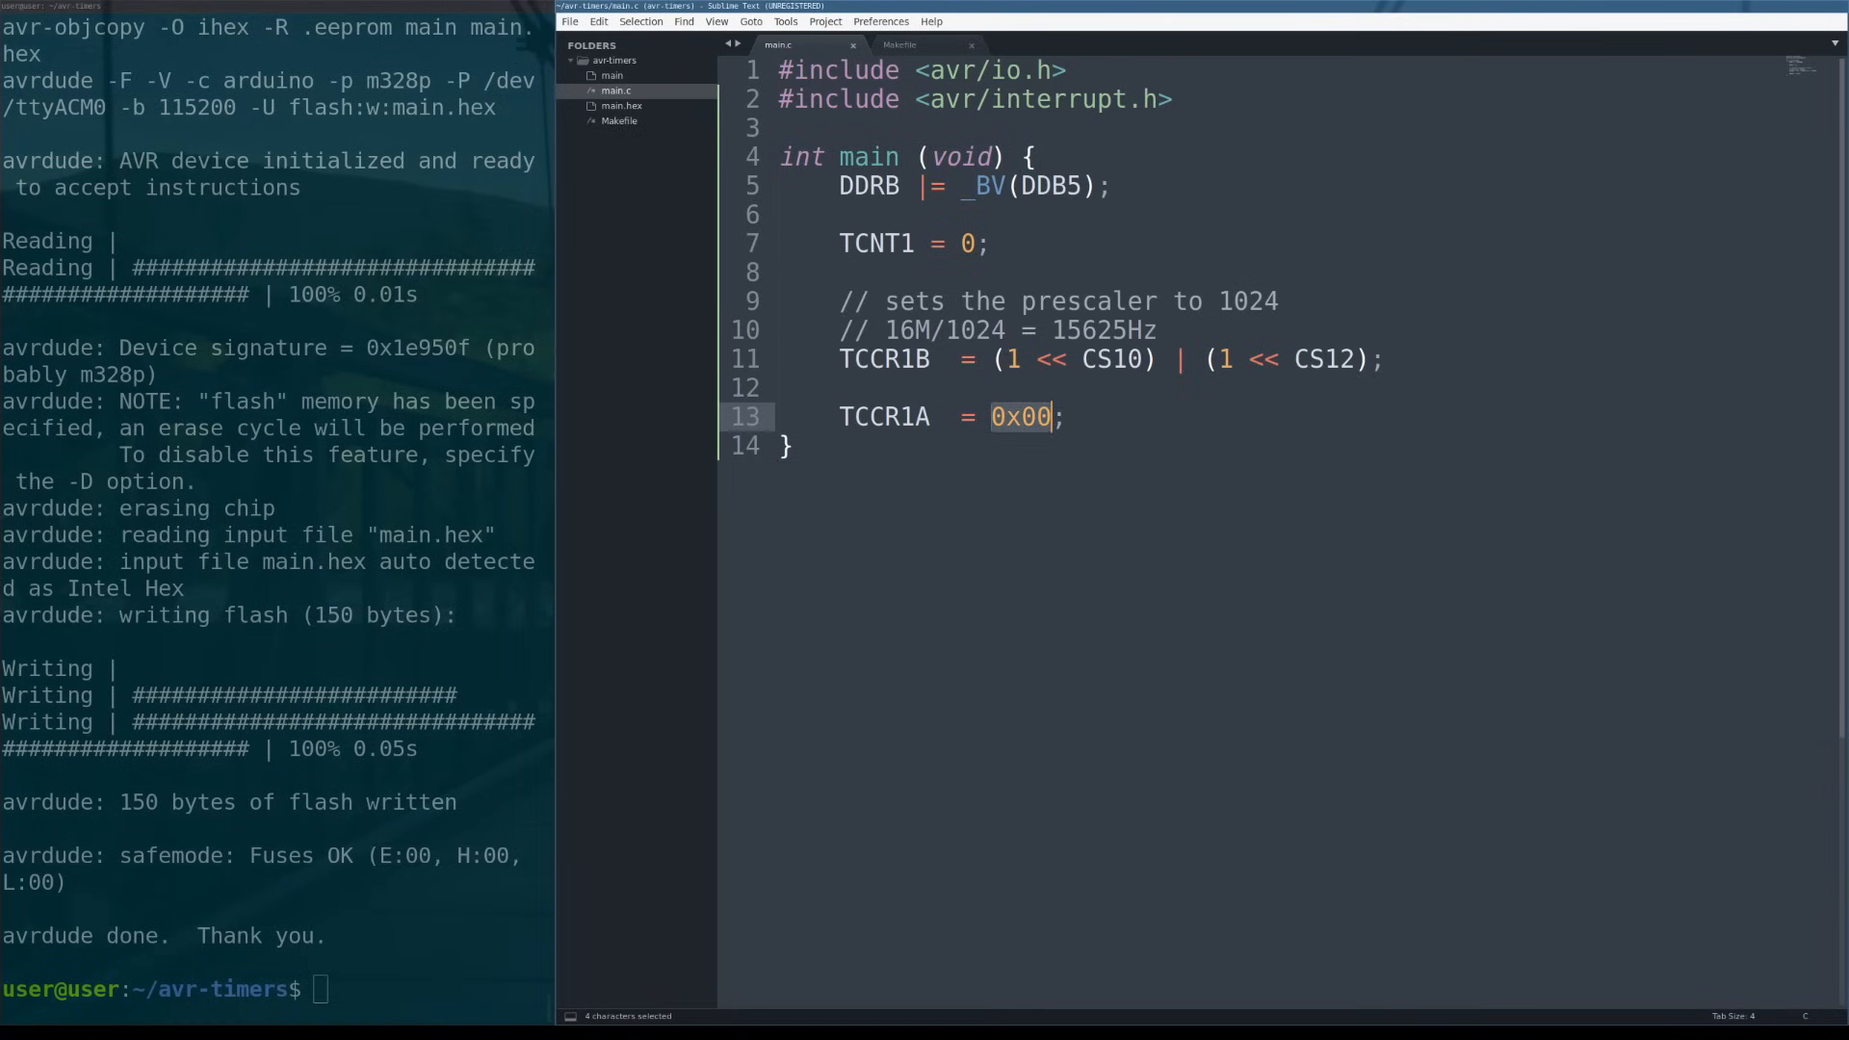
click(1062, 416)
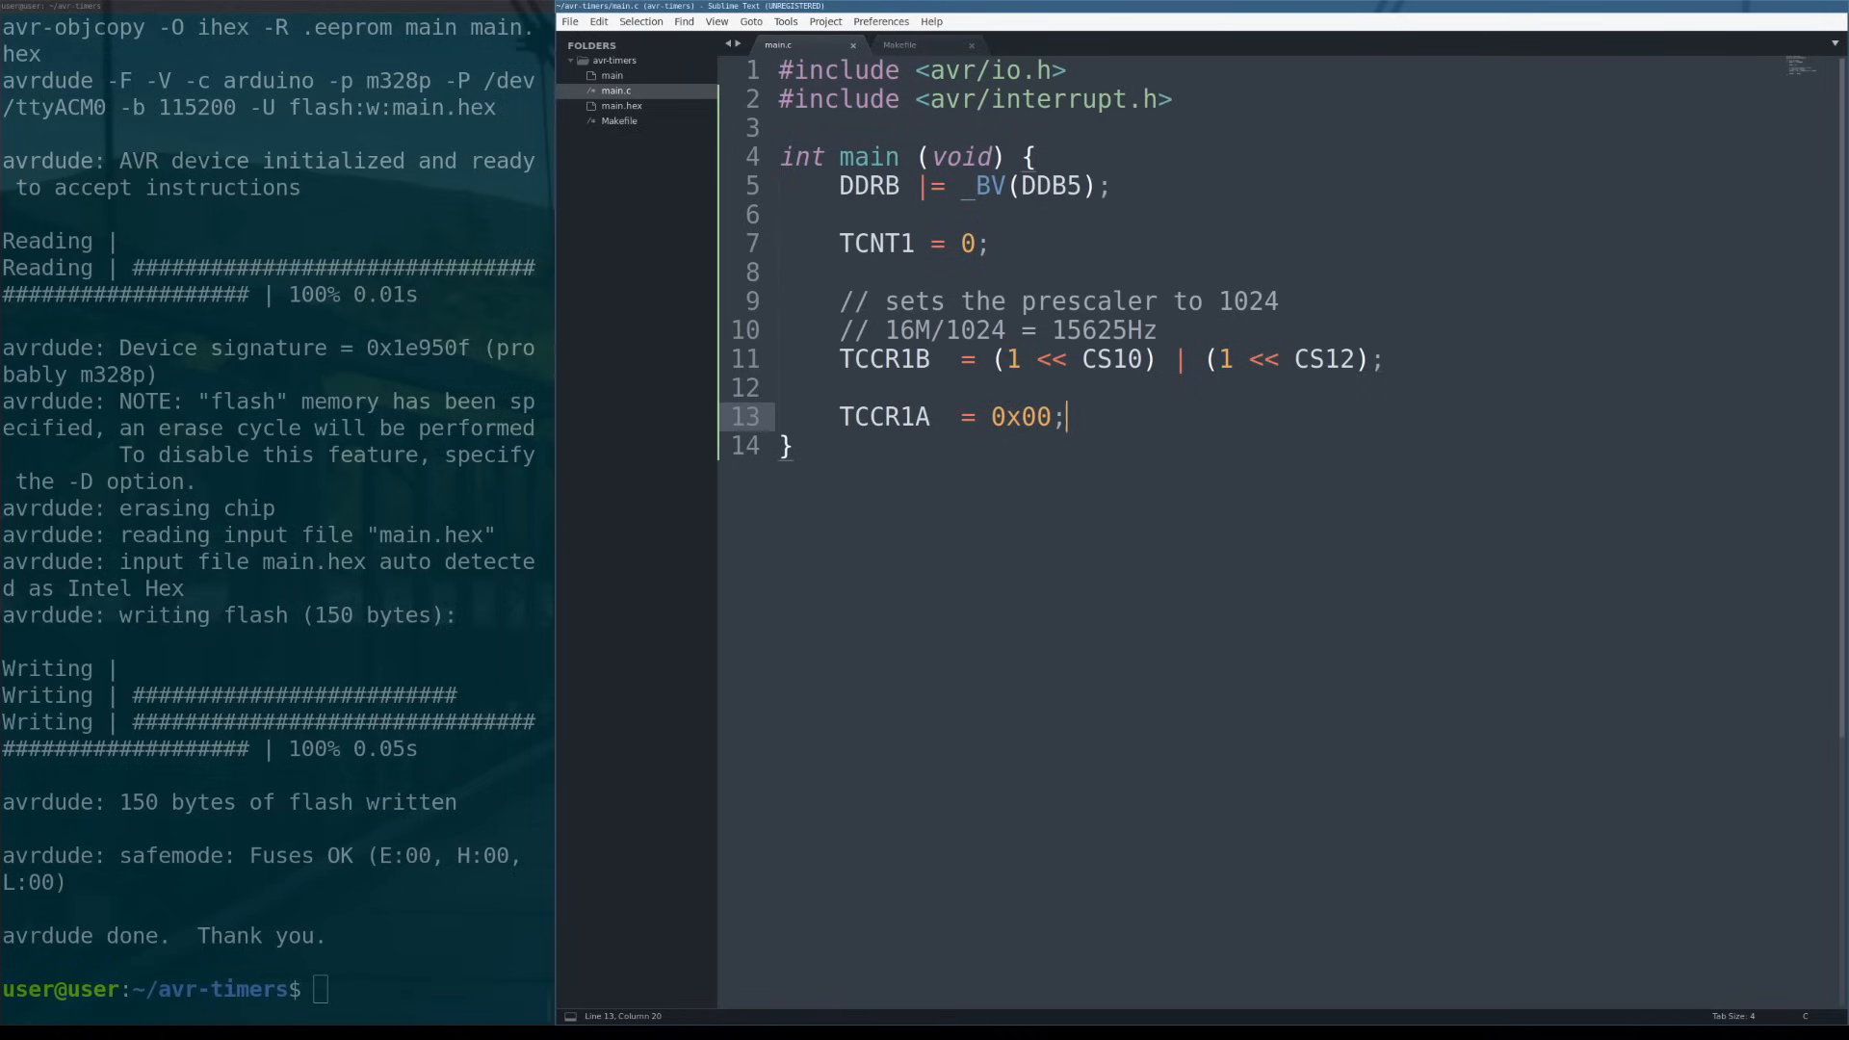
Add TIMSK1 = (1 << TOIE1); below TCCR1A to enable the Timer1 overflow interrupt.
key(enter)
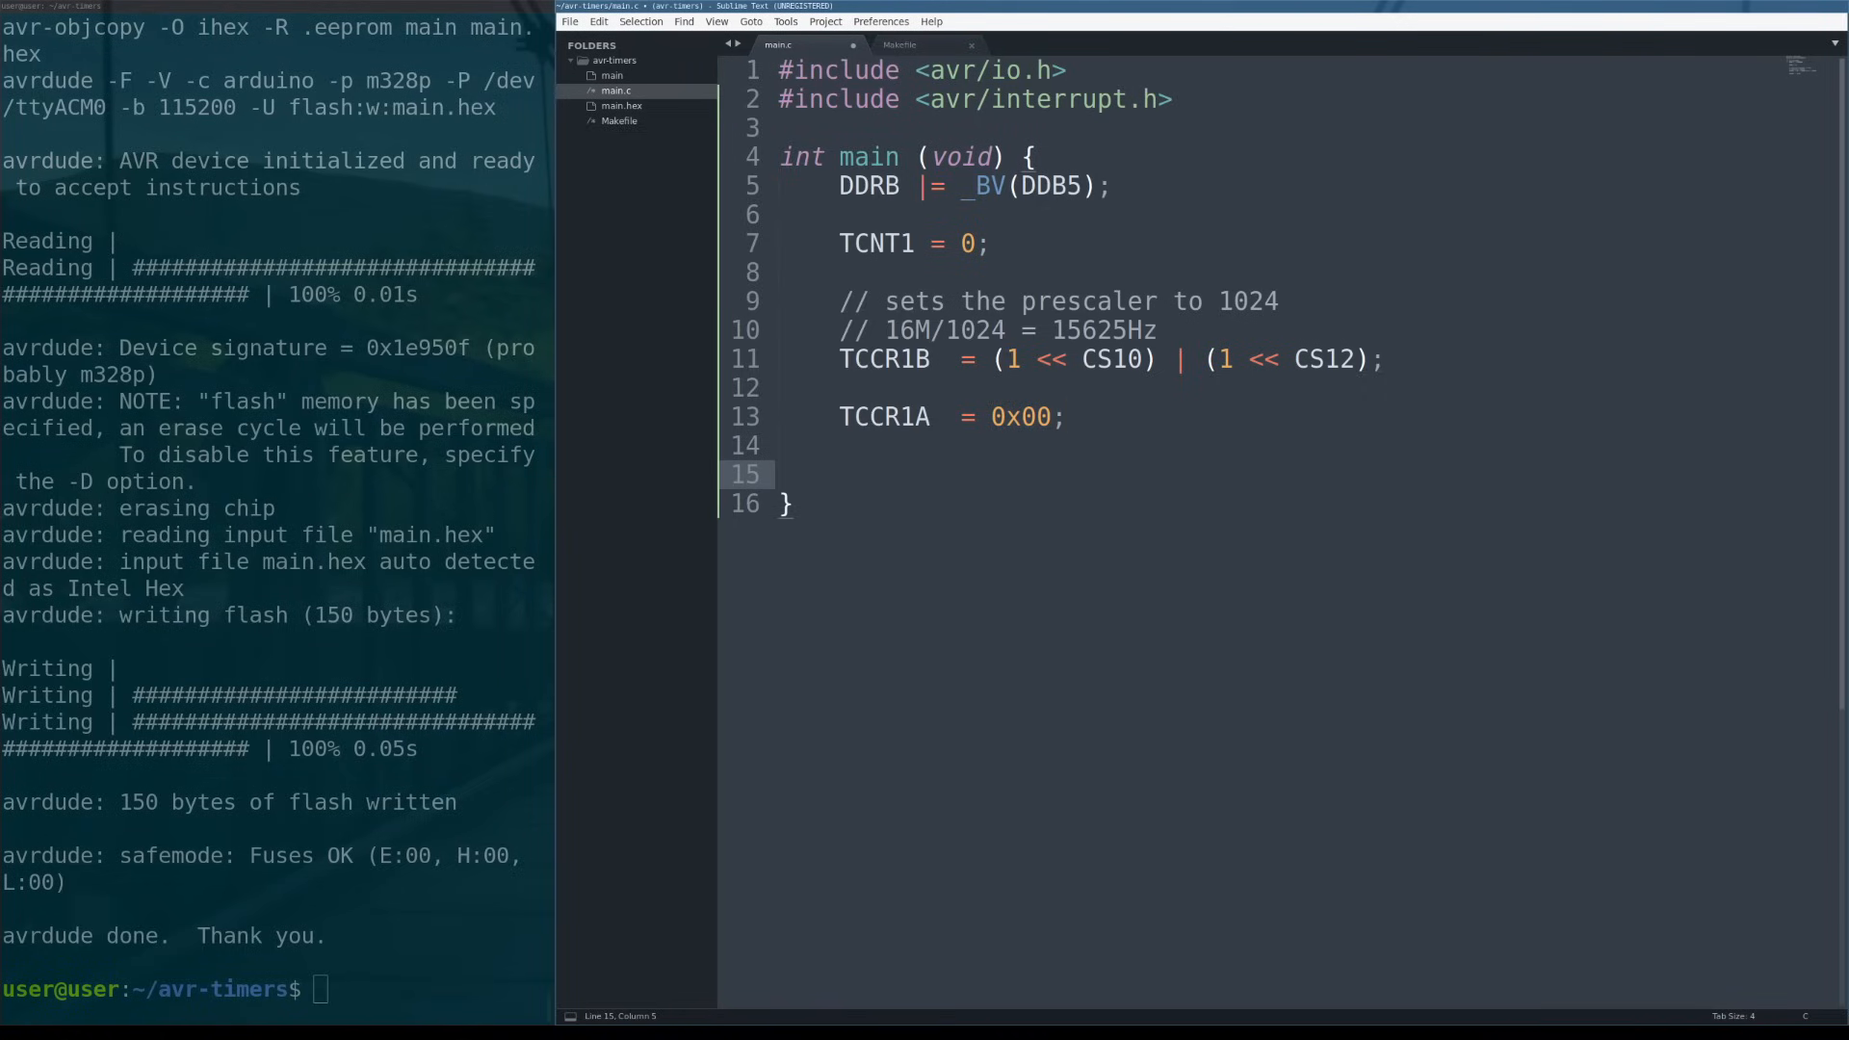
text(TIMSK1 = (1 <<)
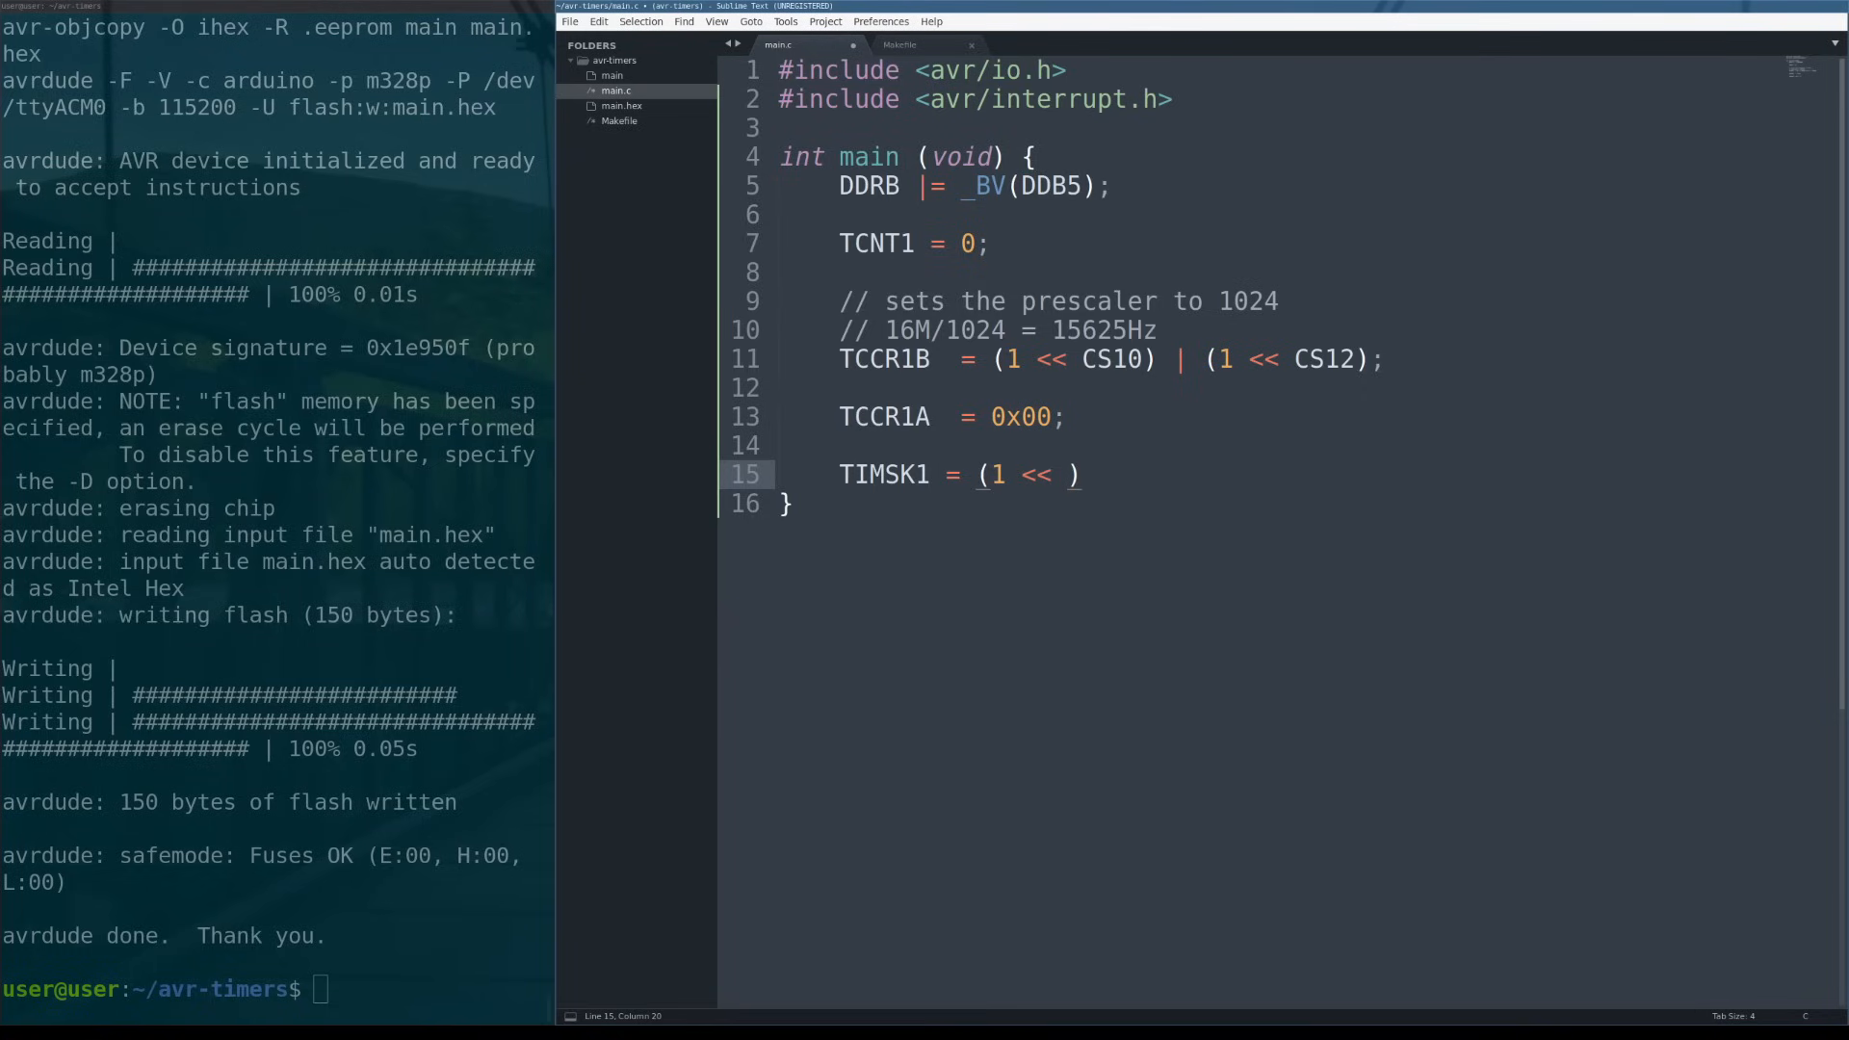
text(TOIE1)
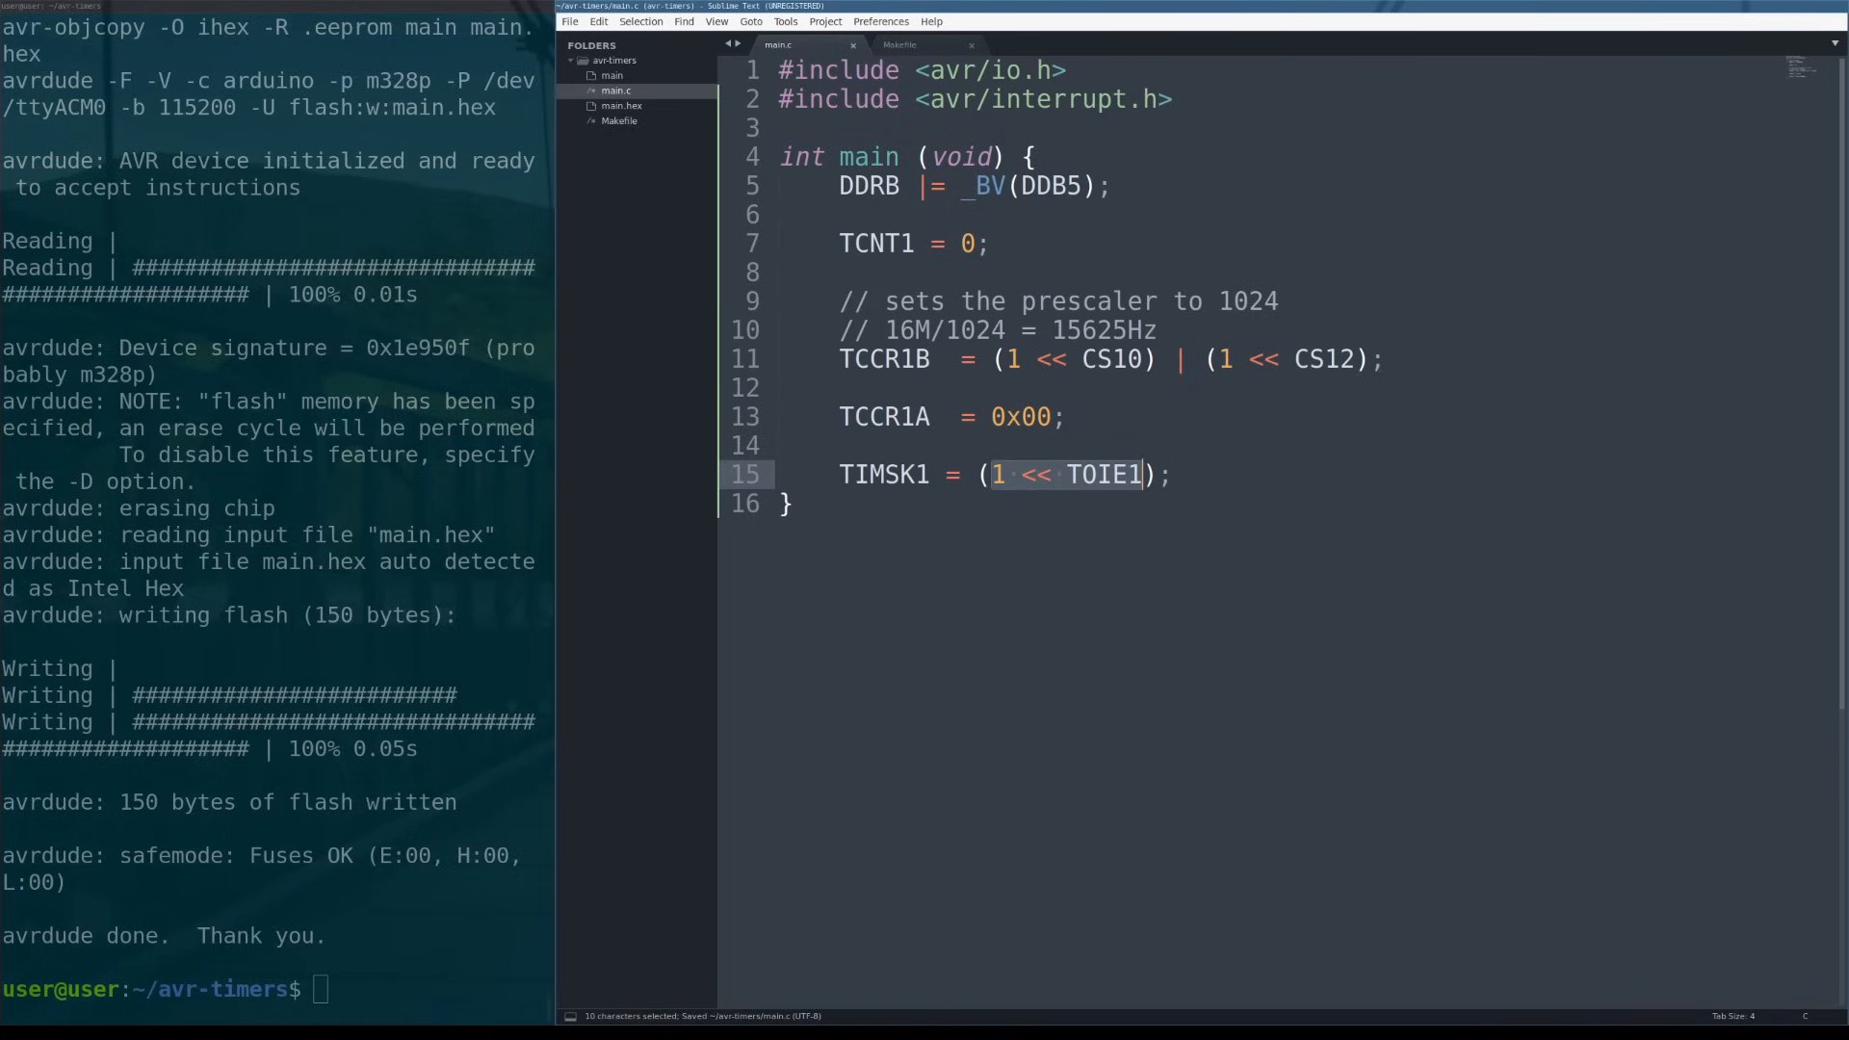
click(963, 242)
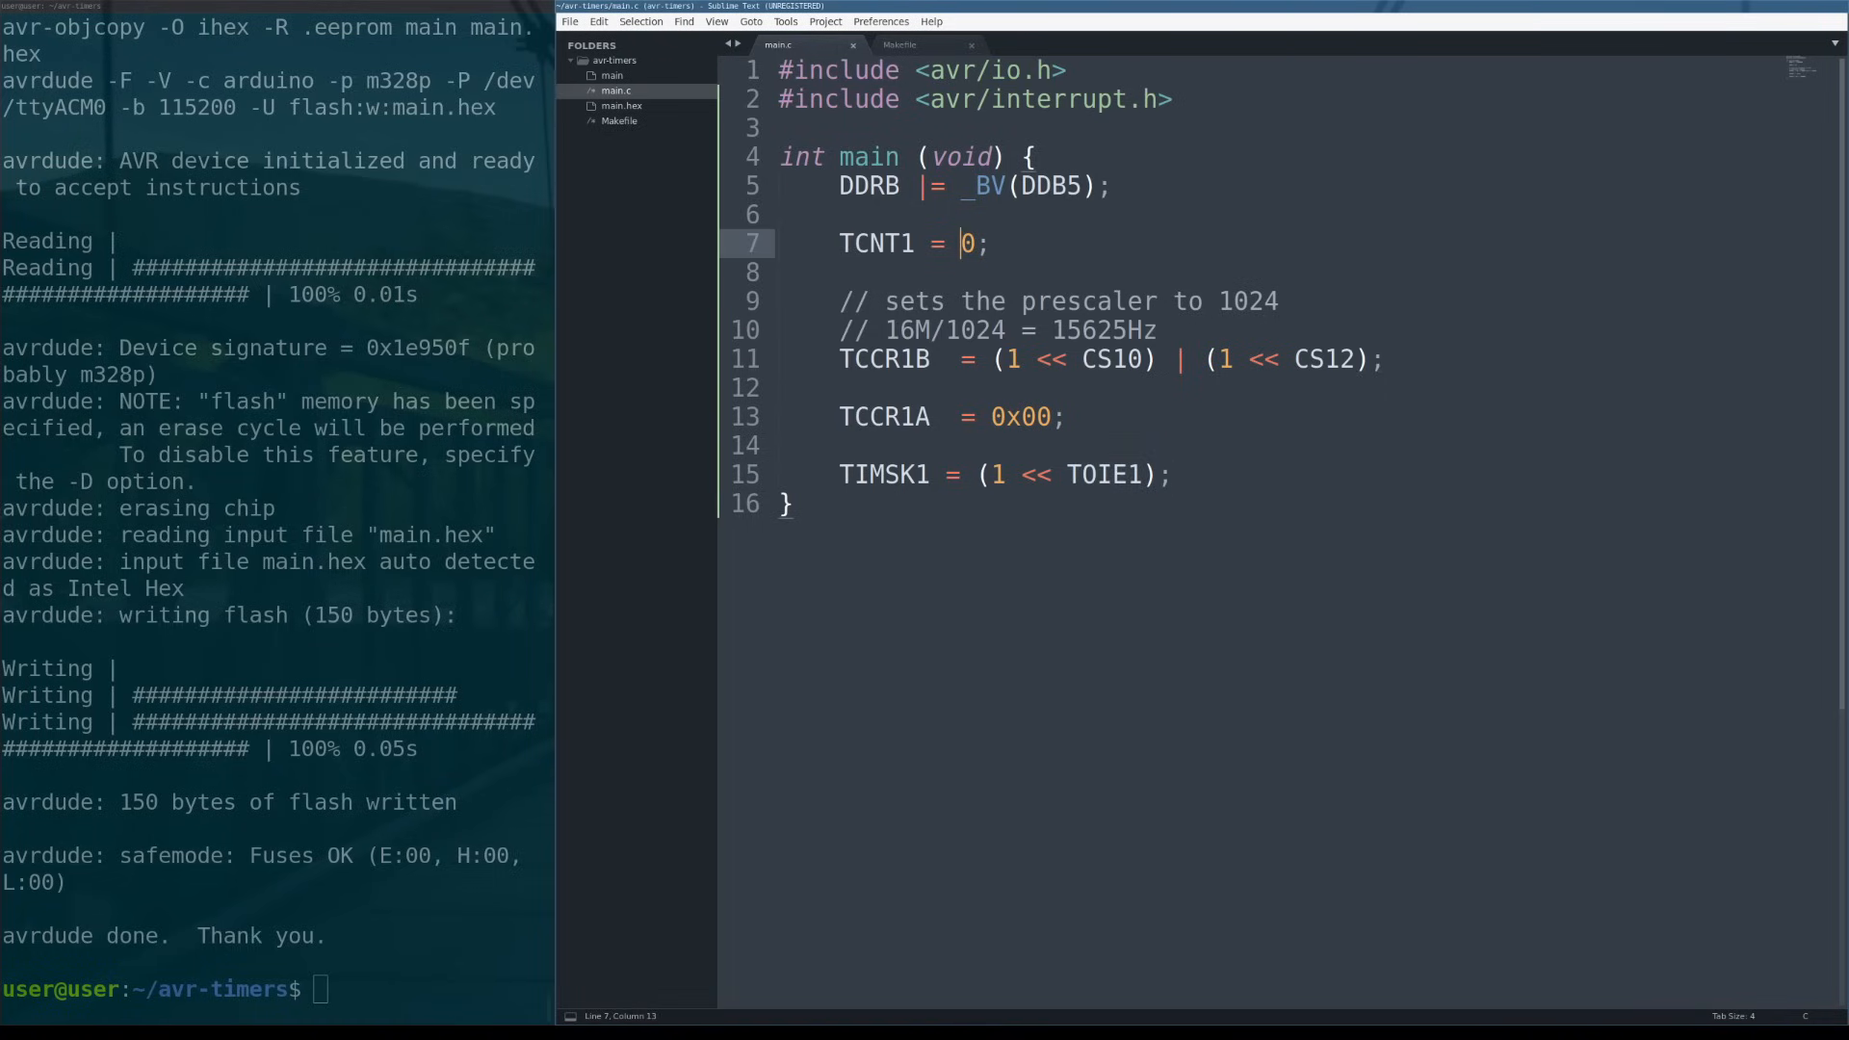
click(1167, 474)
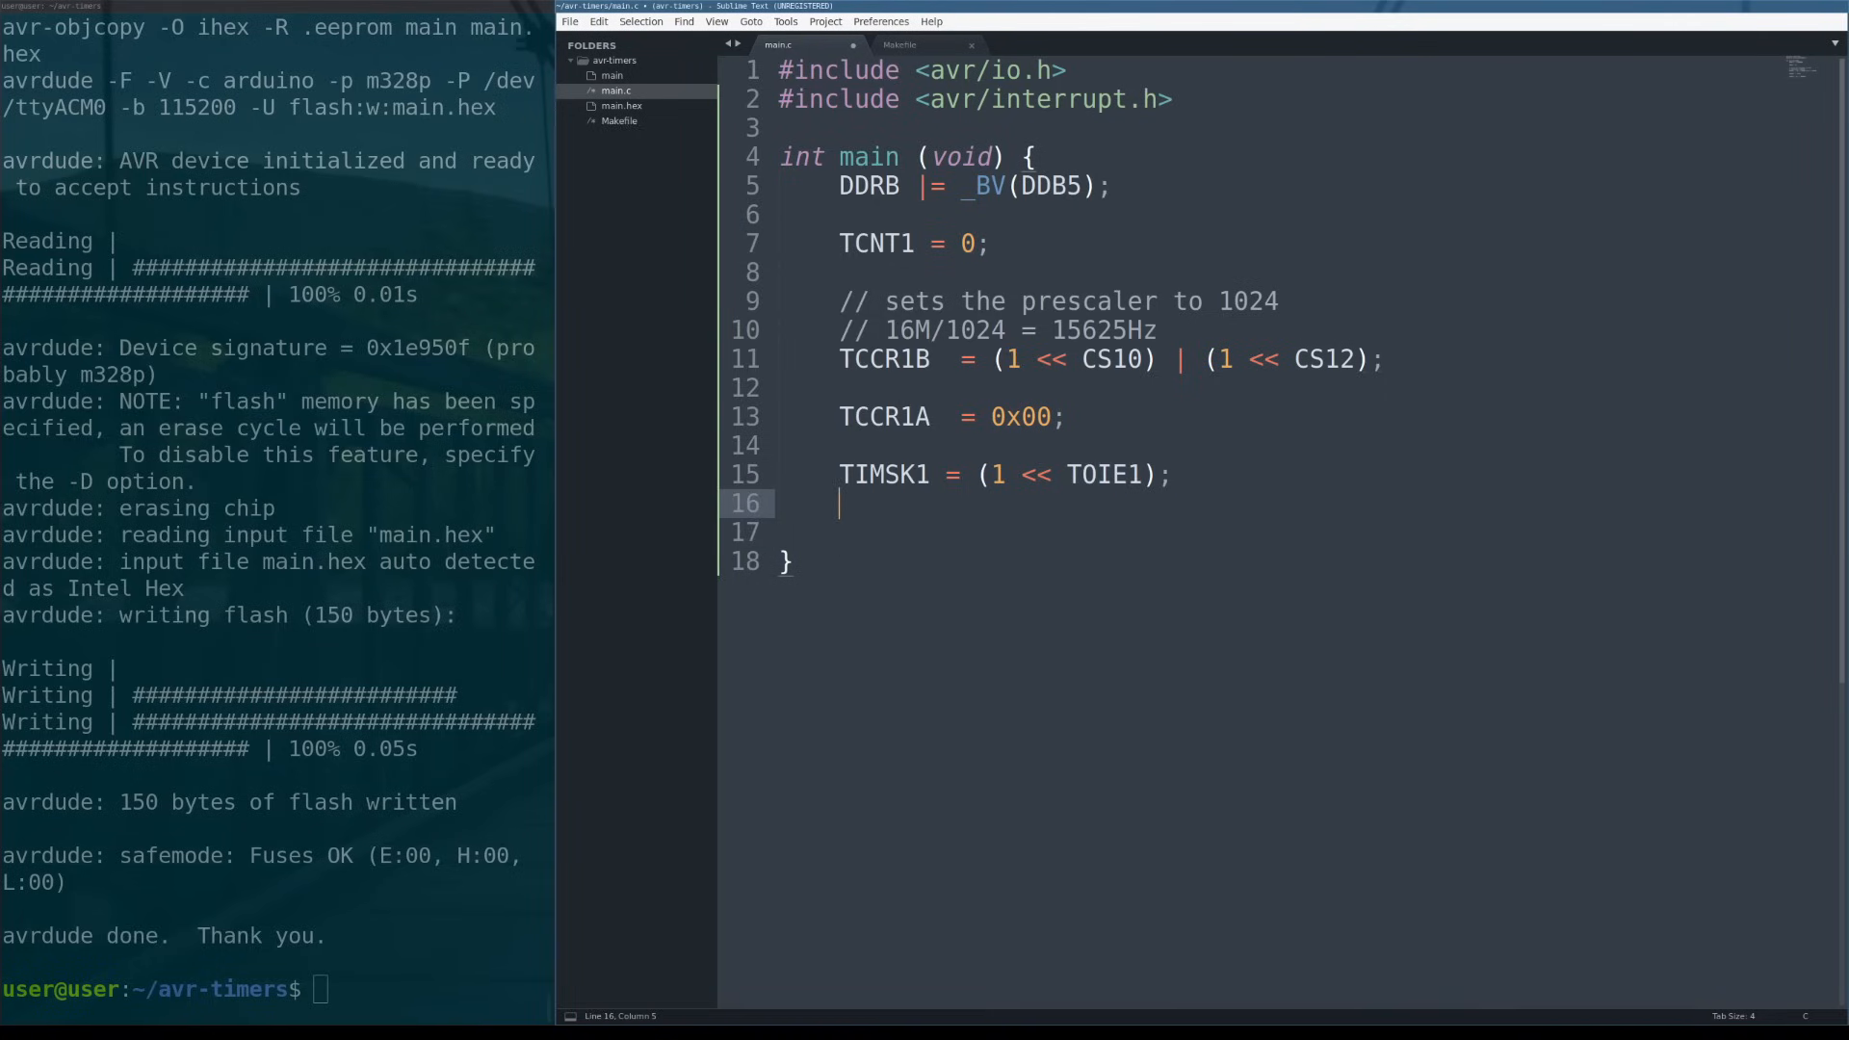
Add sei(); below the TIMSK1 line to enable global interrupts.
text(sei();)
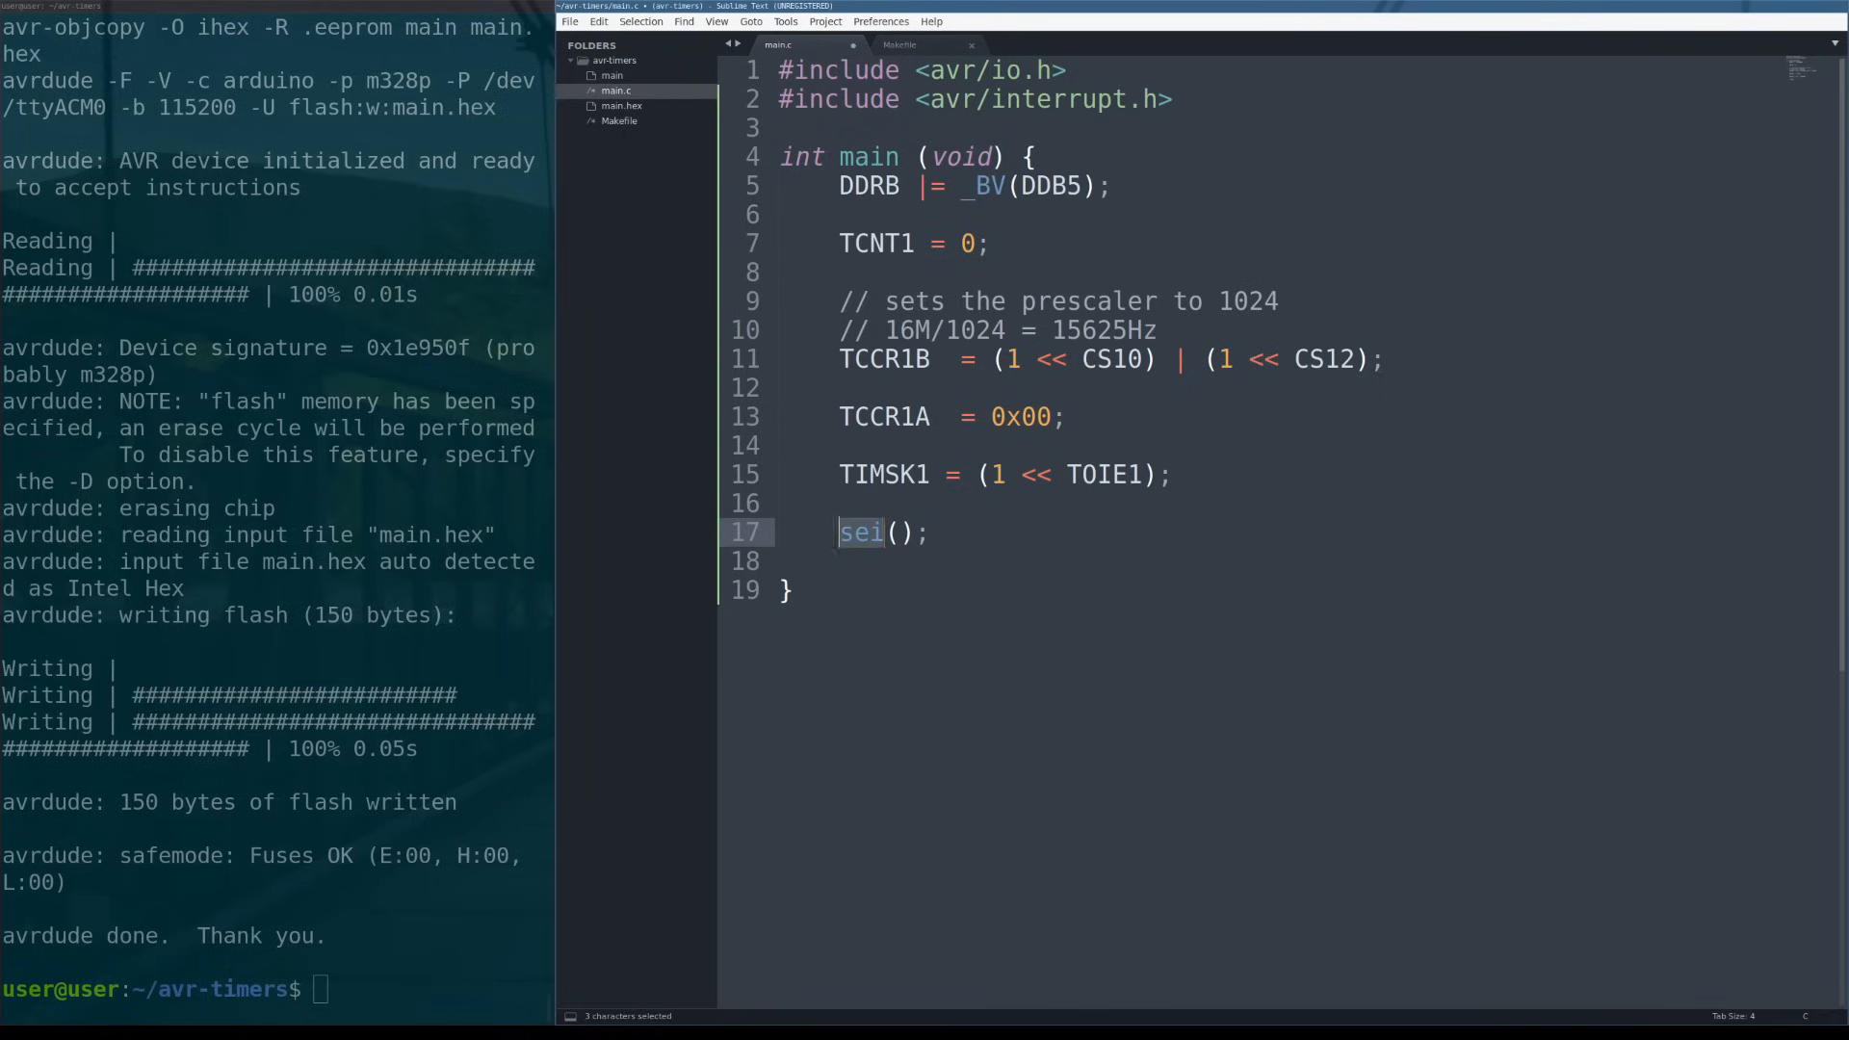
click(897, 532)
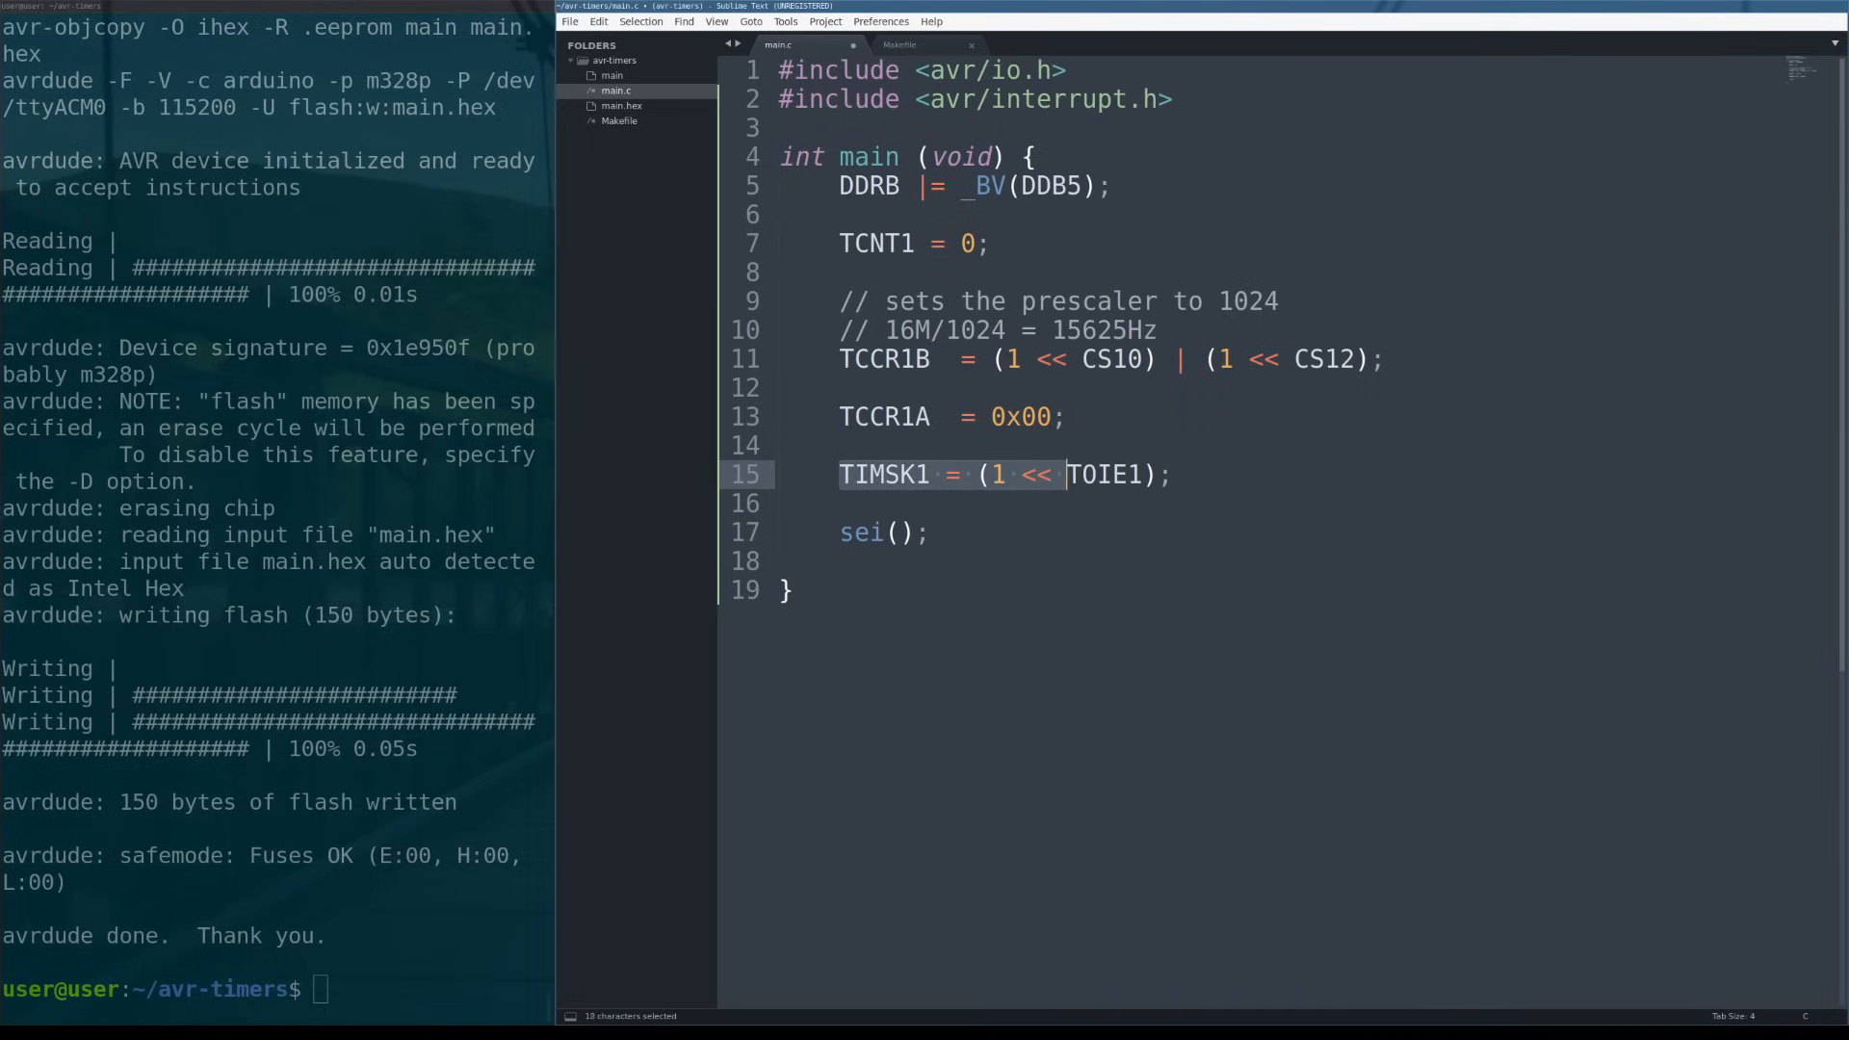
click(1066, 474)
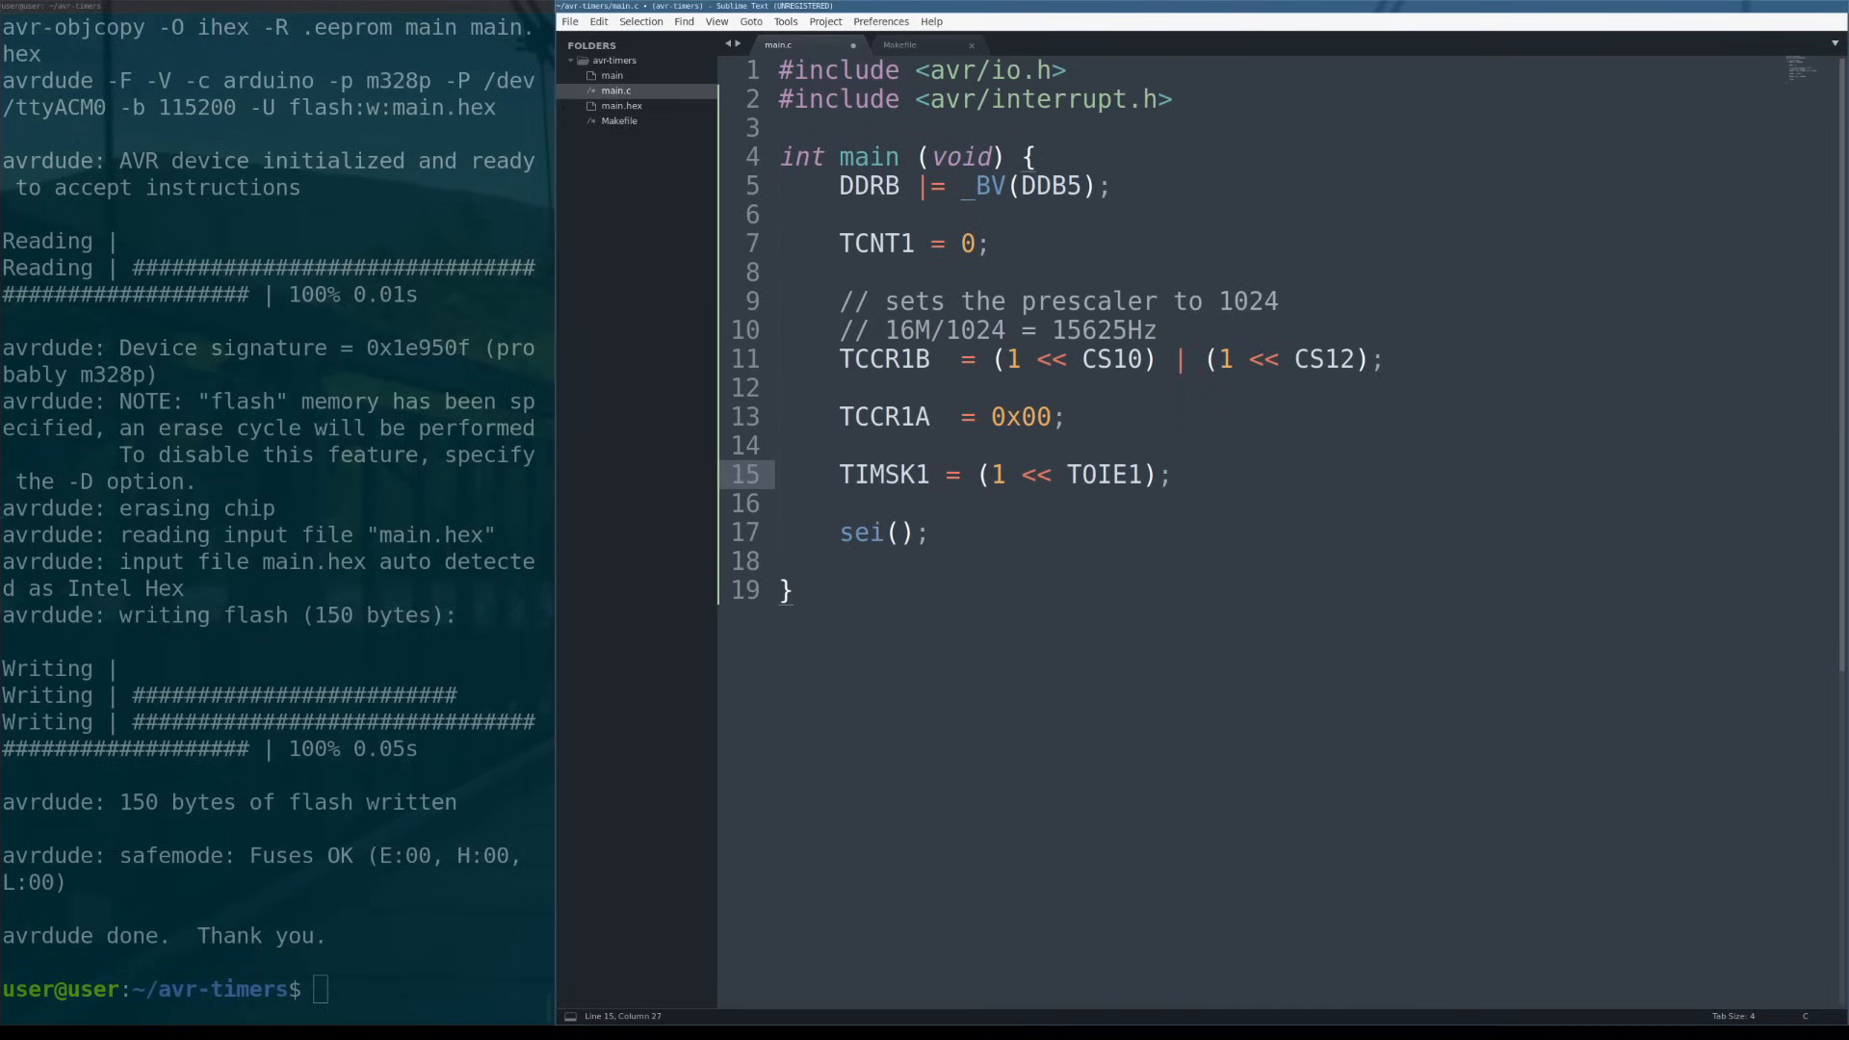
click(1171, 474)
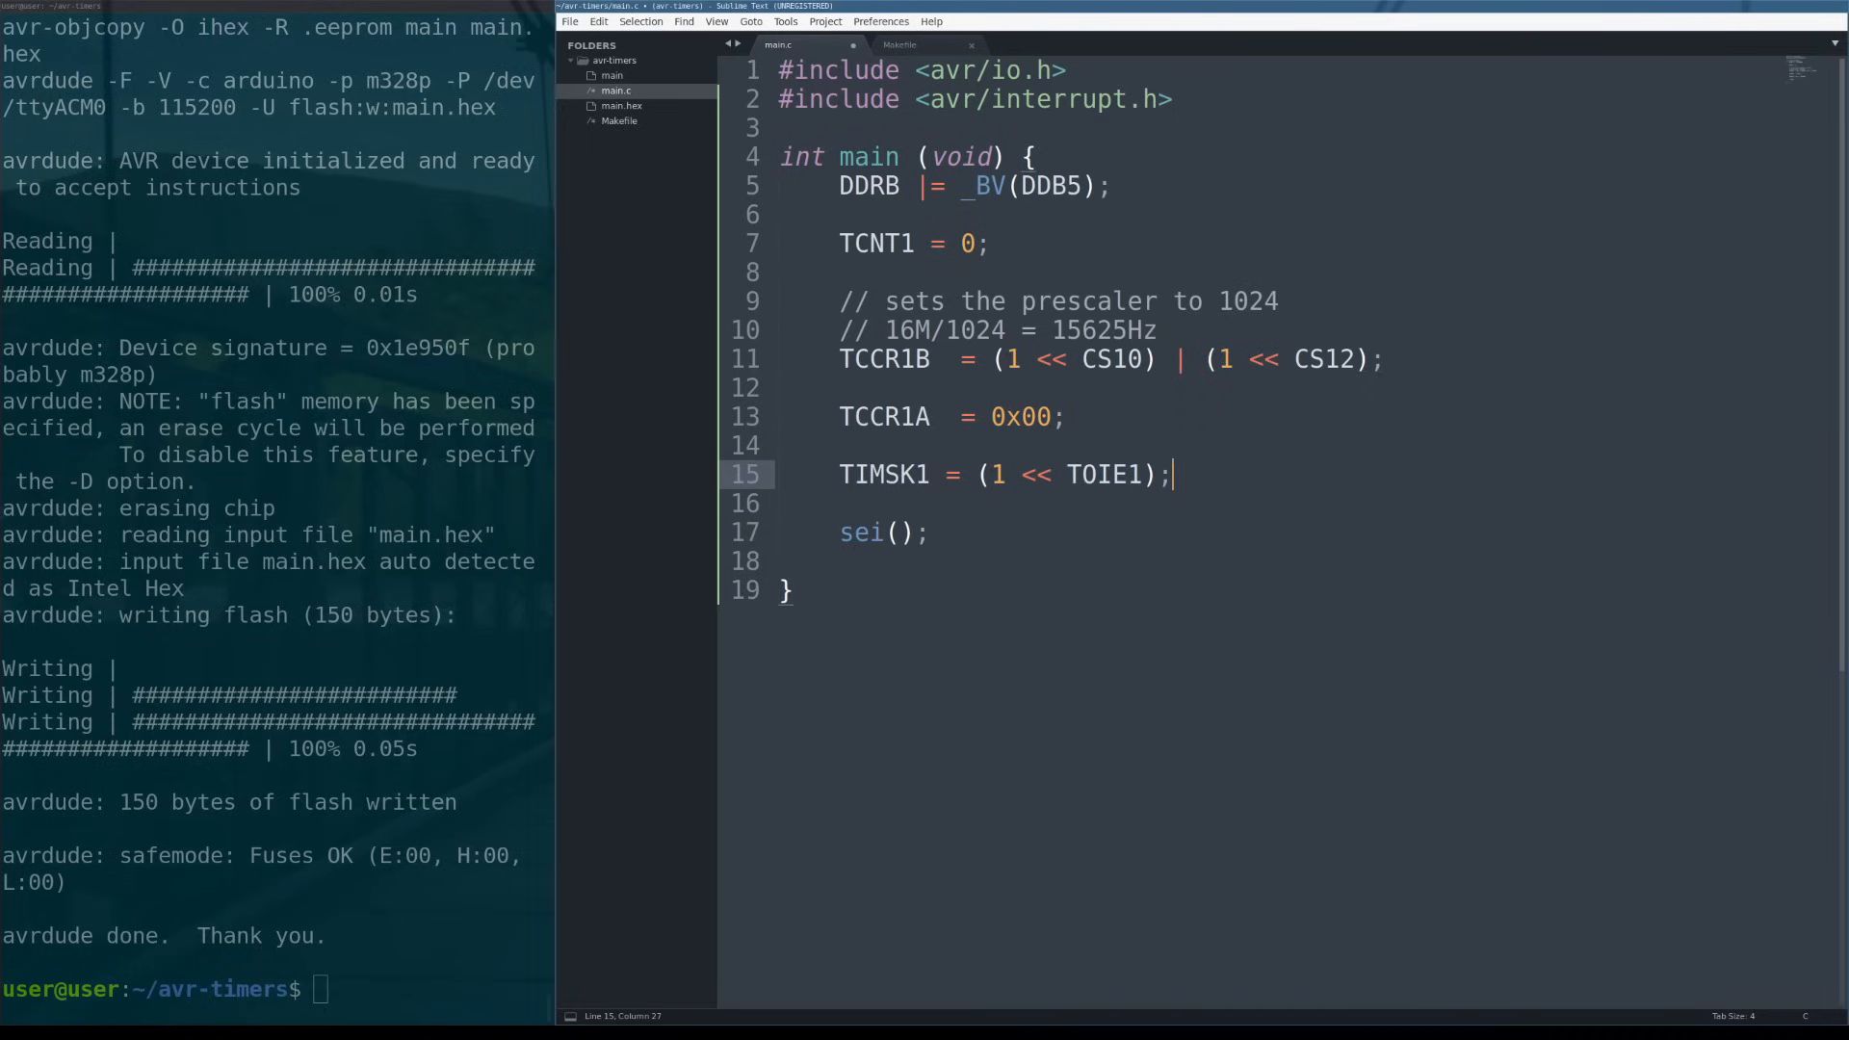
click(842, 531)
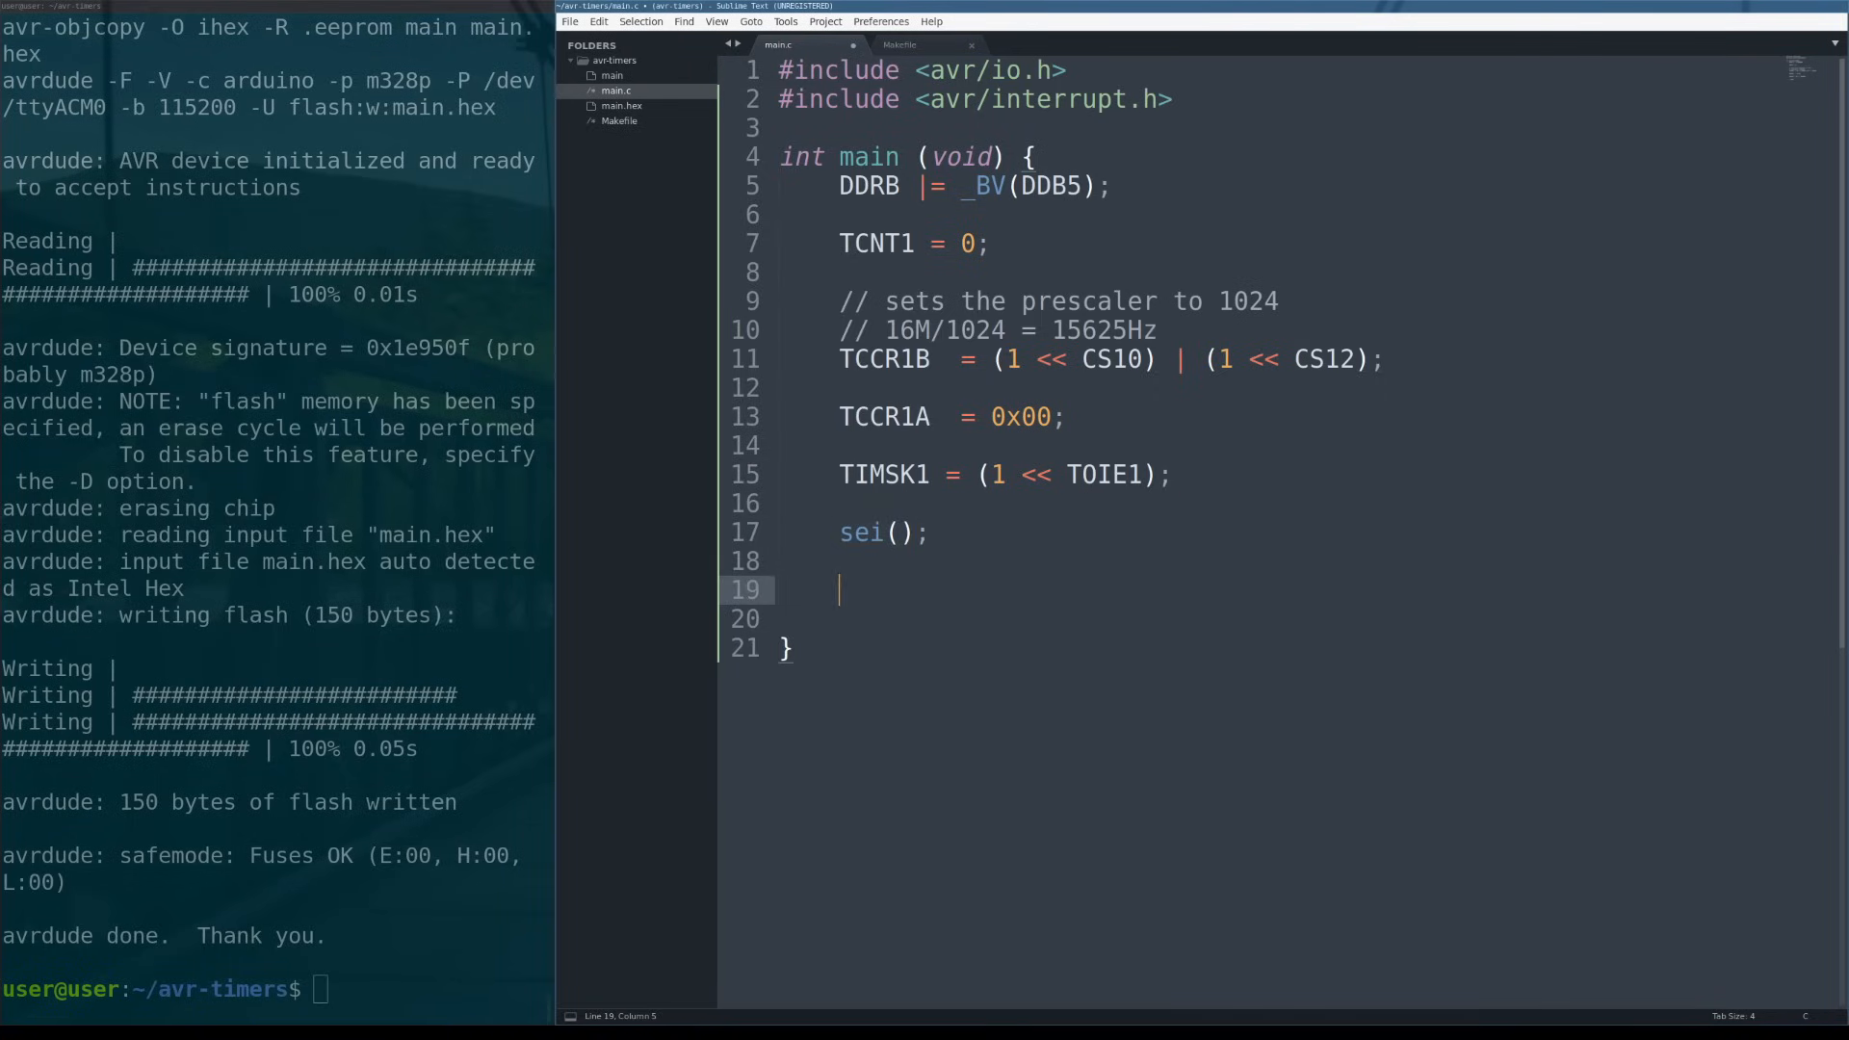
Add while (1) { ;; } after sei() using autocomplete.
text(while (1)
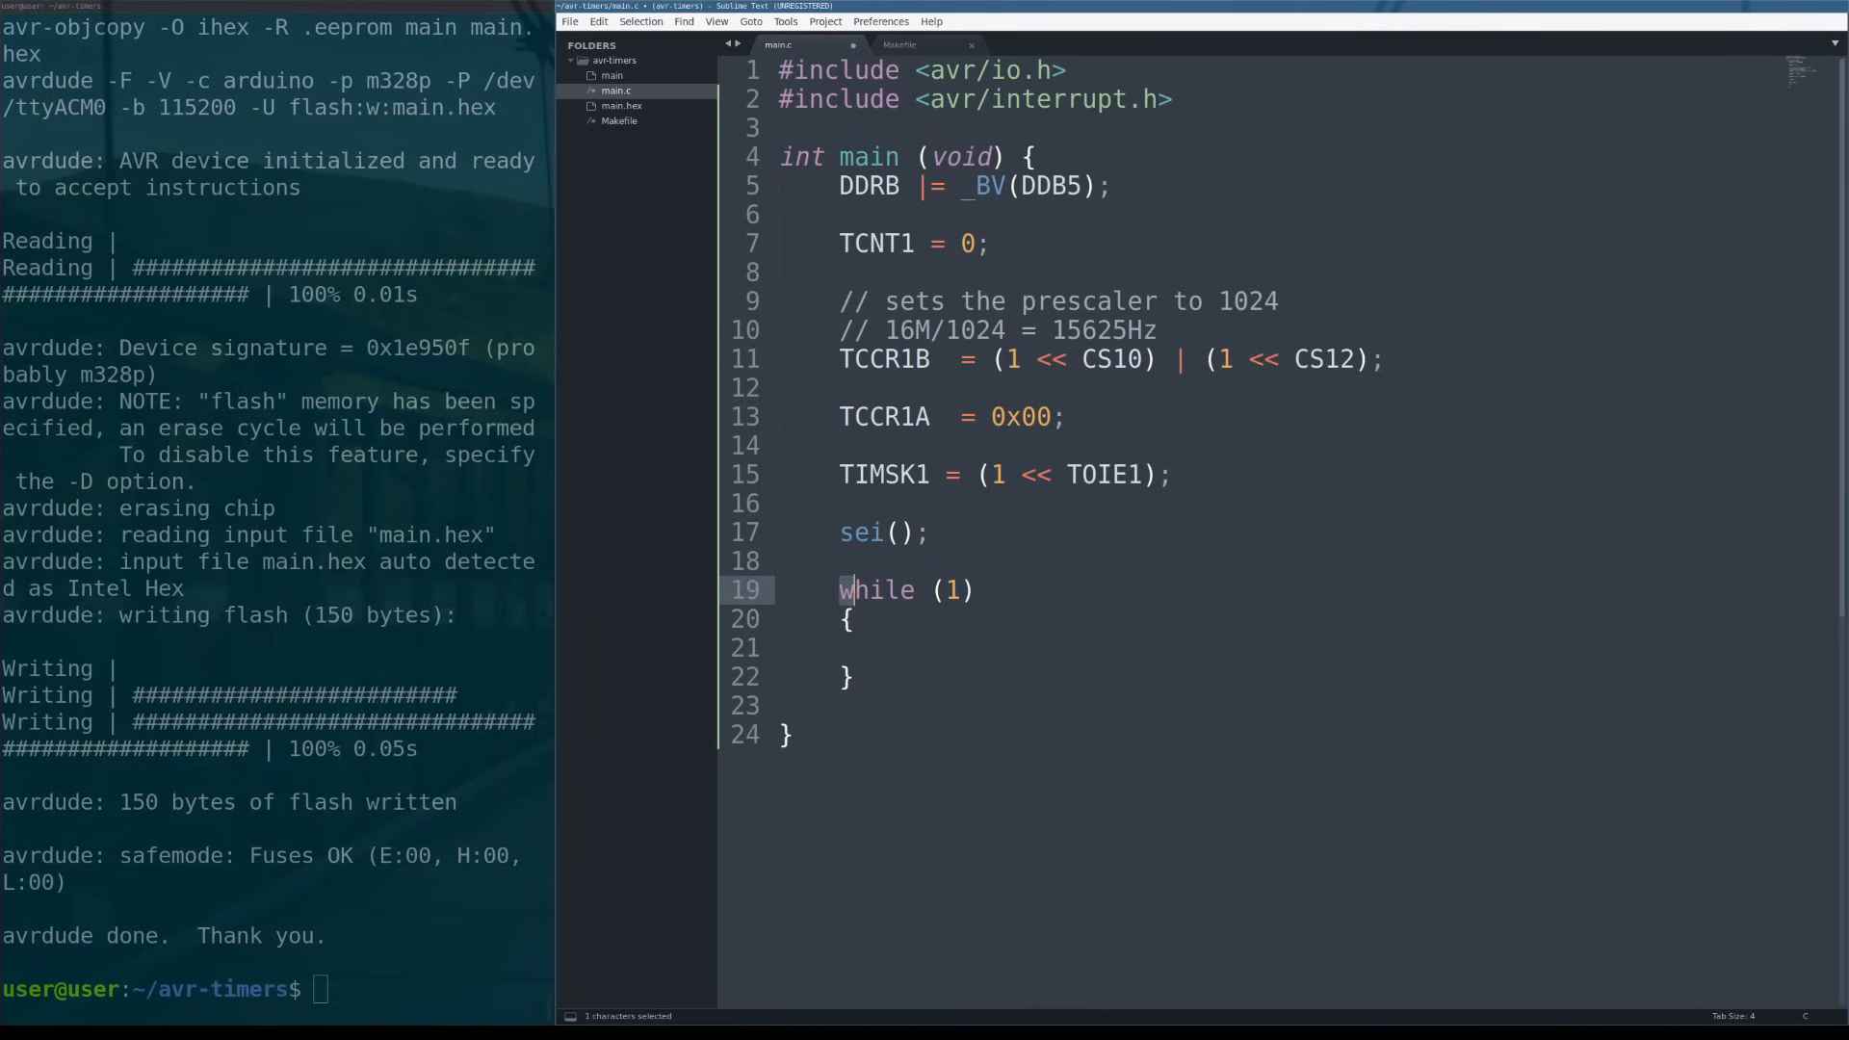
text(;;)
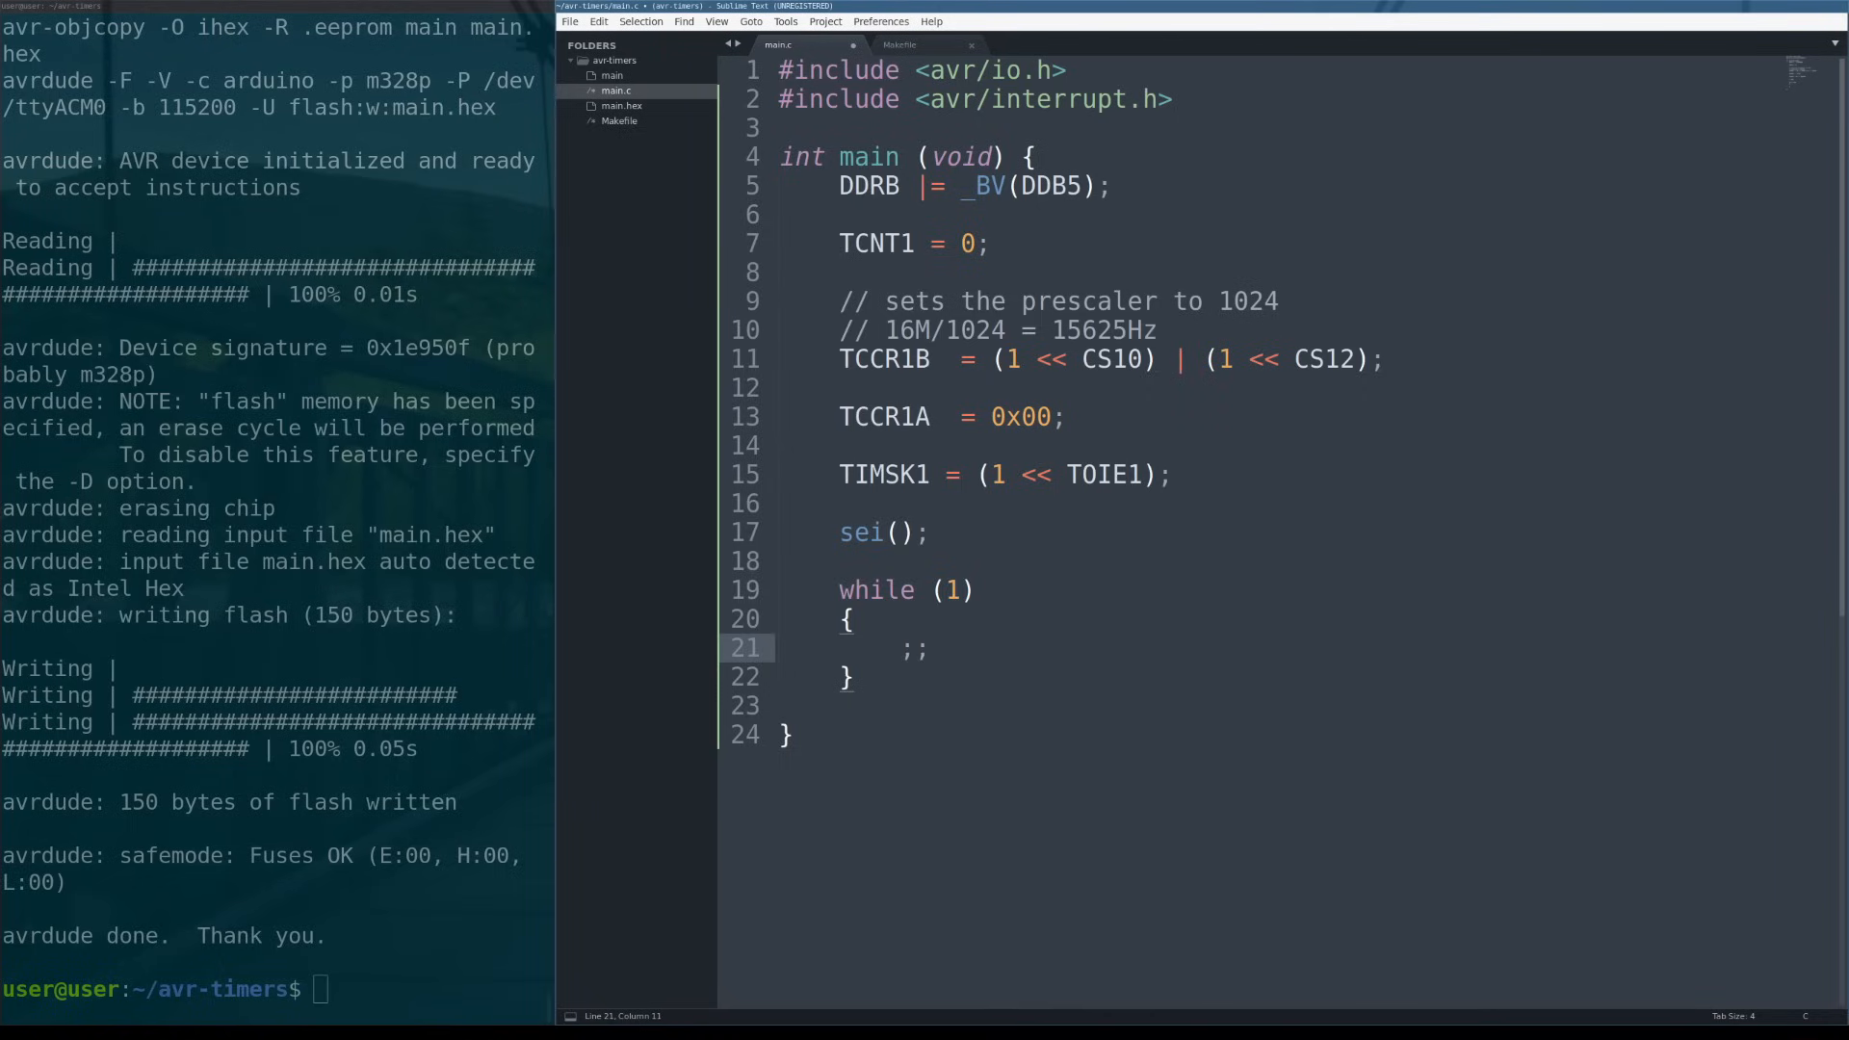
click(840, 531)
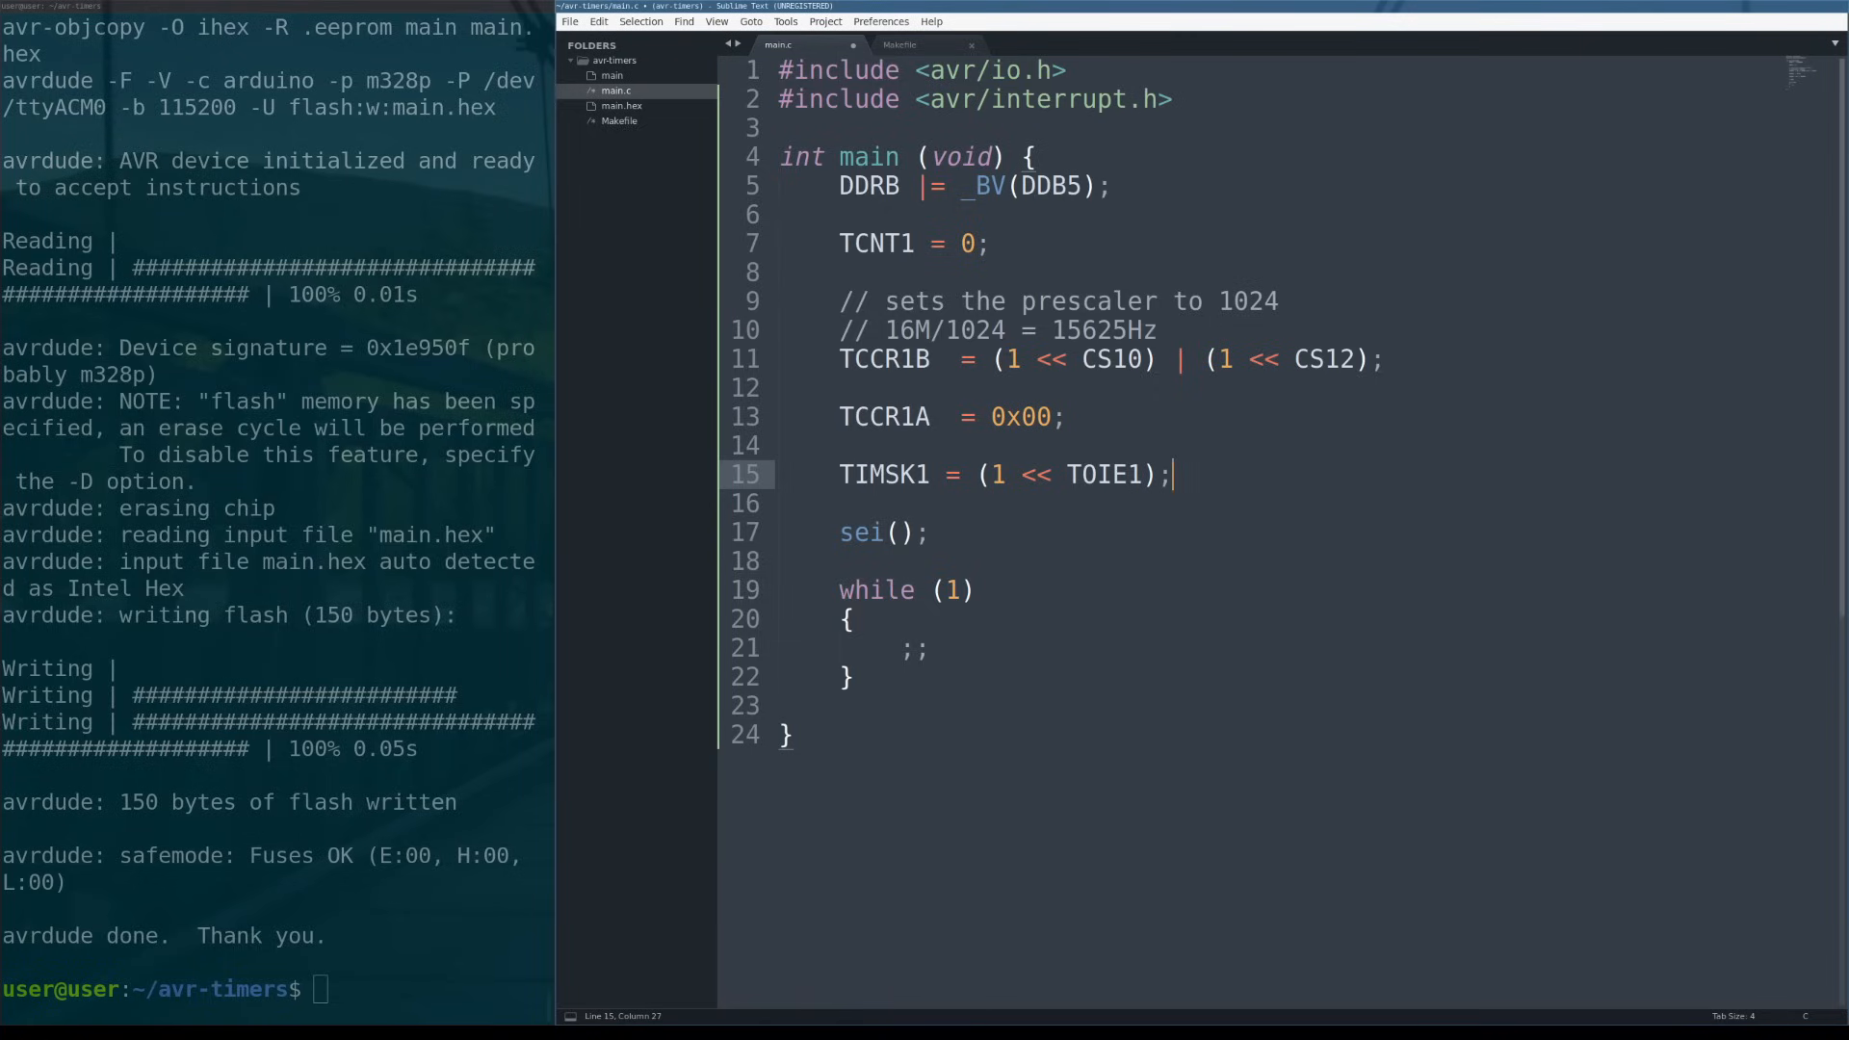
click(778, 127)
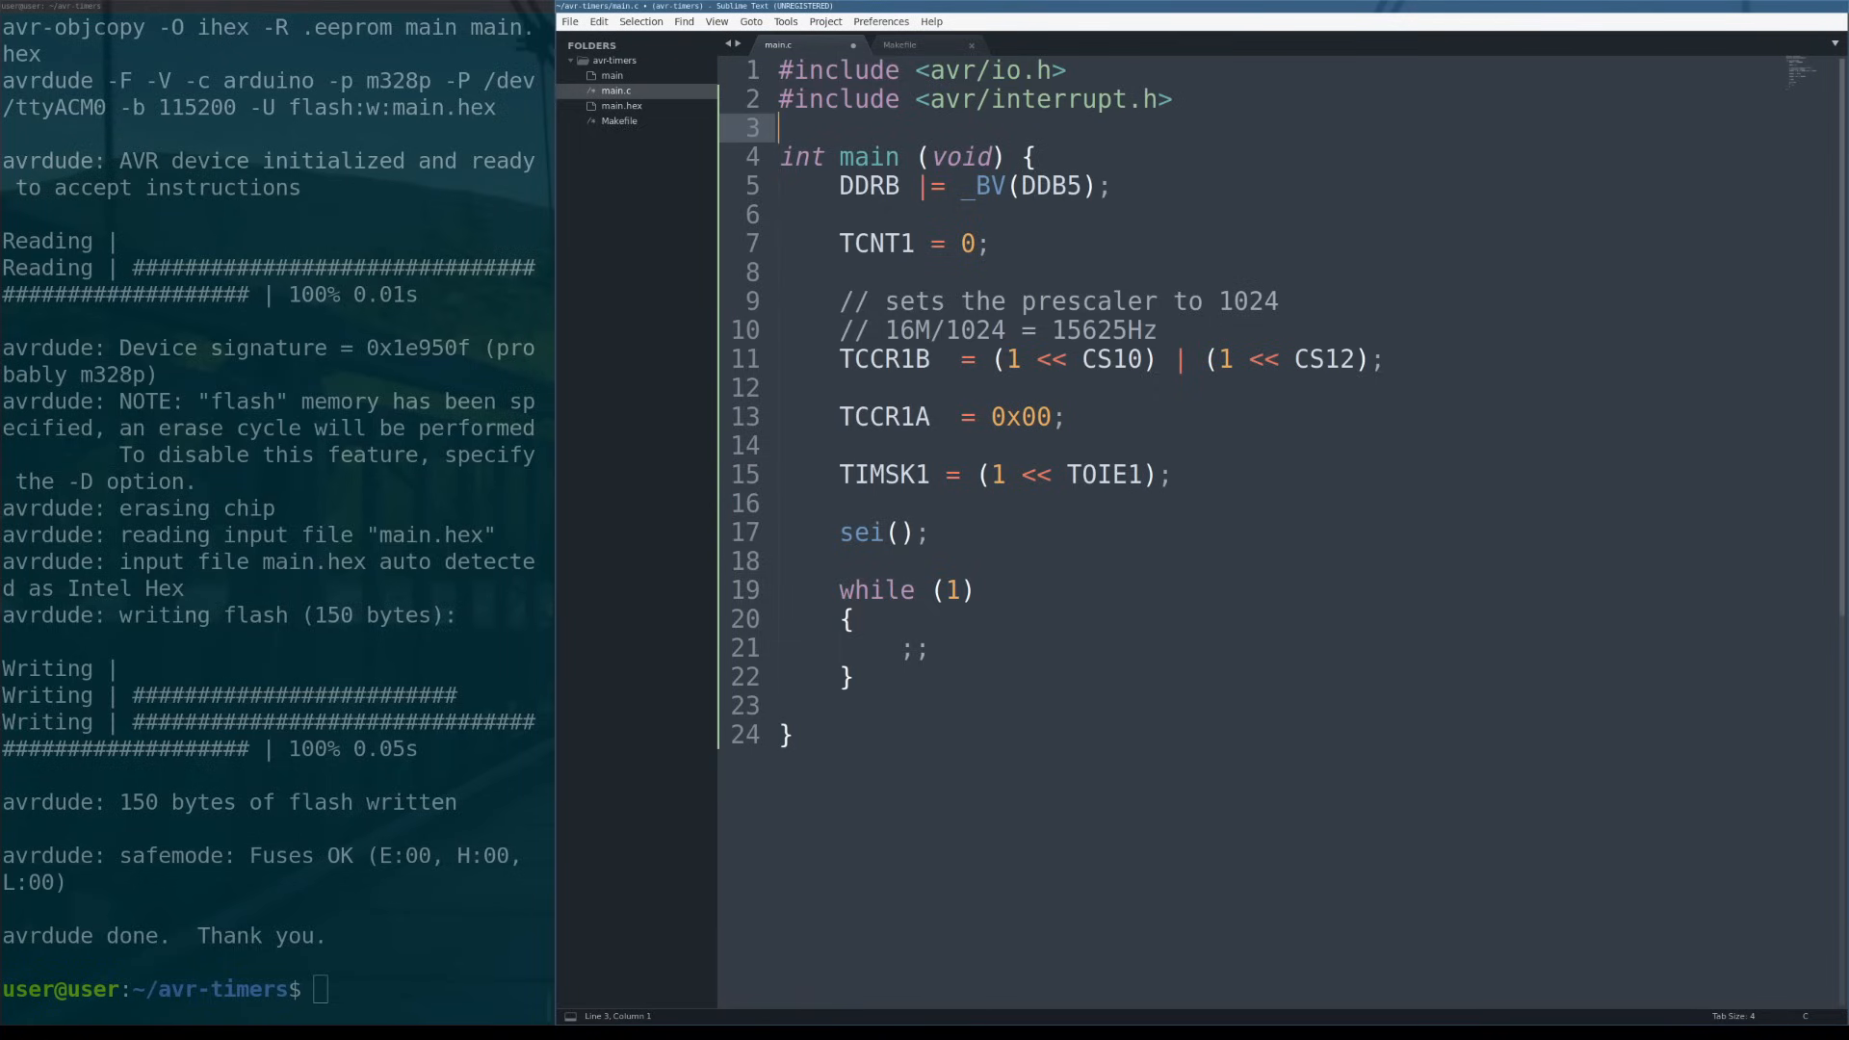
Add an empty ISR(TIMER1_OVF_vect) handler with braces below the includes.
key(enter)
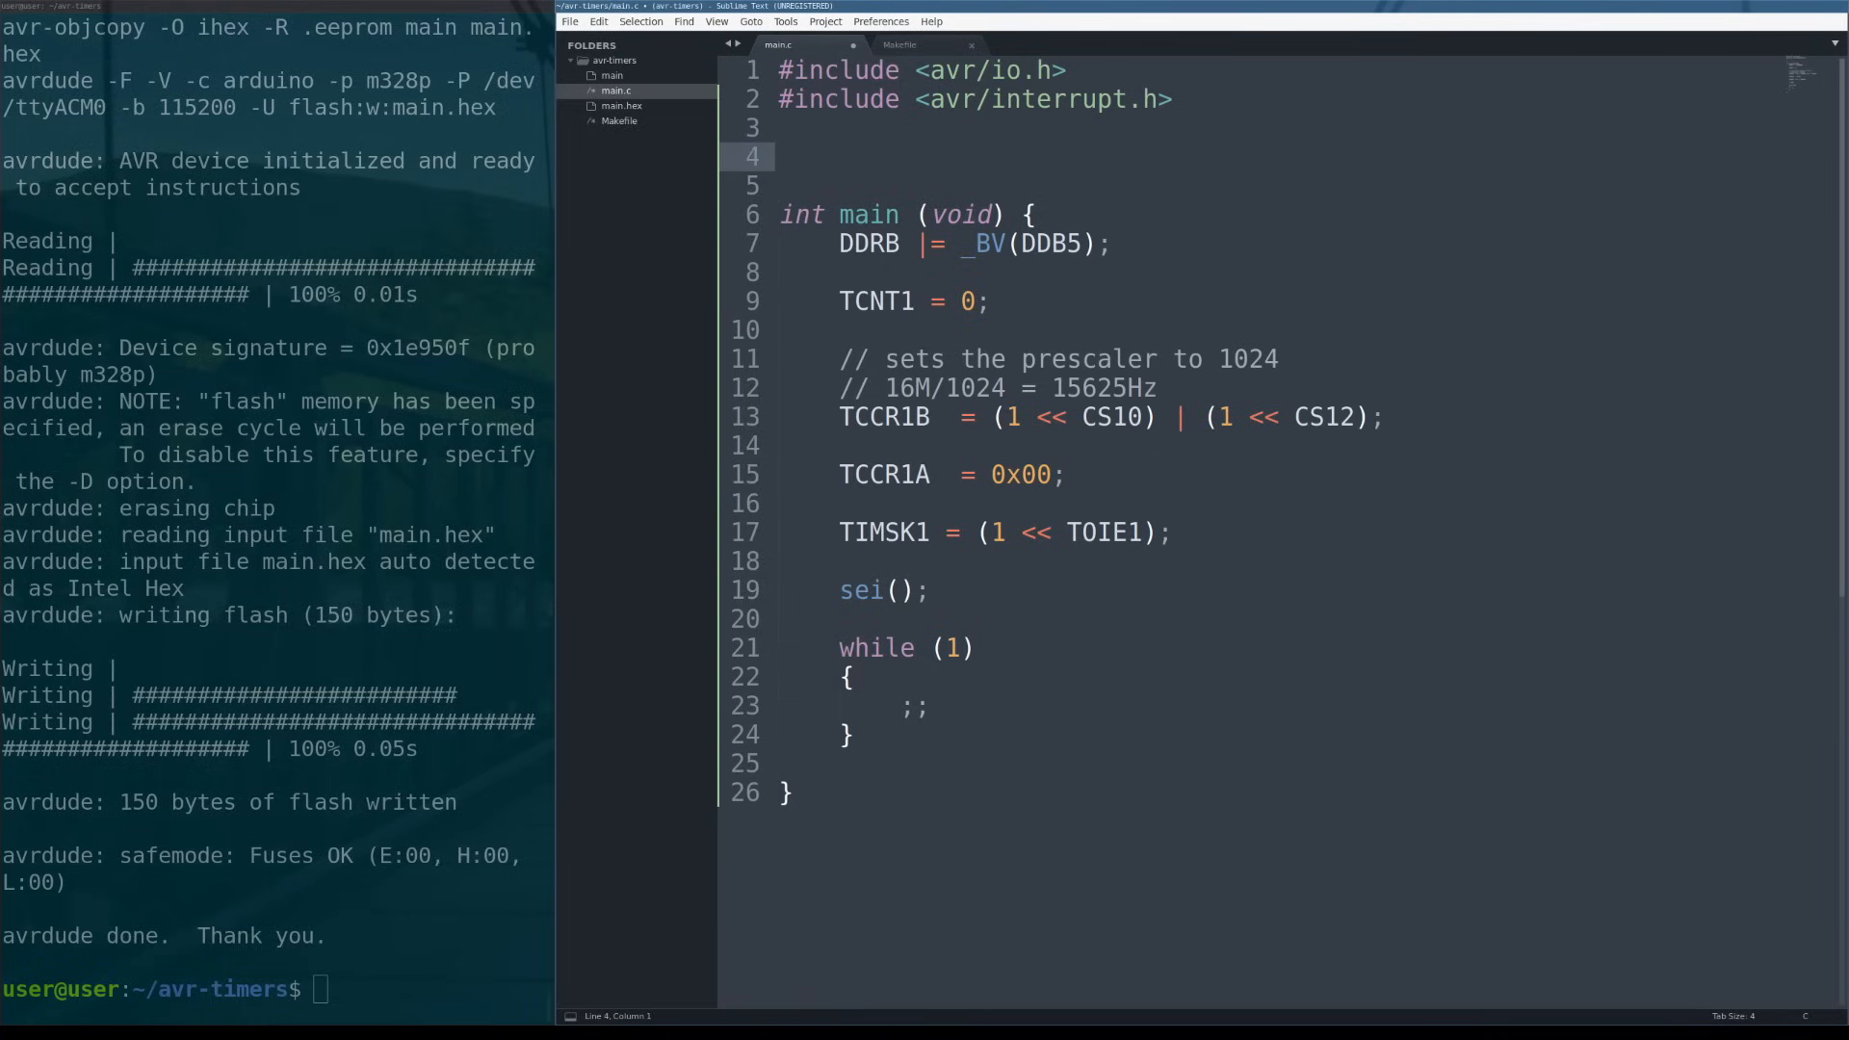
text(ISR)
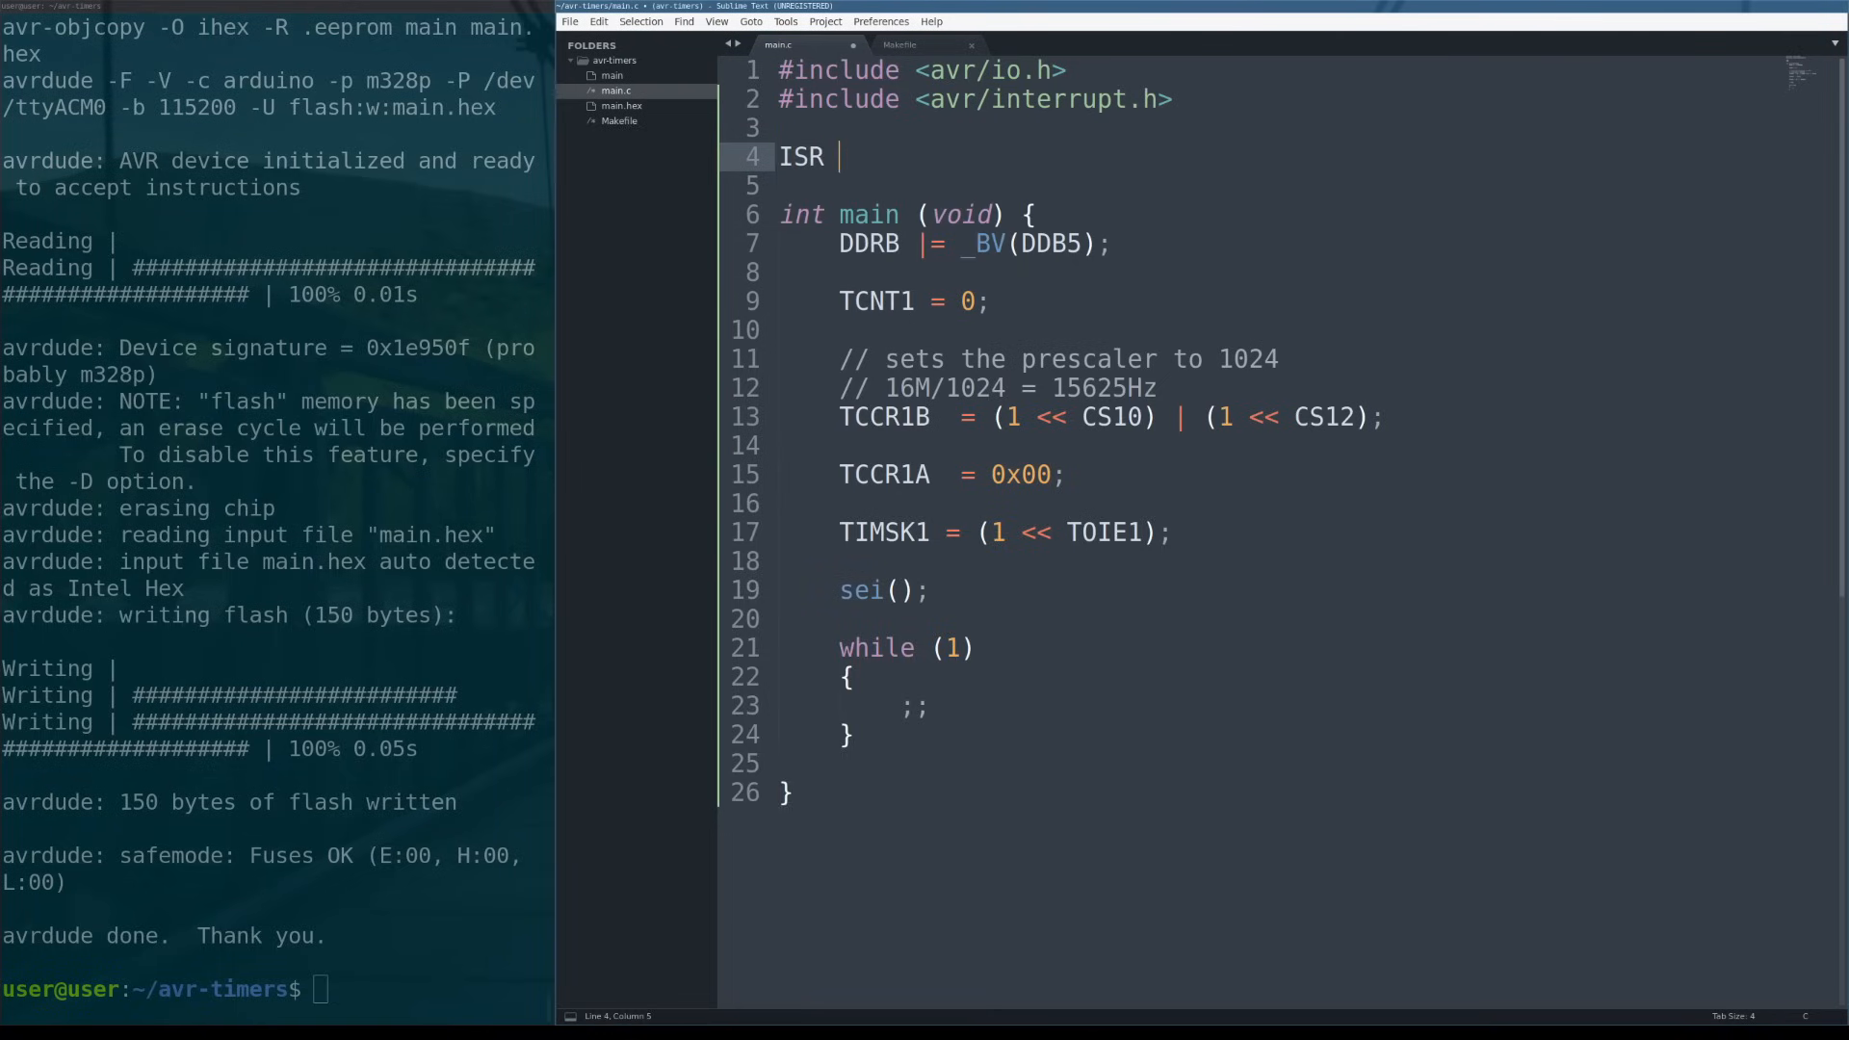
text((TIMER1_OVF)
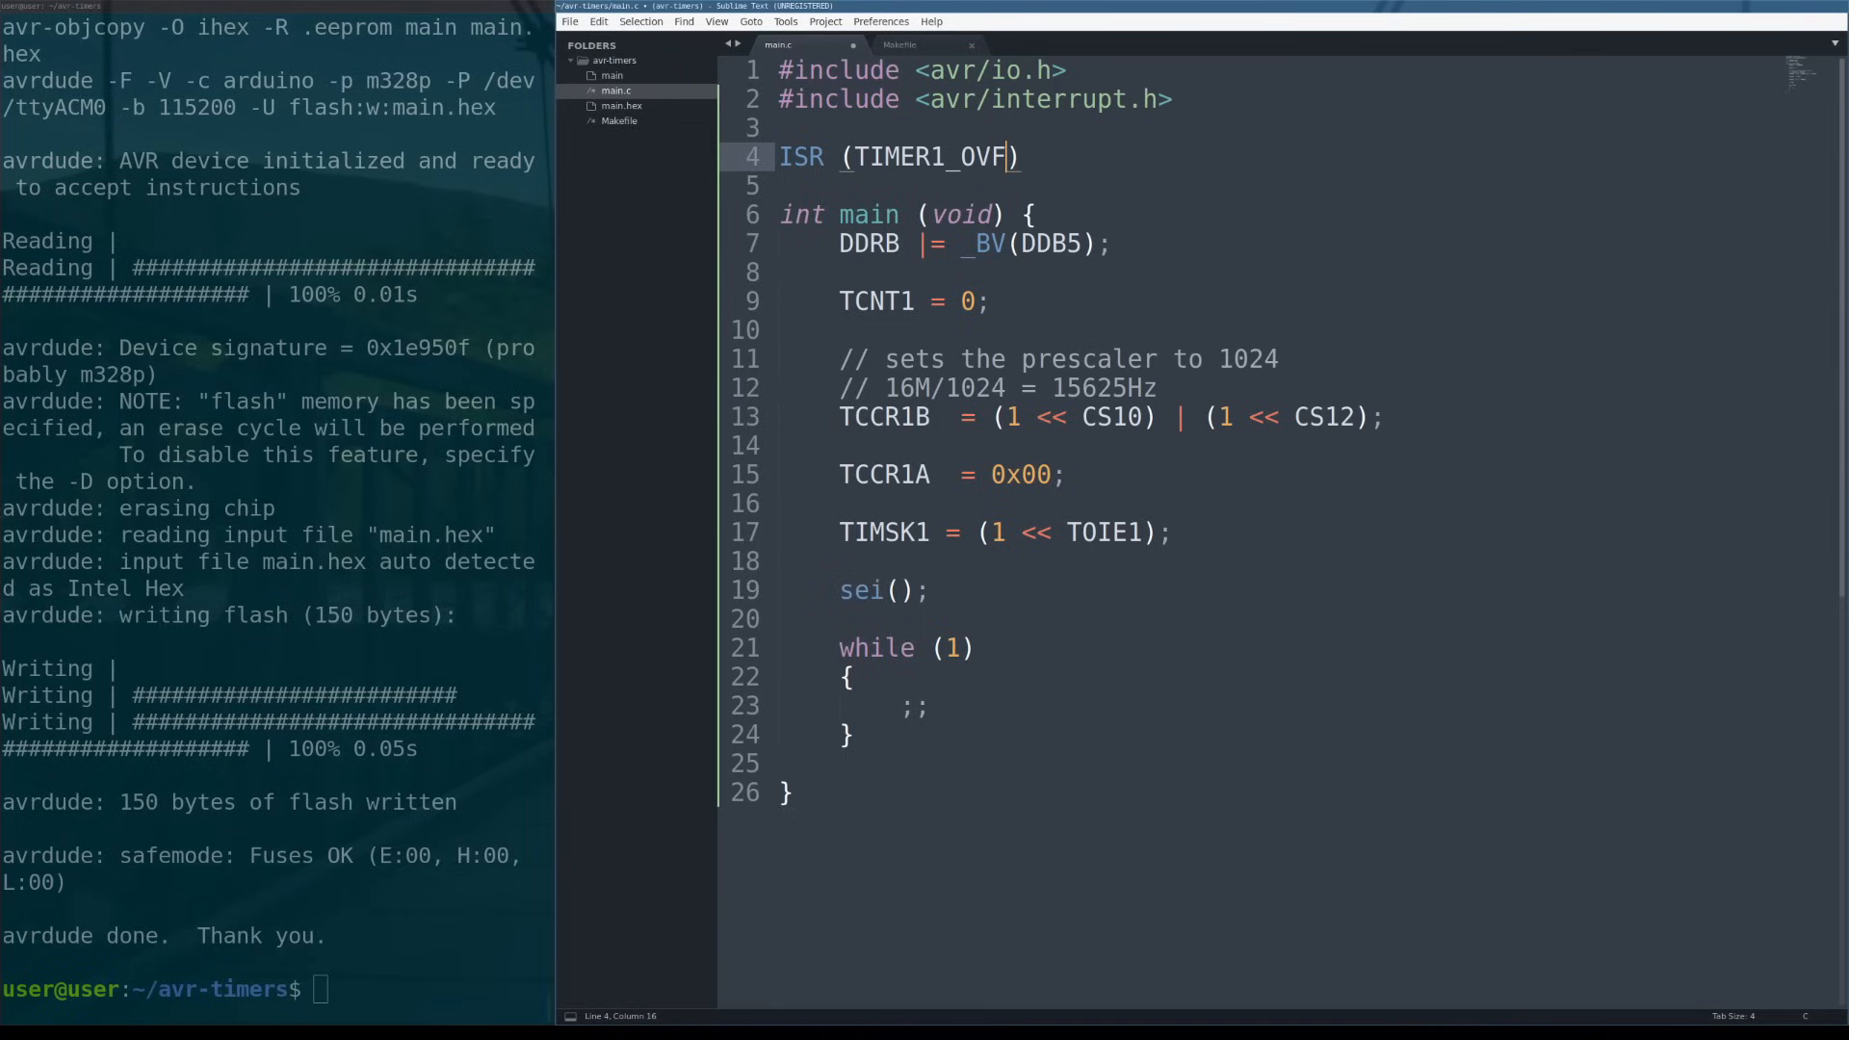
text(_vect)
text({)
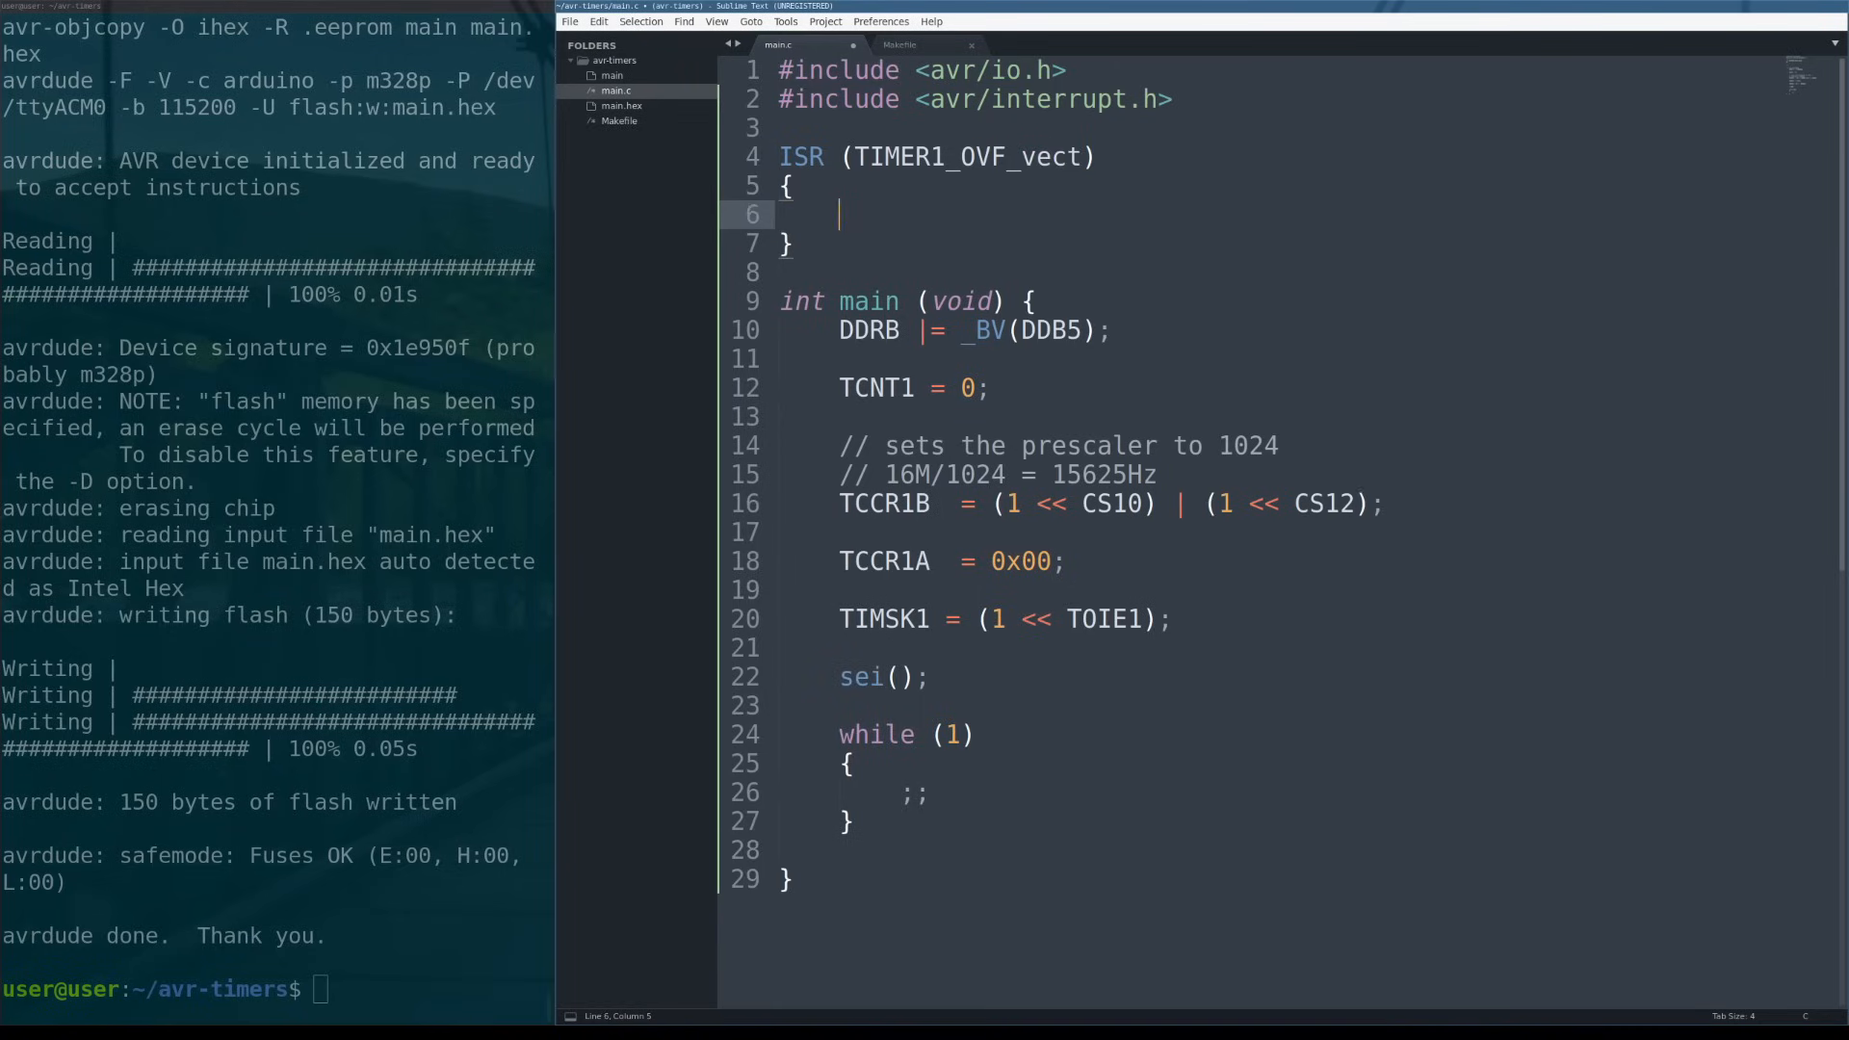
key(Return)
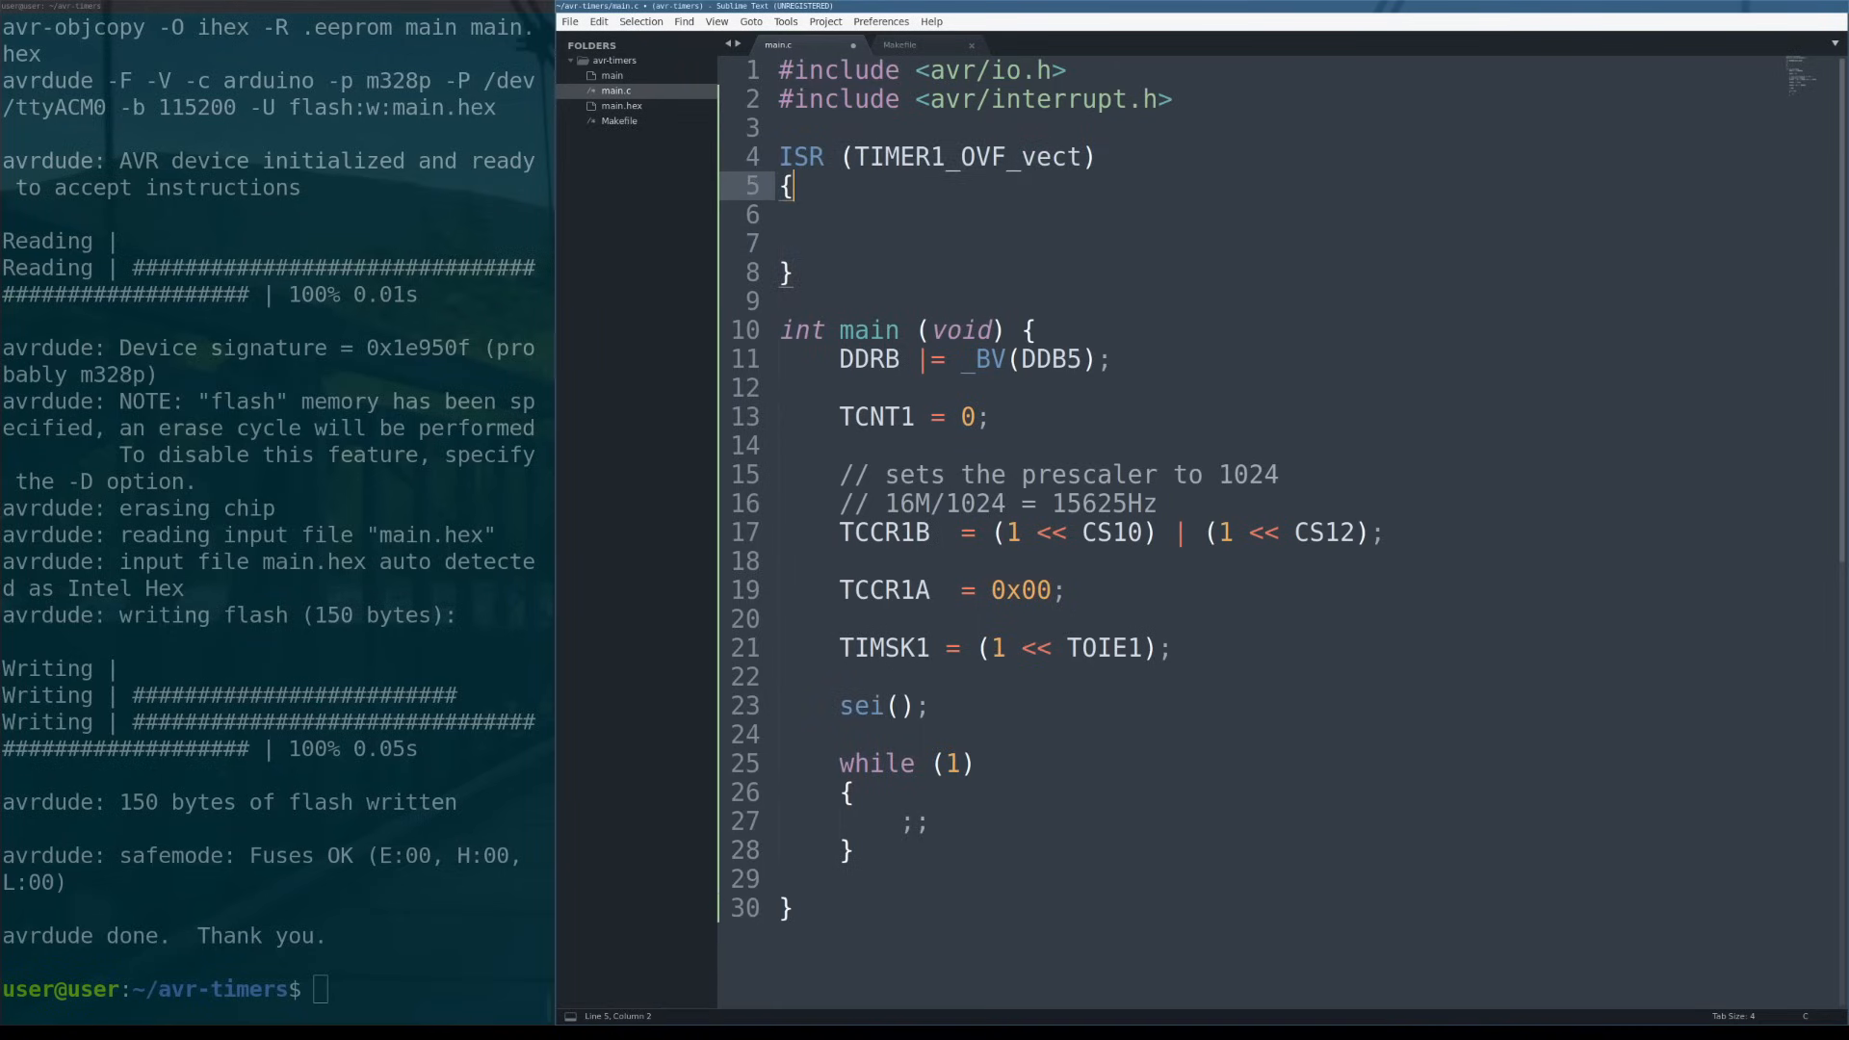
Add the comment '// this has a max value of 65535' above TCNT1 in main.
click(847, 416)
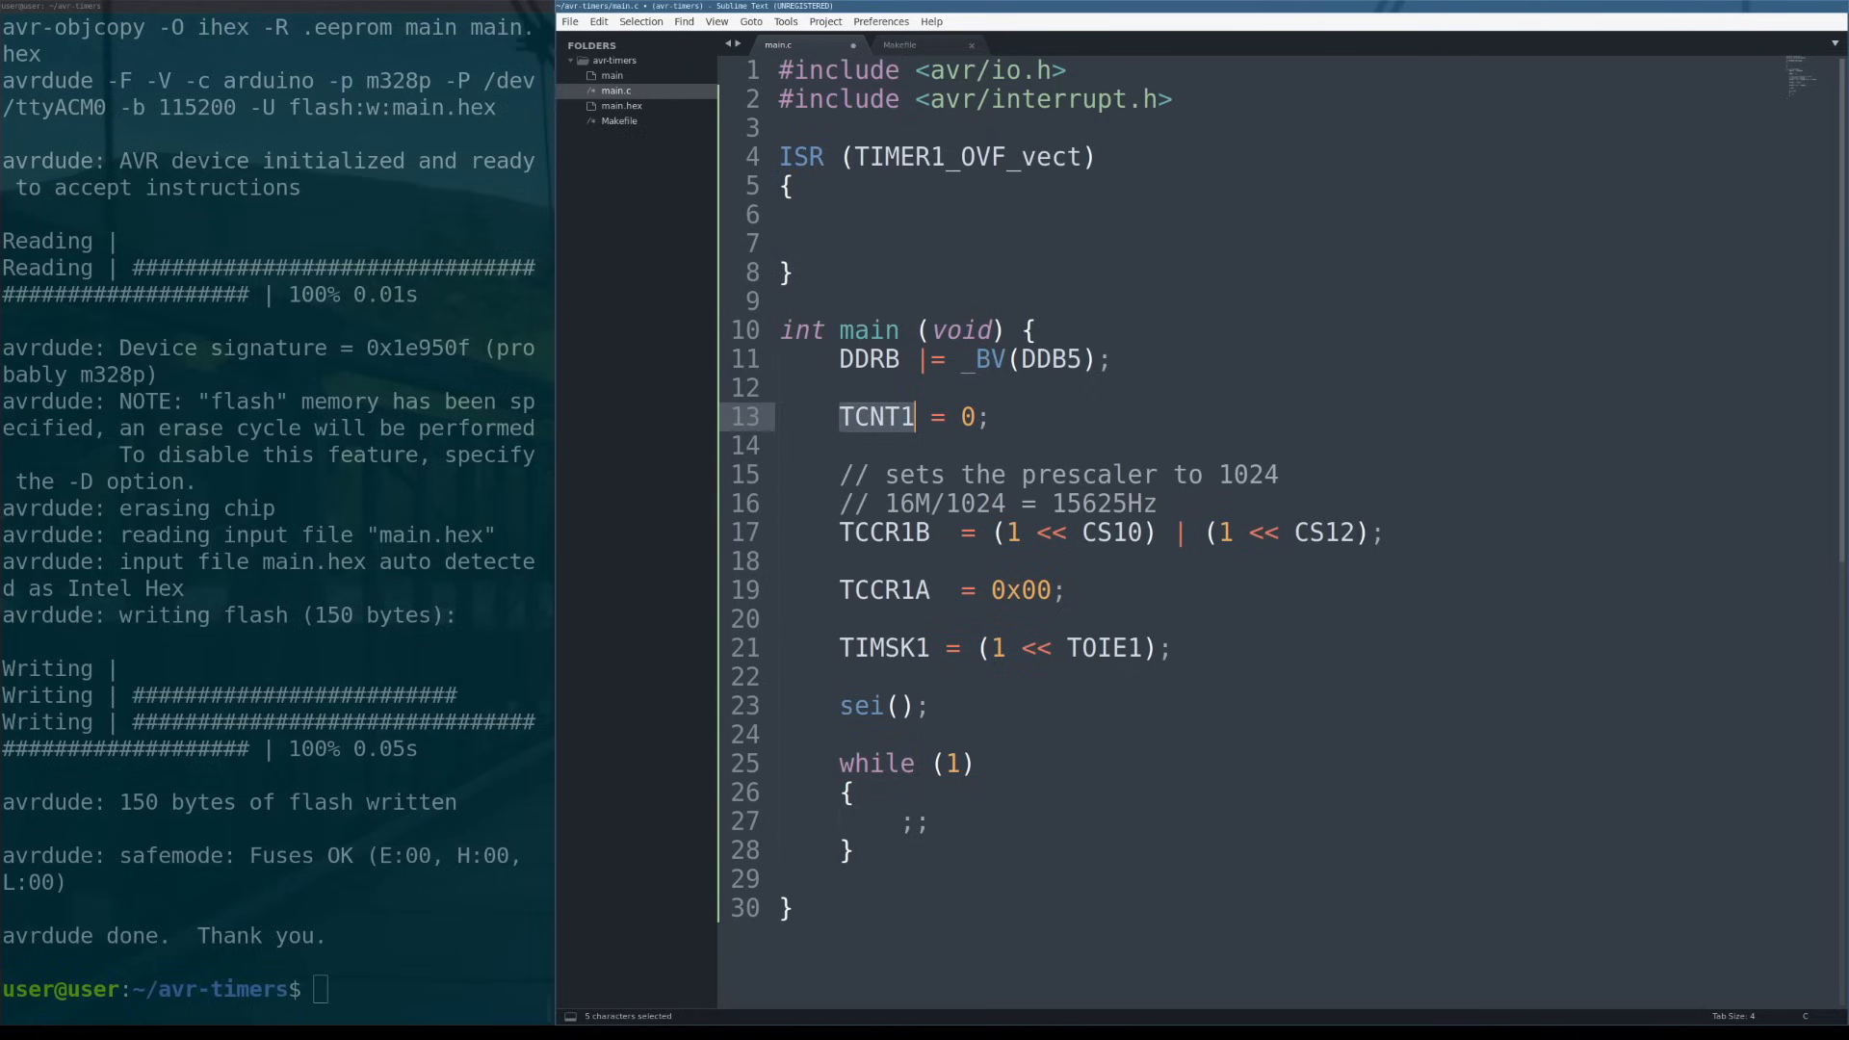
click(802, 387)
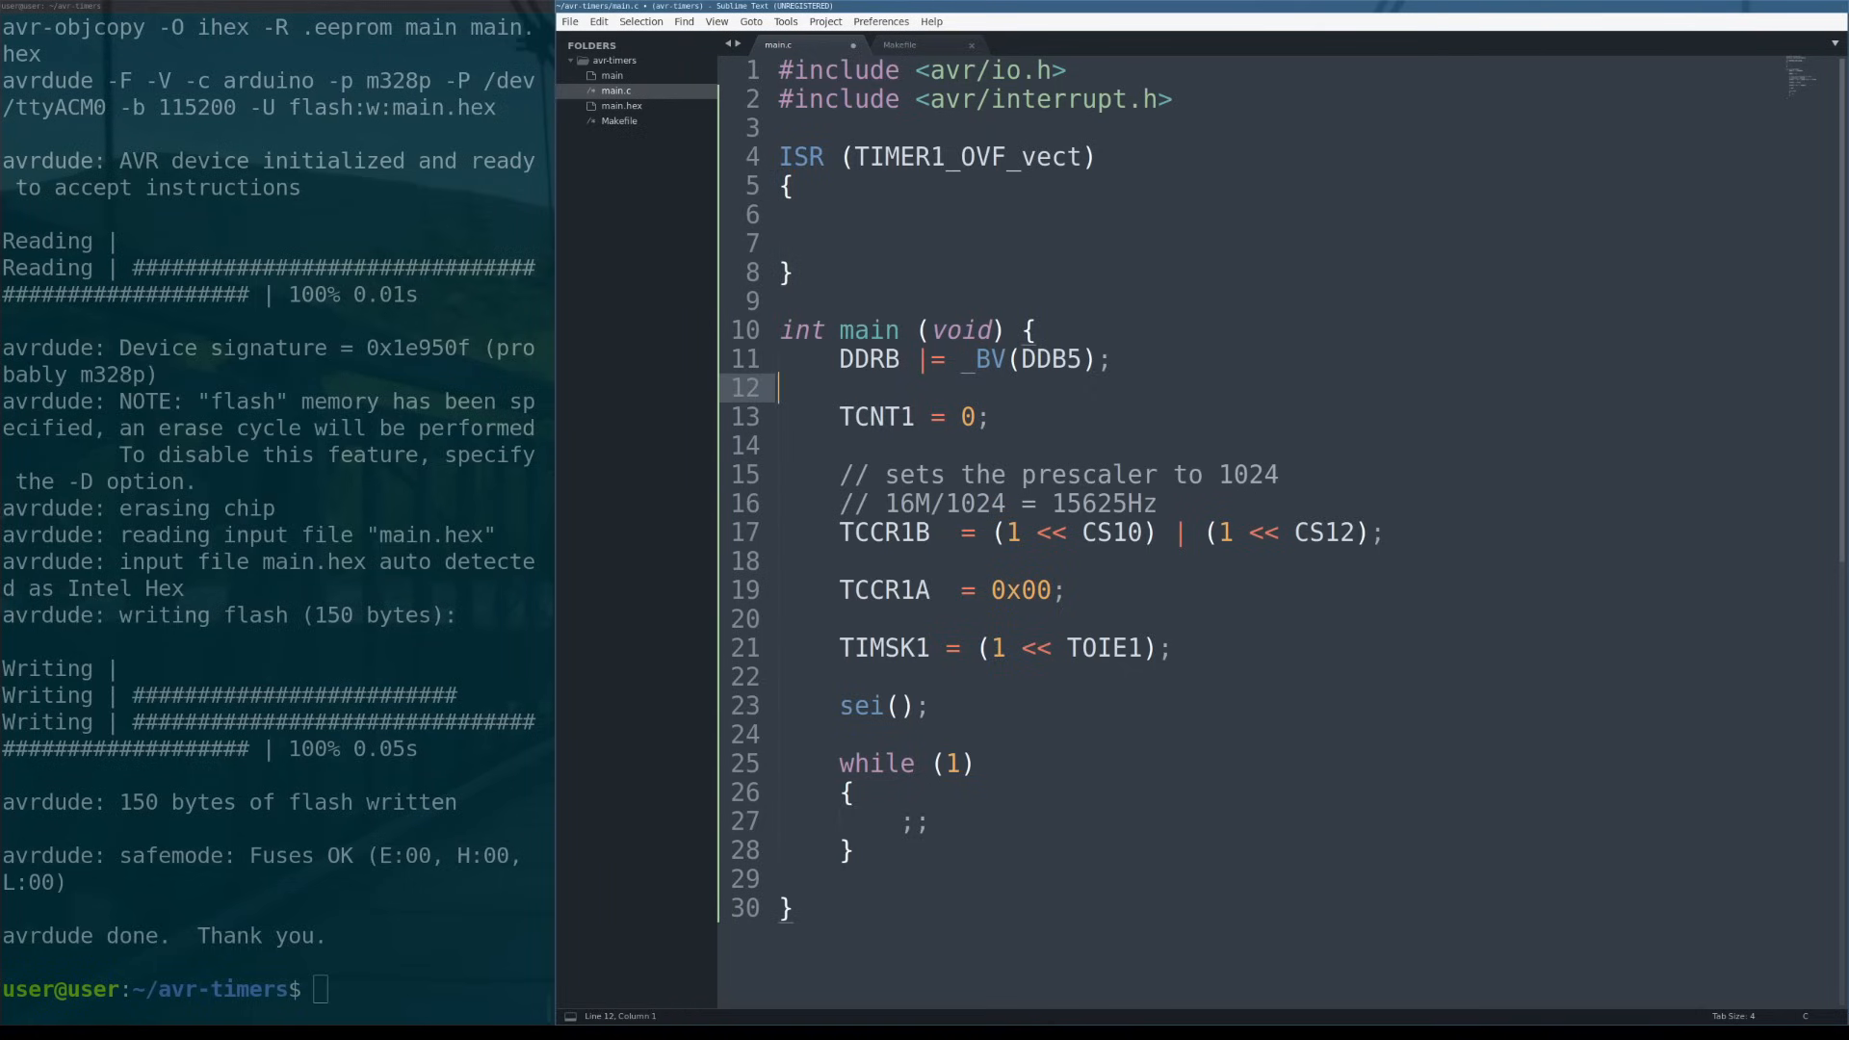
text(// this wh)
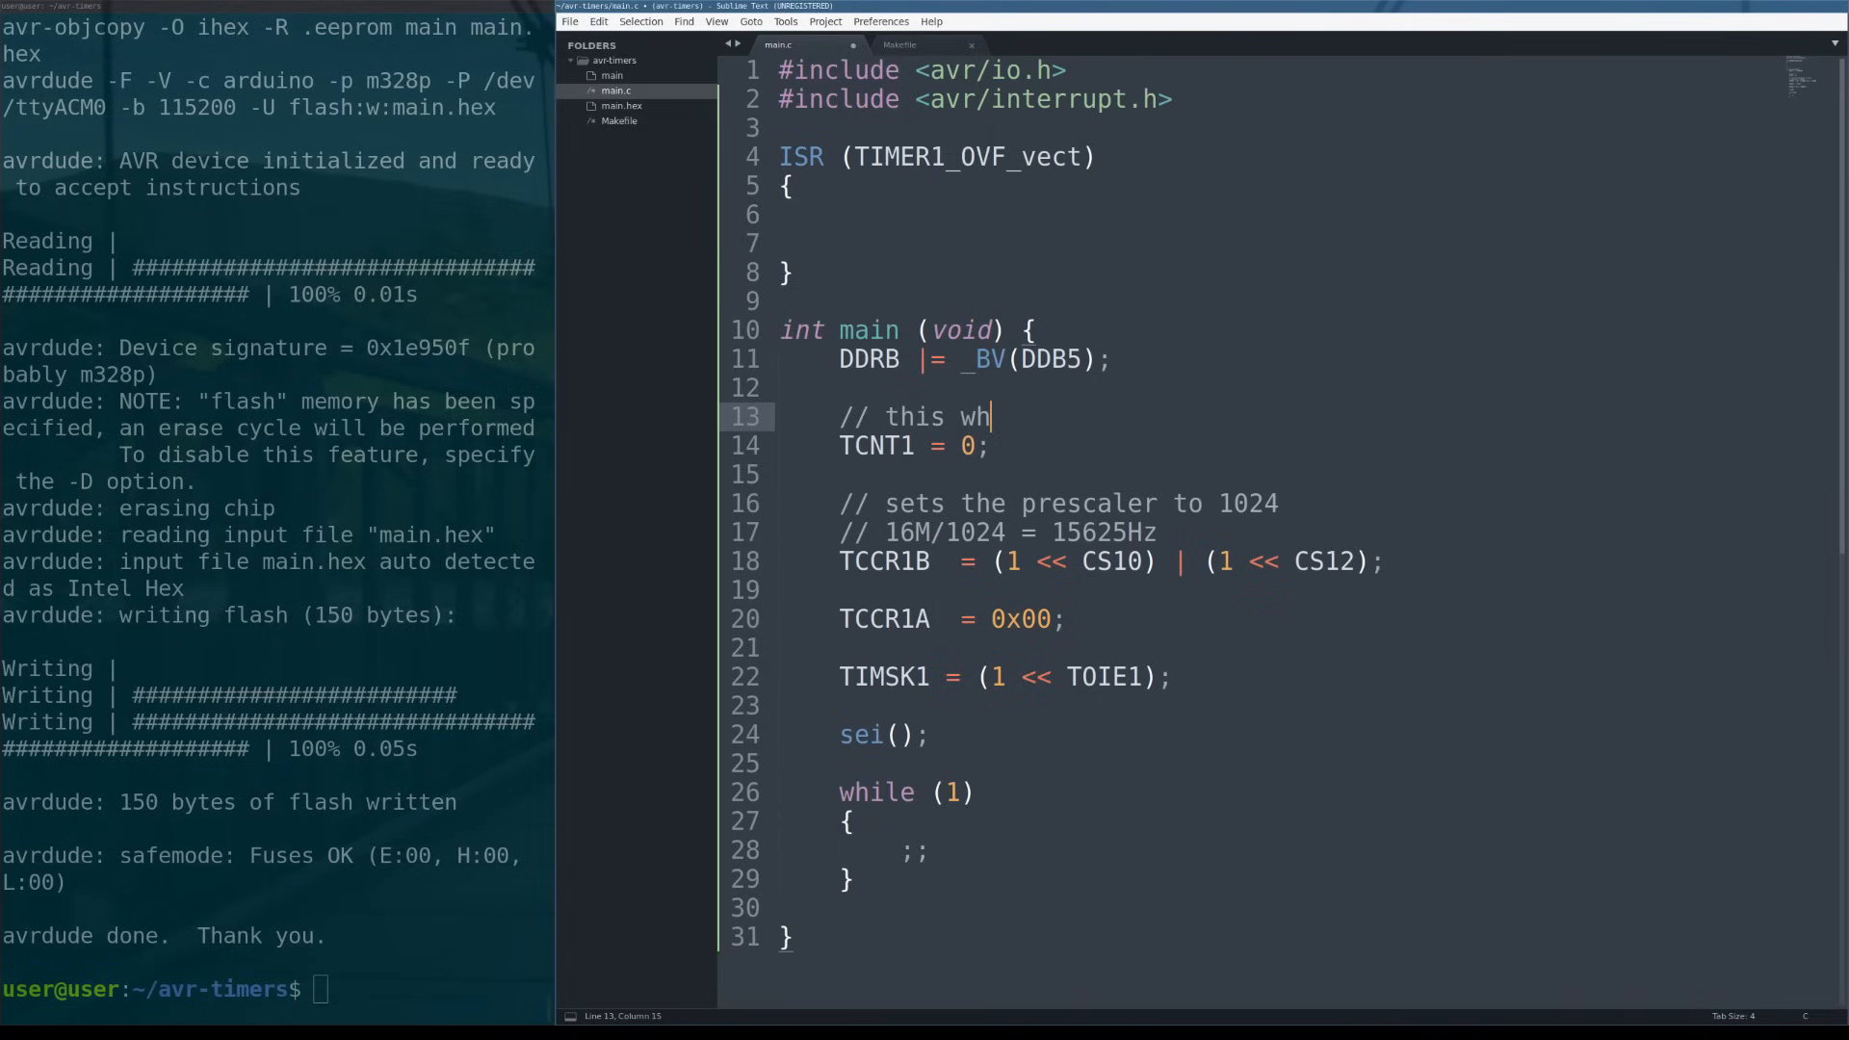
text(as a max value of)
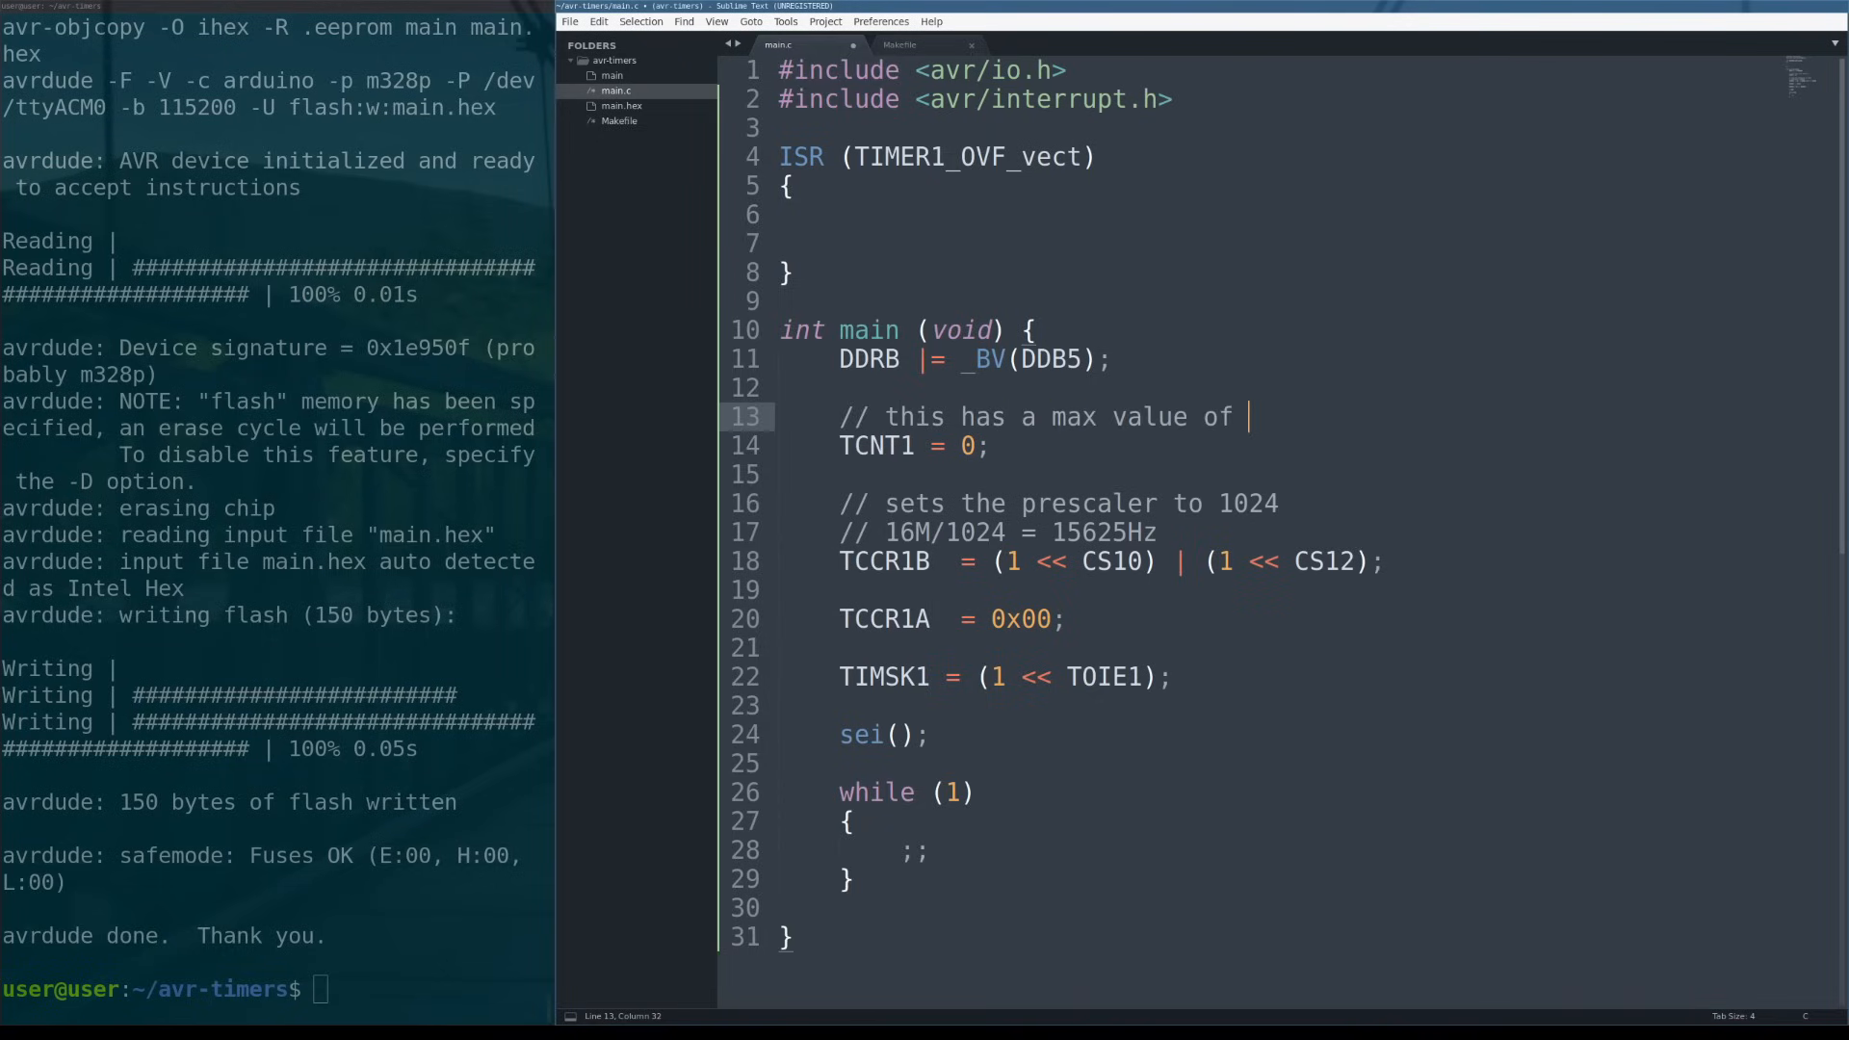
text(65)
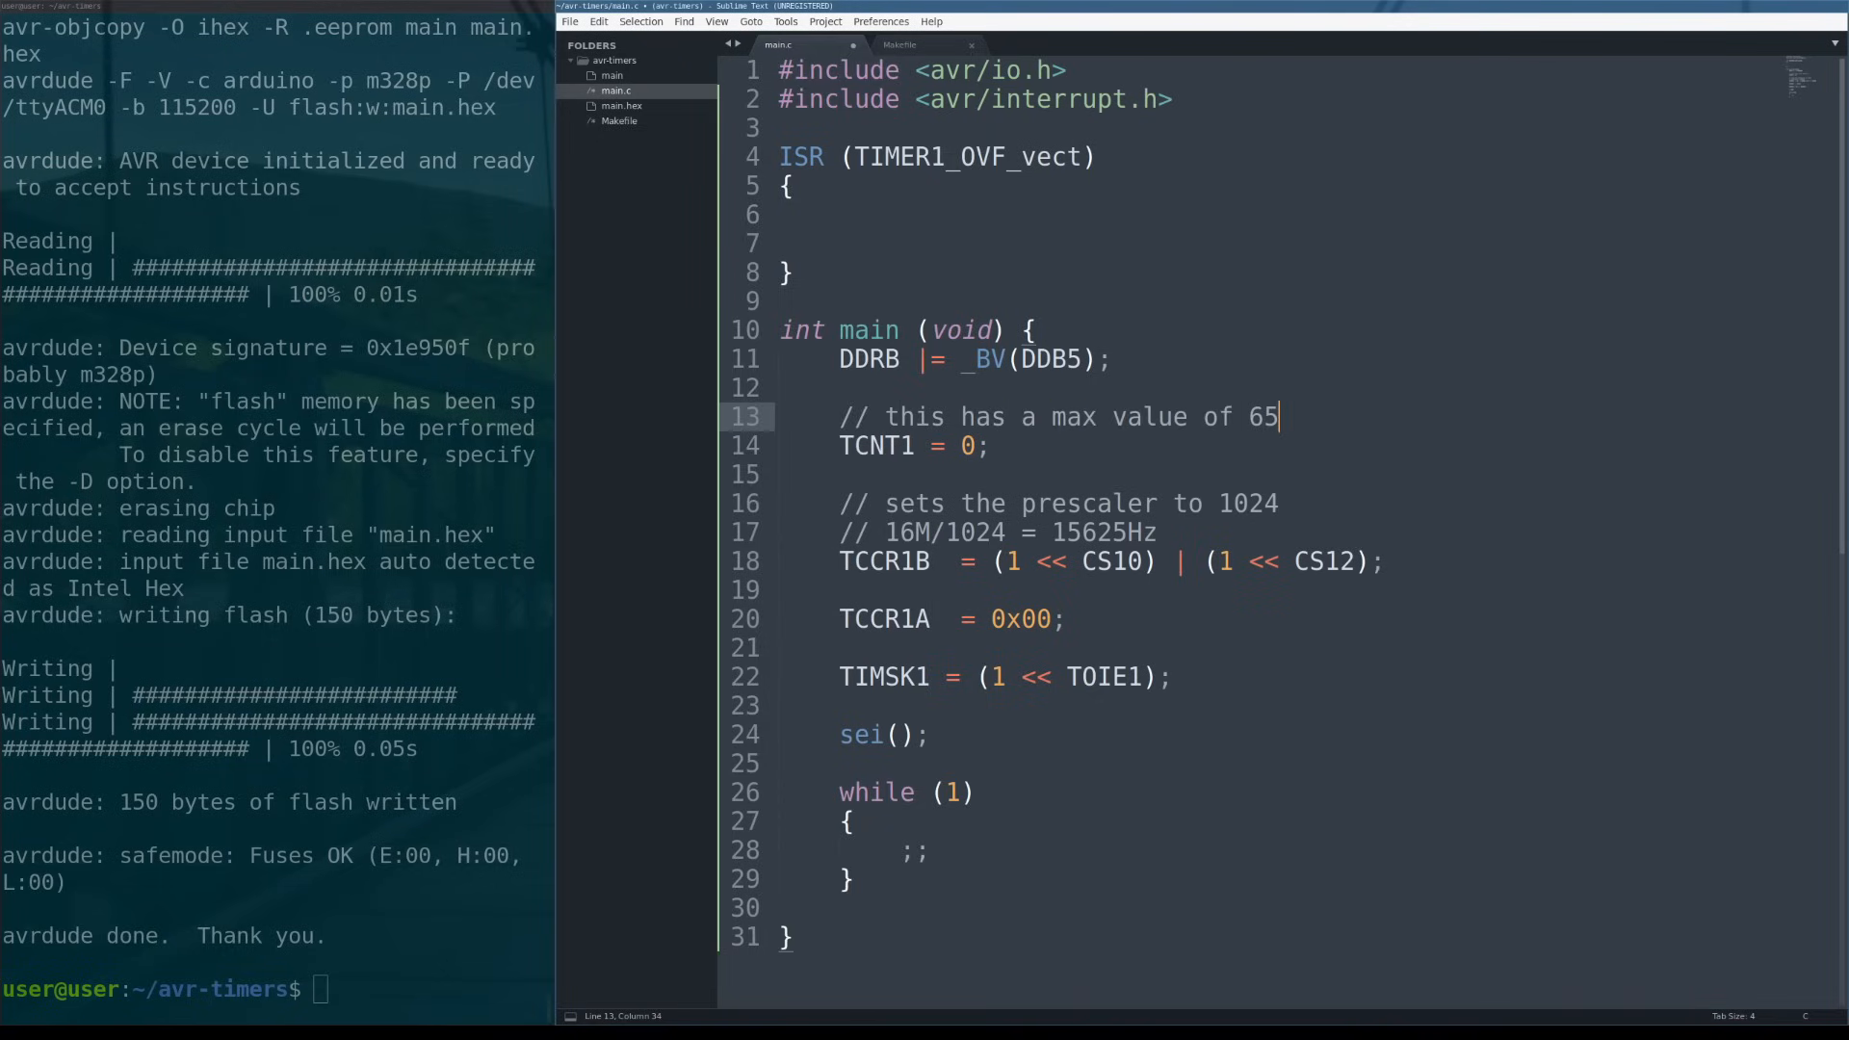
text(536)
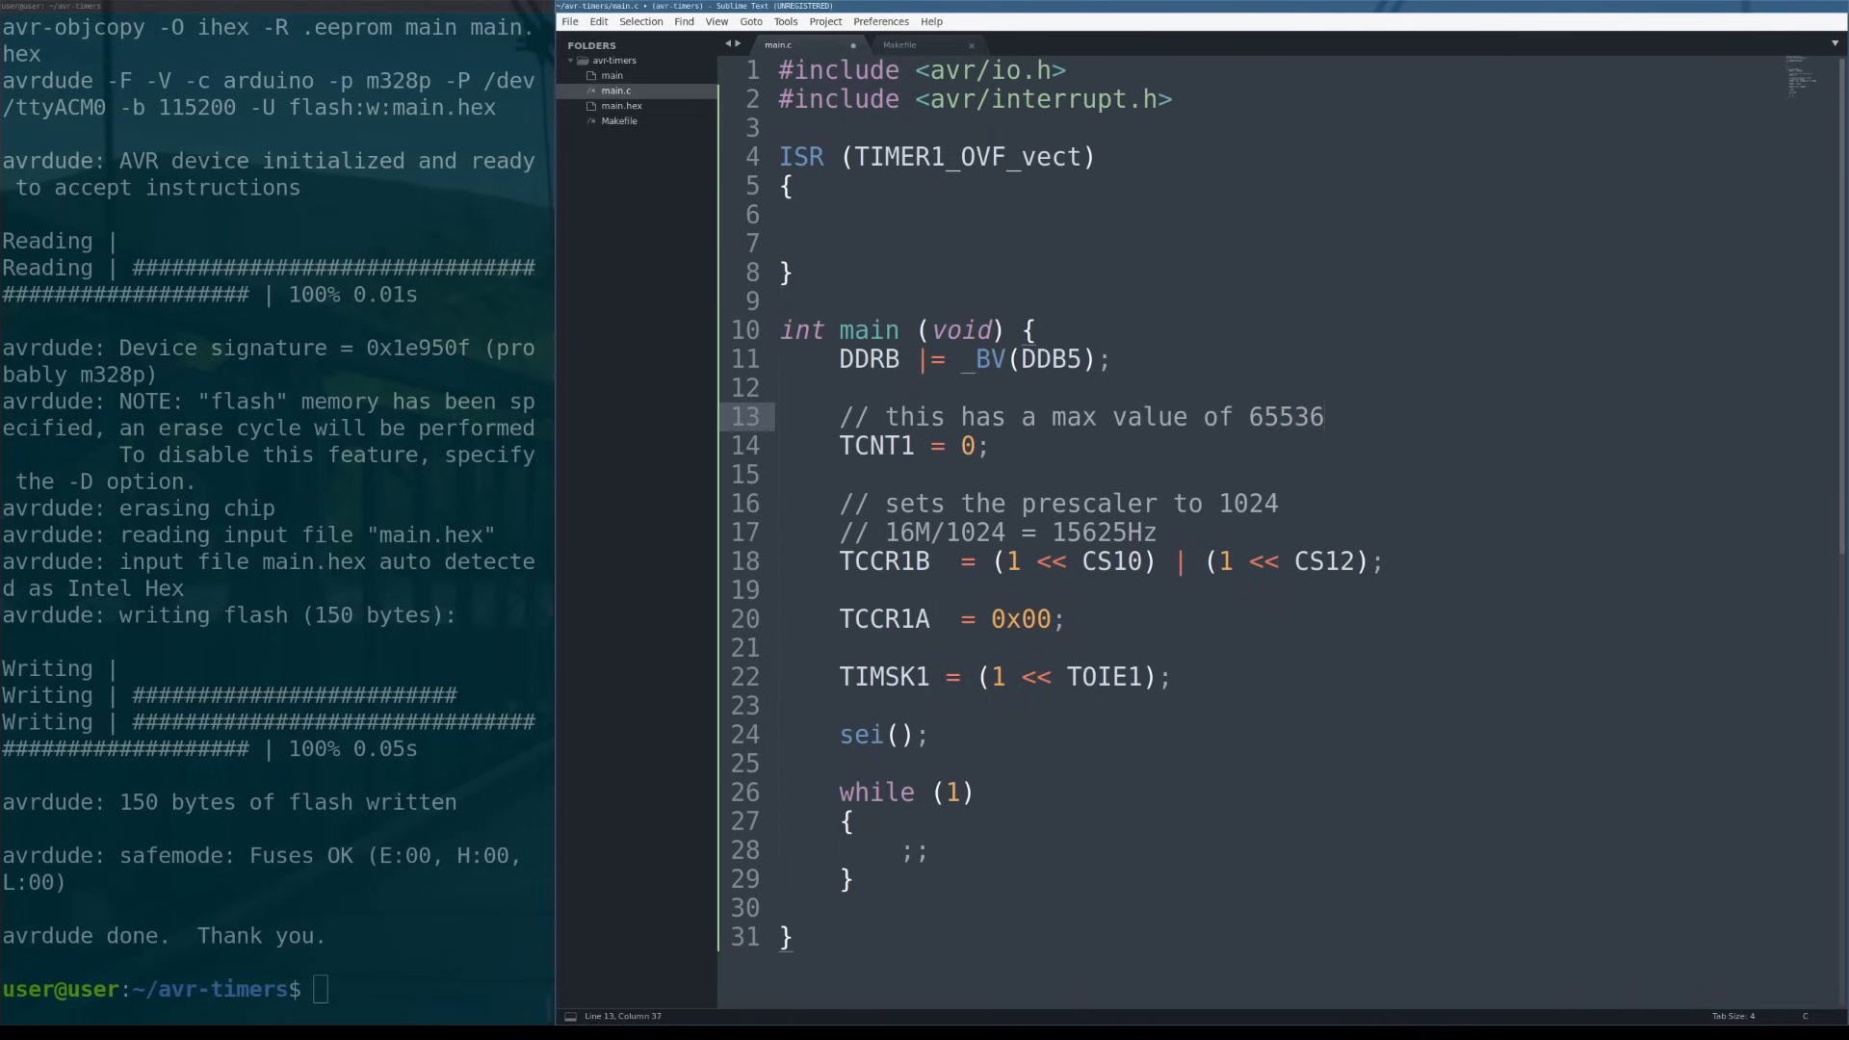
double_click(1261, 416)
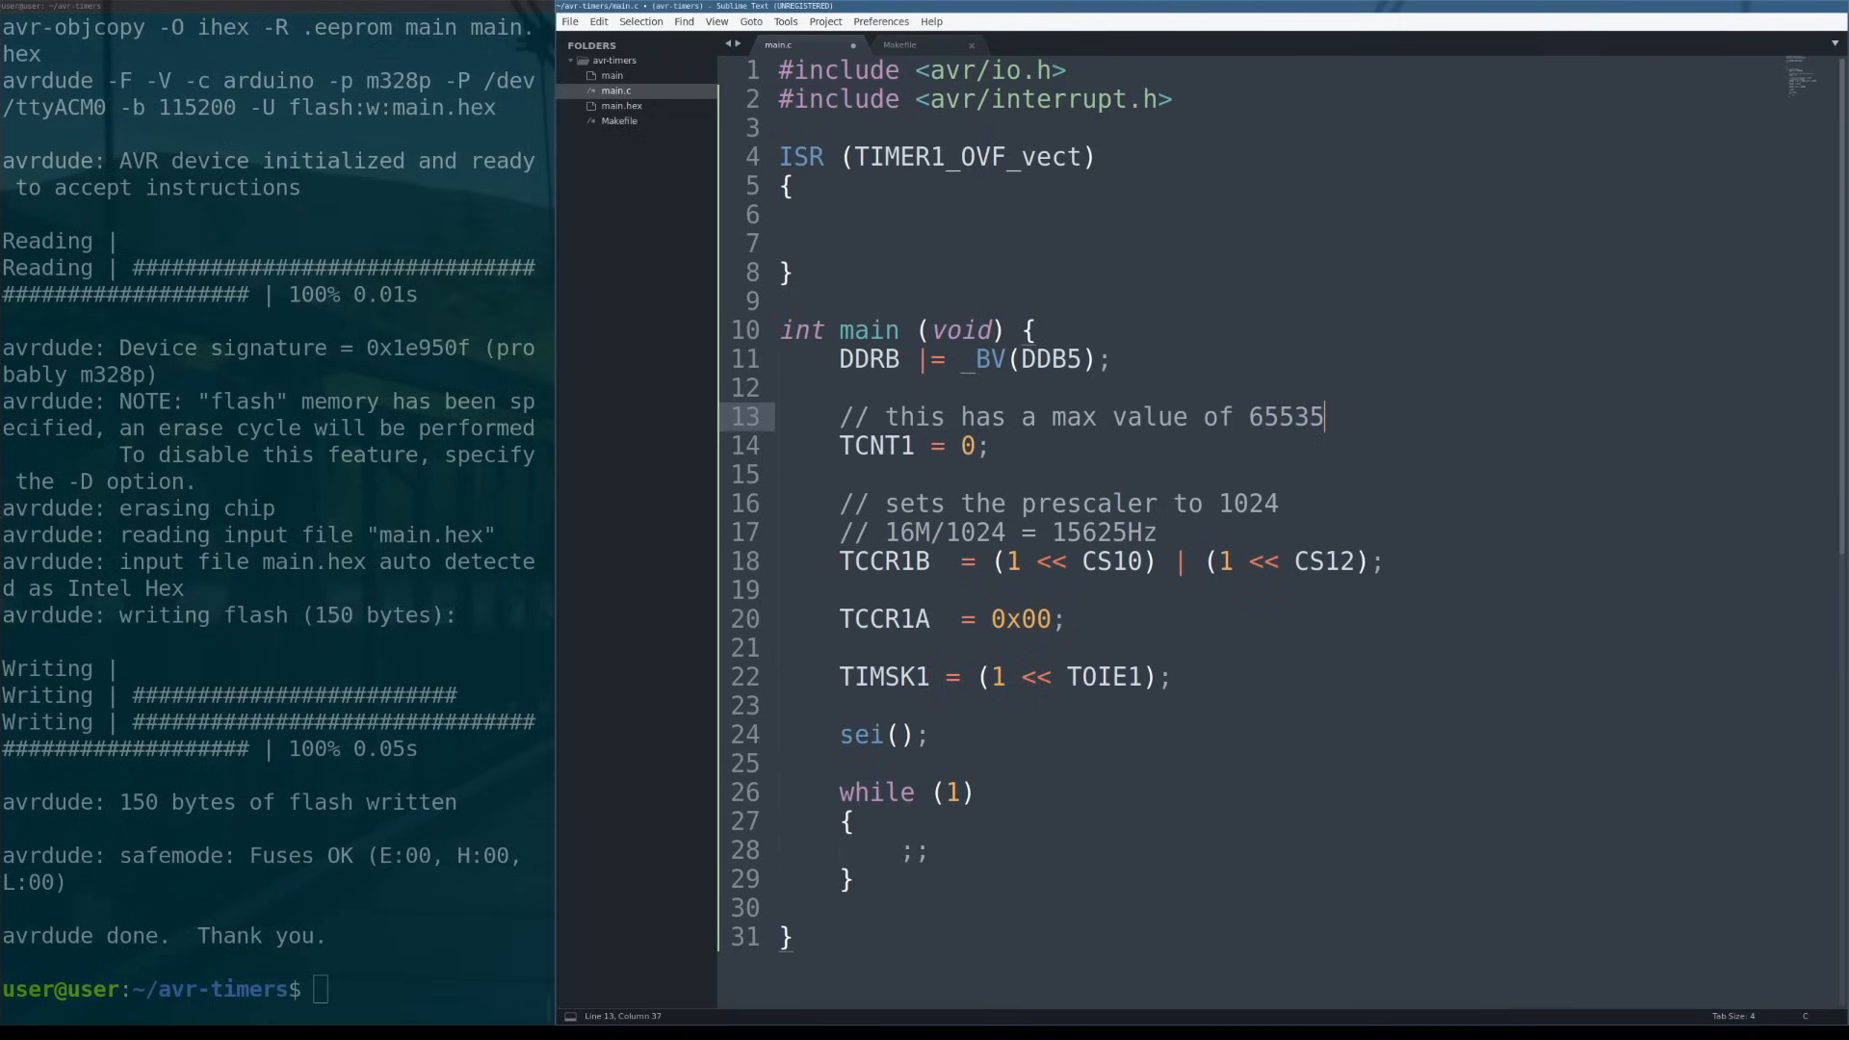
click(825, 214)
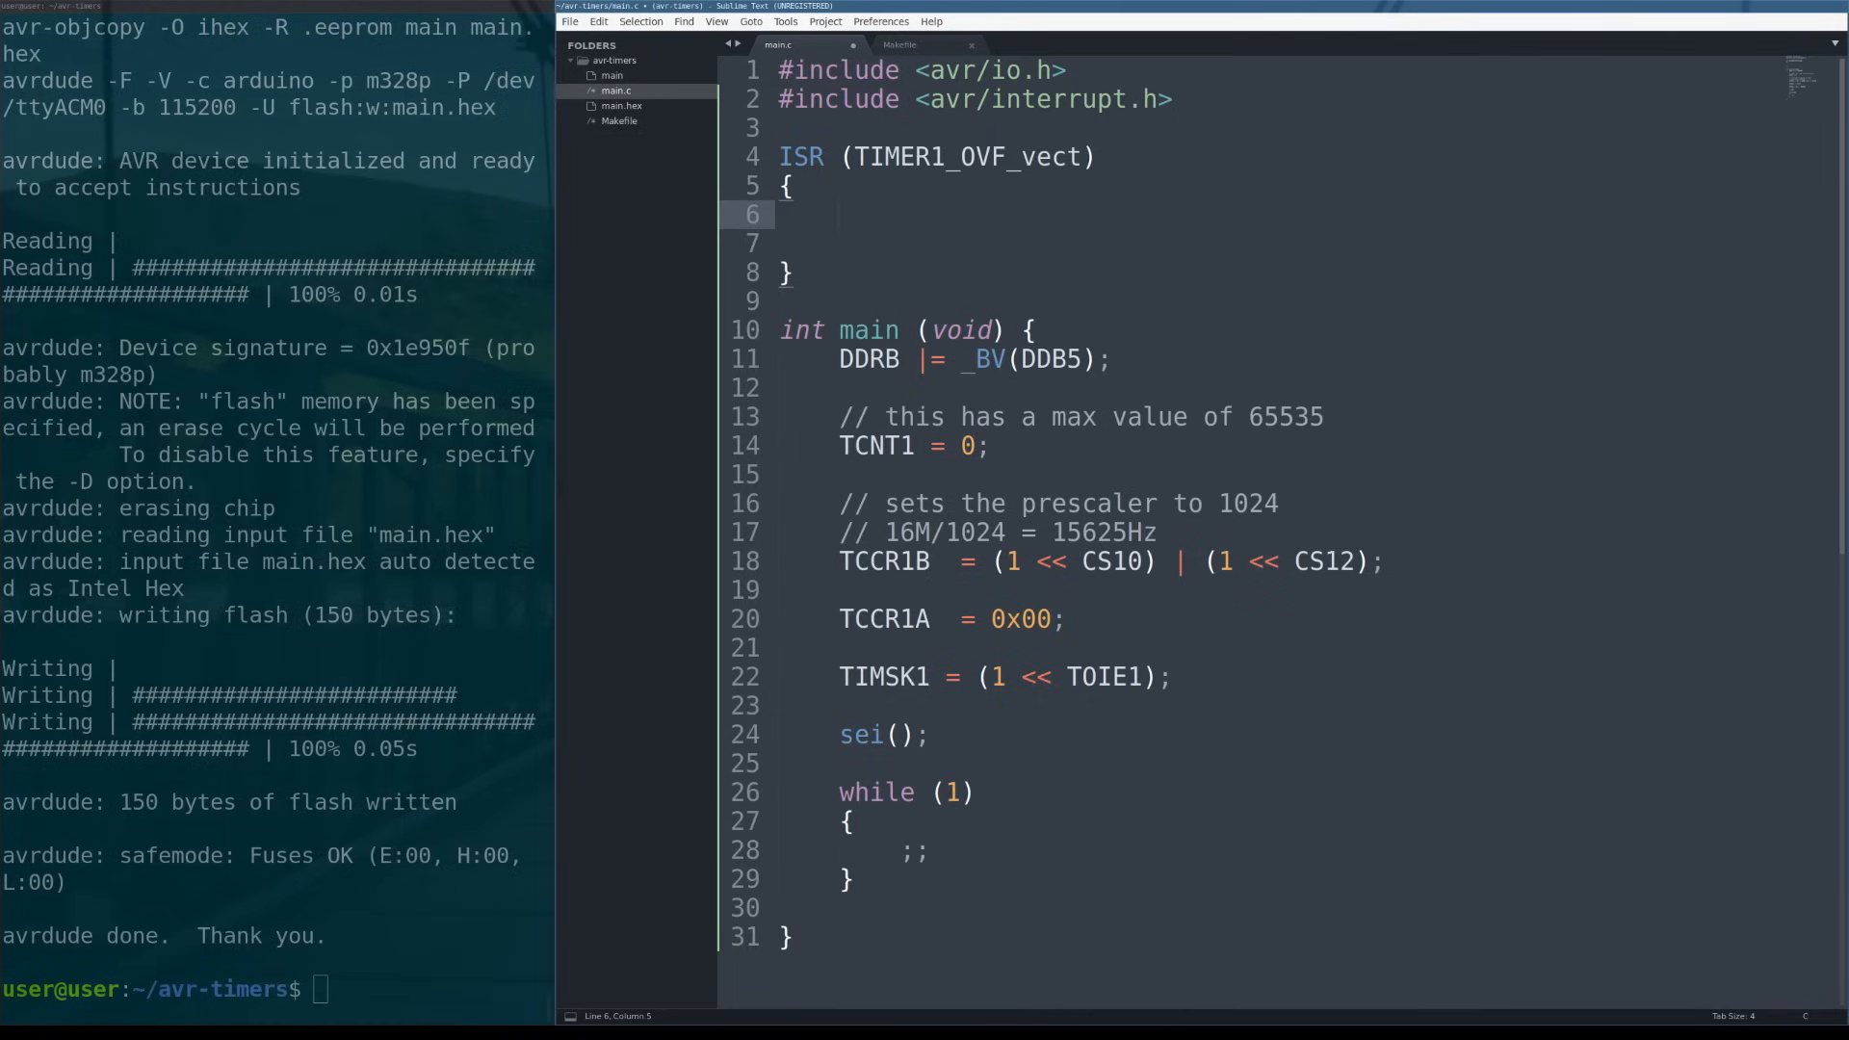
Fill the ISR body with PORTB ^= _BV(PORTB5); and TCNT1 = 0;, removing the extra blank line.
text(PORTB ^= _BV)
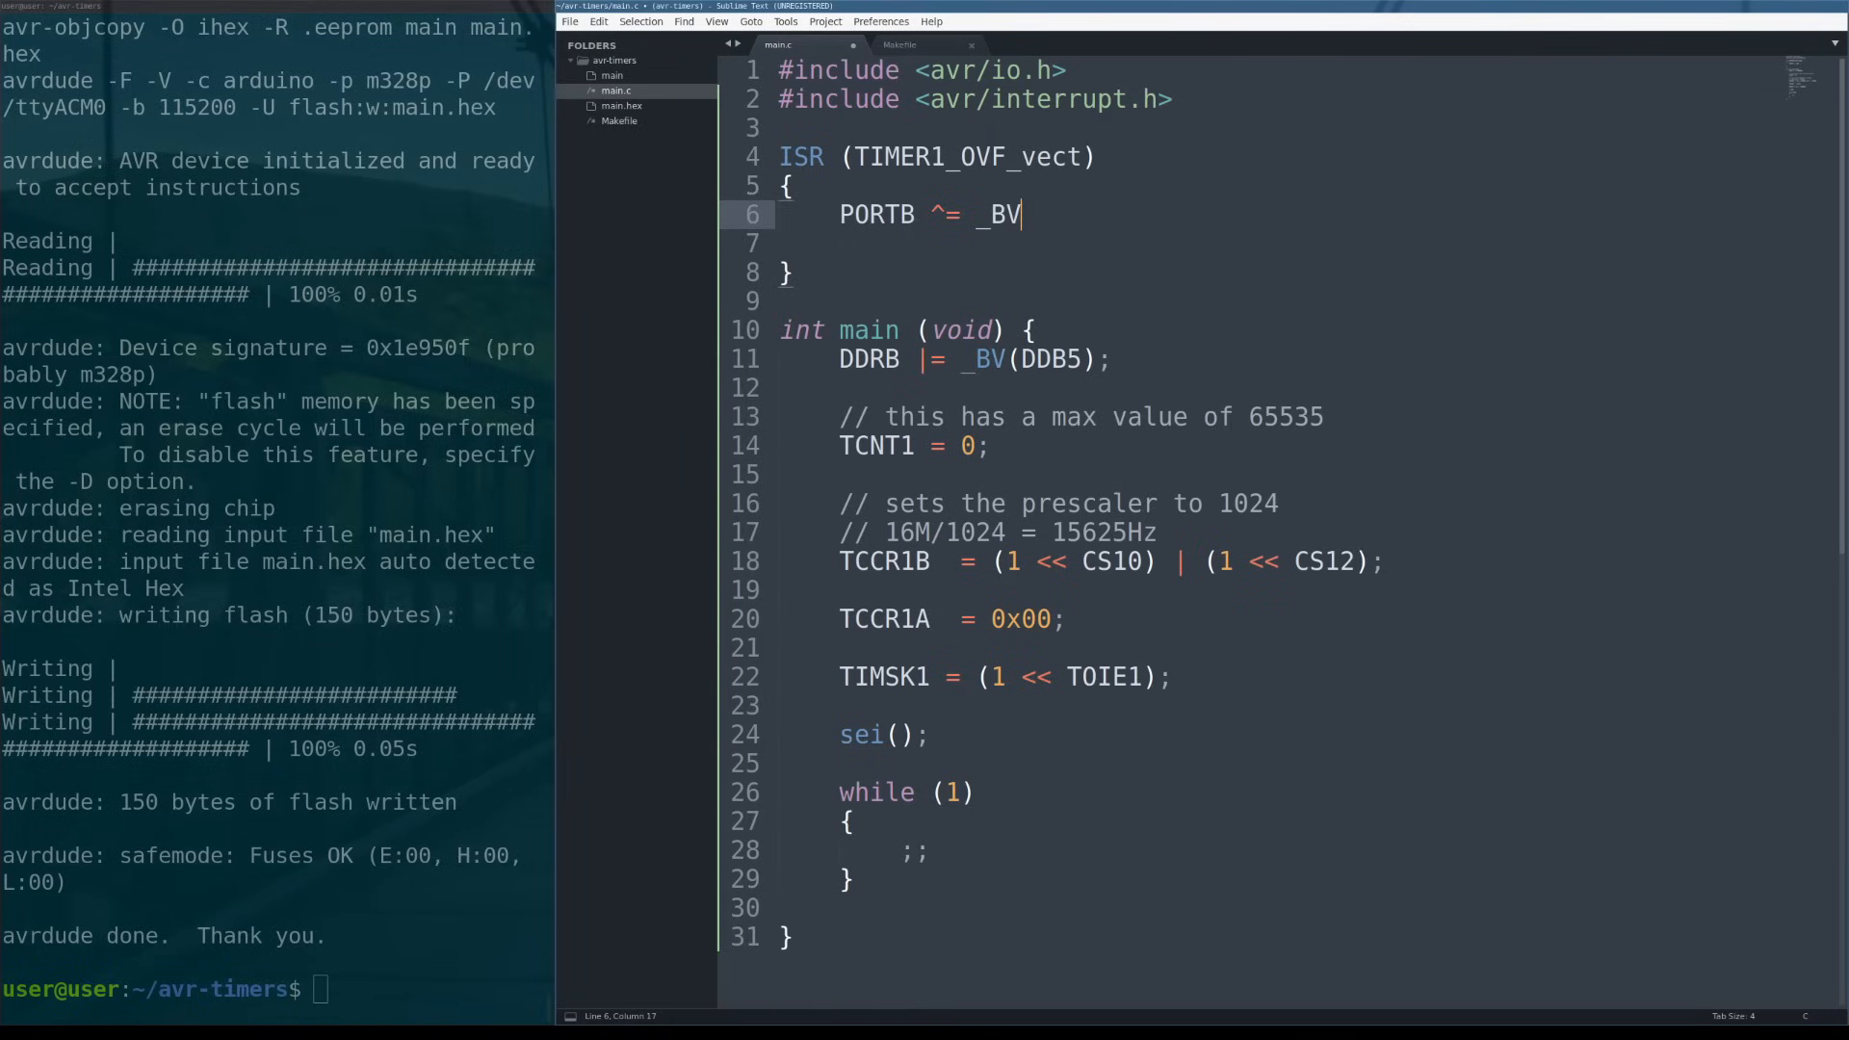
text((PORTB5))
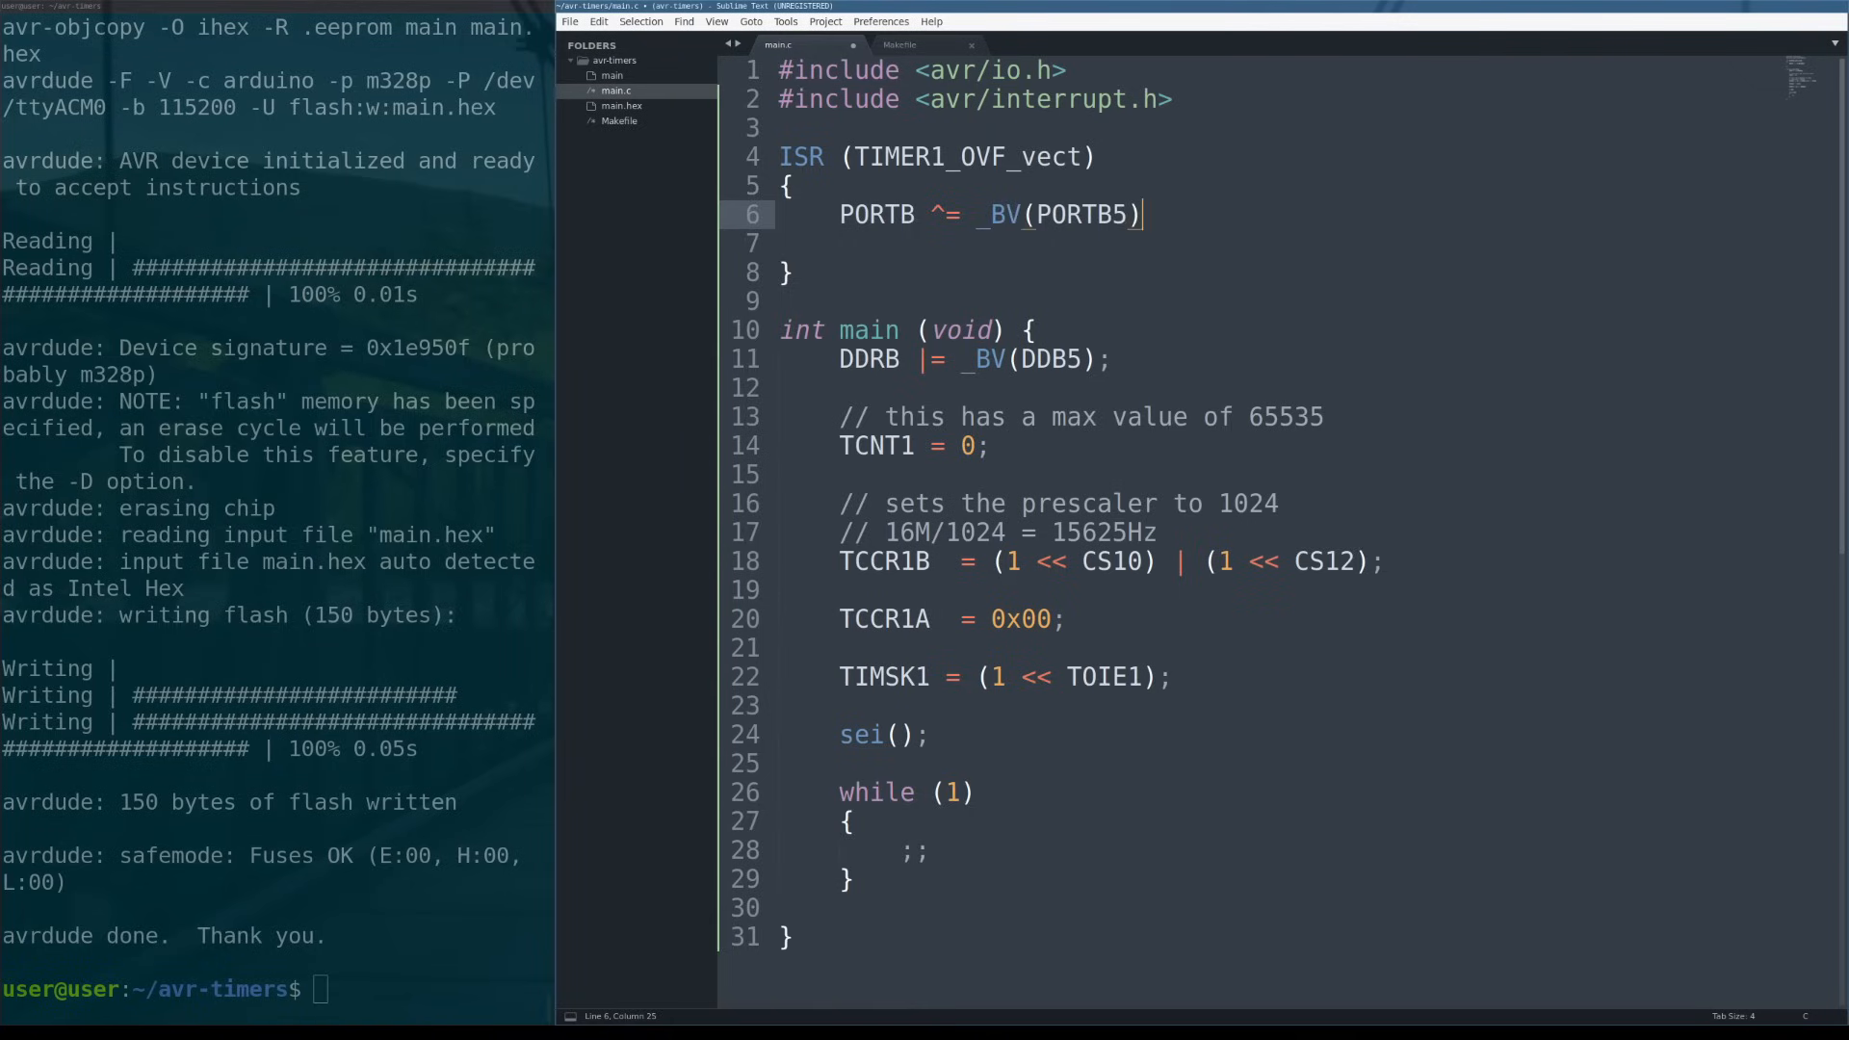
text(TCN)
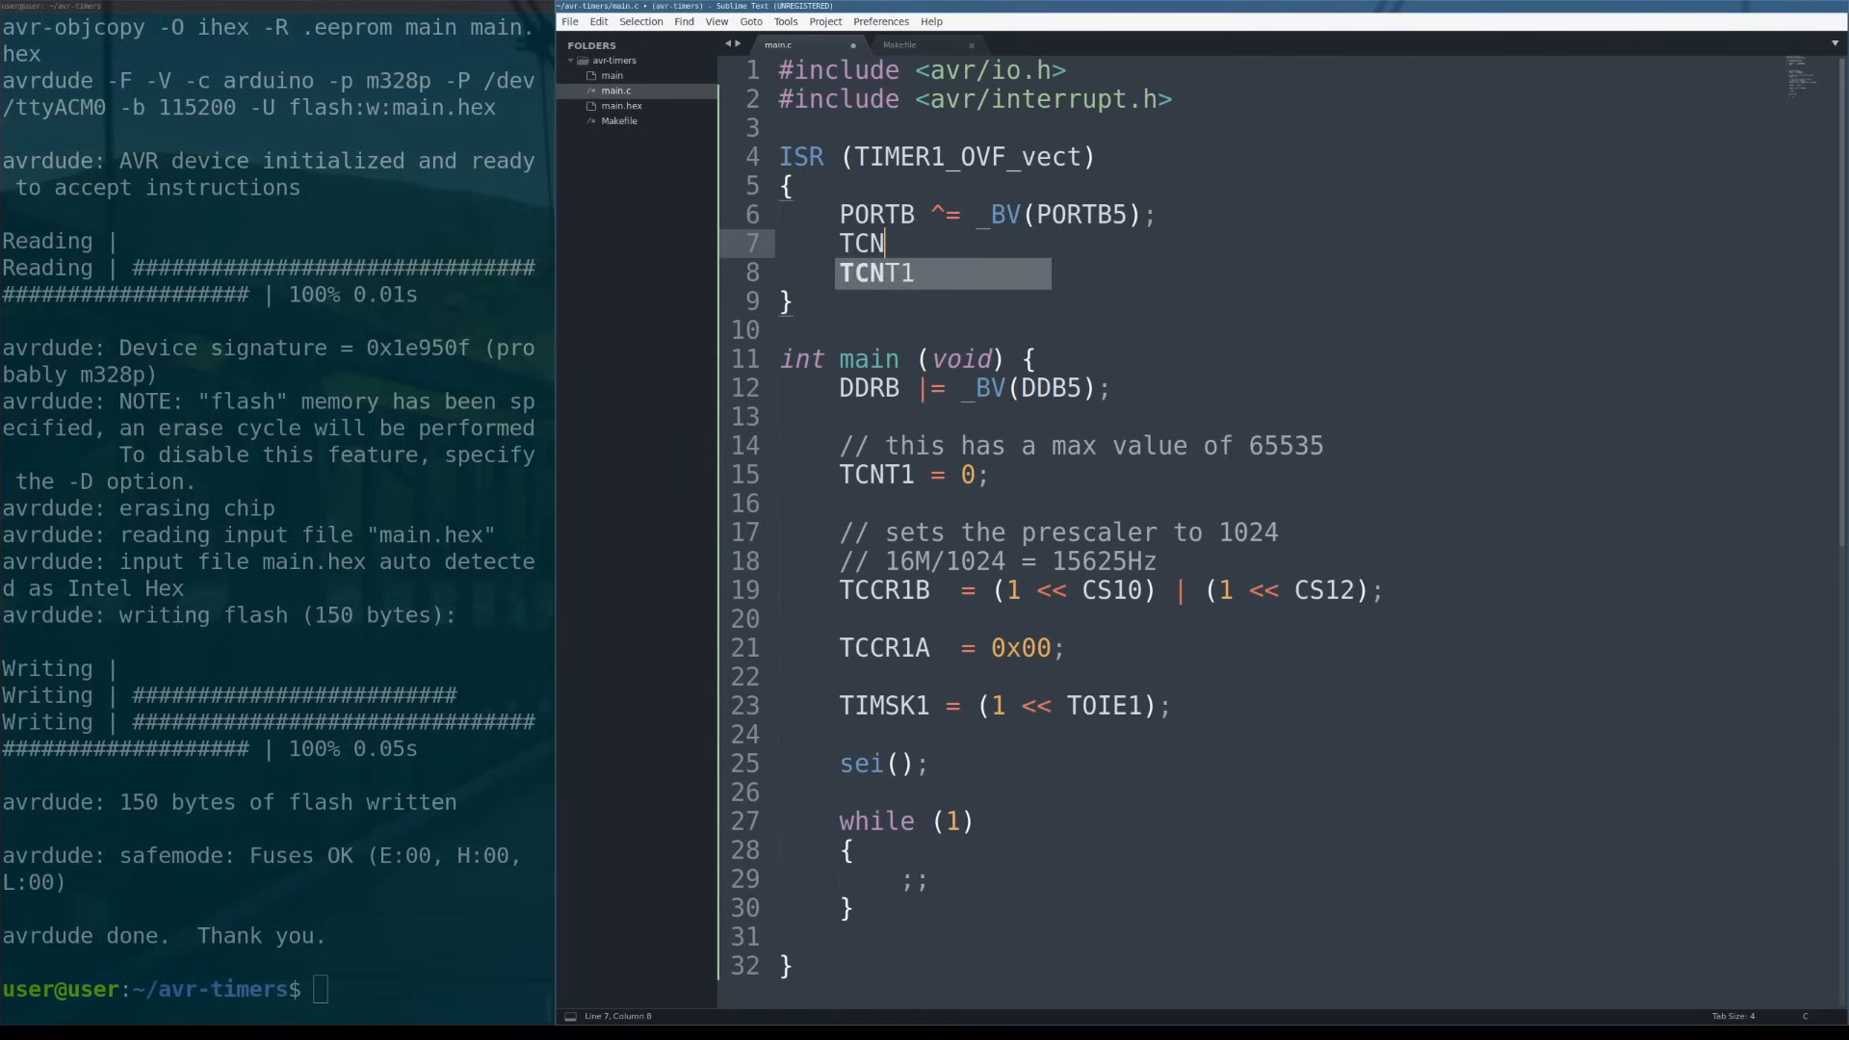
text(T1 = 0;)
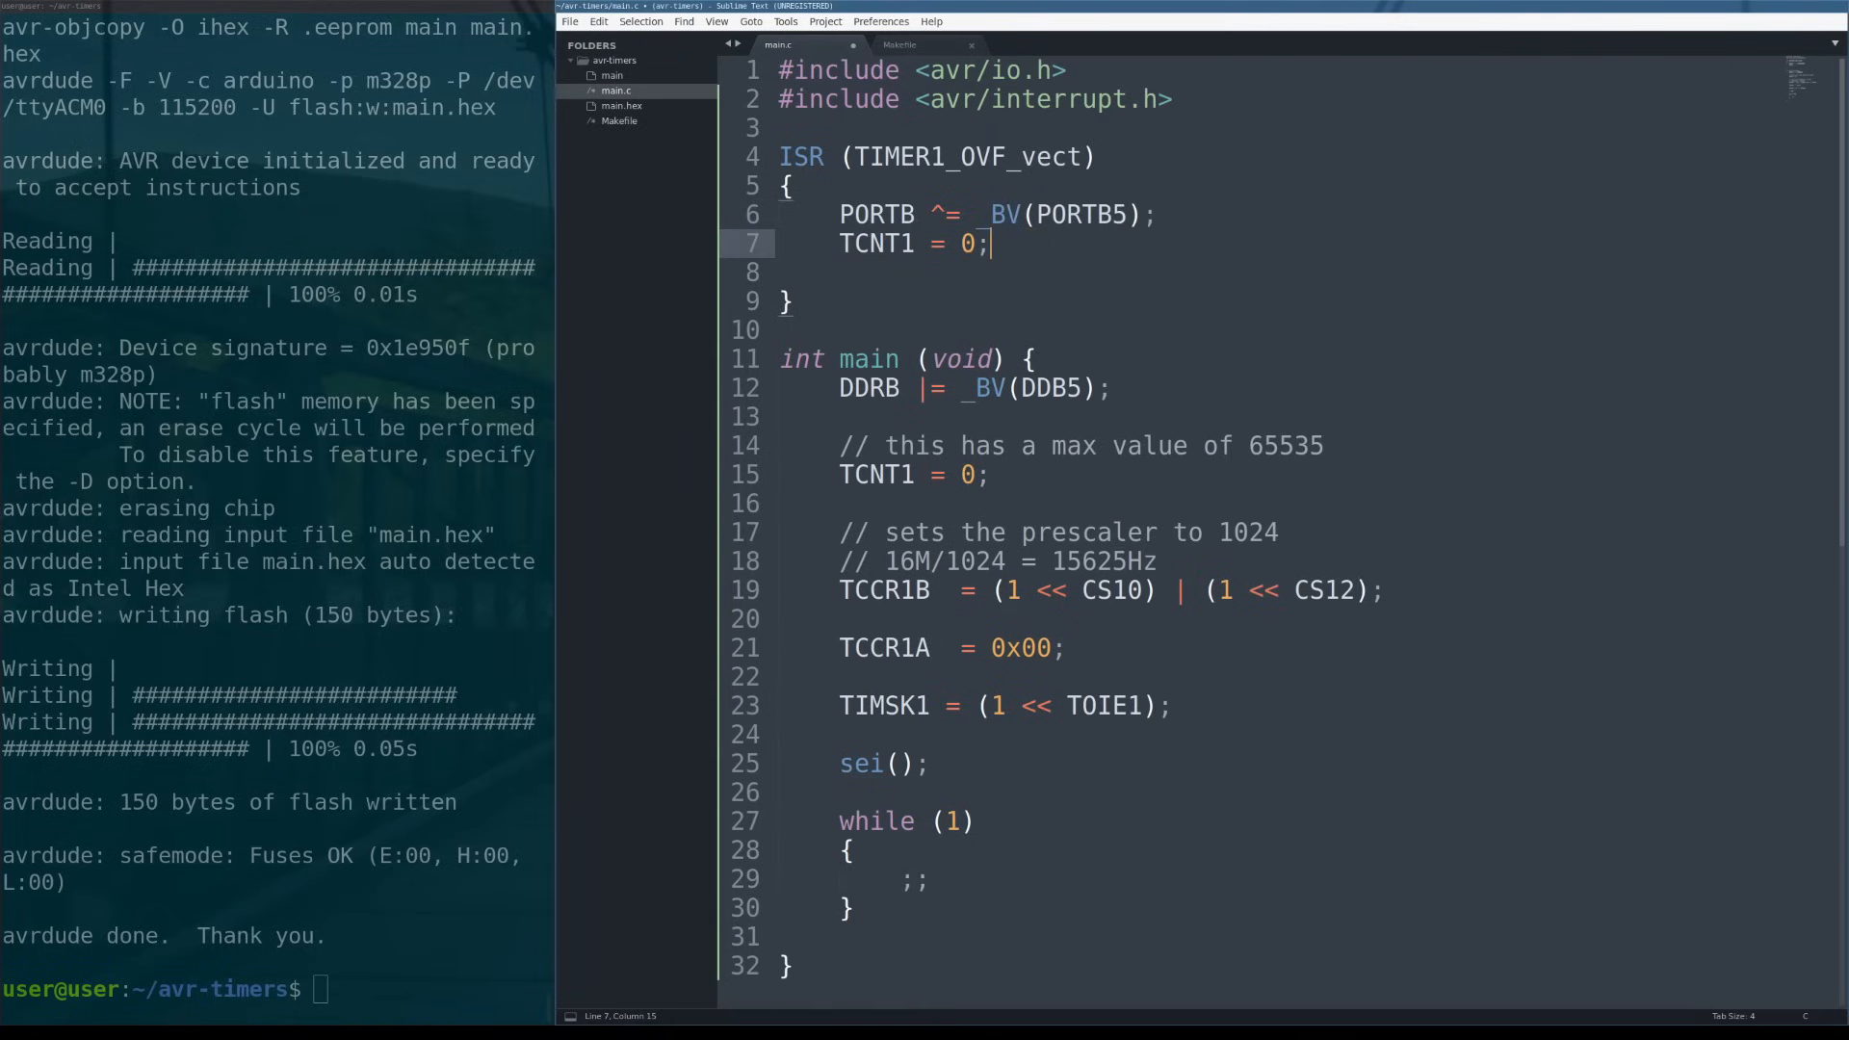
key(Delete)
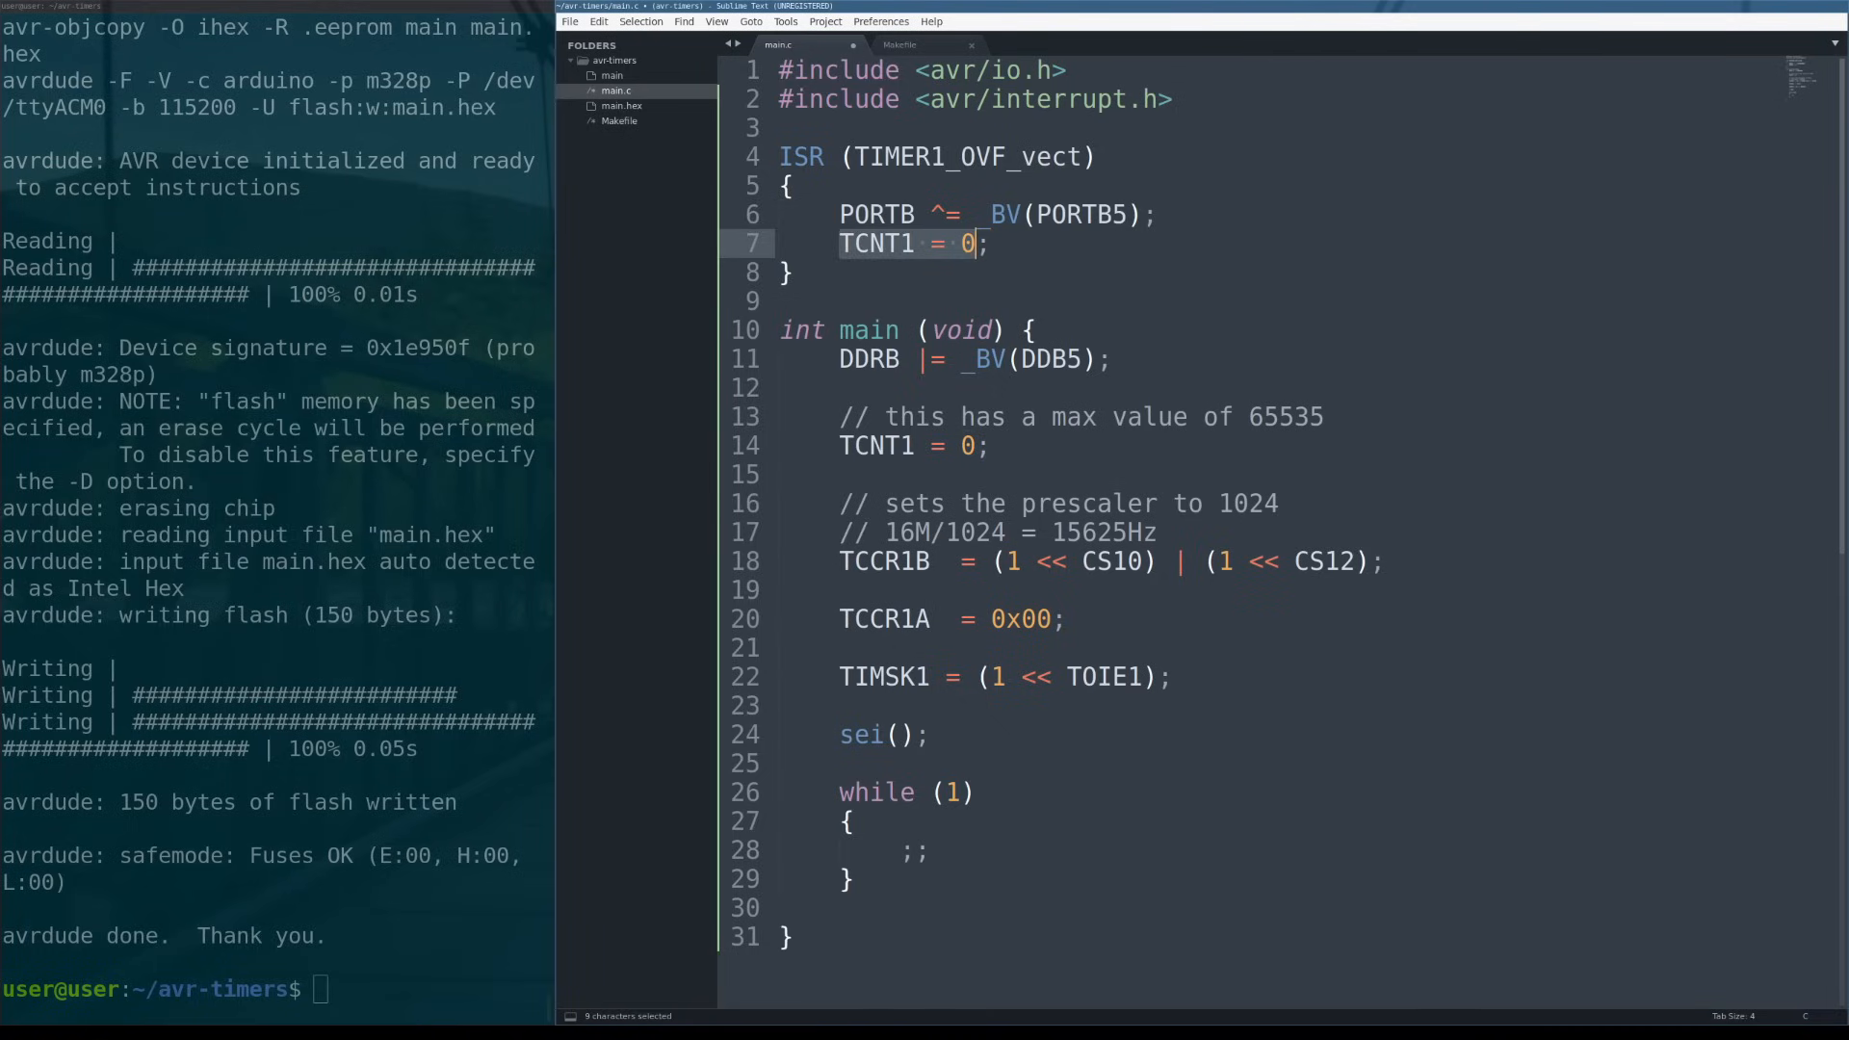
click(973, 243)
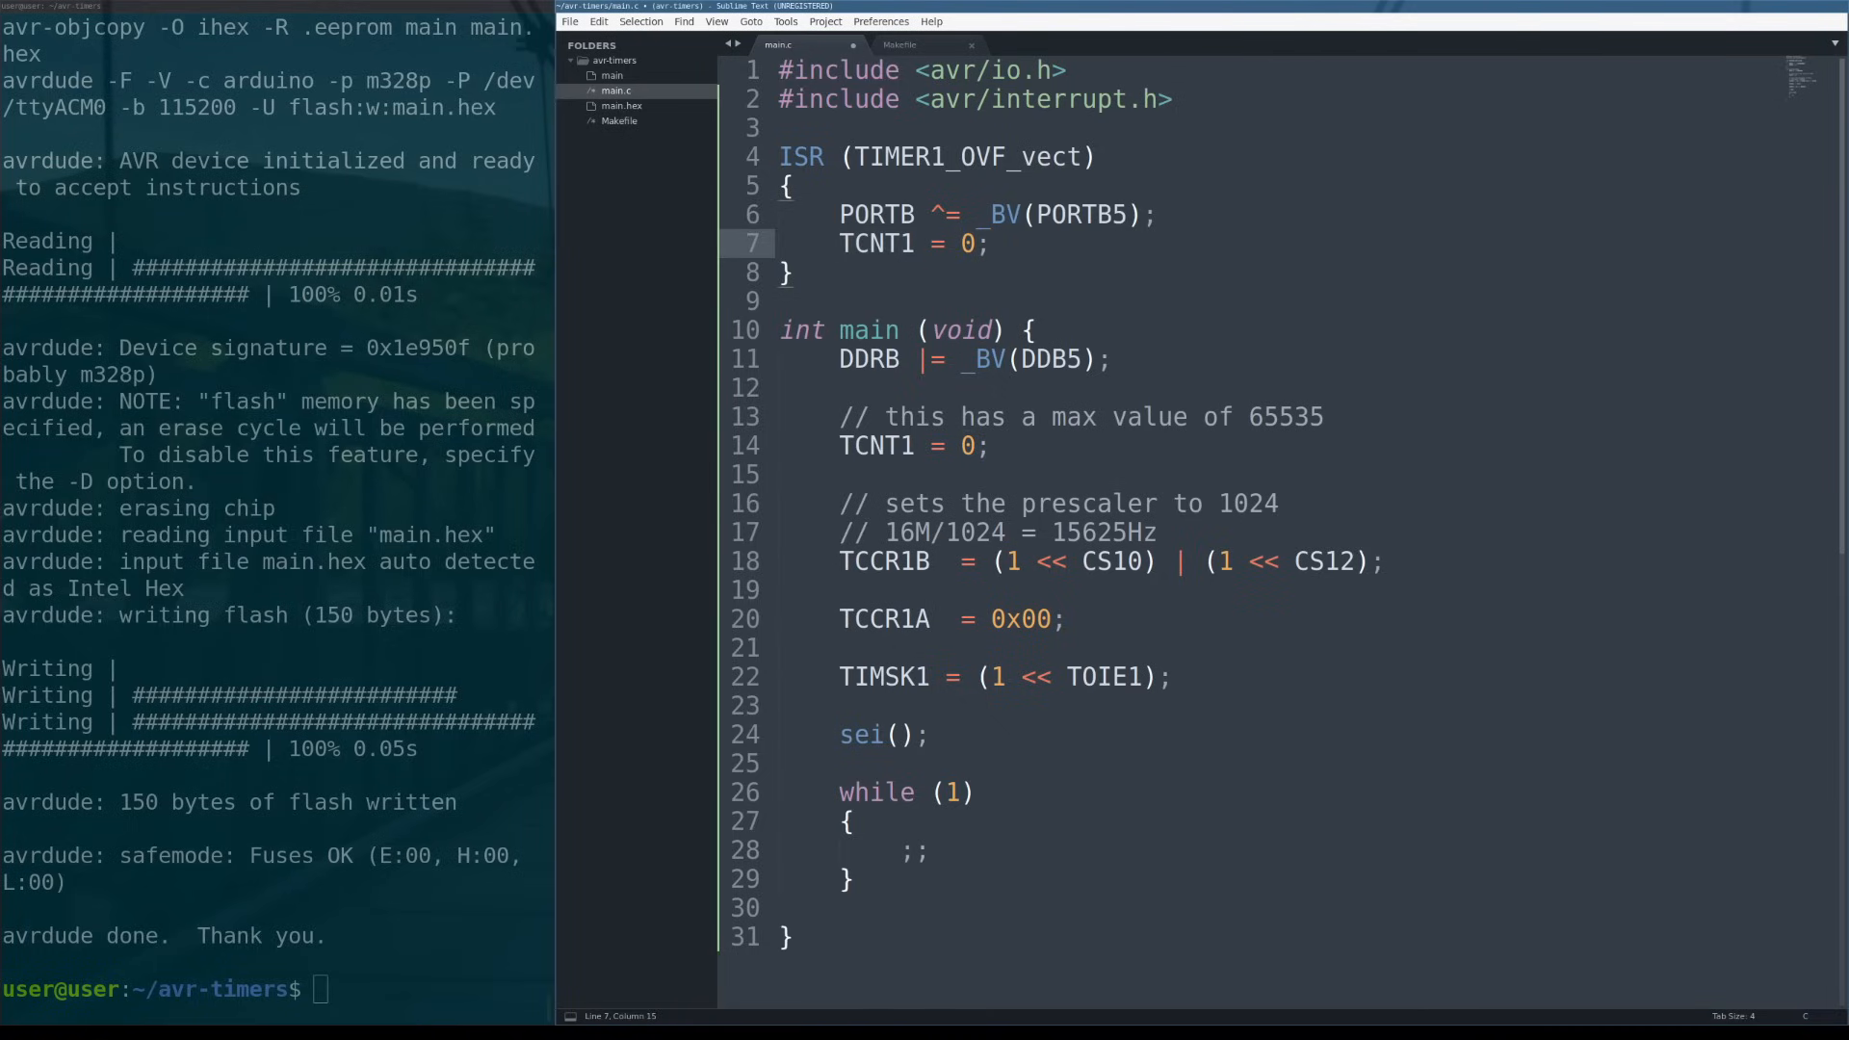
click(991, 244)
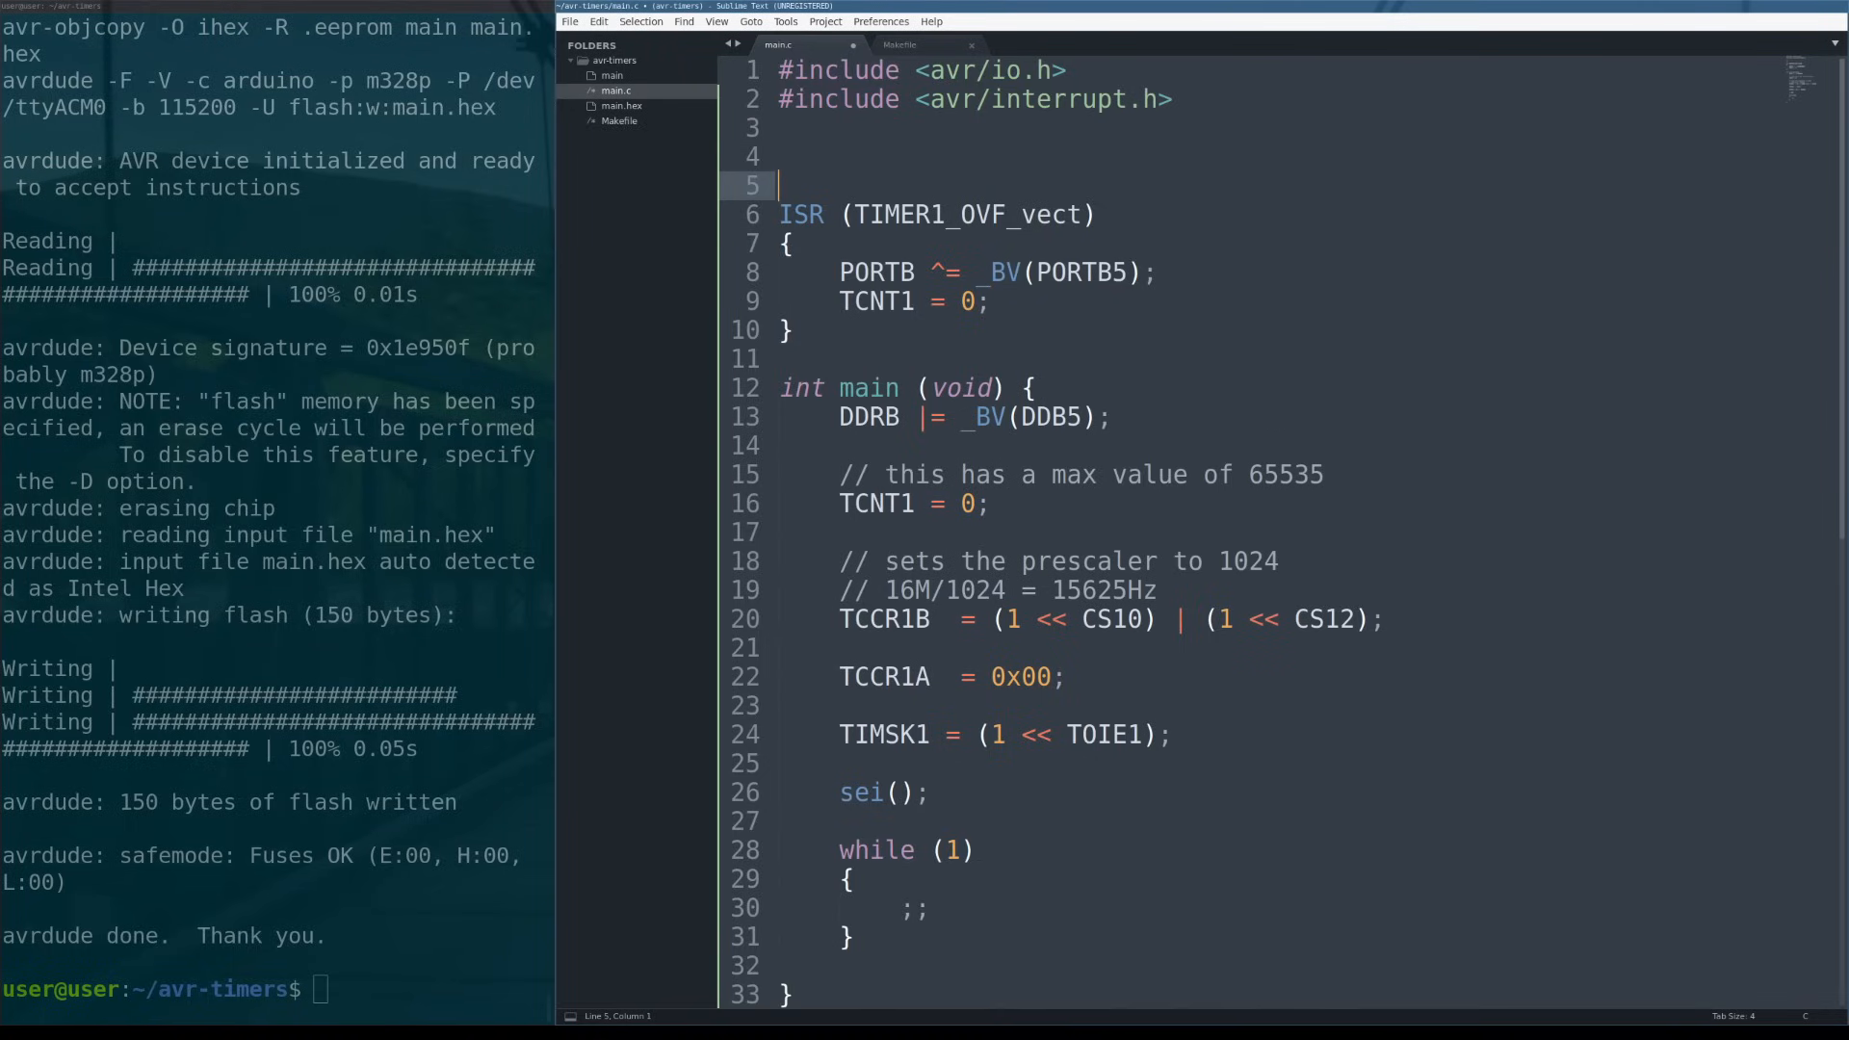
Add the comment '// goal is to flip LED every second;' after the includes.
text(// goal is to)
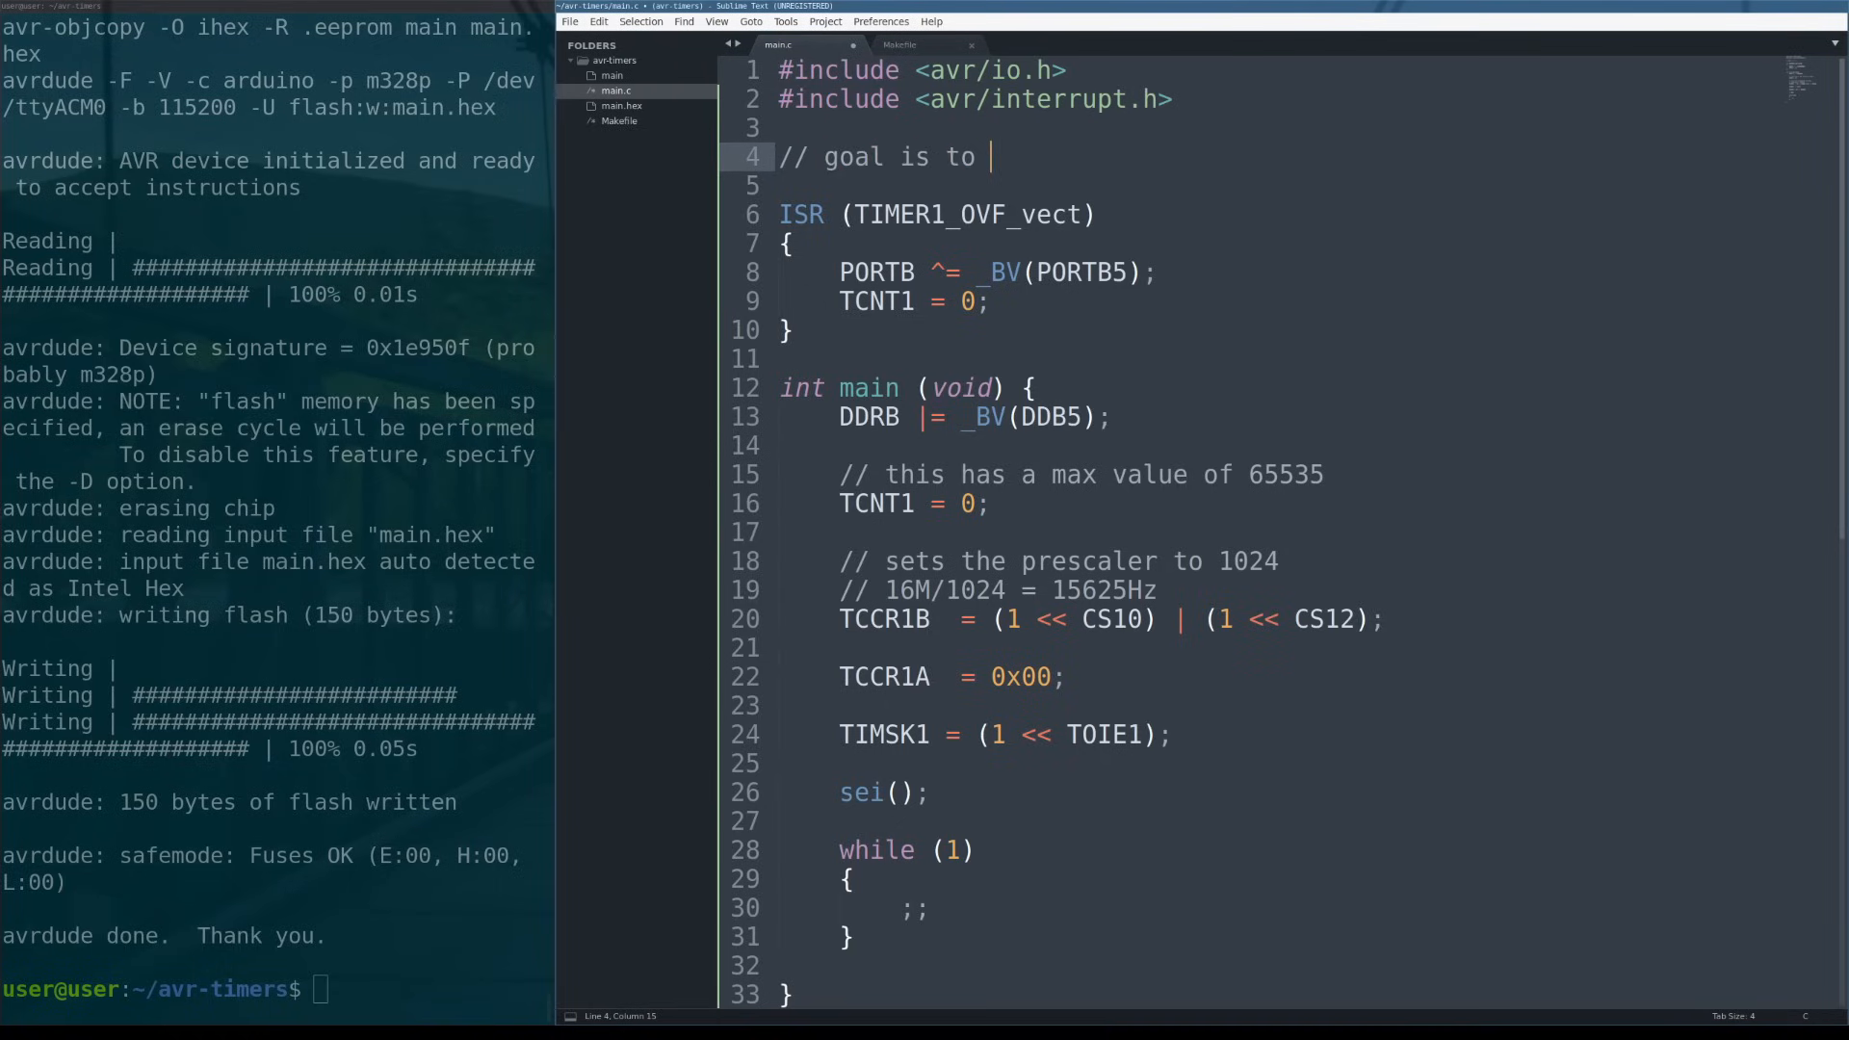
text(flip LED ev)
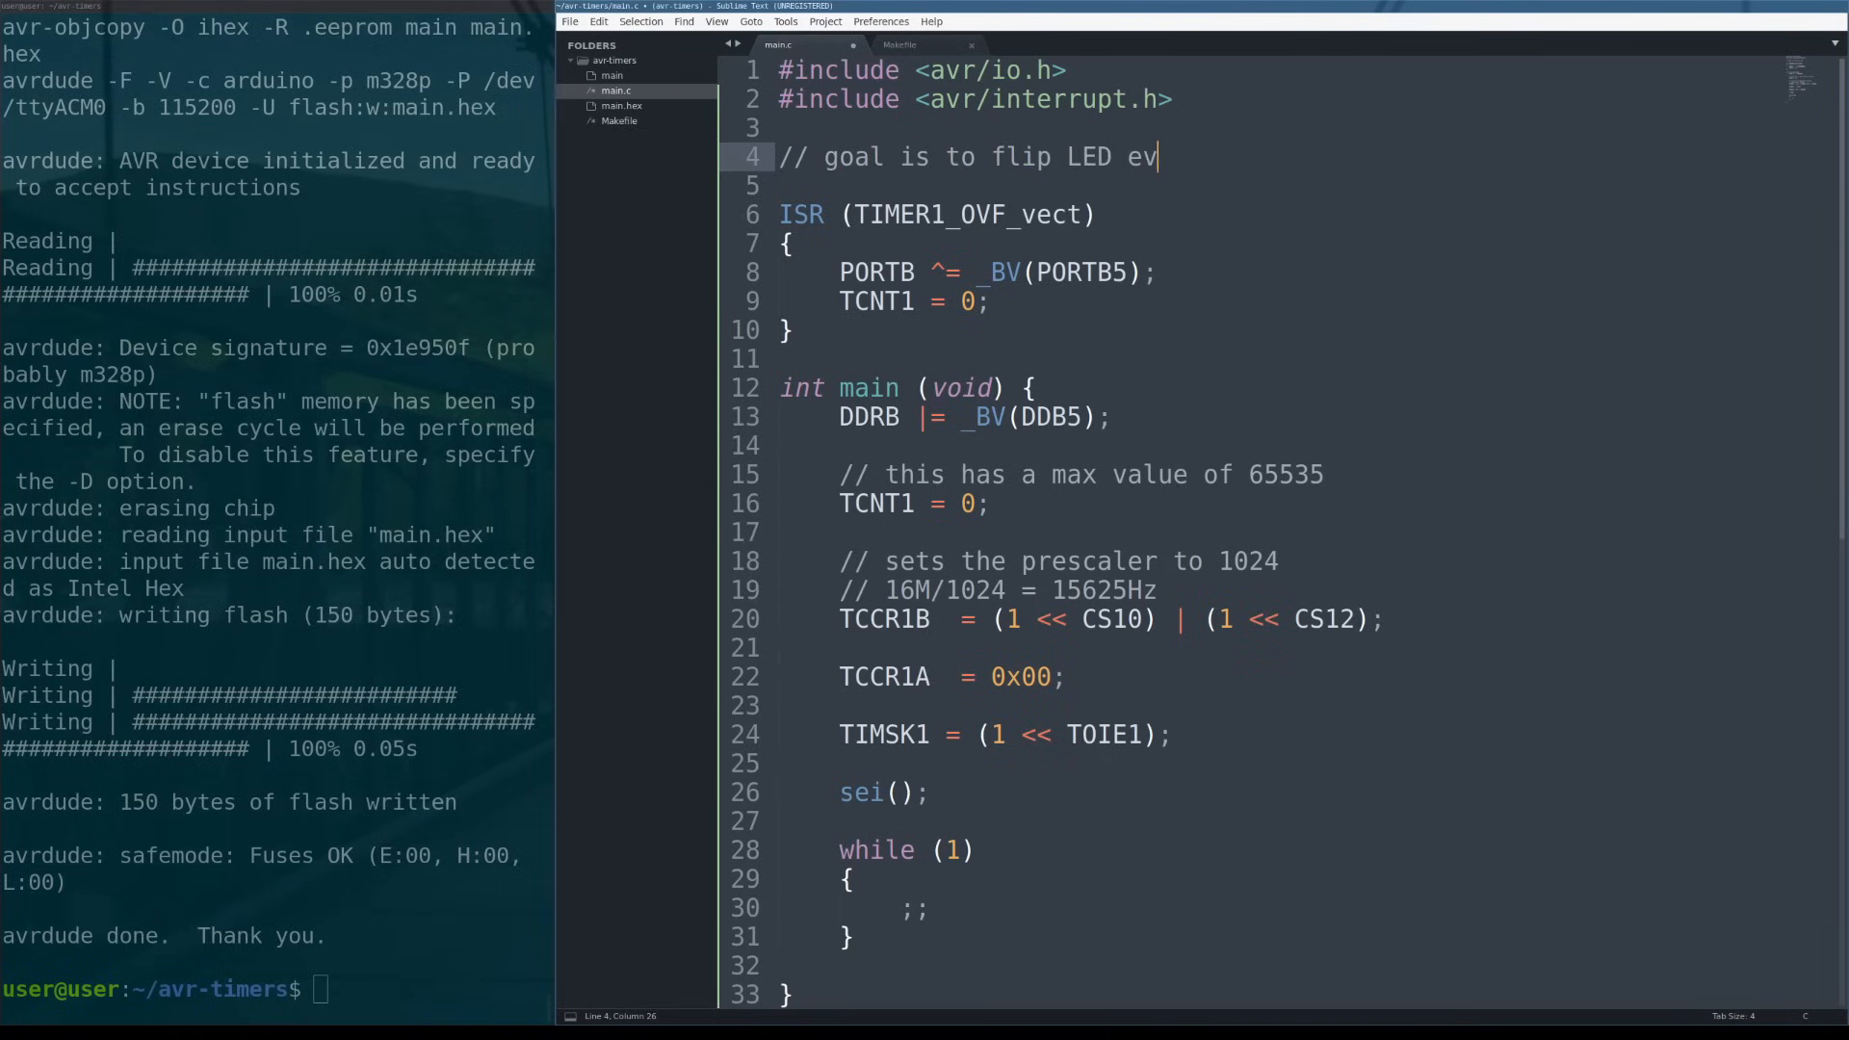
text(ery second;)
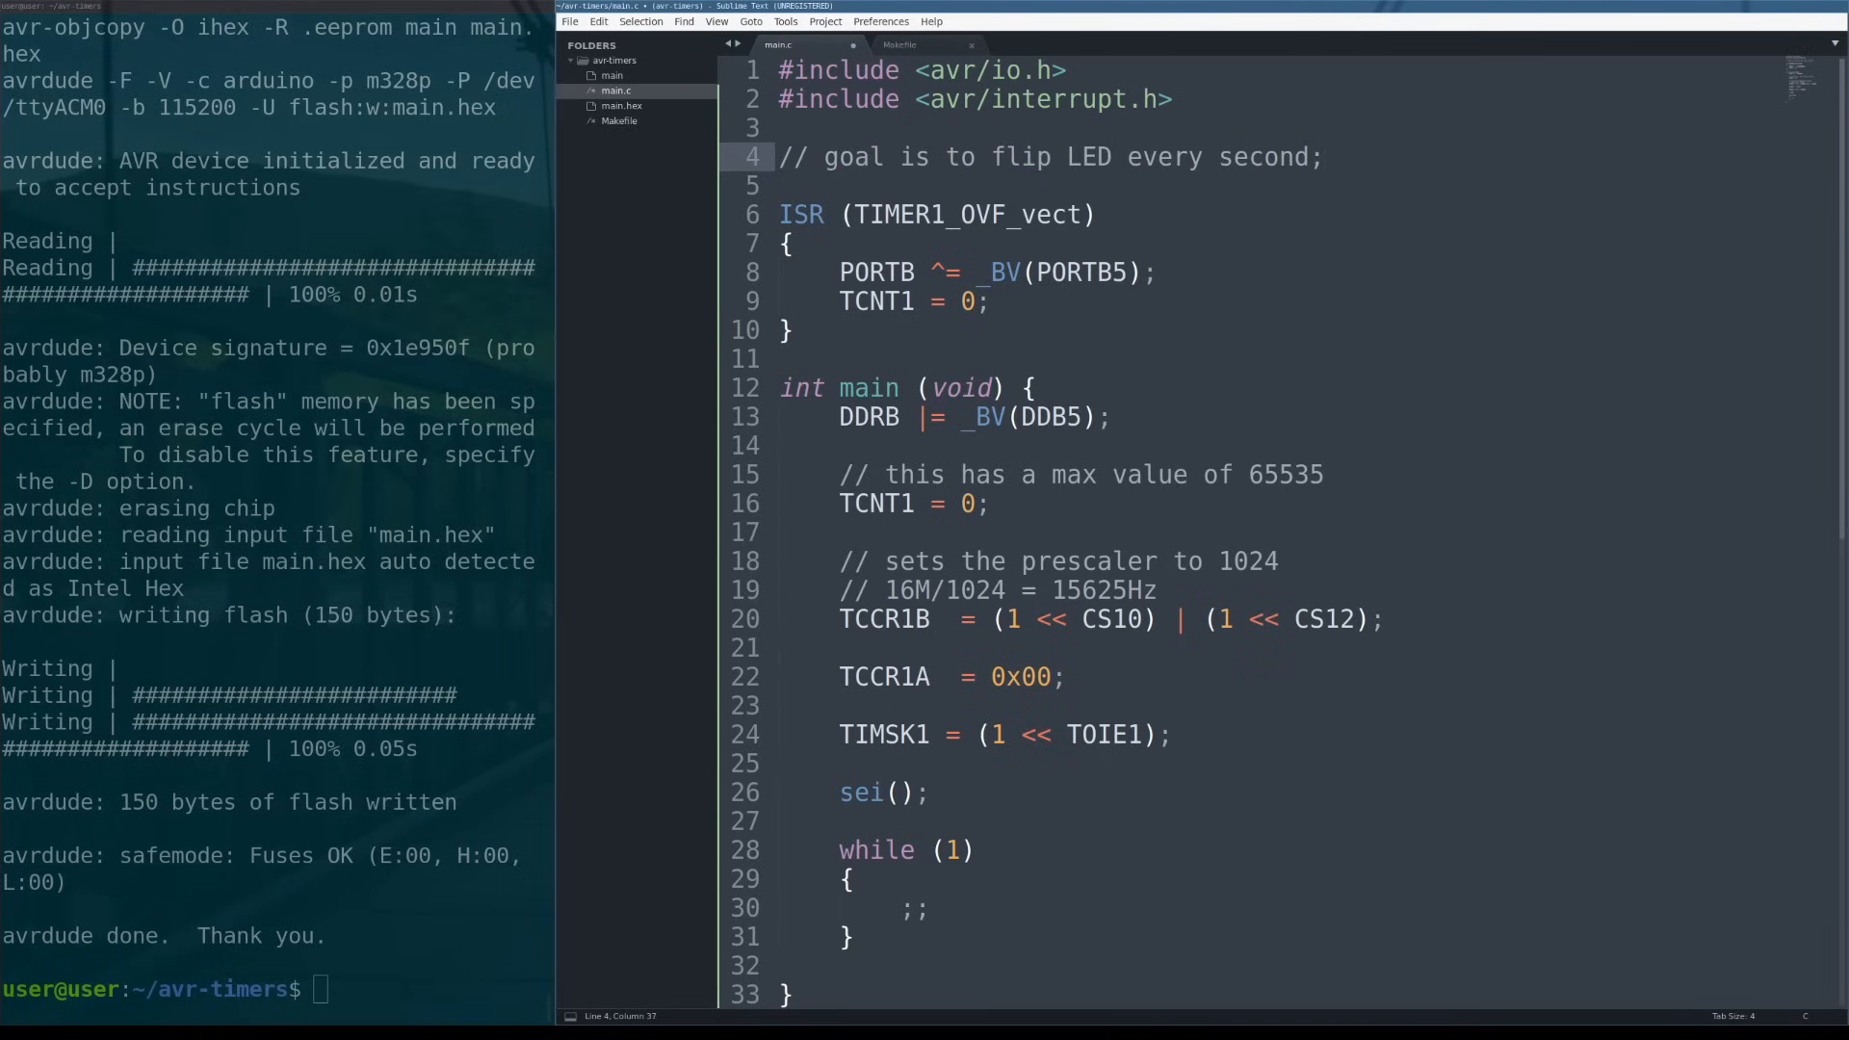
click(989, 502)
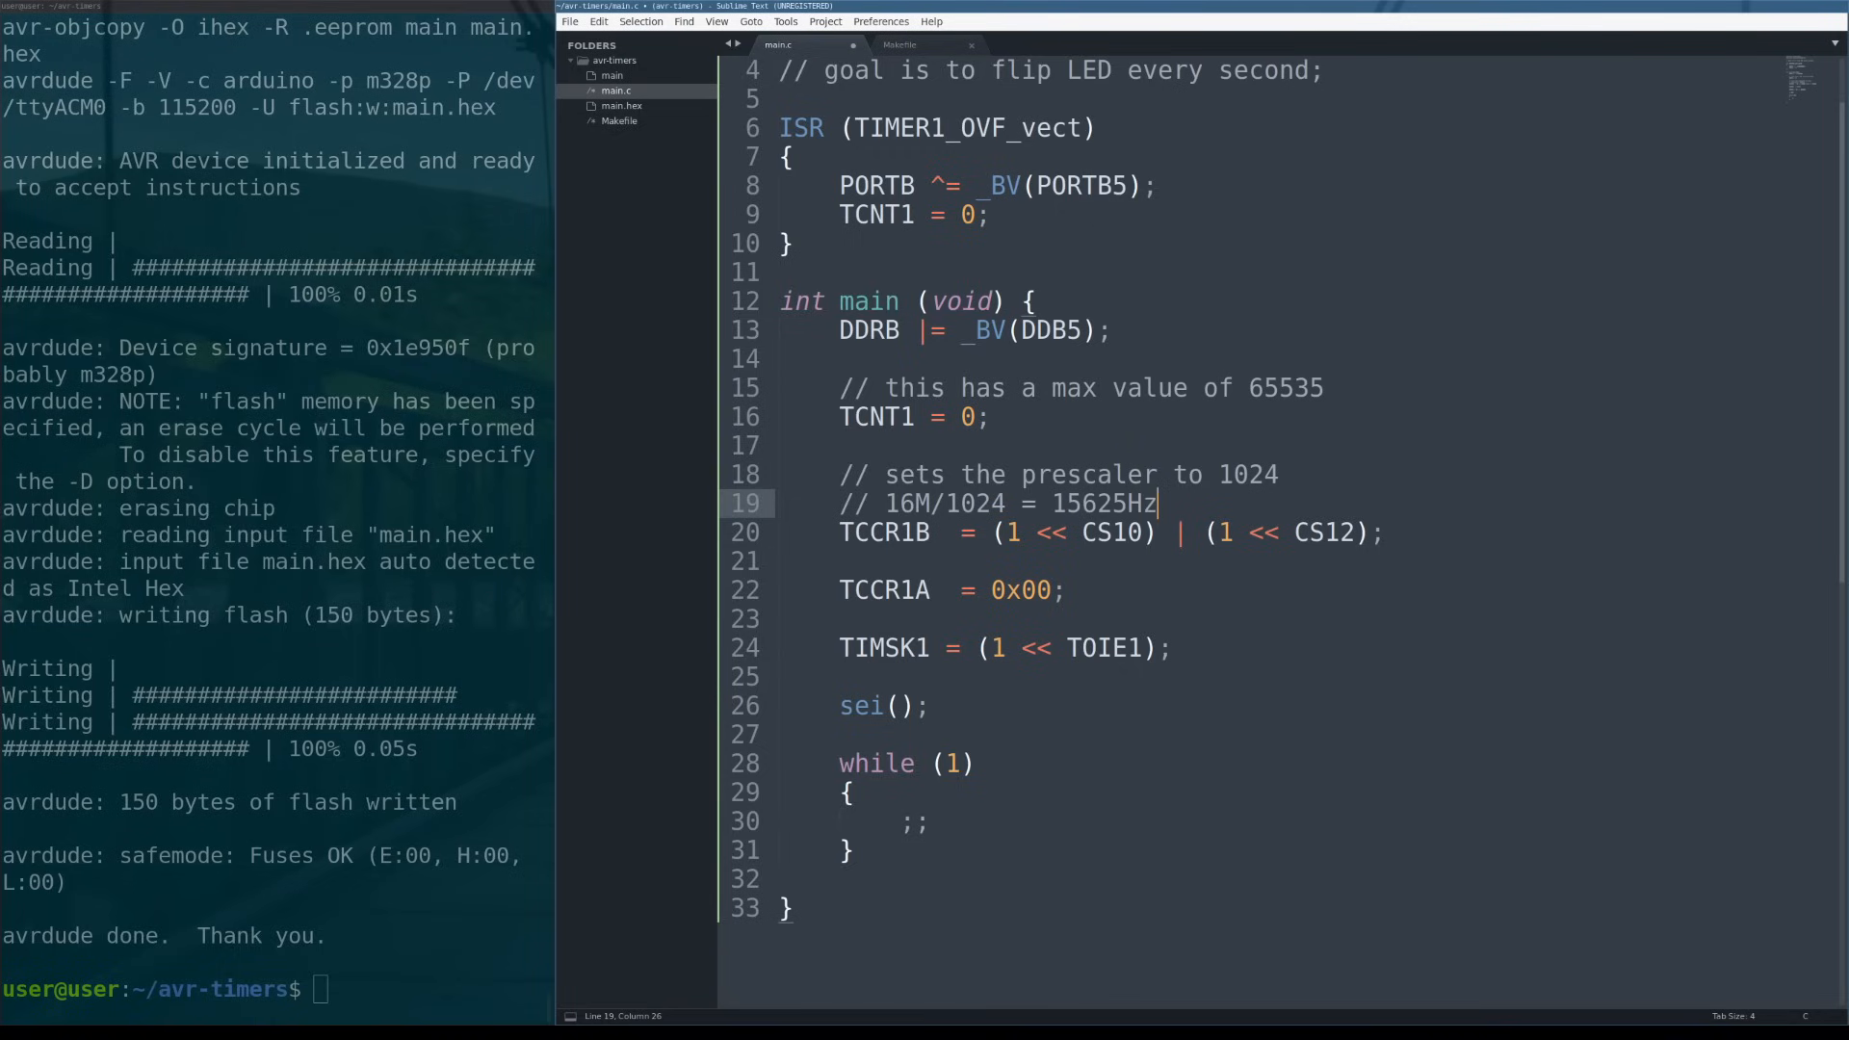
scroll(up, 3)
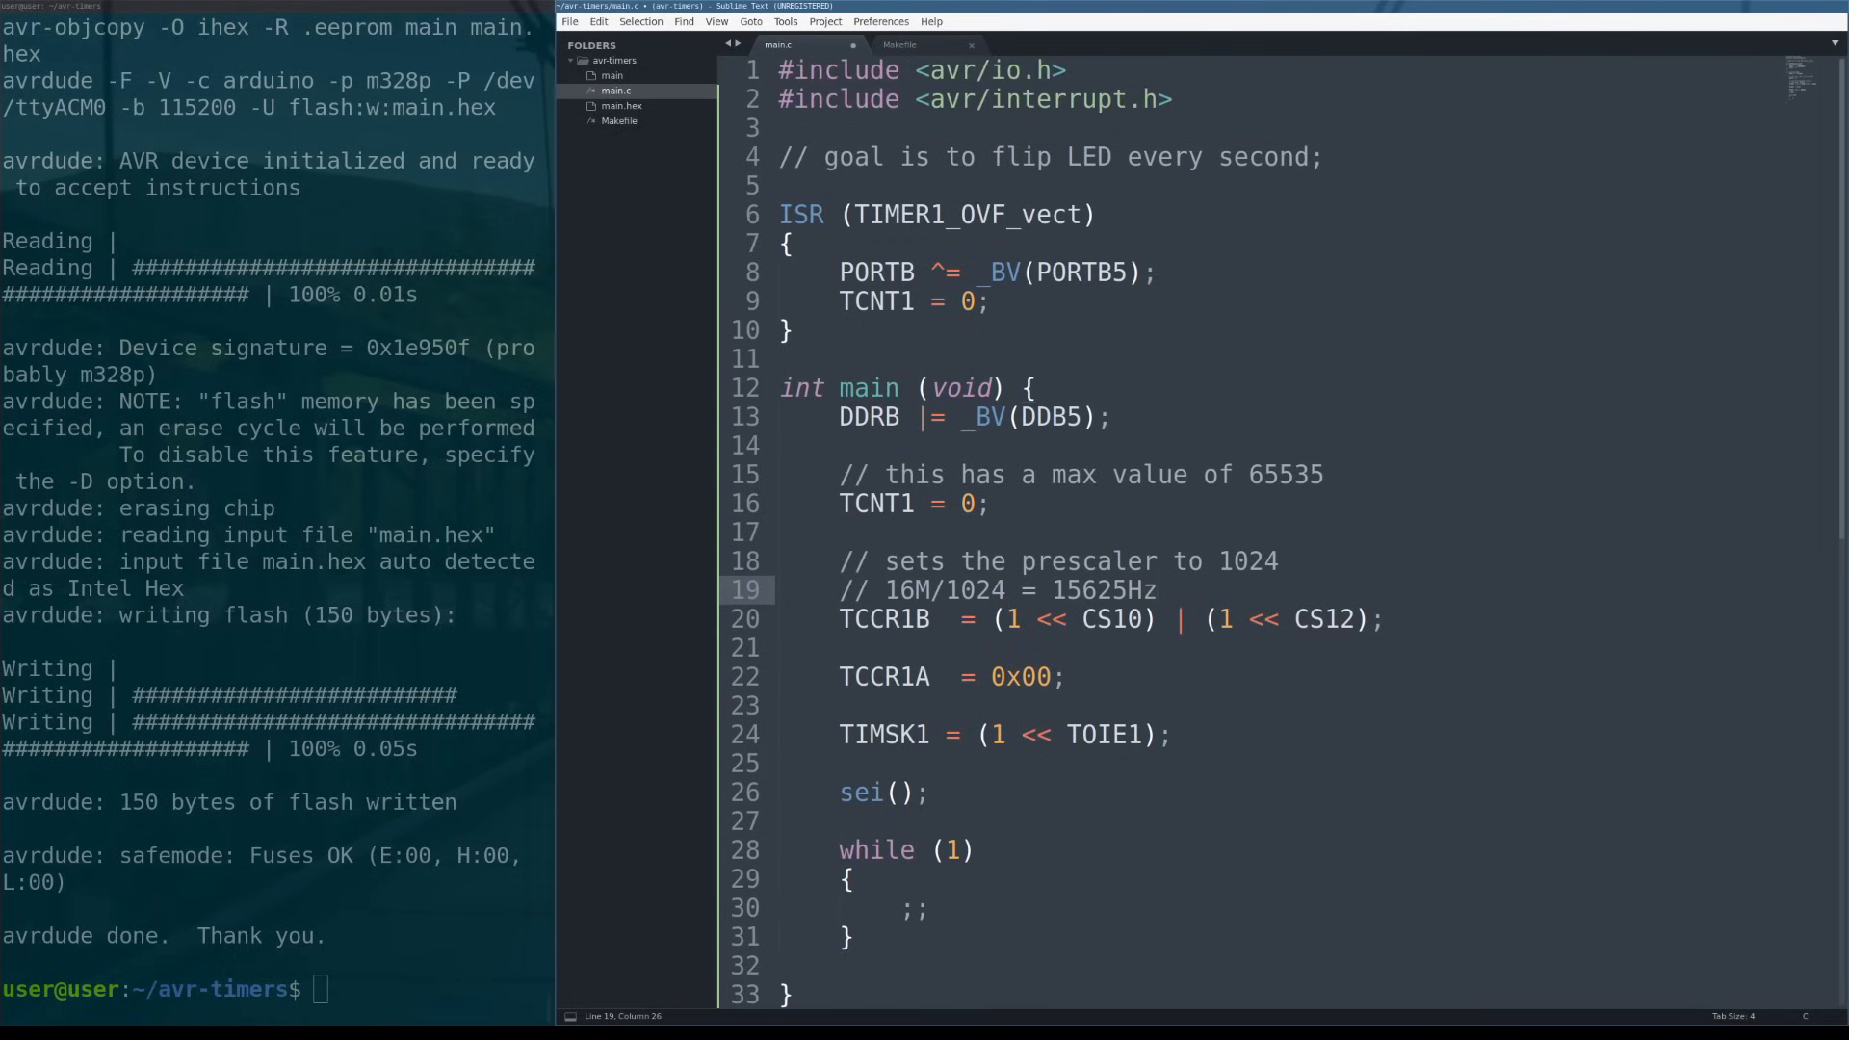
click(778, 184)
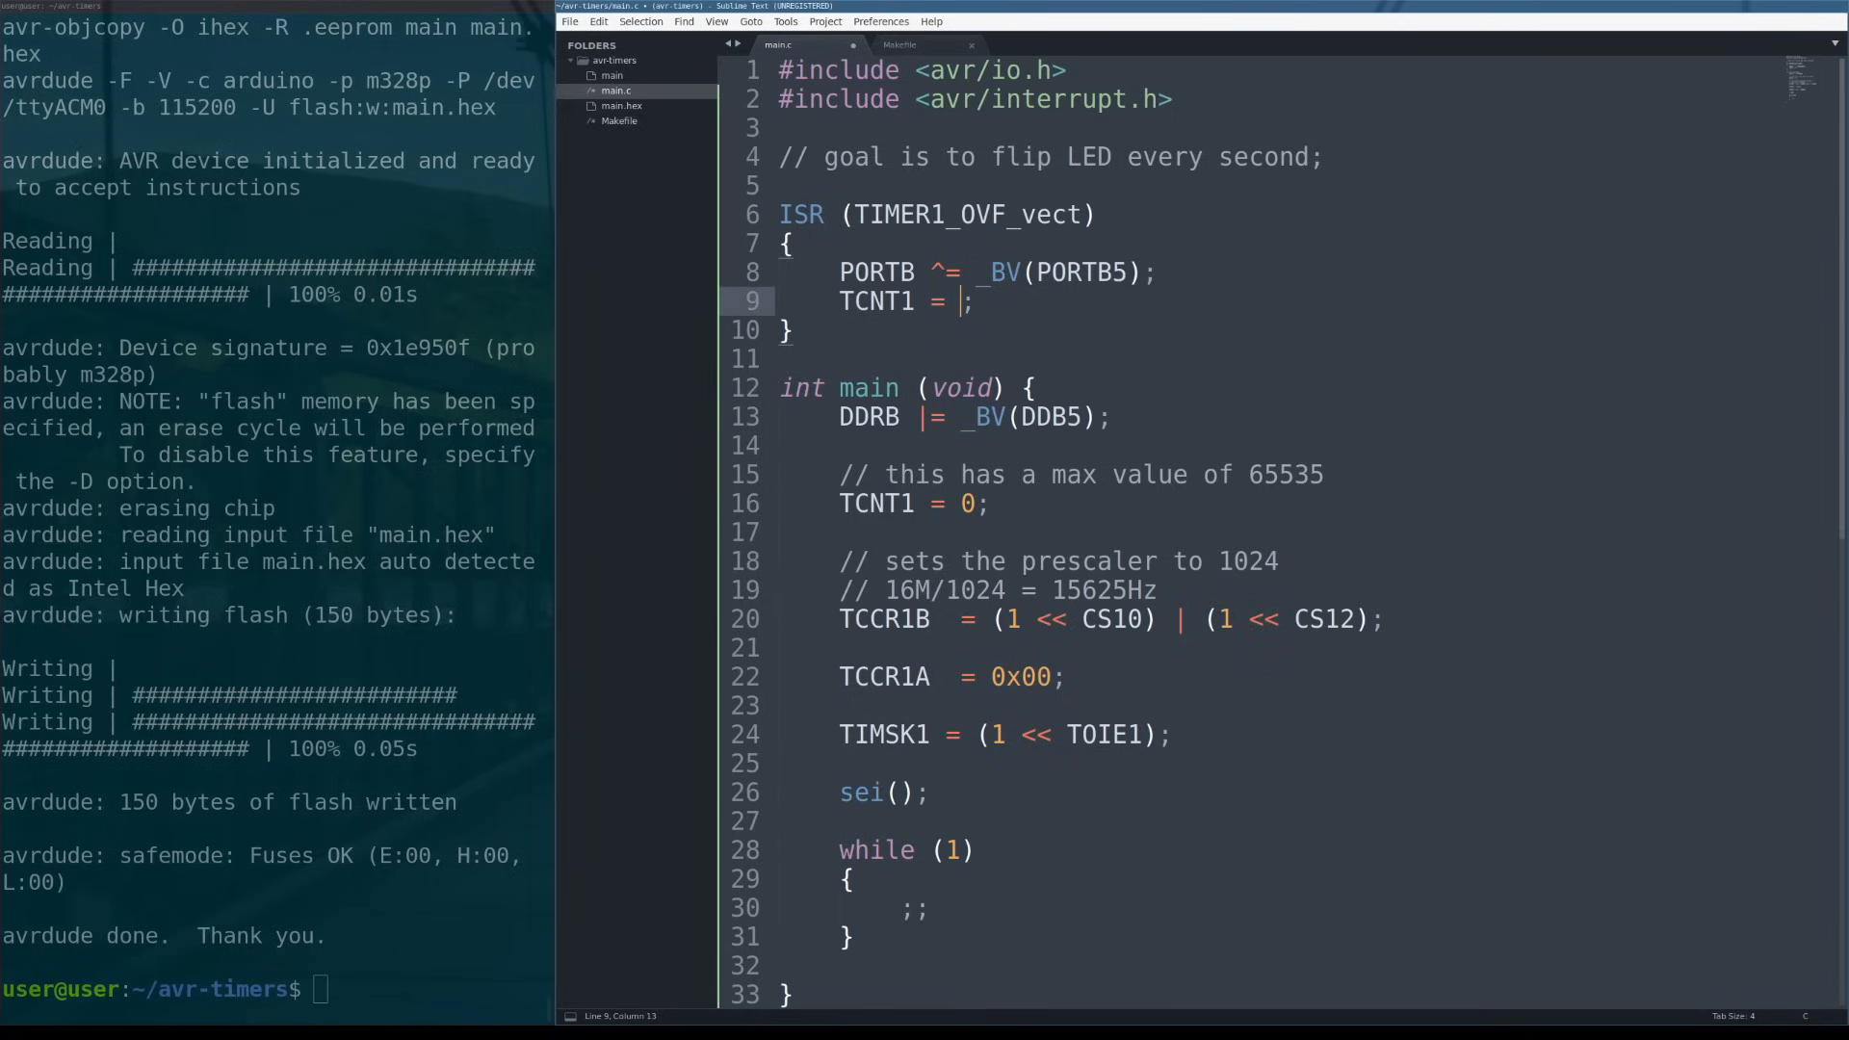
Change the TCNT1 assignments in the ISR and main to 65535 - (F_CPU/1024).
text(65535 -)
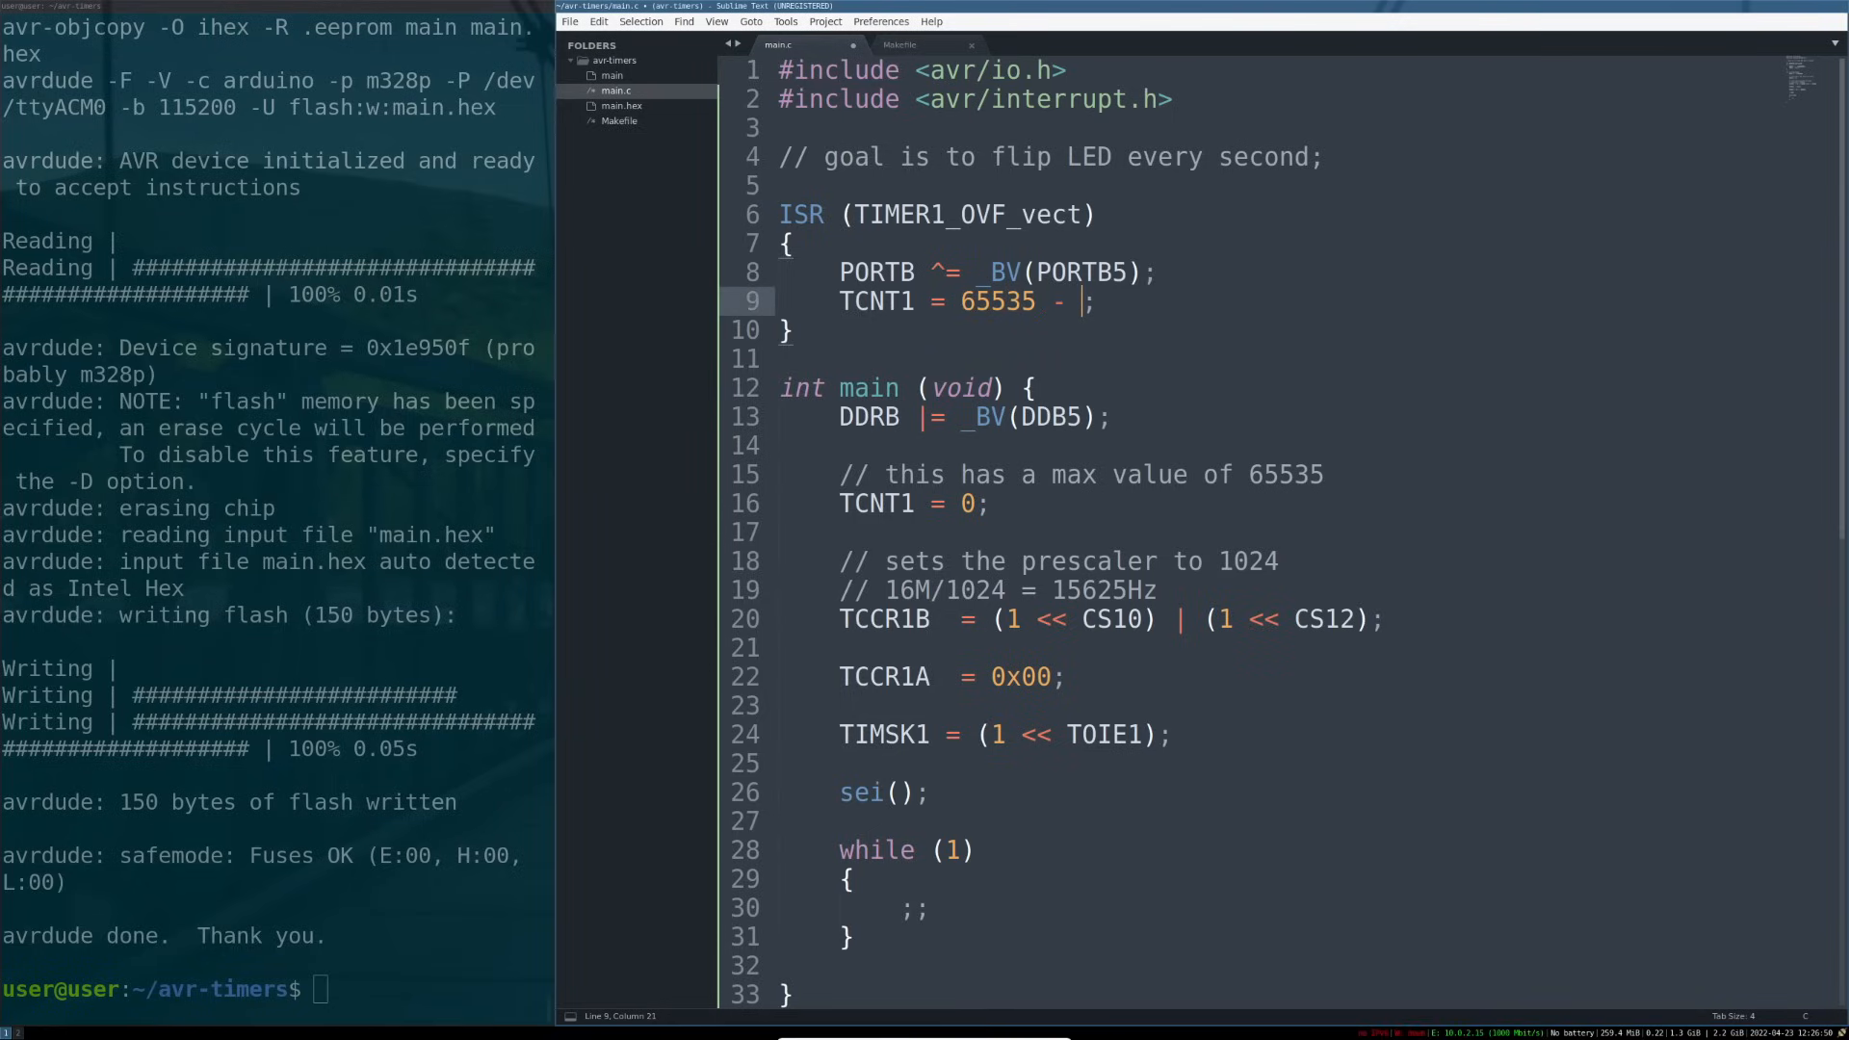
text((F_CPU))
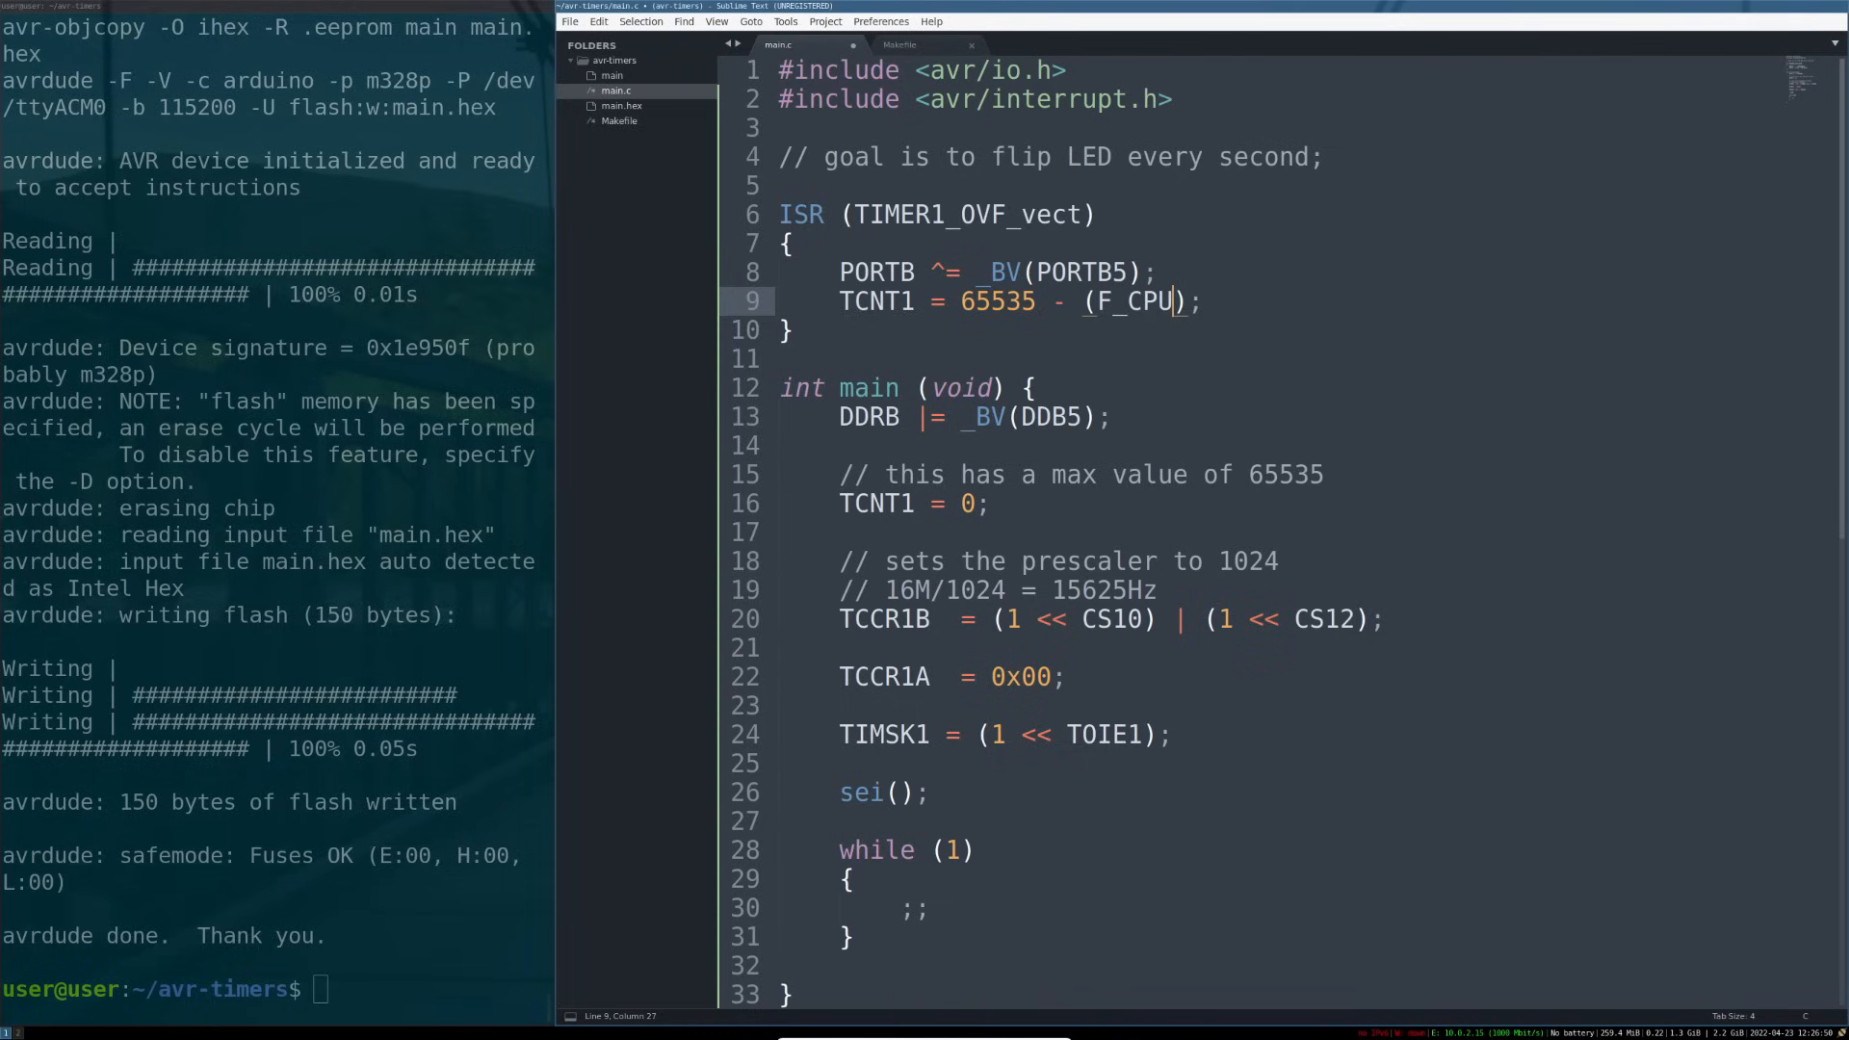
text(/1024)
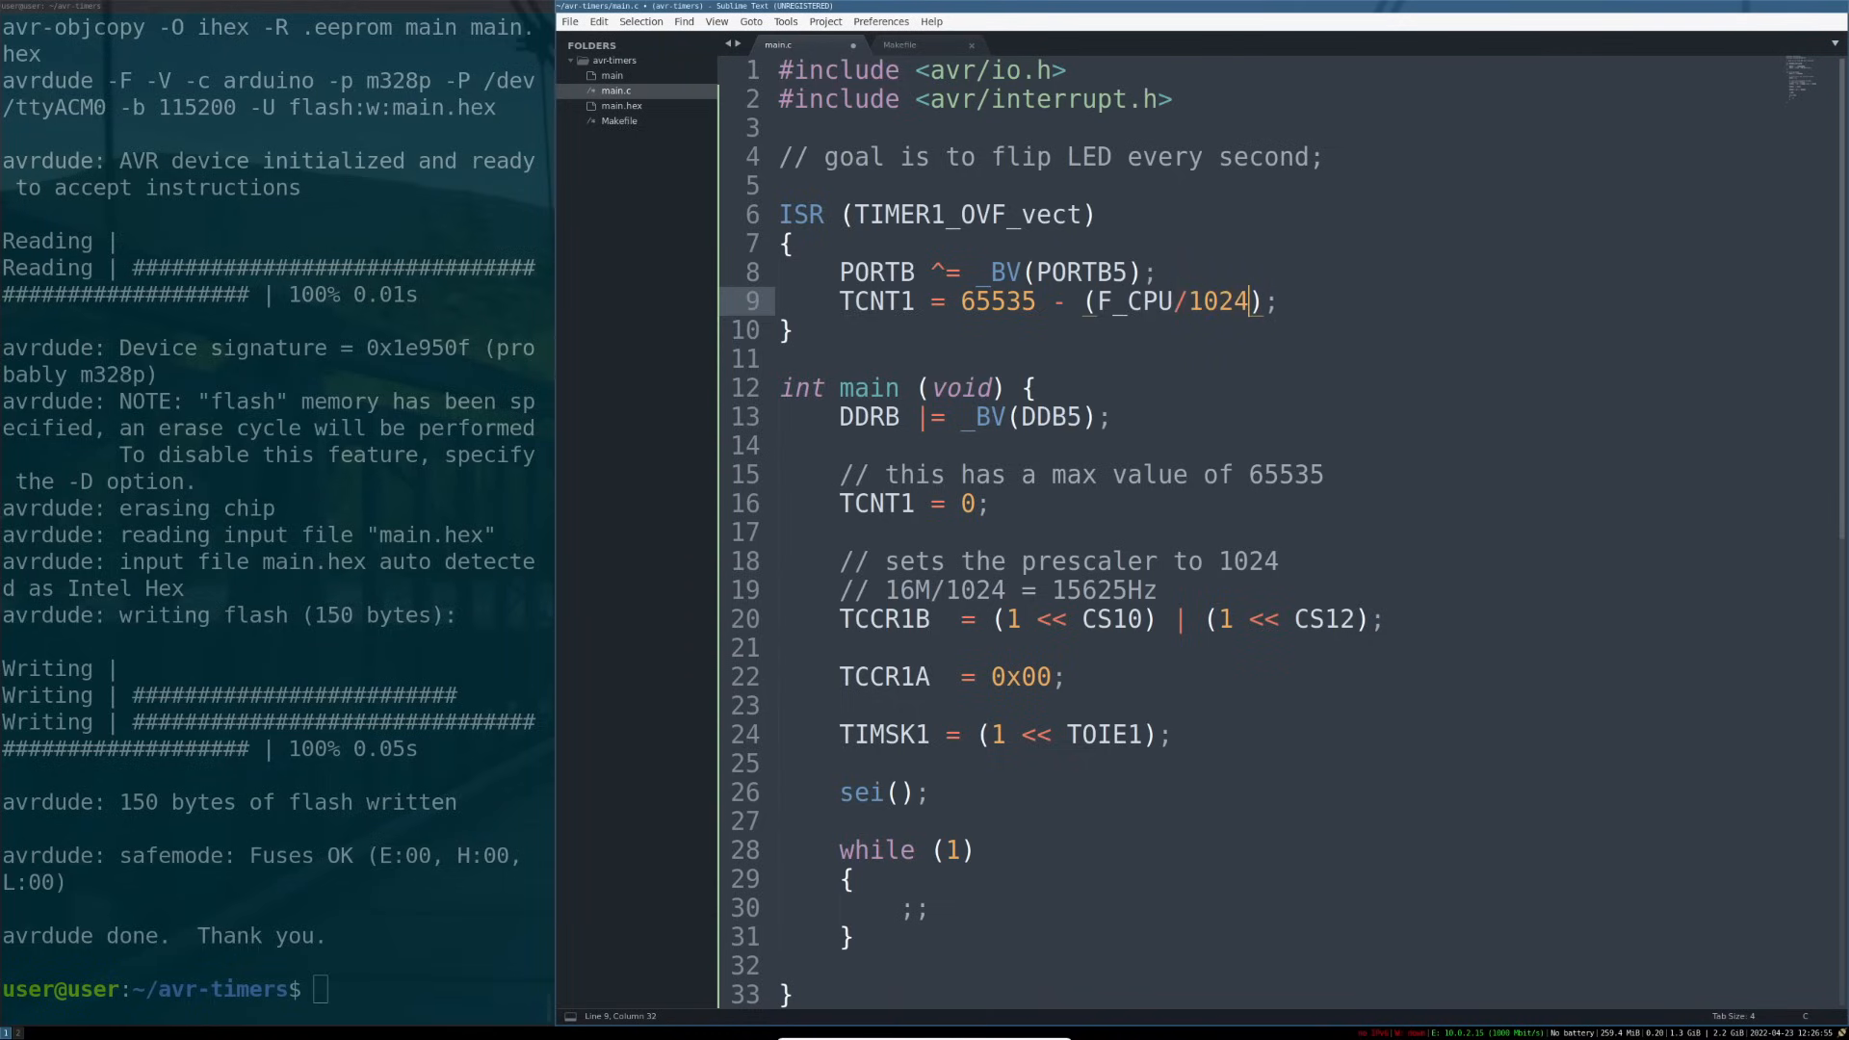
double_click(977, 301)
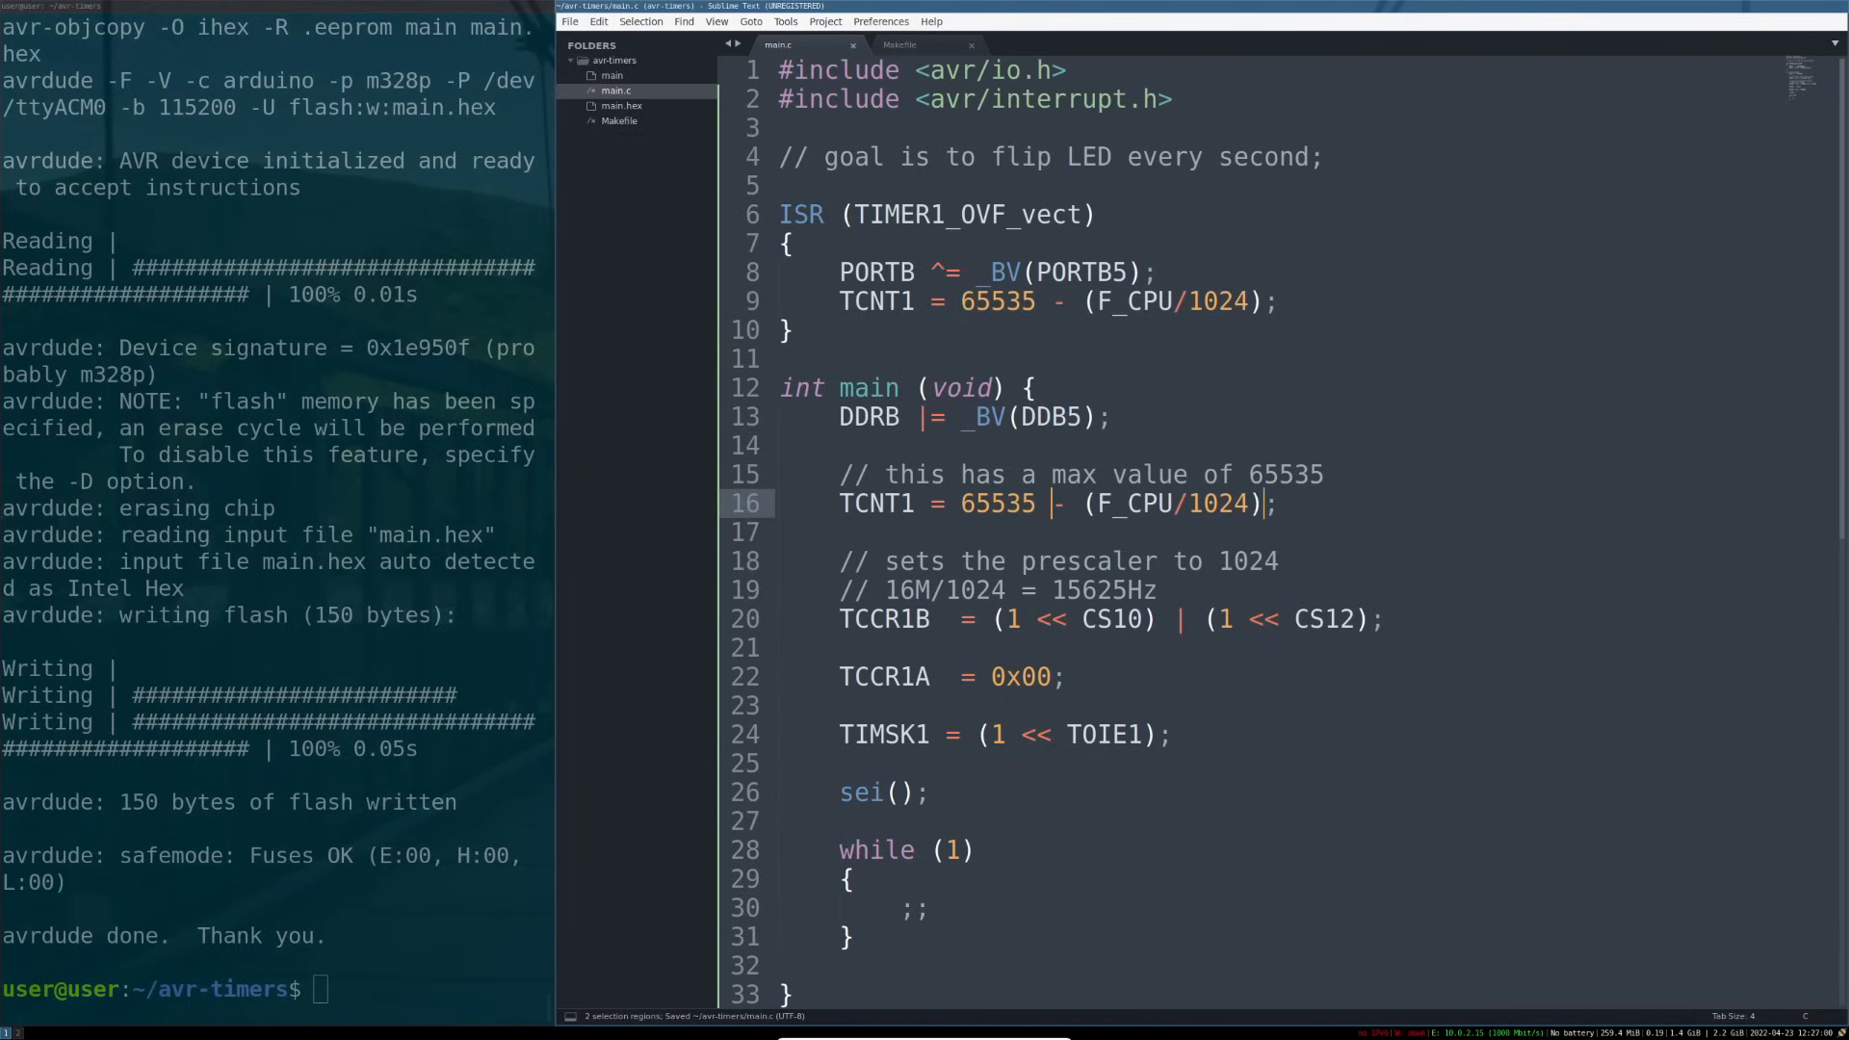
Add '#define F_CPU 16000000' below the goal comment and recheck the reload calculation.
text(#defi)
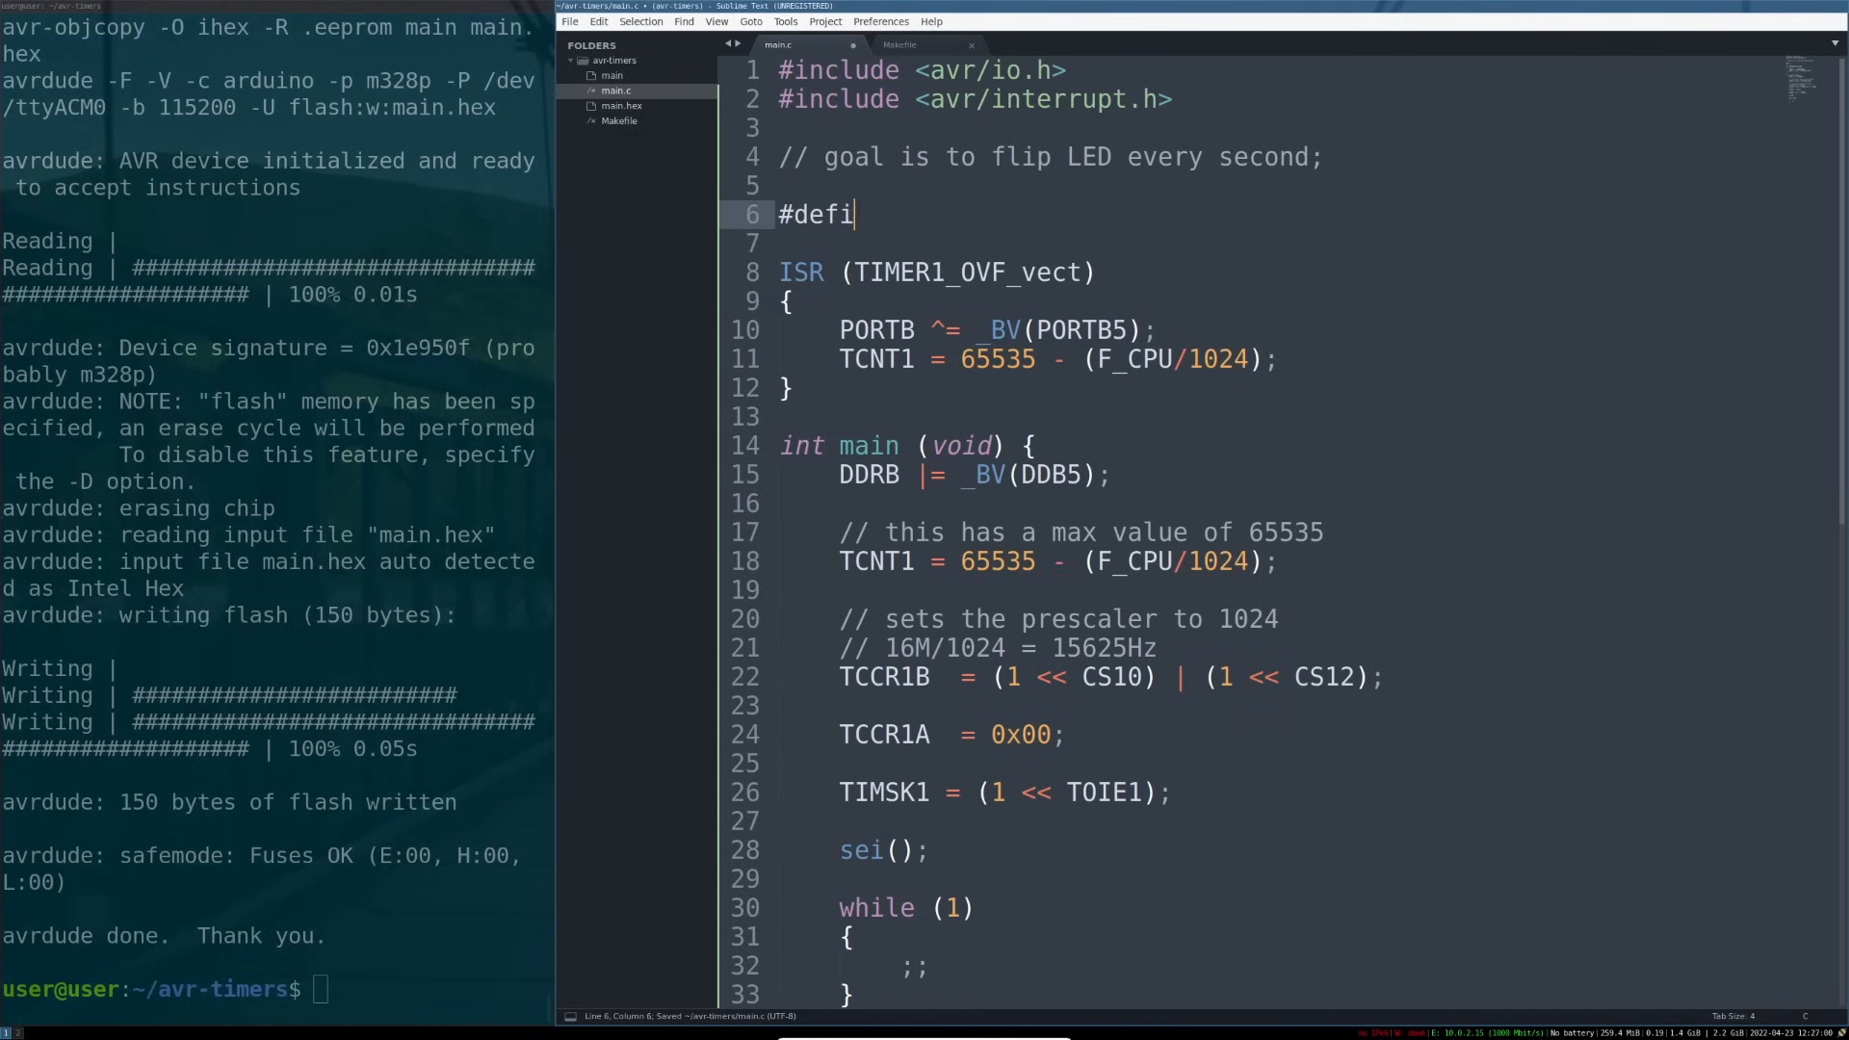
text(ne F_CPU 15)
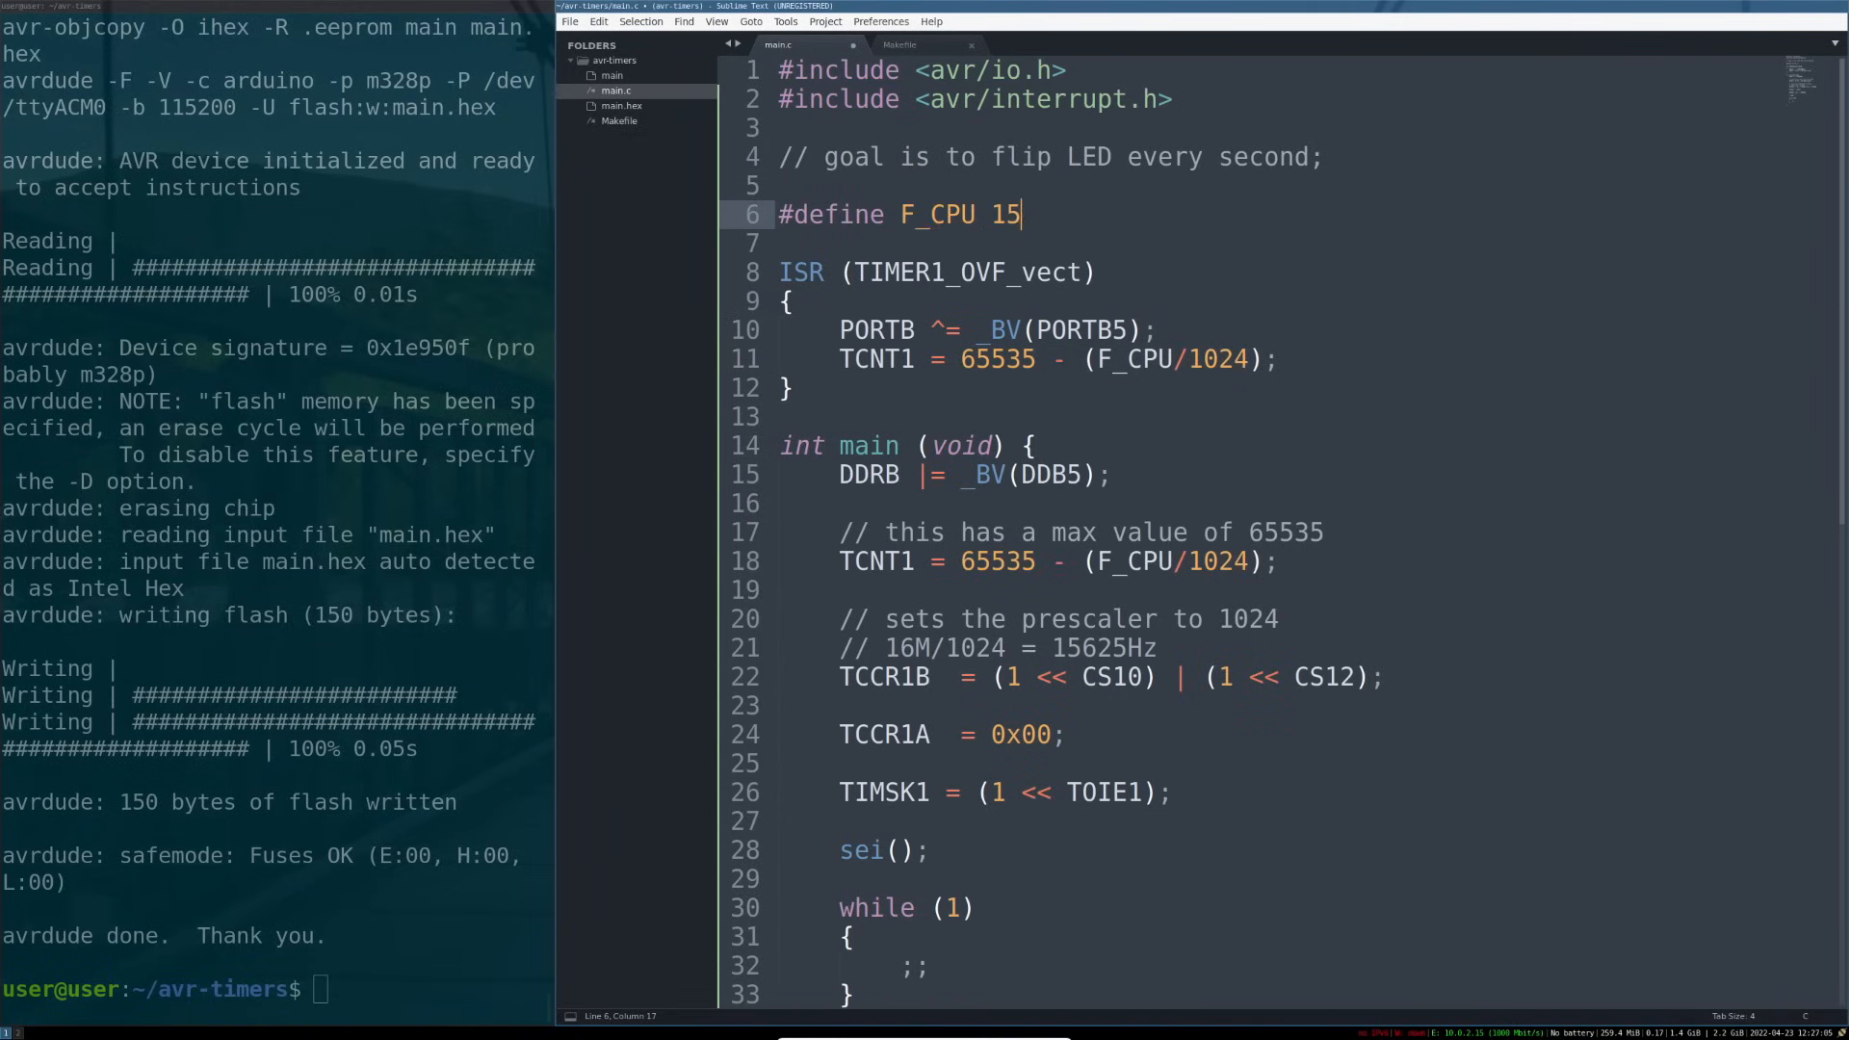
text(000000)
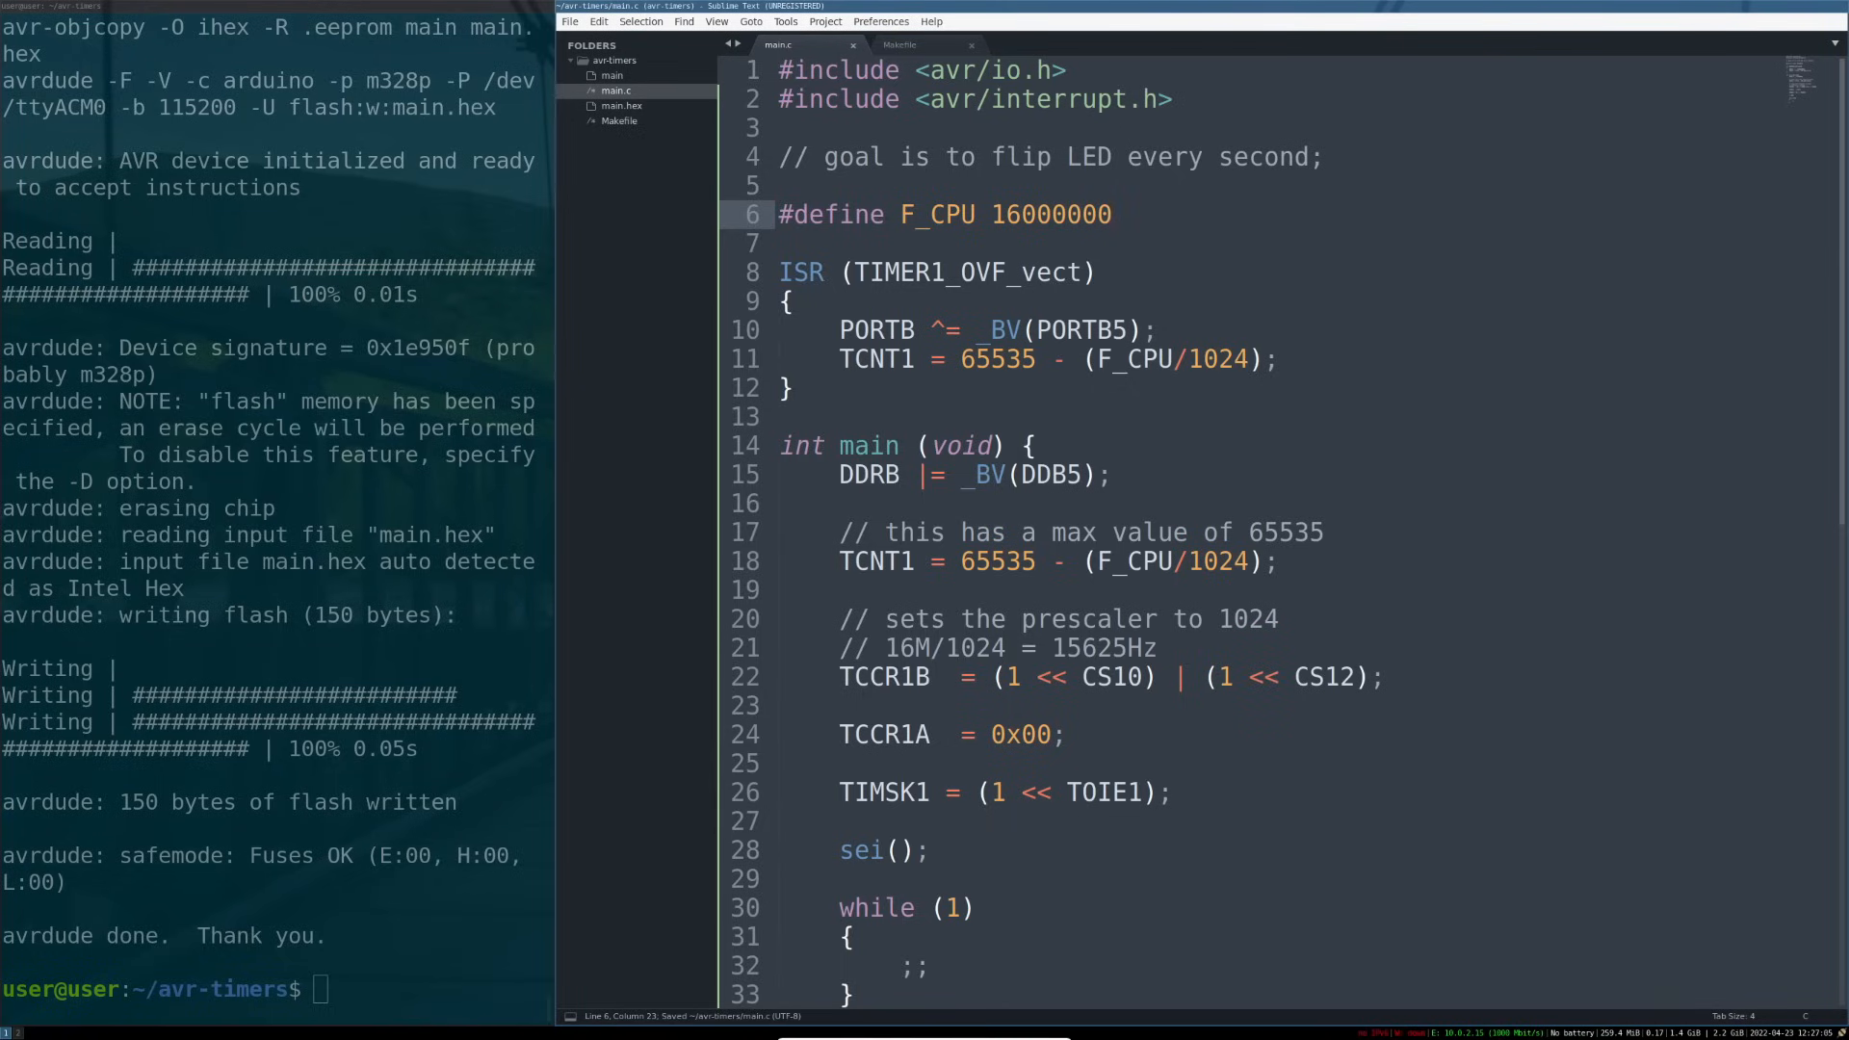
click(1034, 358)
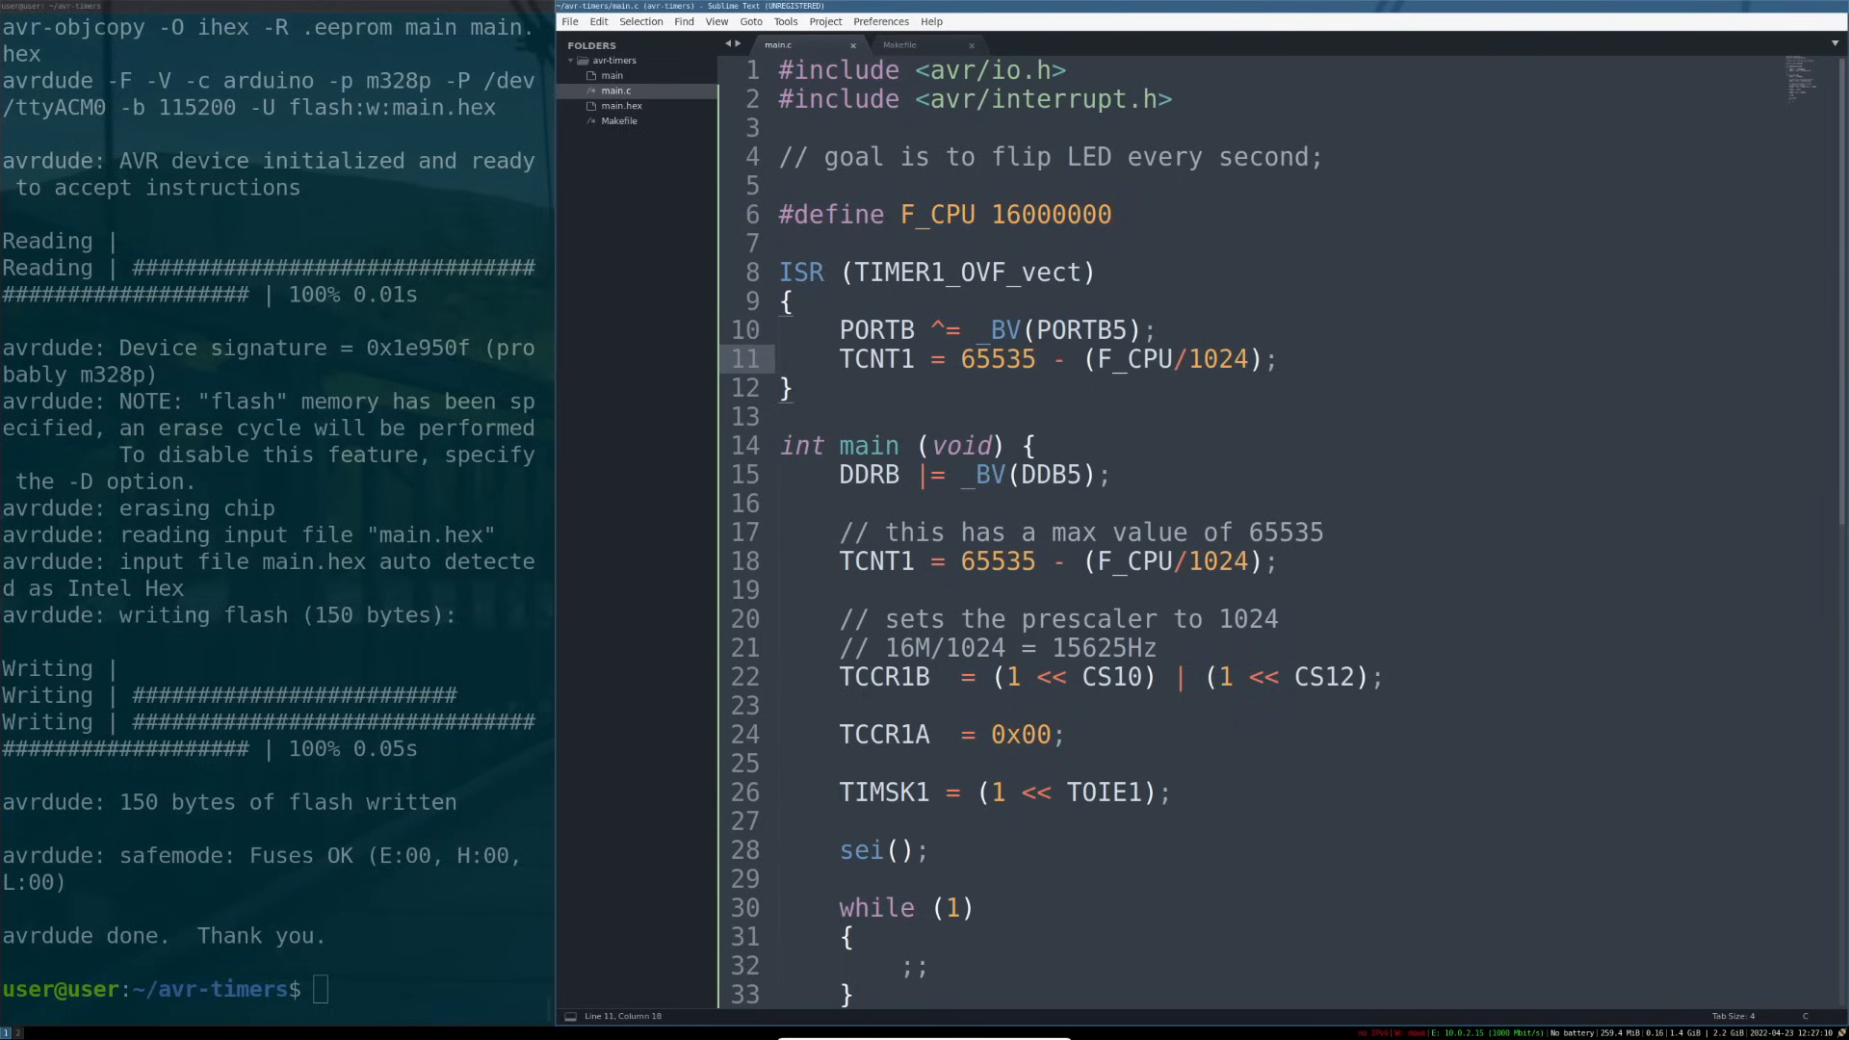
click(1054, 647)
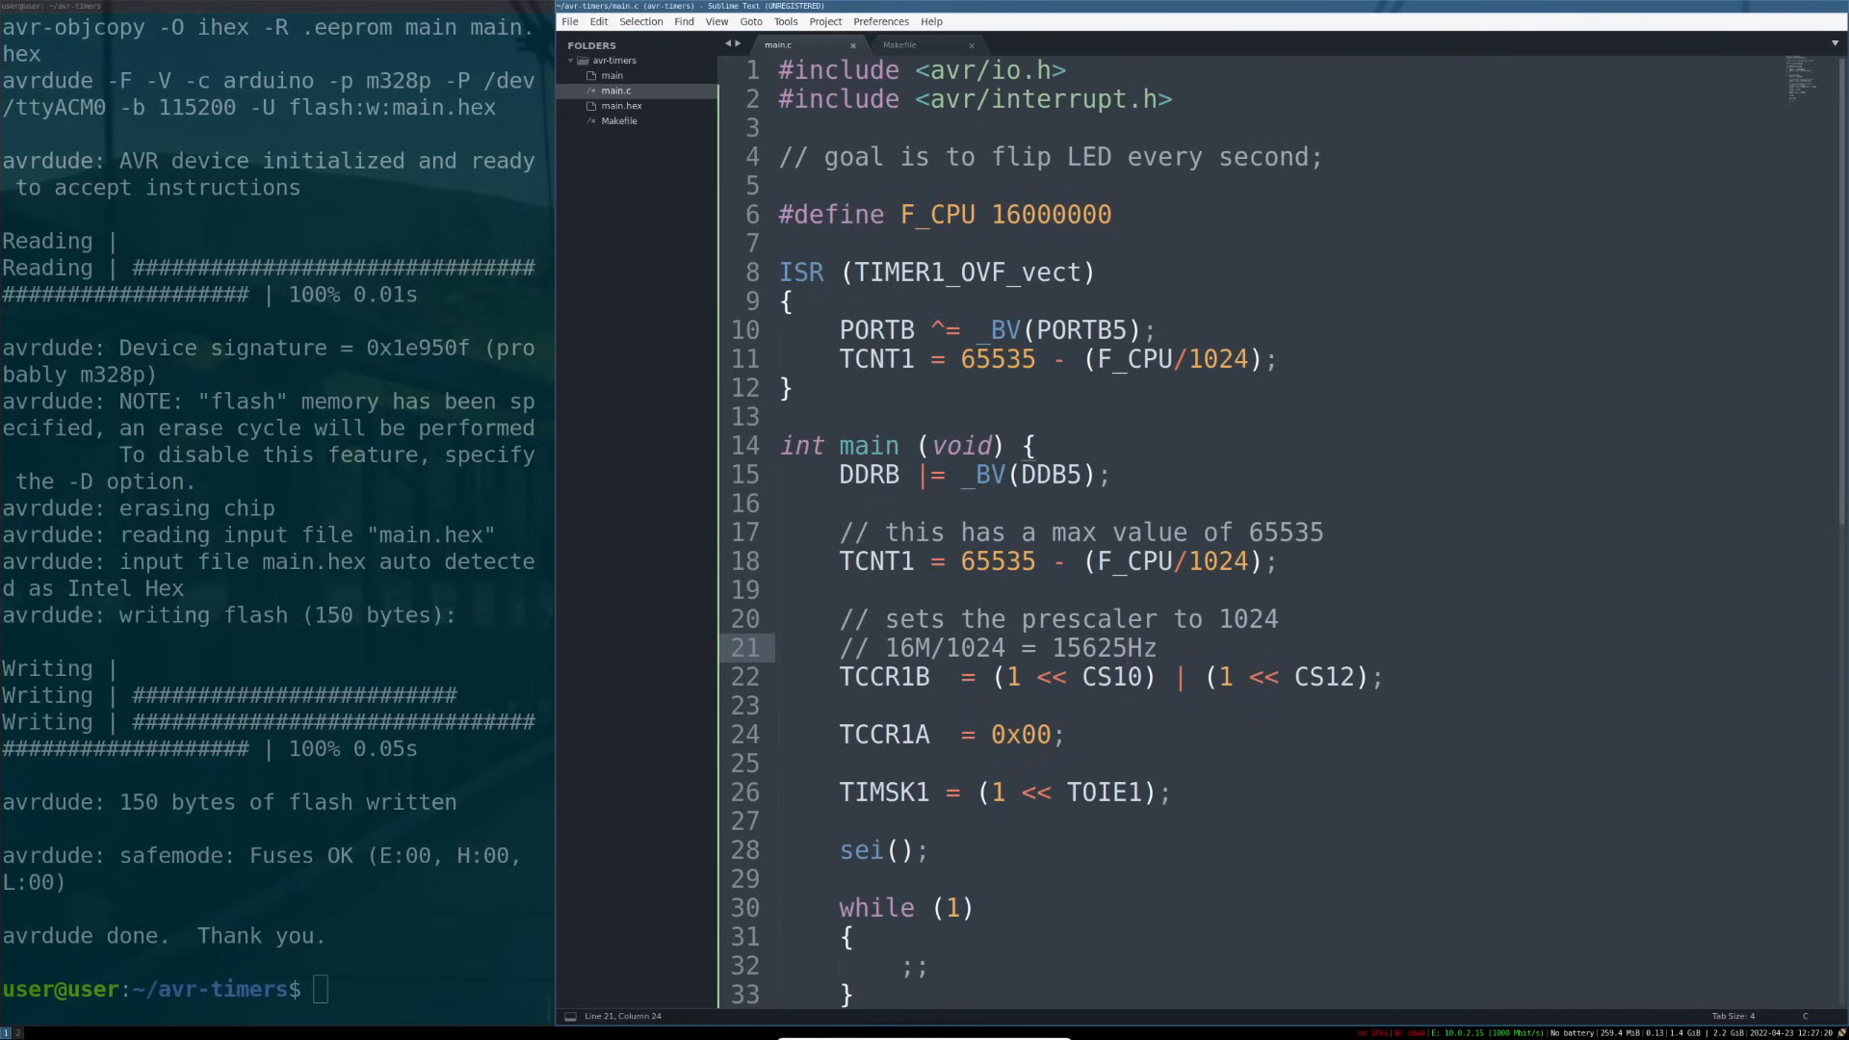
click(961, 358)
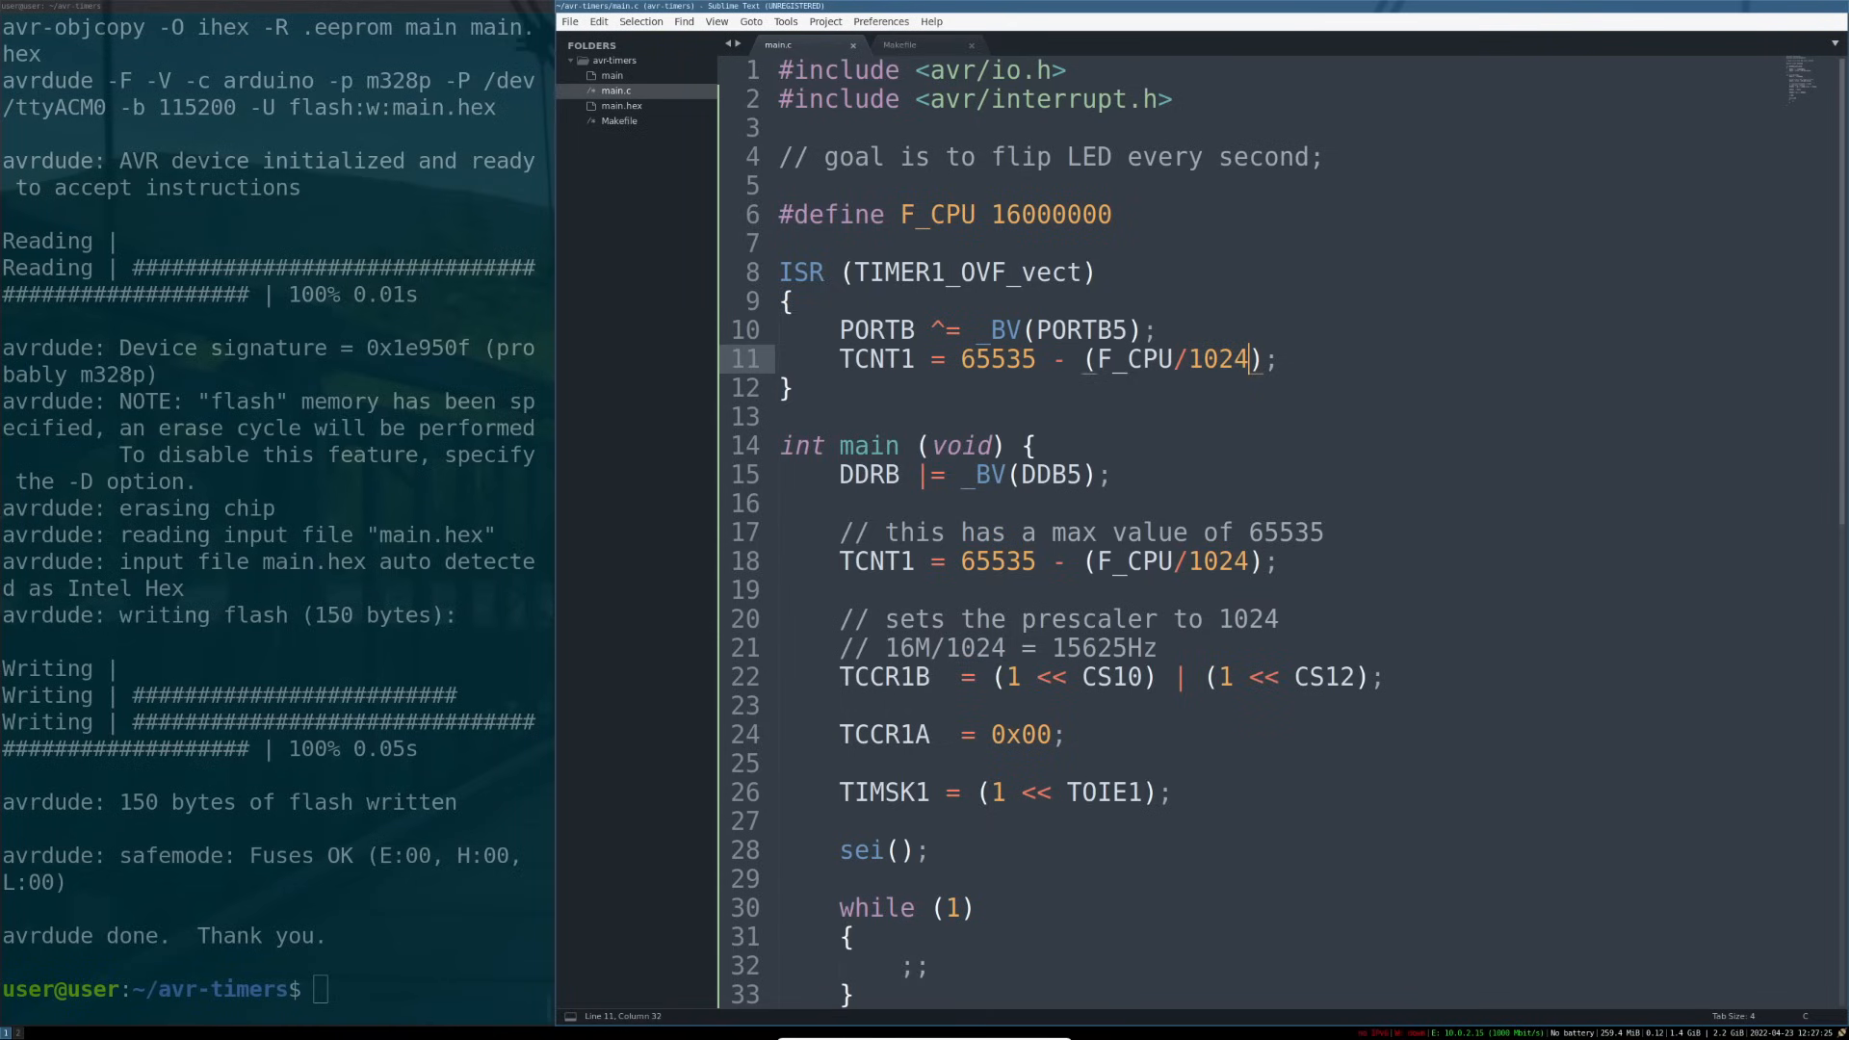
click(1004, 647)
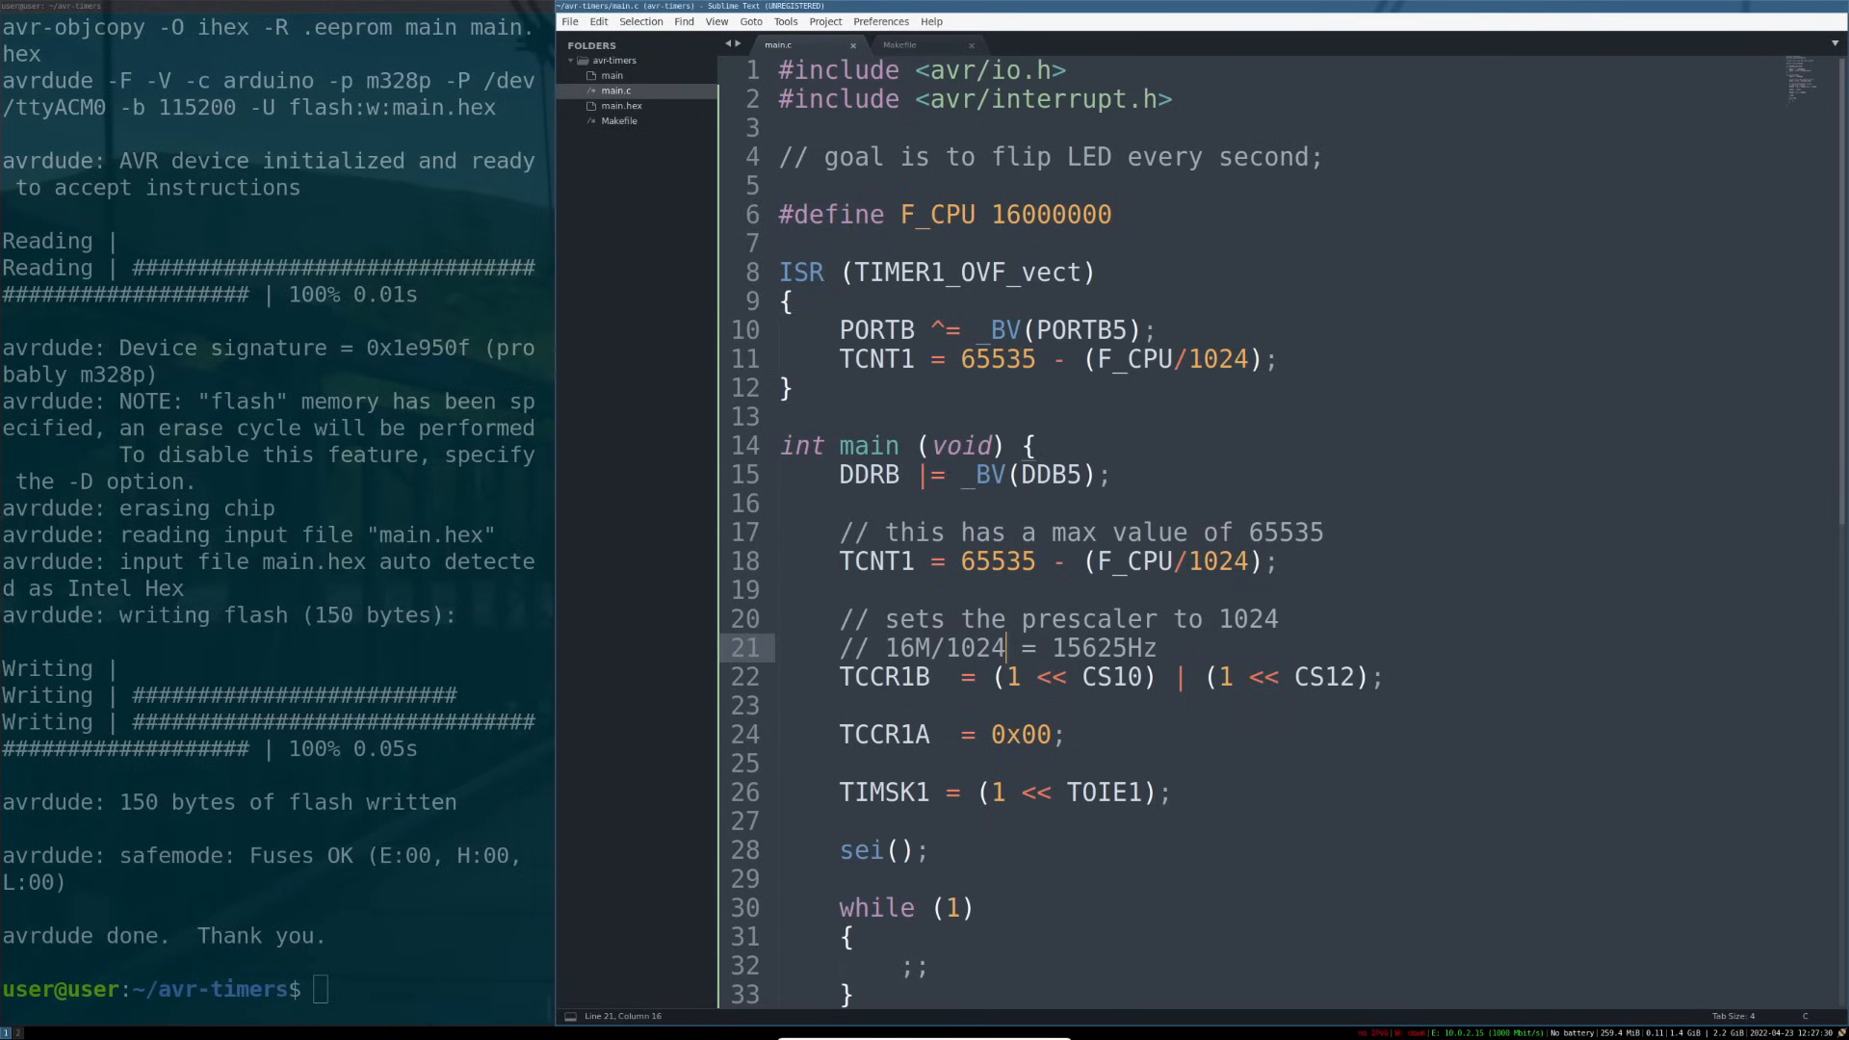
scroll(down, 3)
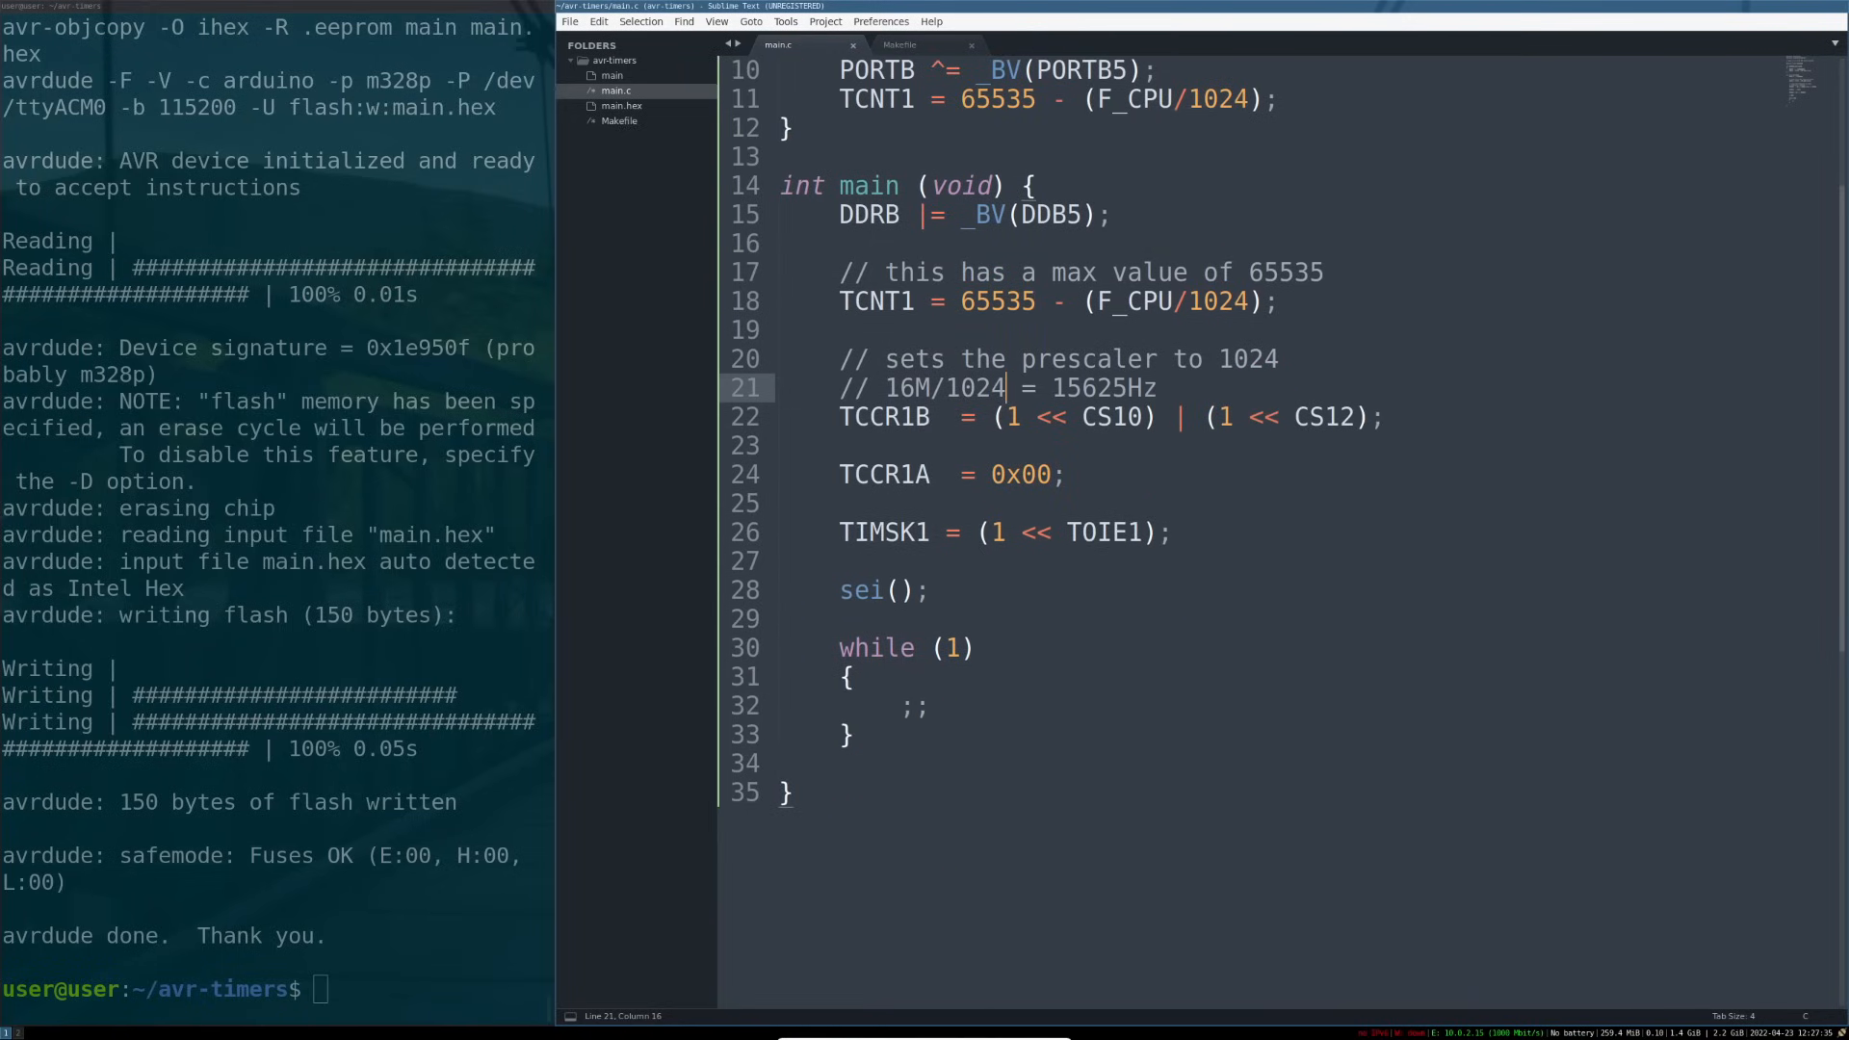
scroll(up, 3)
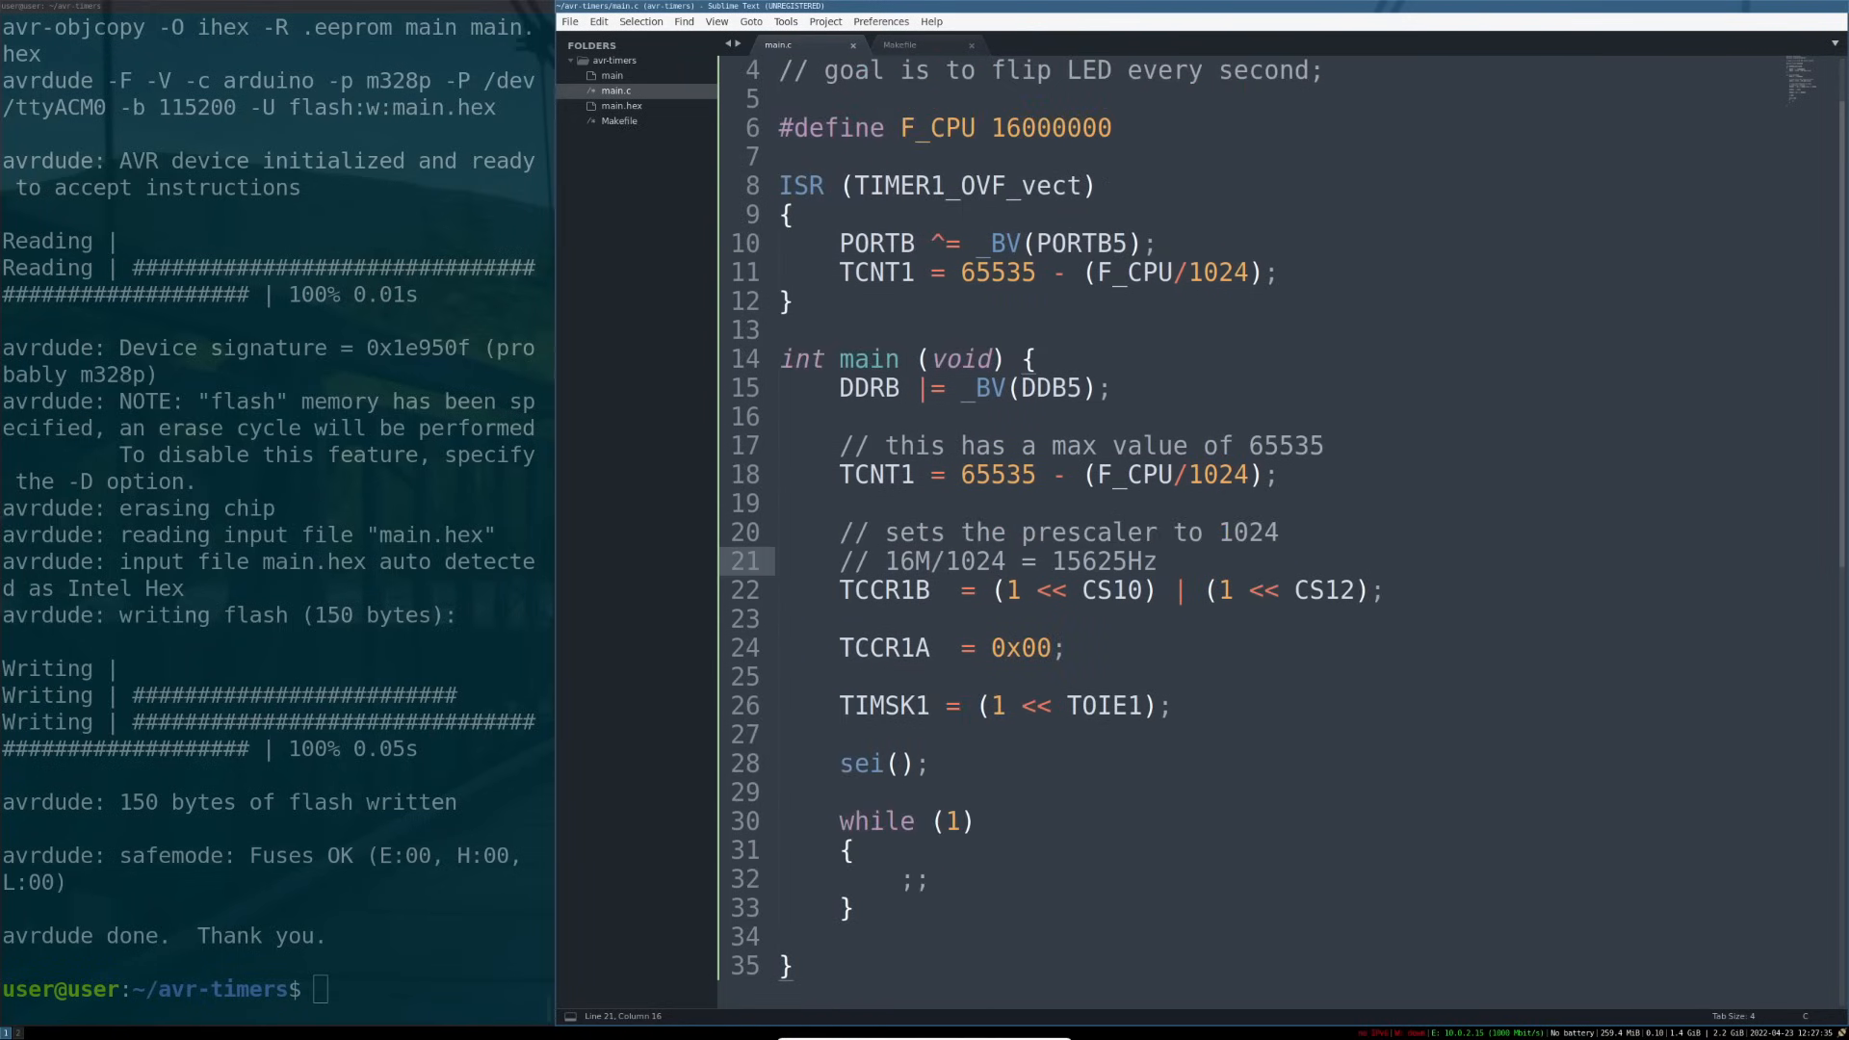
click(1058, 474)
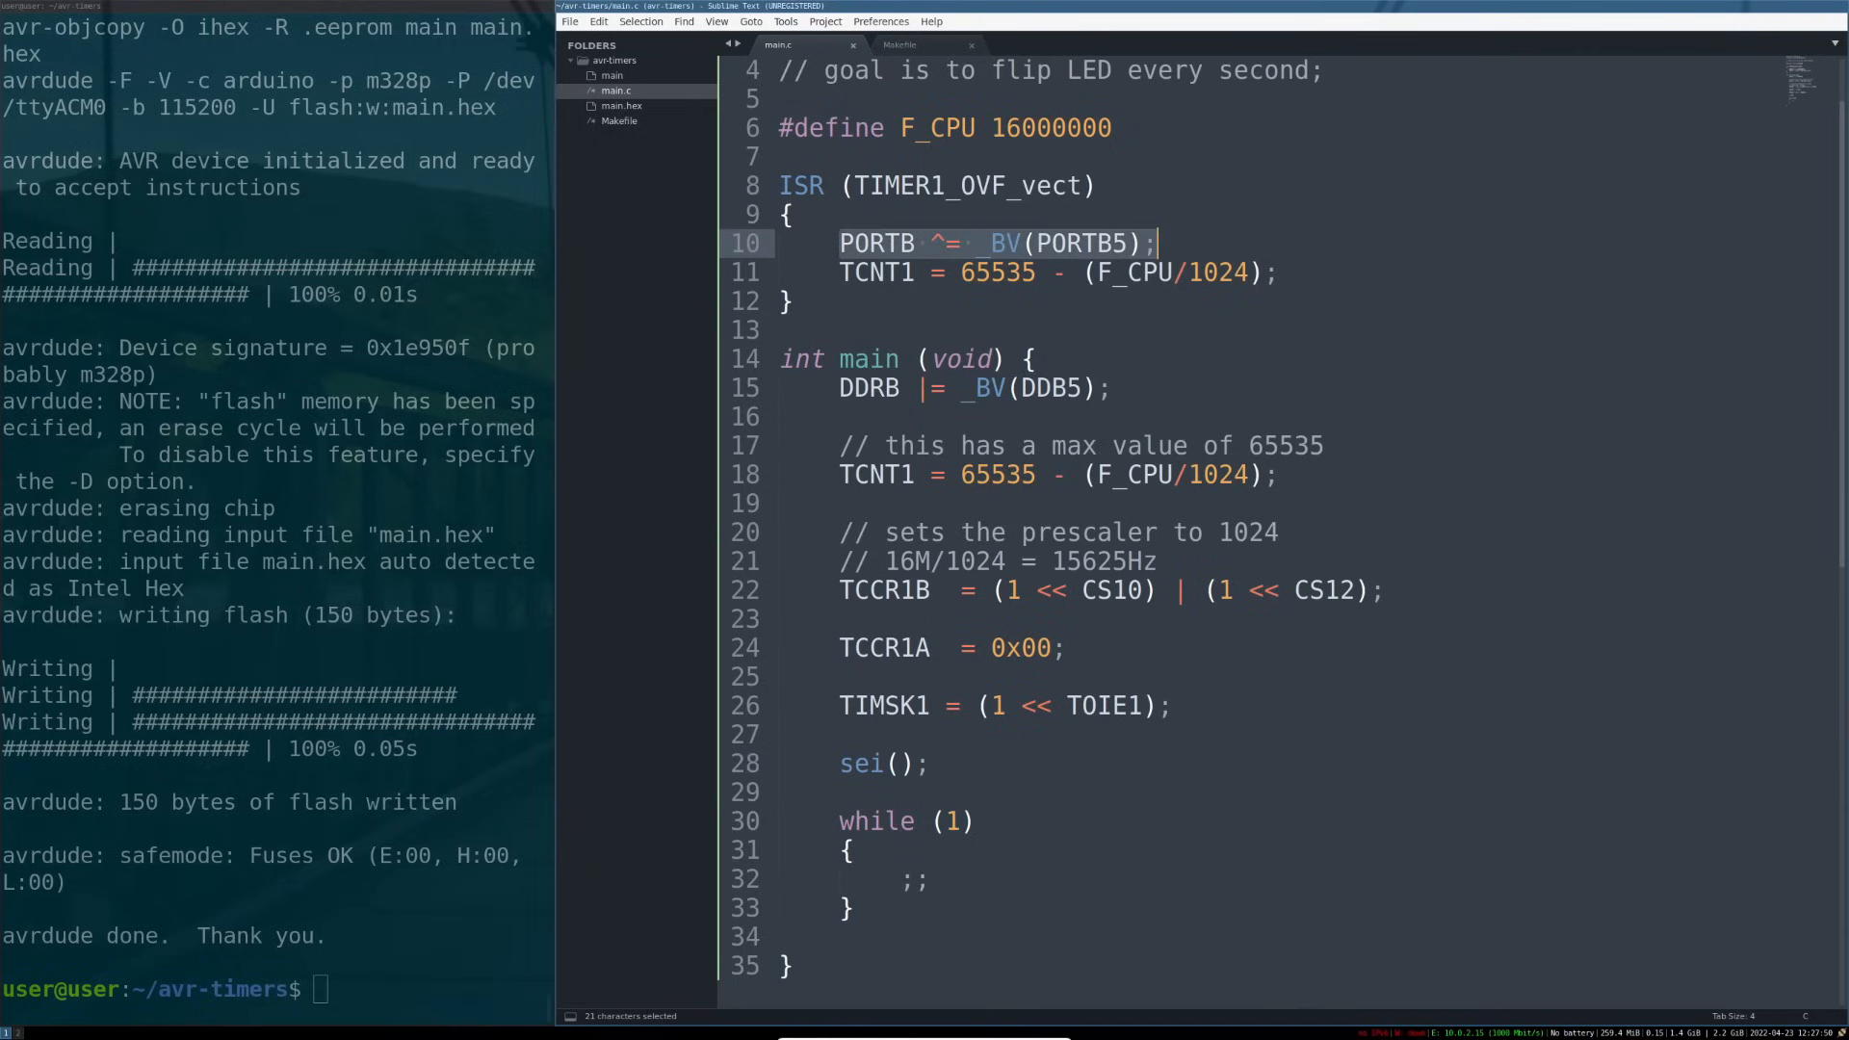
click(1157, 243)
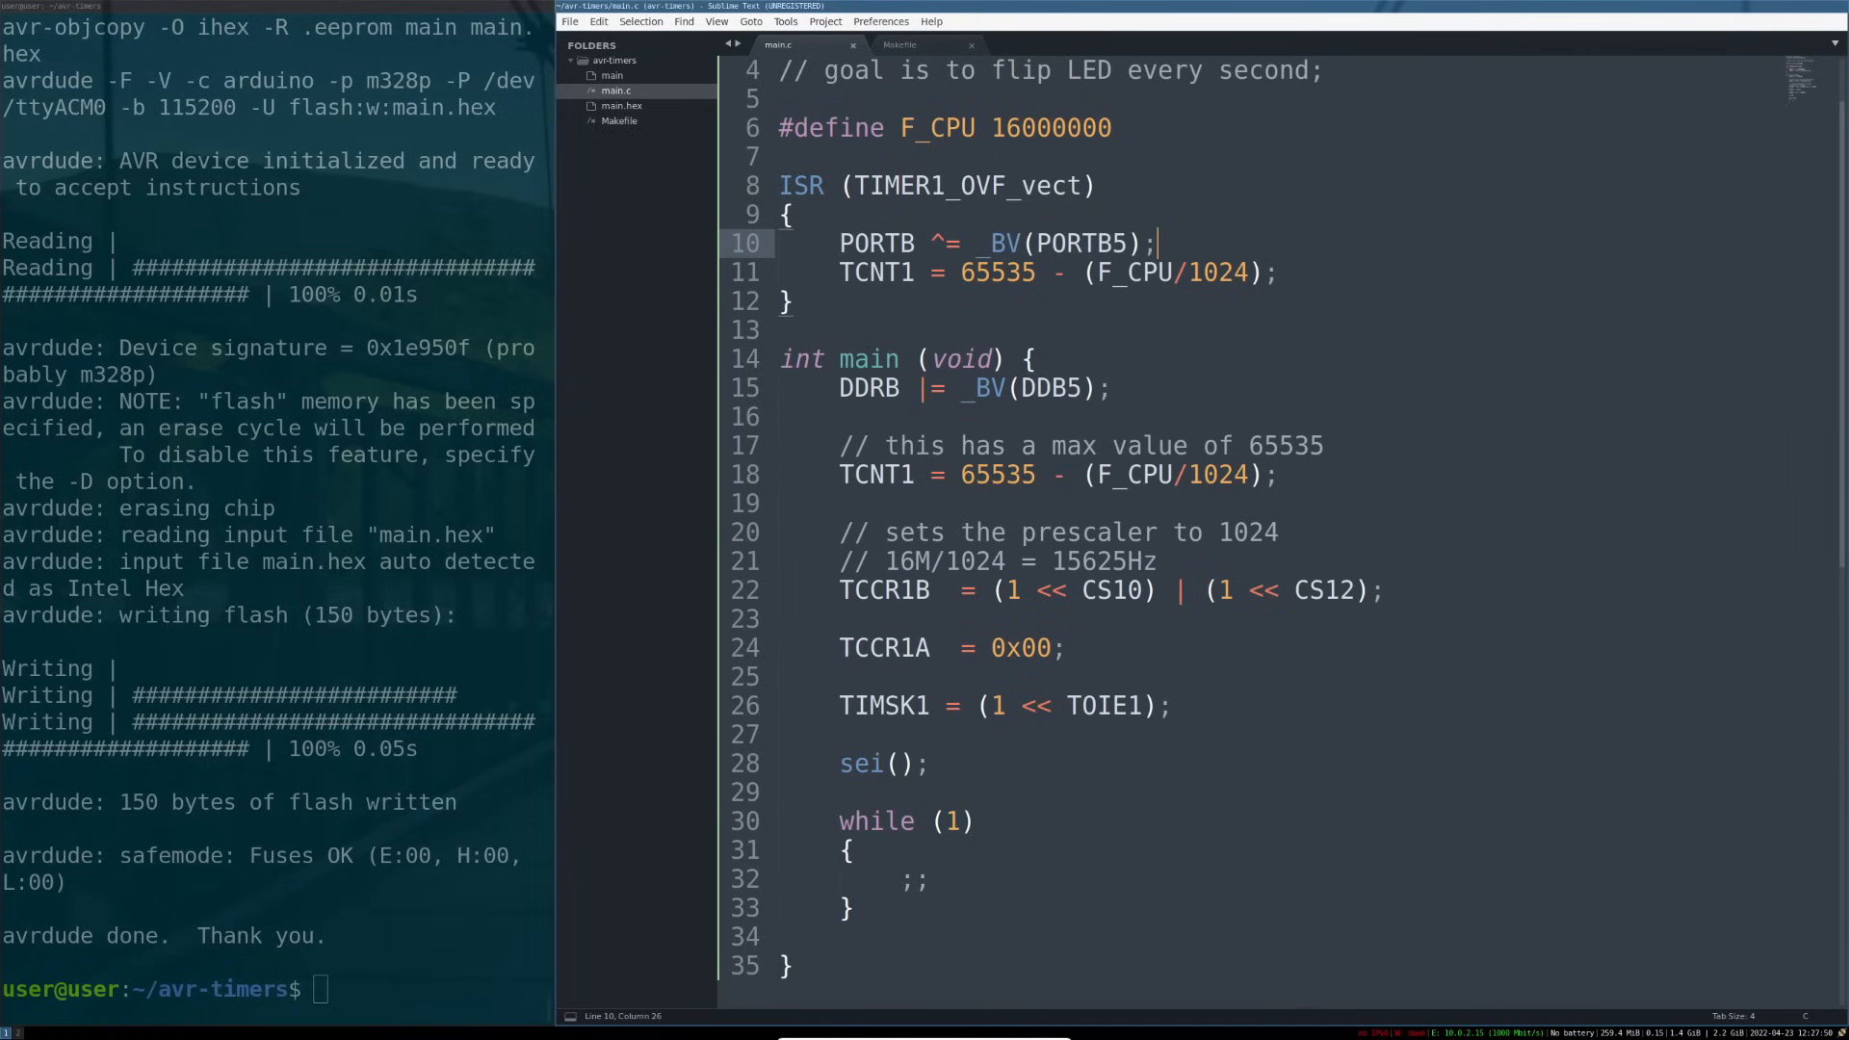